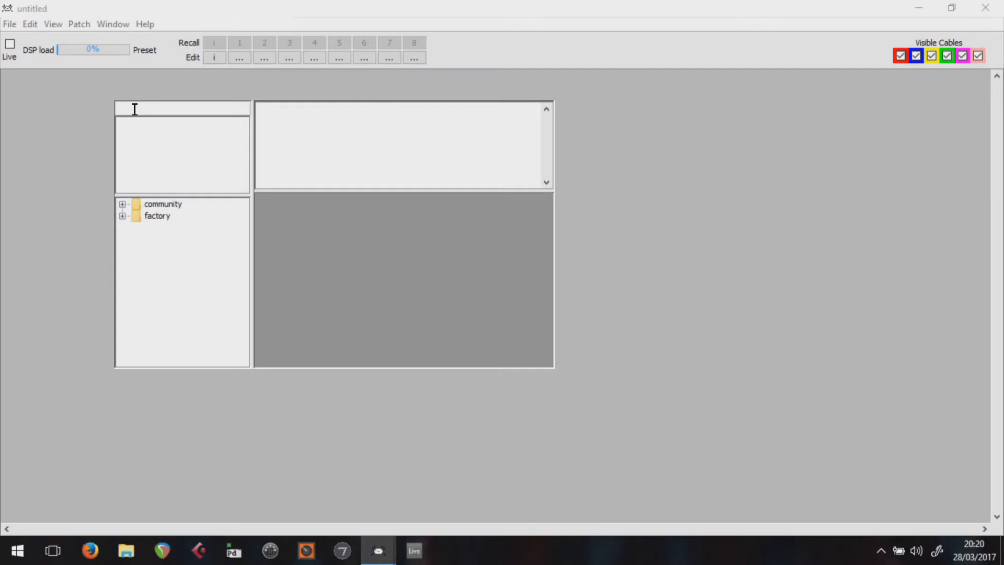
# - Find 'sine' in the object finder and place an osc/sine oscillator in the patch
pyautogui.write('sine')
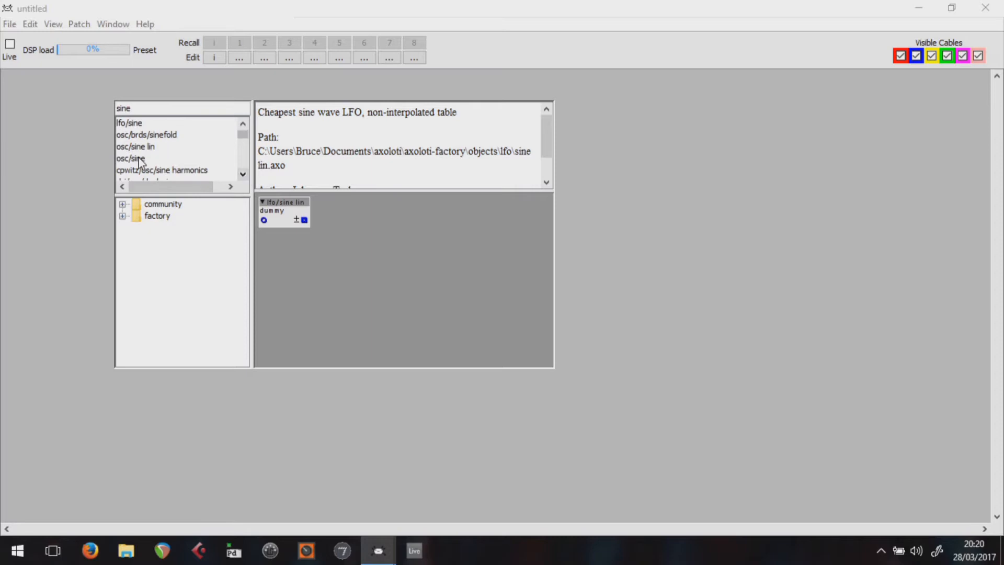
pyautogui.doubleClick(131, 158)
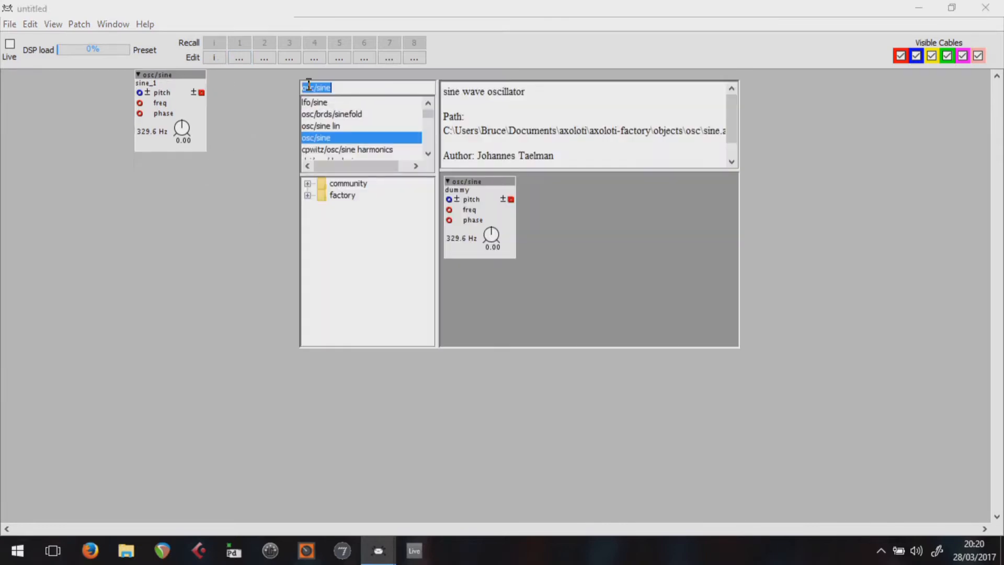
pyautogui.moveTo(453, 60)
pyautogui.write('ste')
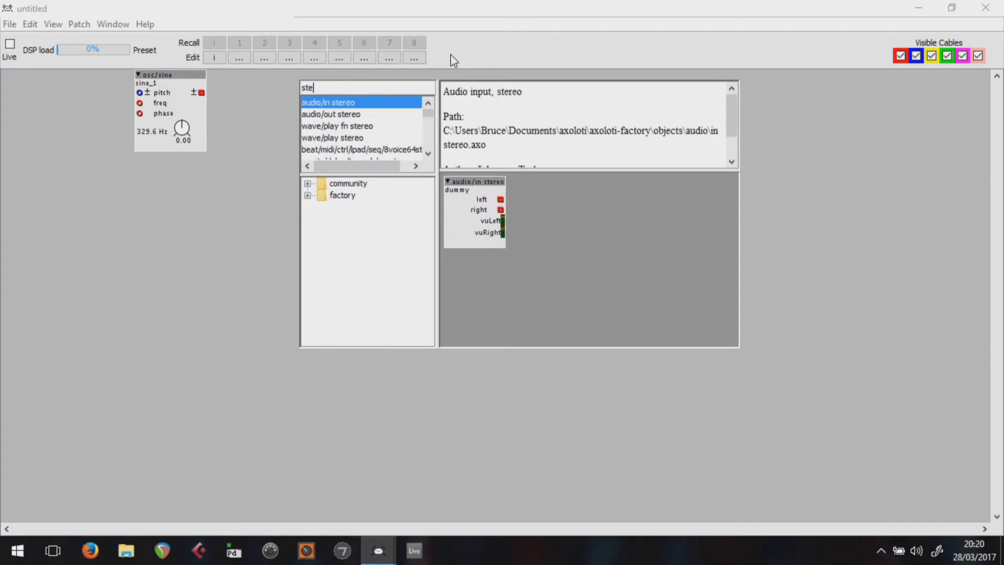
pyautogui.moveTo(459, 96)
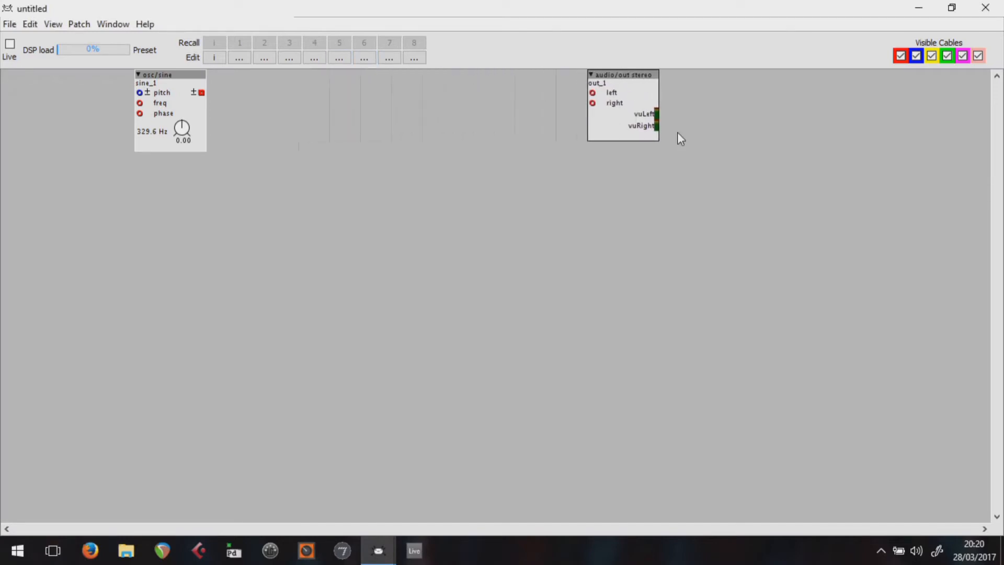
pyautogui.moveTo(720, 101)
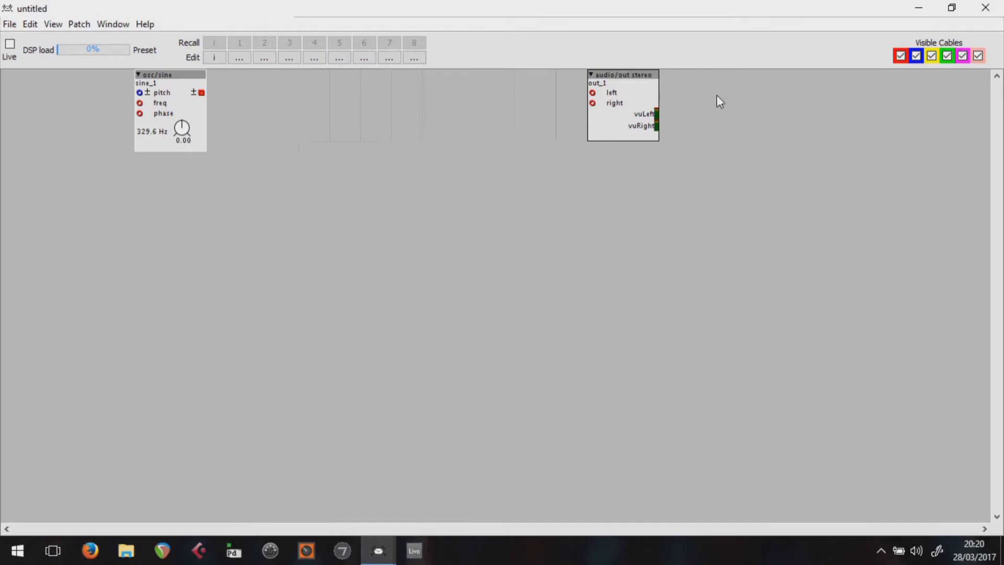
# - Search 'mix 2' and place a two-input audio-rate mixer (mix_1) in the patch
pyautogui.click(238, 57)
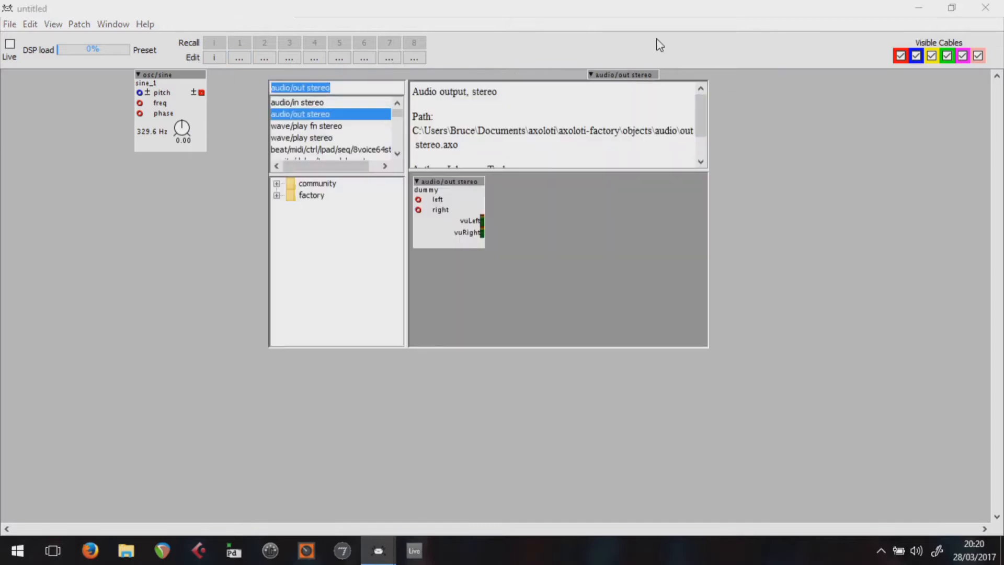
pyautogui.write('mix')
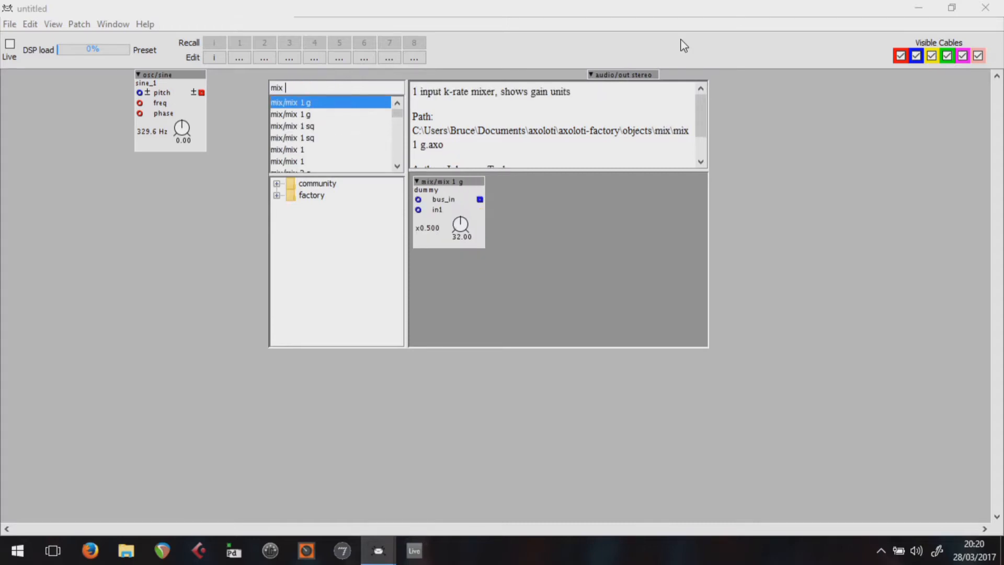
pyautogui.write('2')
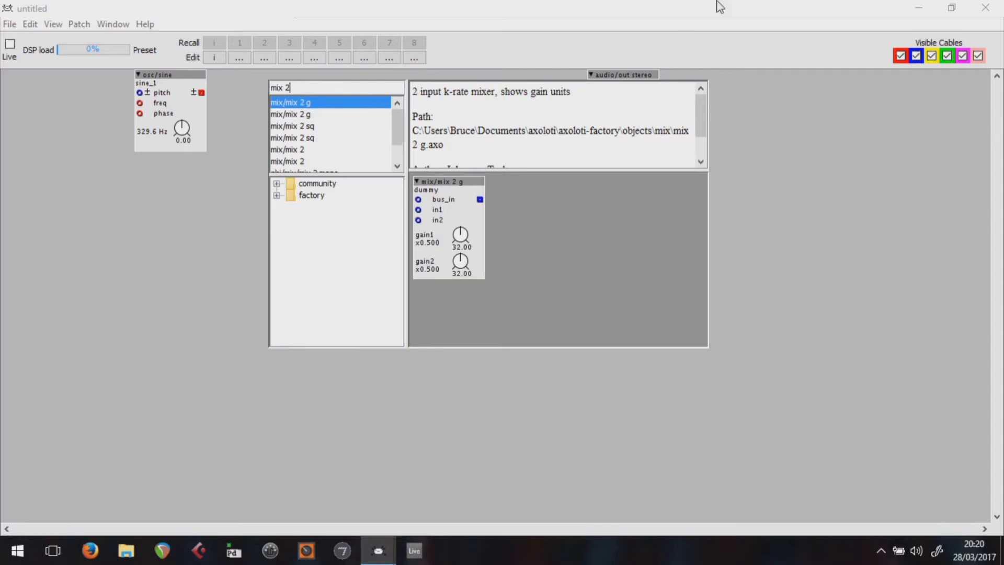
pyautogui.click(286, 161)
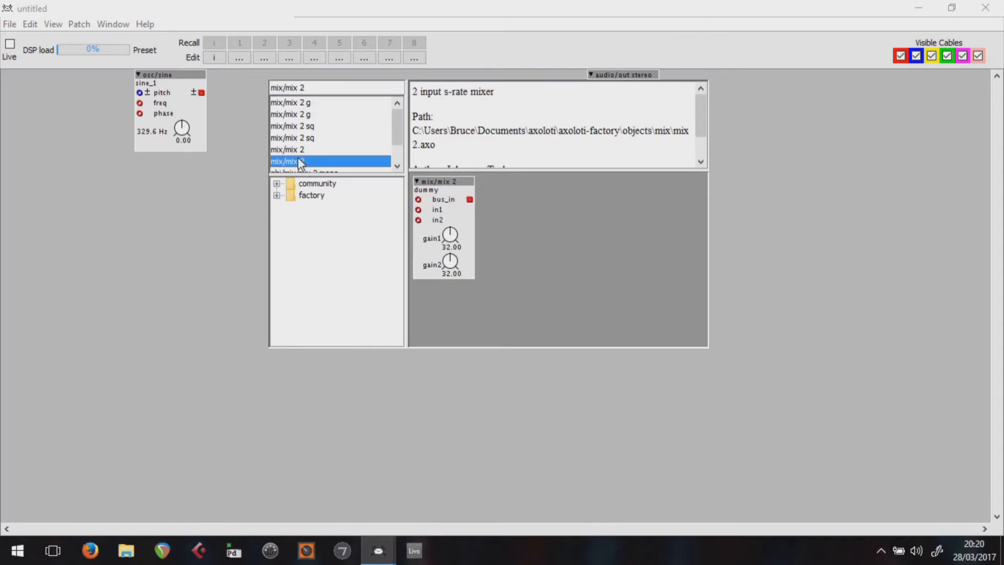
pyautogui.doubleClick(298, 162)
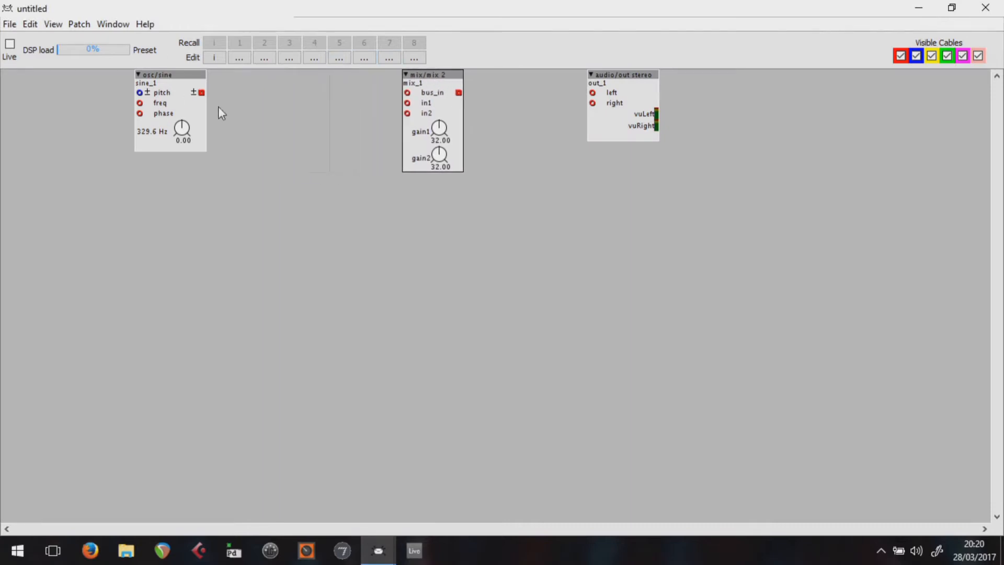
# - Place a math/*c multiplier and wire the sine output through it toward the mixer and outputs
pyautogui.moveTo(202, 93); pyautogui.dragTo(406, 103)
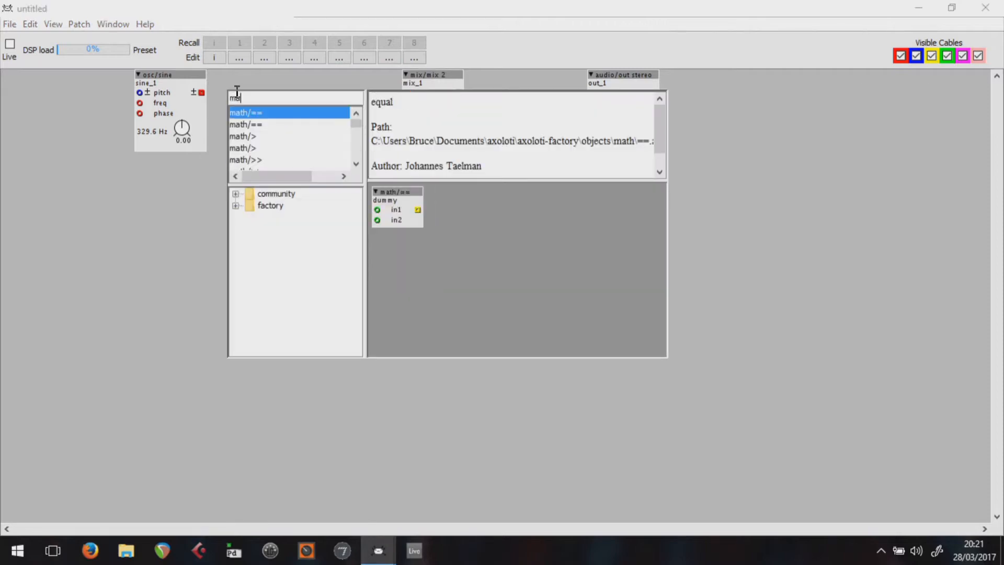
pyautogui.write('math/')
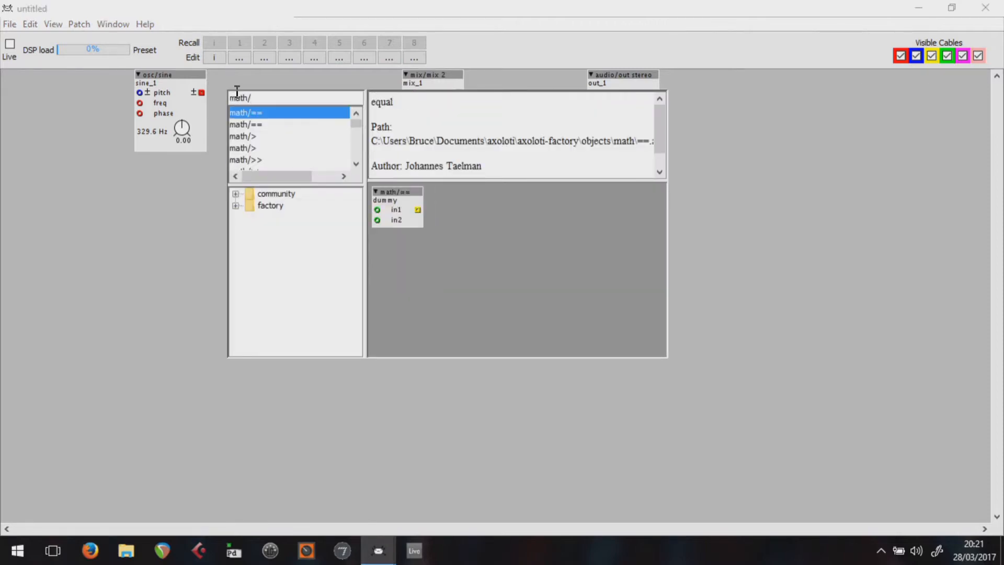
pyautogui.write('*')
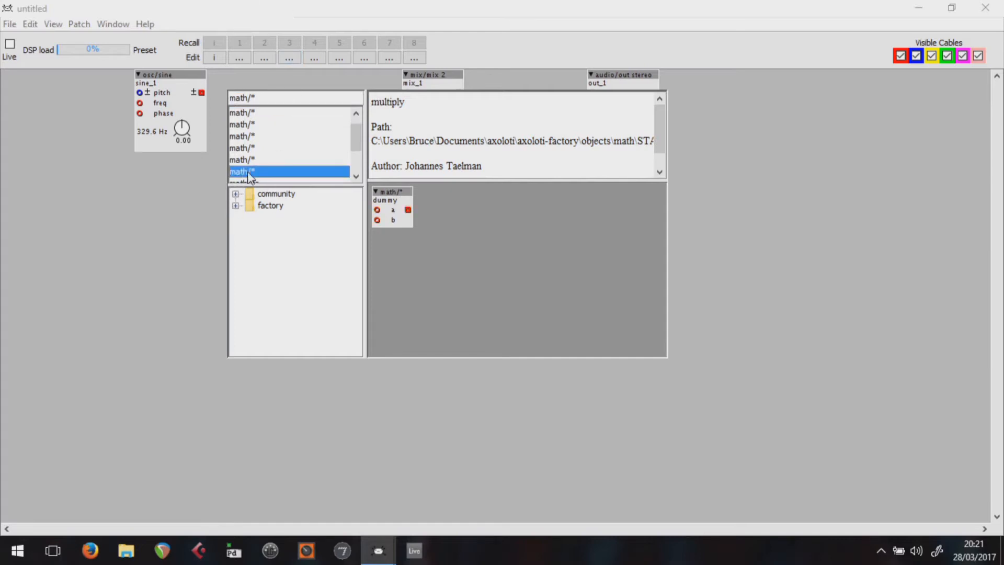
pyautogui.click(289, 159)
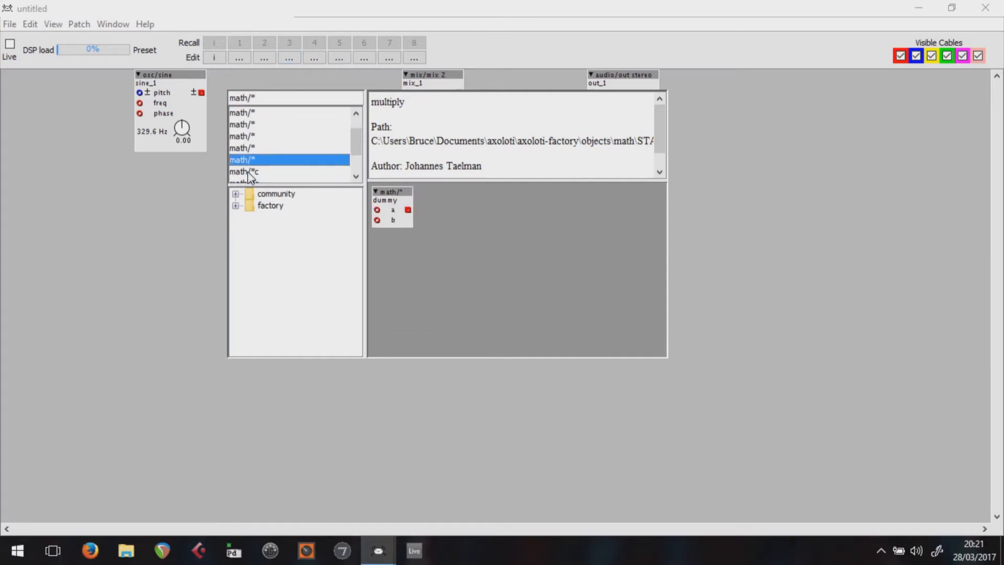
pyautogui.doubleClick(243, 171)
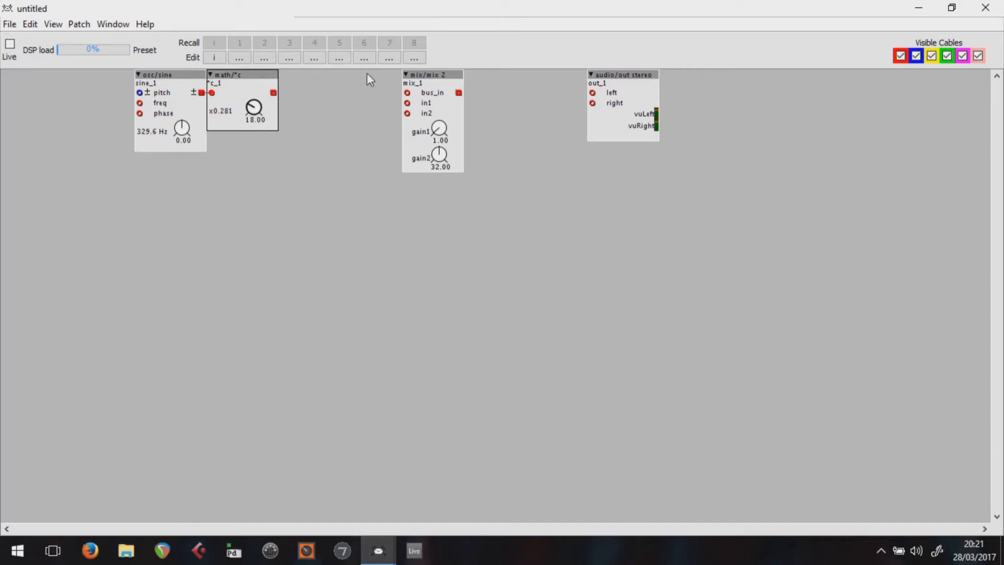
pyautogui.moveTo(274, 93); pyautogui.dragTo(407, 103)
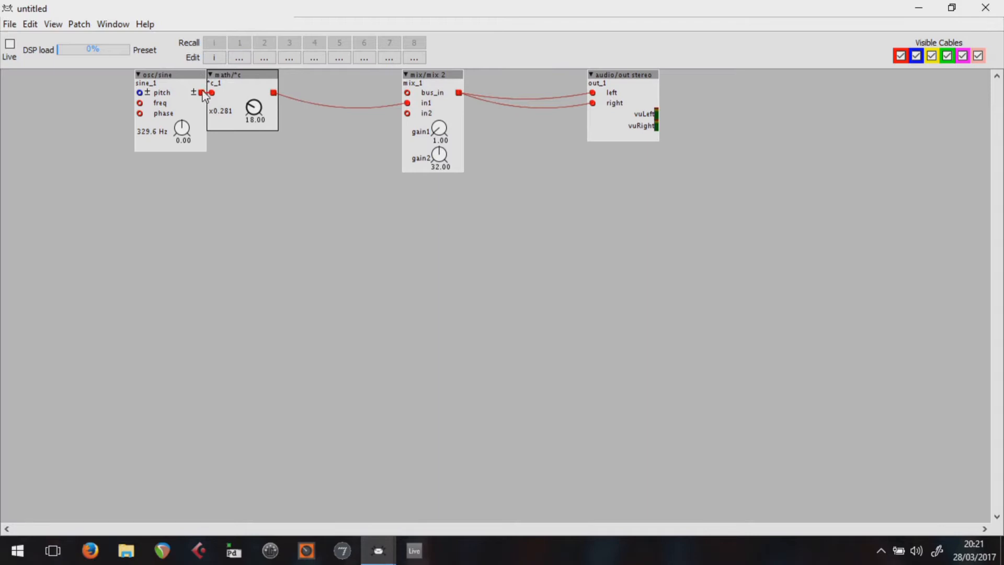
pyautogui.moveTo(510, 97)
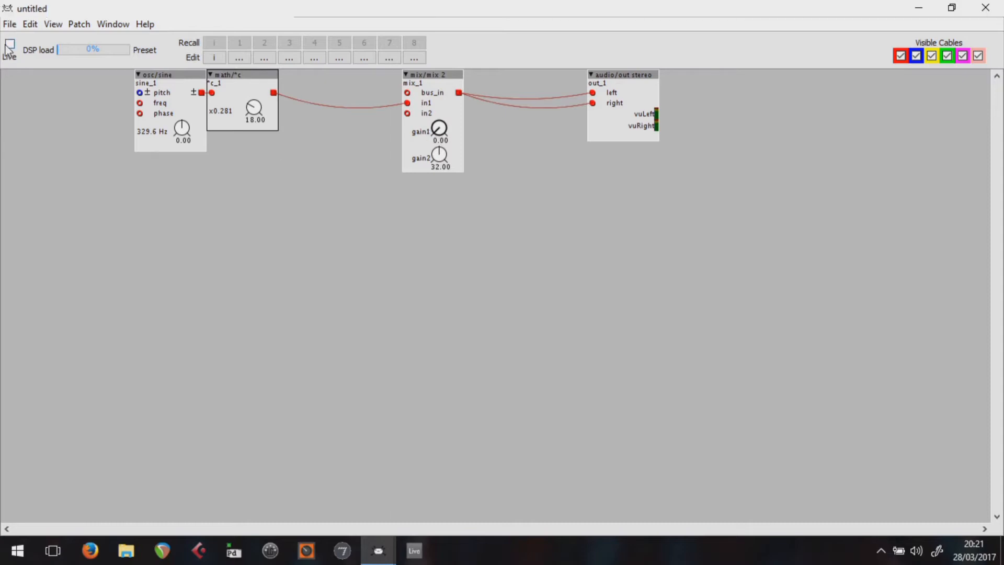
# - Run the patch live, raise the oscillator pitch to 34 and bring it back to 0
pyautogui.click(10, 45)
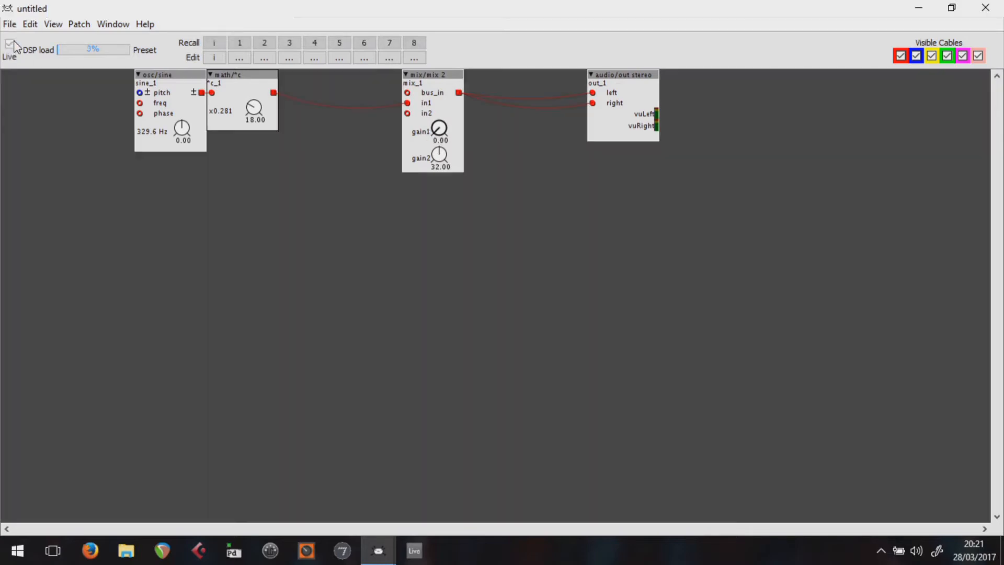
pyautogui.click(9, 46)
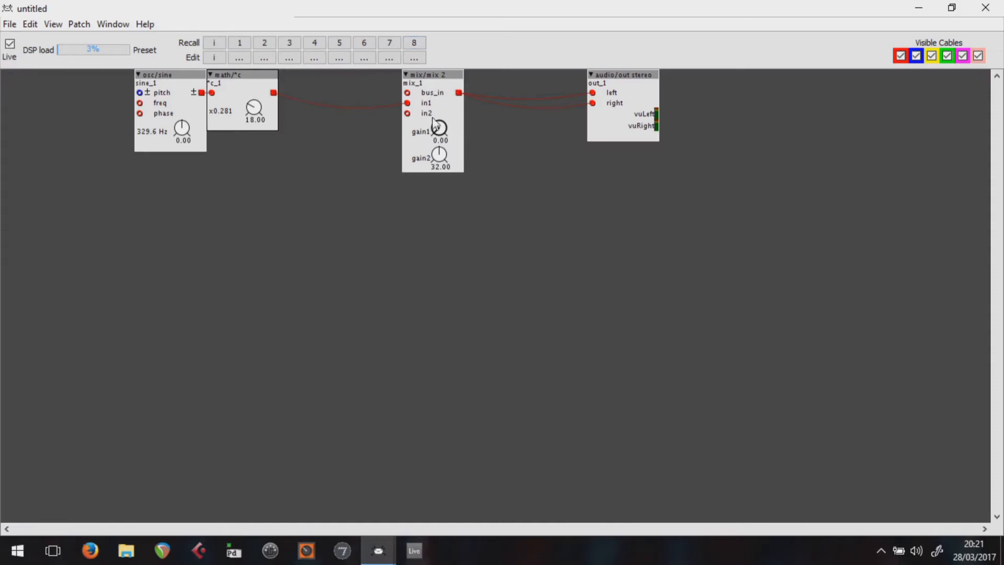
pyautogui.moveTo(220, 118)
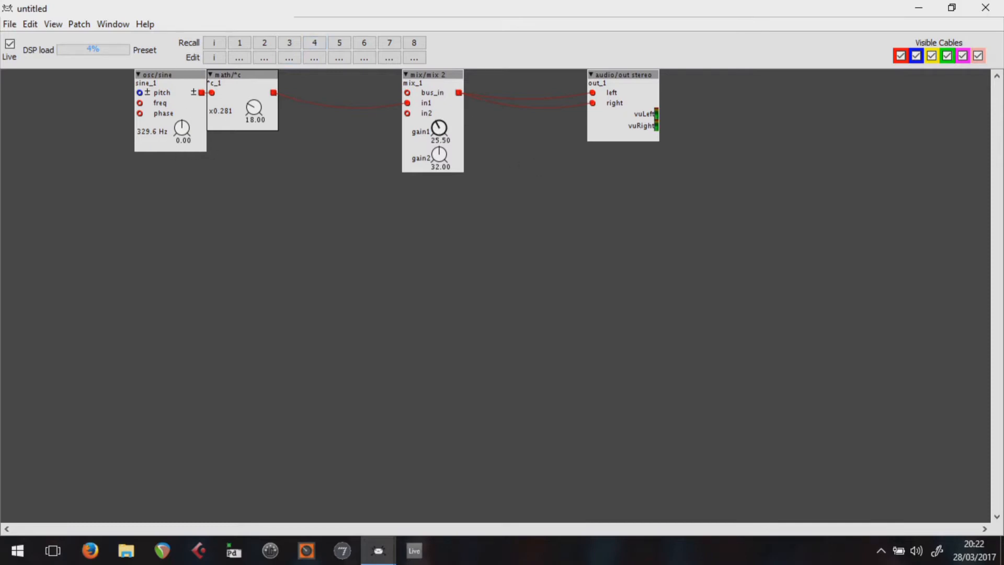
pyautogui.moveTo(198, 196)
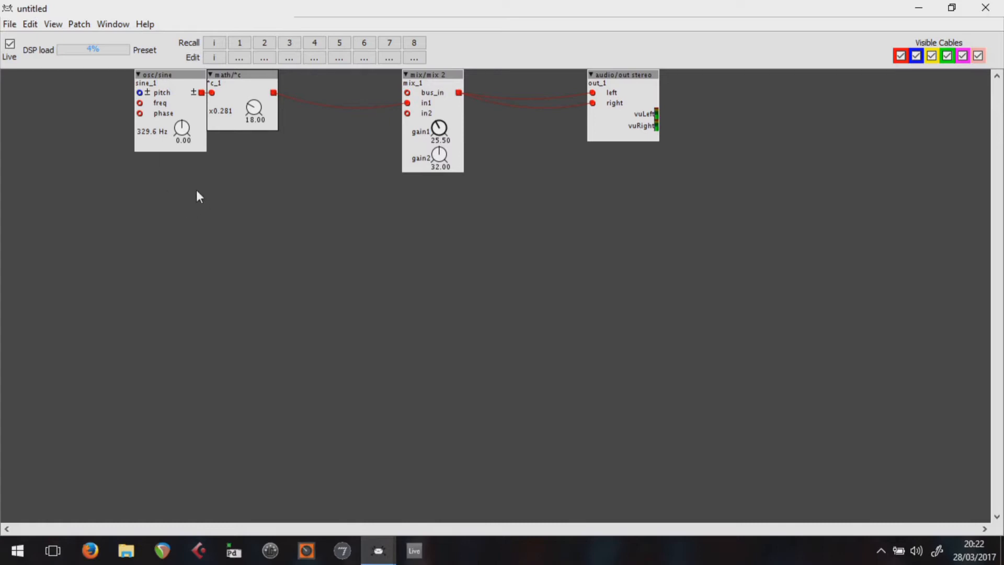
pyautogui.moveTo(199, 85)
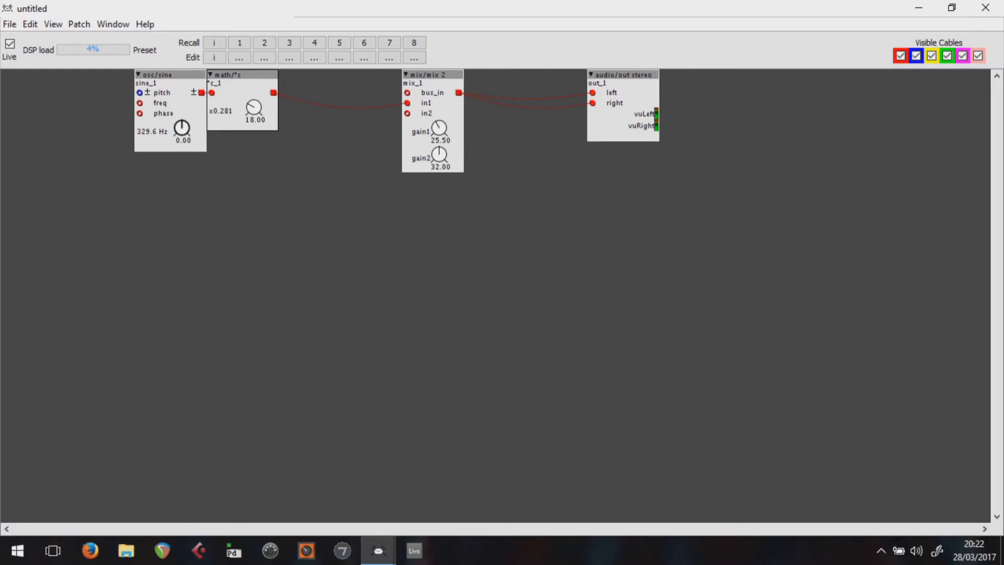
pyautogui.moveTo(182, 125); pyautogui.dragTo(182, 118)
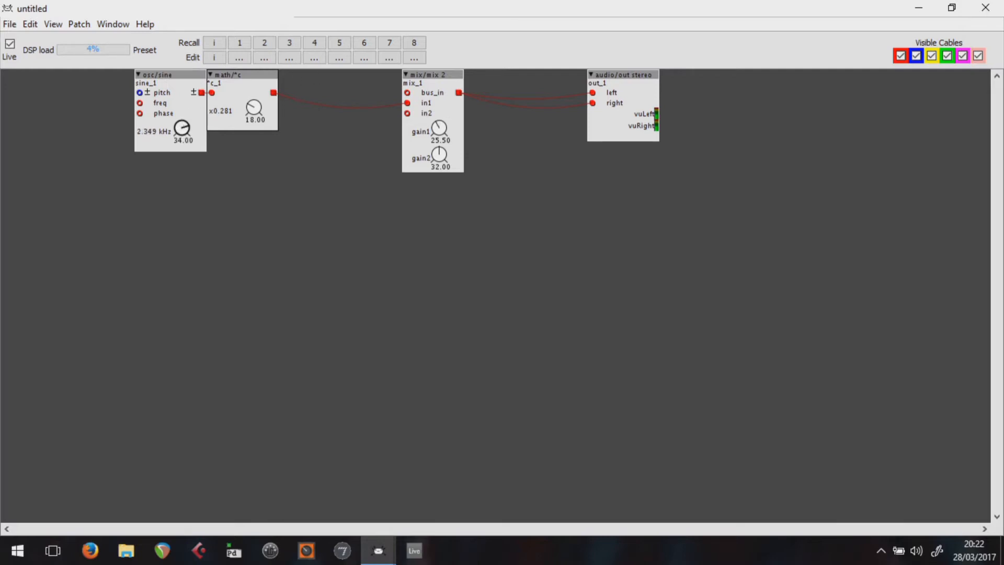
pyautogui.moveTo(182, 127); pyautogui.dragTo(182, 139)
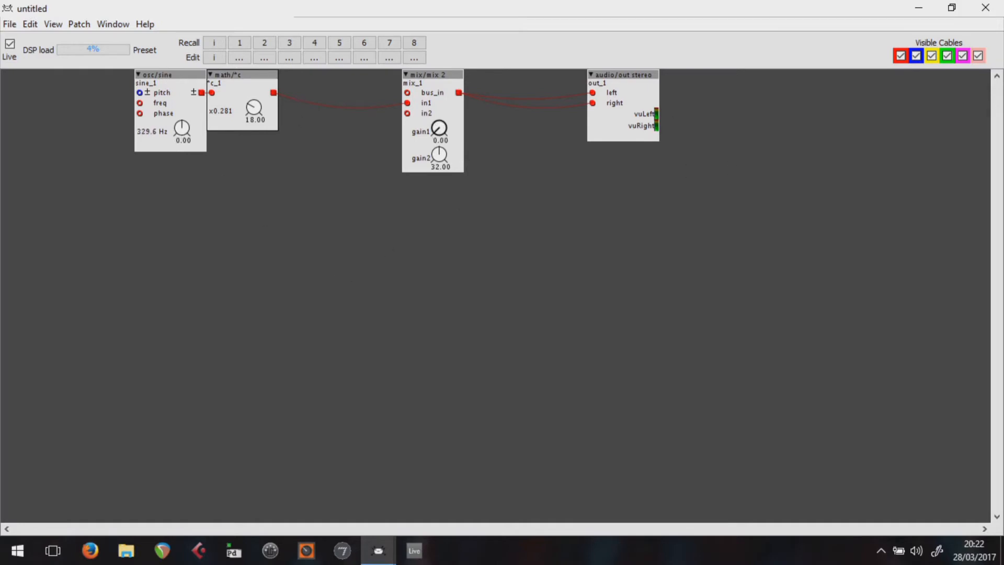
pyautogui.click(10, 44)
pyautogui.write('midi')
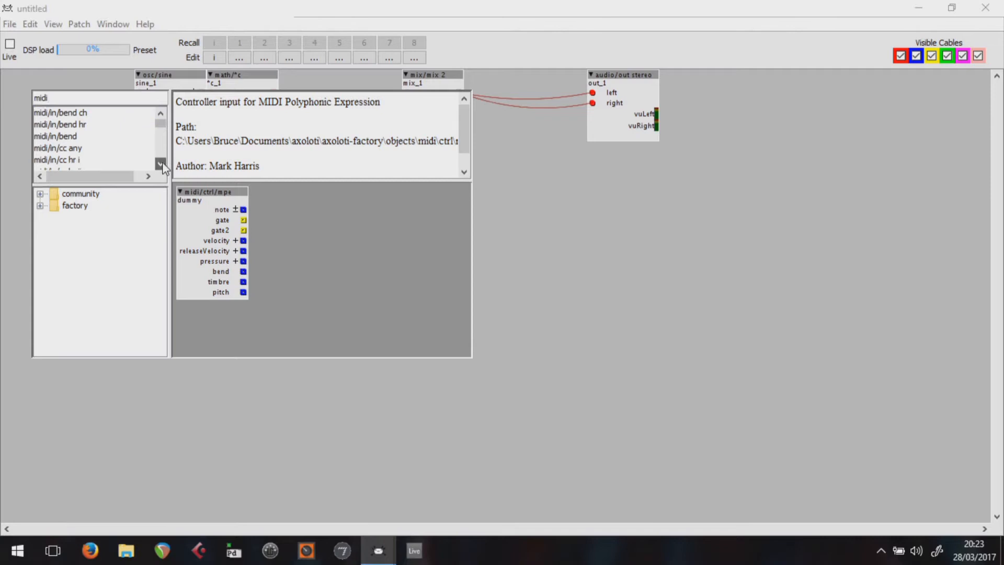
# - Place a midi/in/keyb object and feed its note output to sine_1's pitch input
pyautogui.click(160, 165)
pyautogui.write('/')
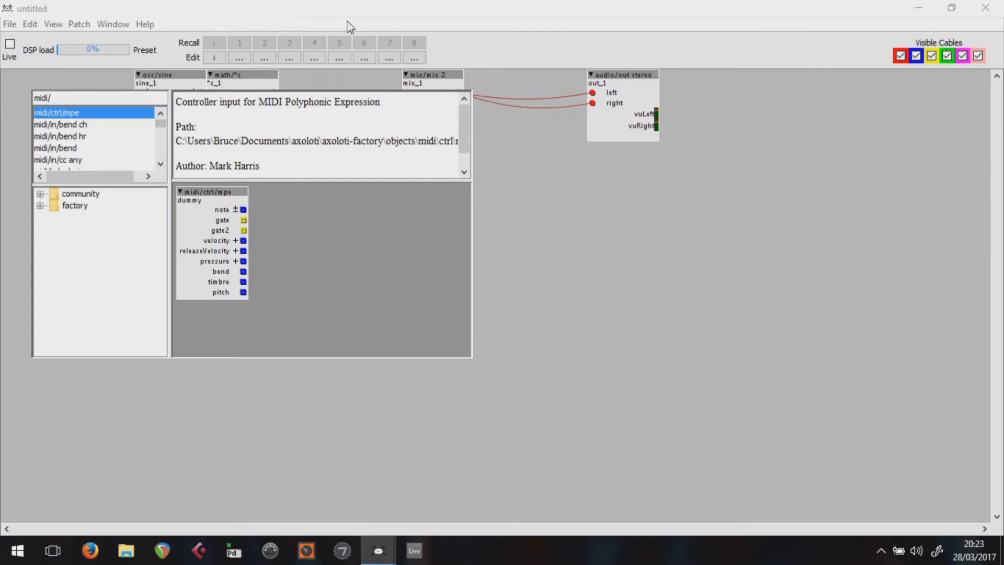
pyautogui.click(61, 112)
pyautogui.write('in/key')
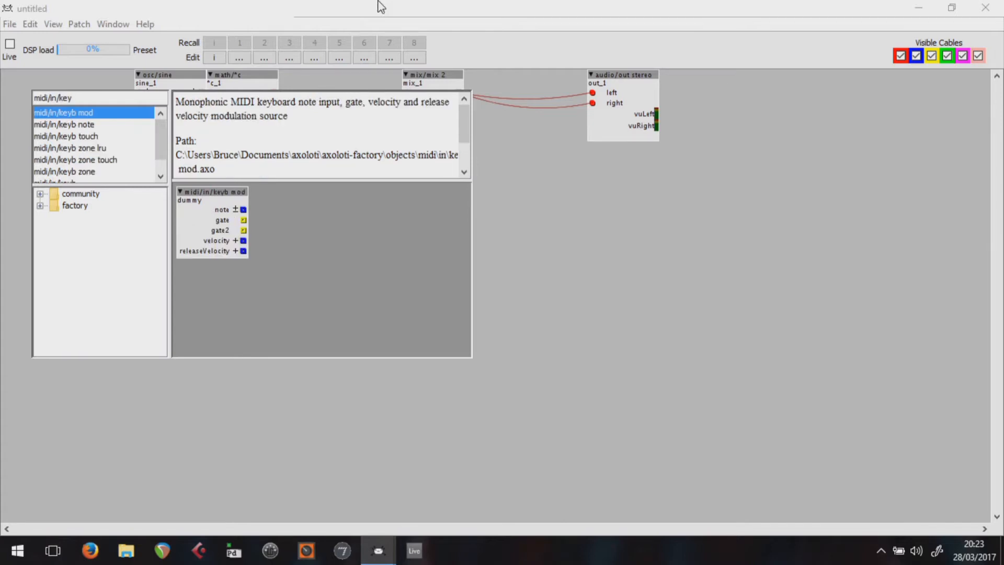
pyautogui.scroll(-3)
pyautogui.write('b zone')
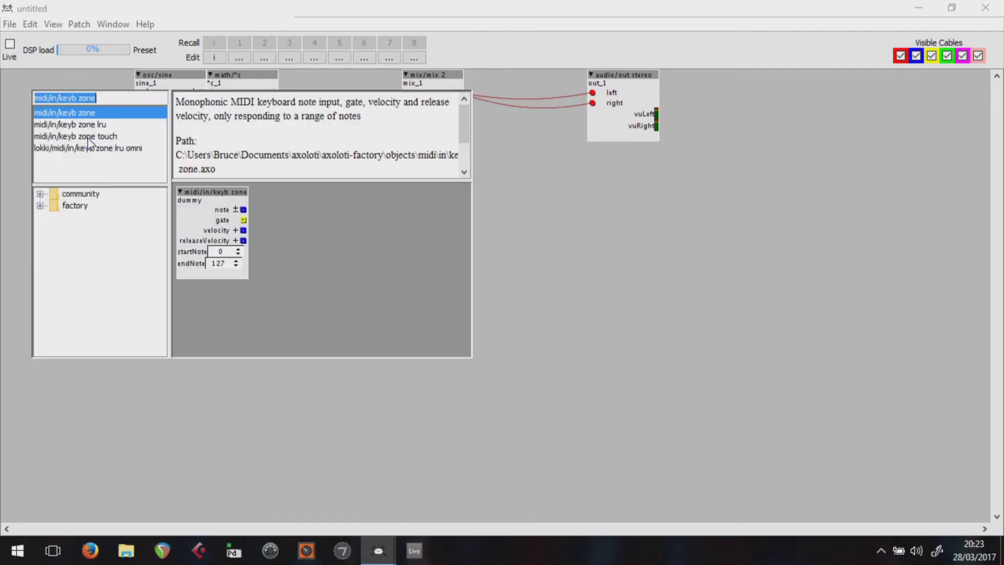
pyautogui.click(63, 97)
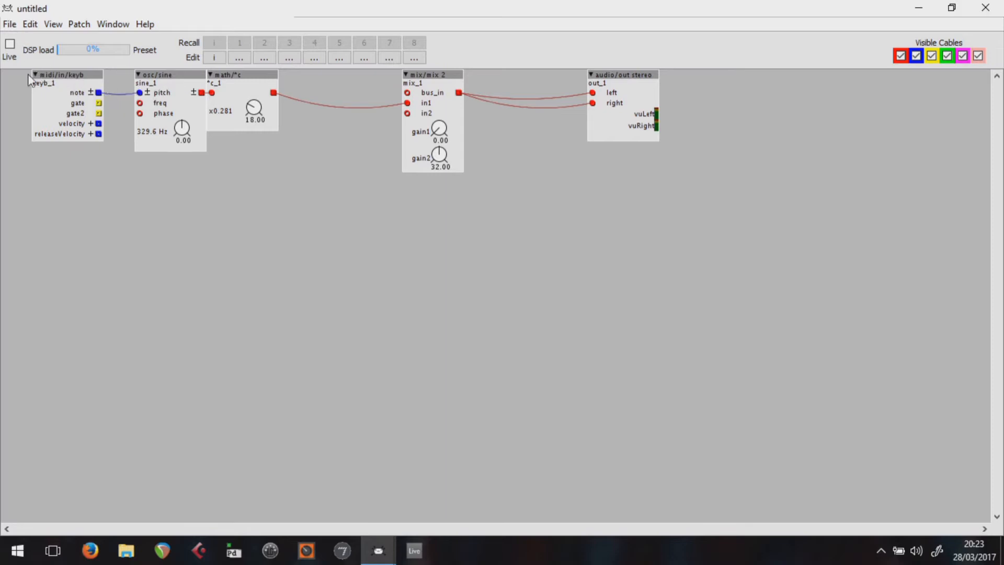
pyautogui.click(9, 44)
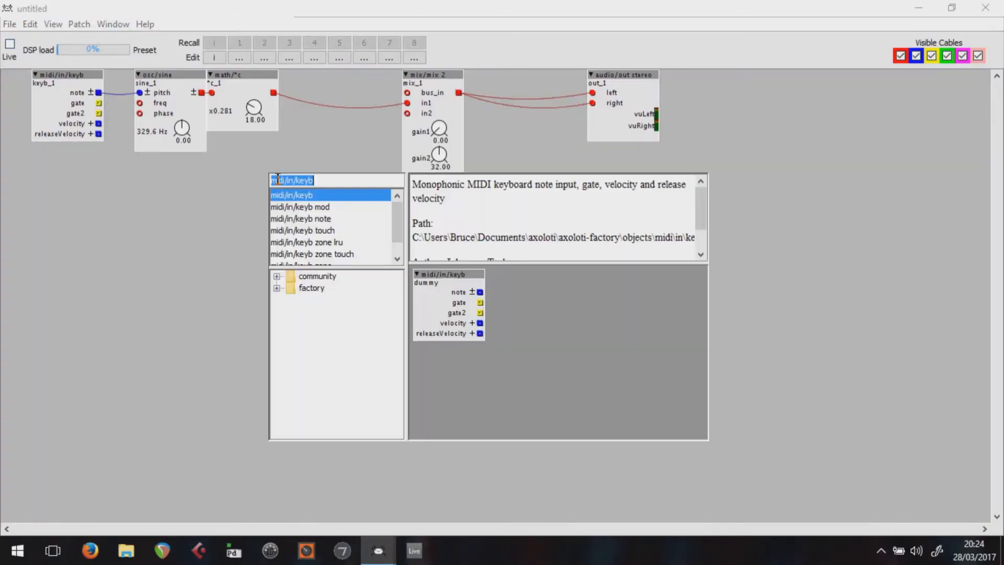
# - Place an env/adsr envelope for the keyboard gate and a gain/vca amplifier beside it
pyautogui.write('env')
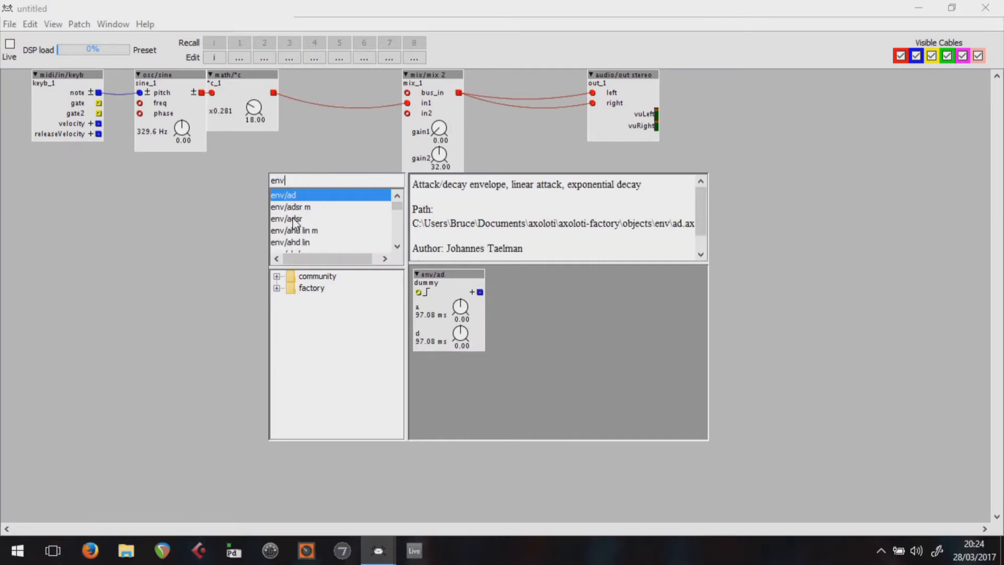
pyautogui.click(285, 219)
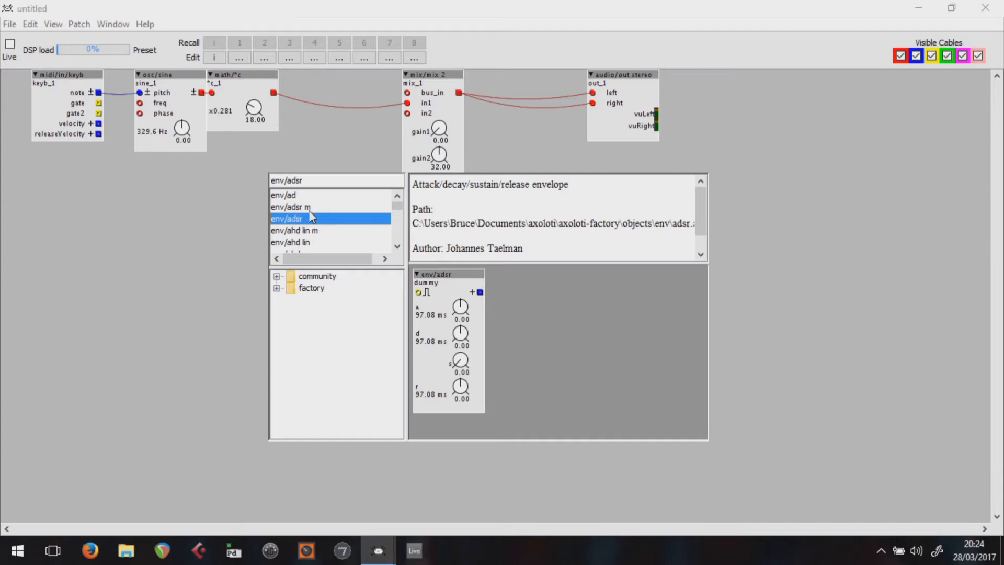
pyautogui.moveTo(291, 222)
pyautogui.write('v')
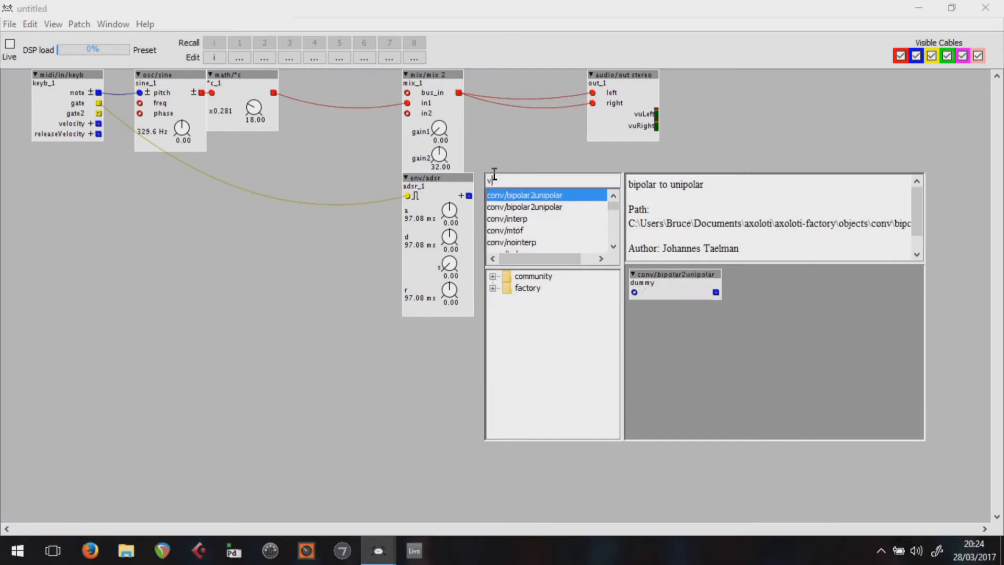
pyautogui.write('ca')
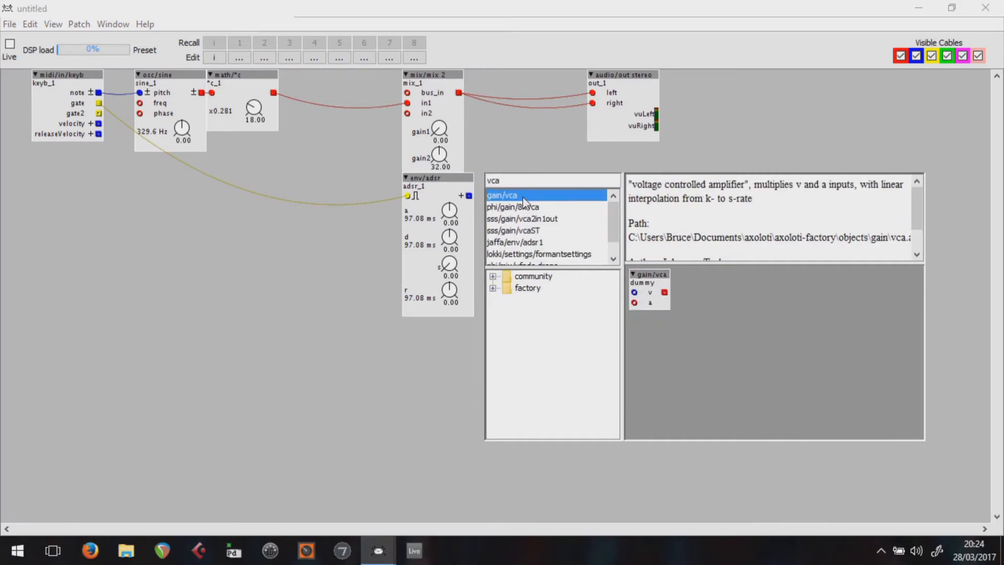
pyautogui.doubleClick(503, 196)
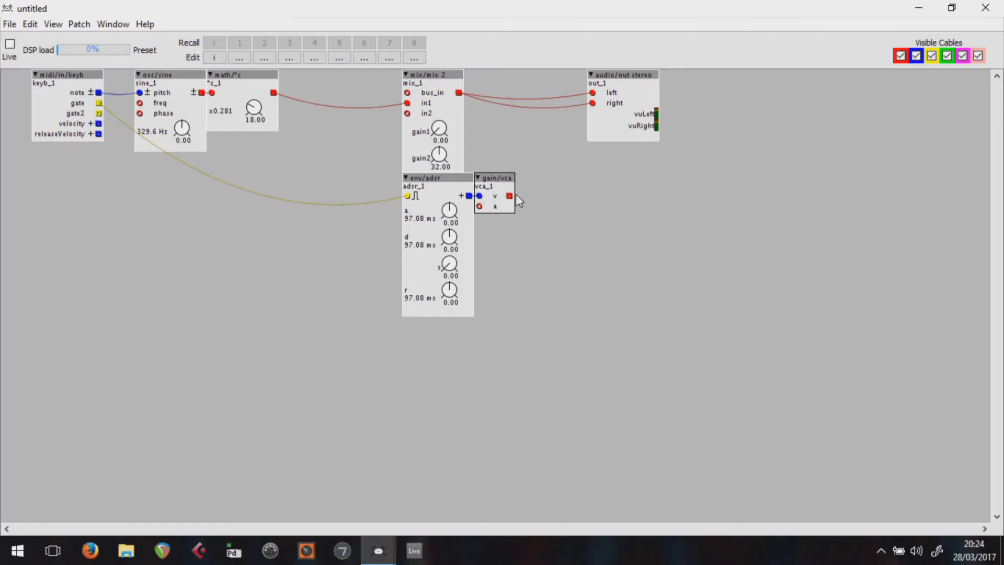
pyautogui.moveTo(537, 190)
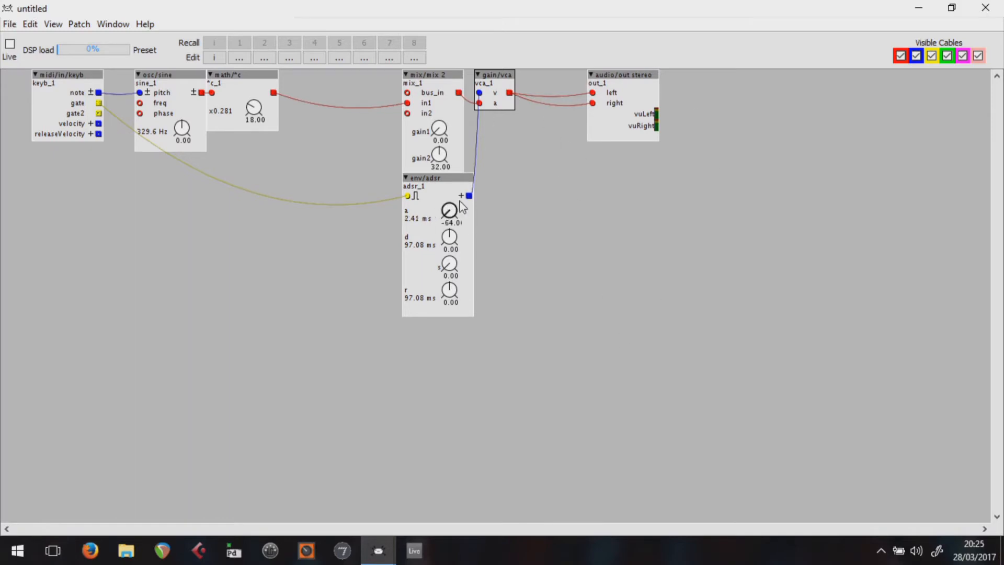
pyautogui.moveTo(471, 257)
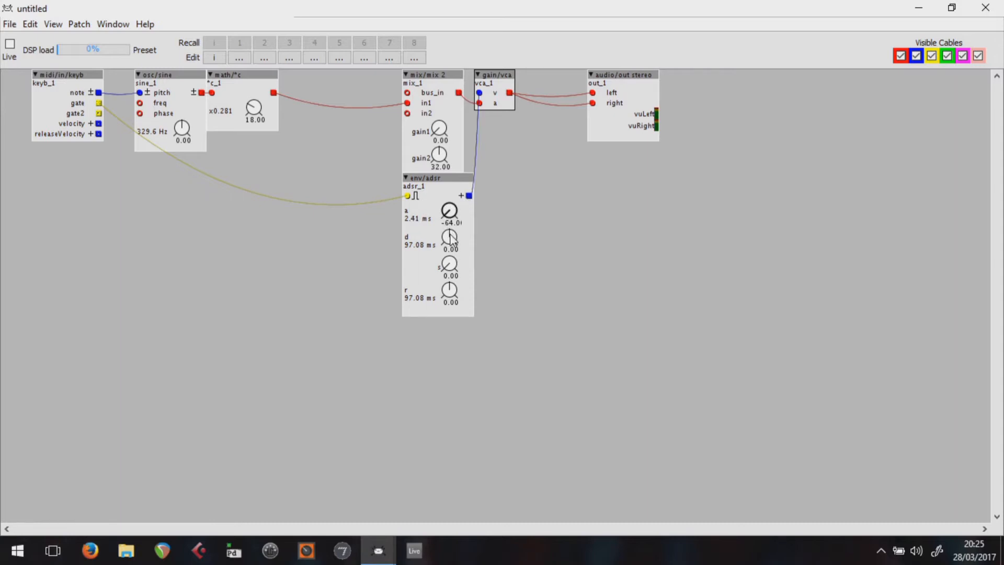
pyautogui.moveTo(452, 290)
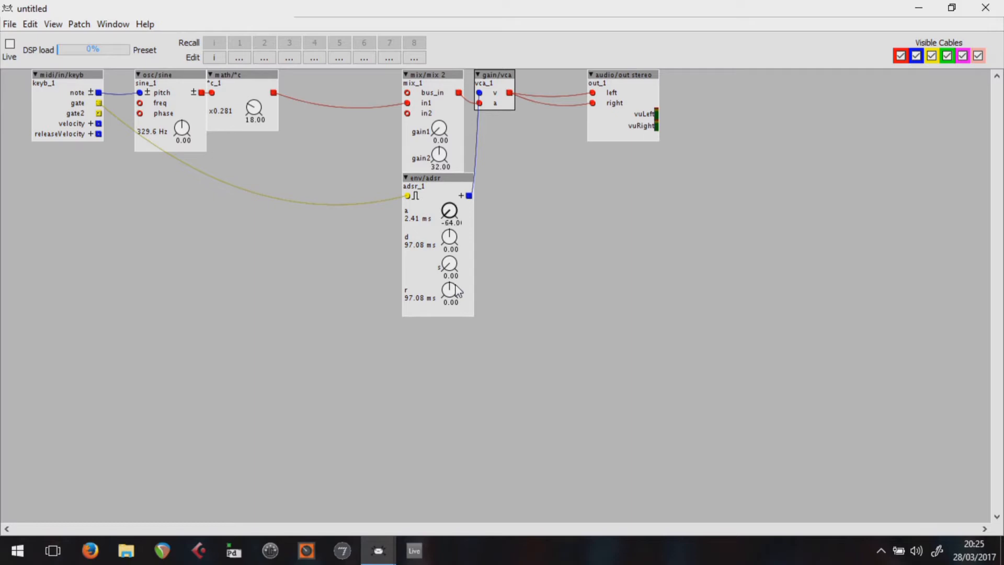
pyautogui.moveTo(450, 211)
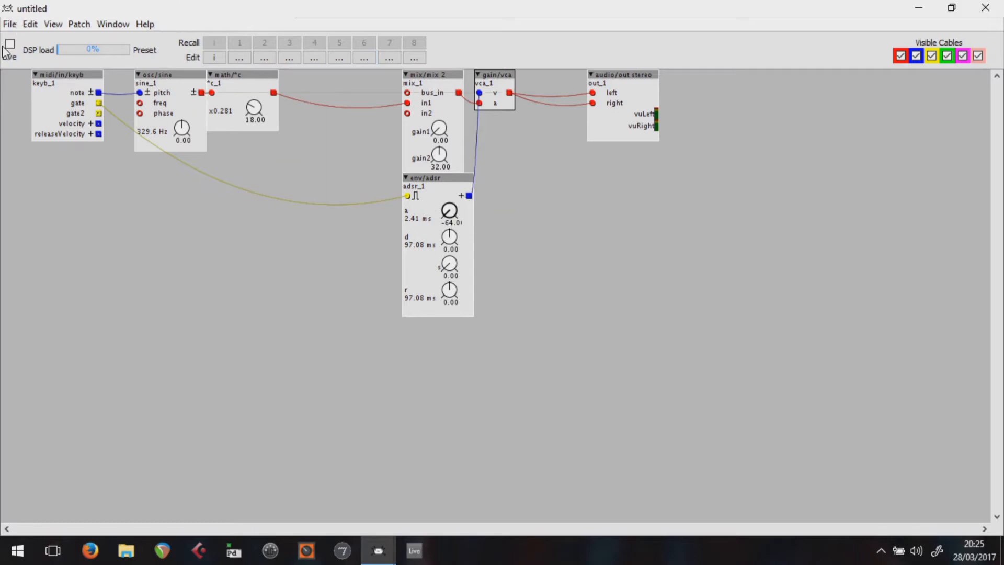
# - Run the patch live to shape the envelope and set mix gain1 to 28.00
pyautogui.click(9, 45)
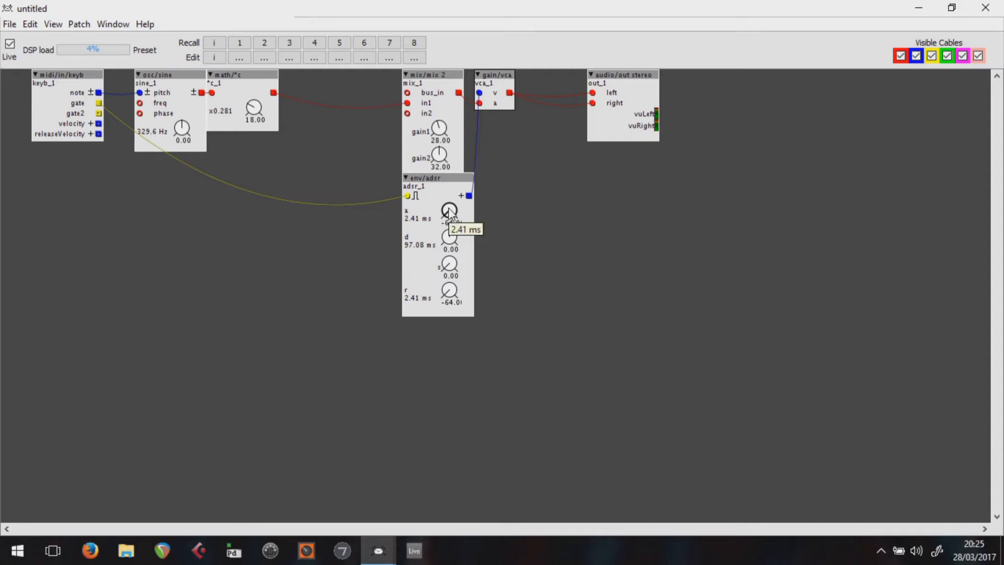
pyautogui.moveTo(450, 237)
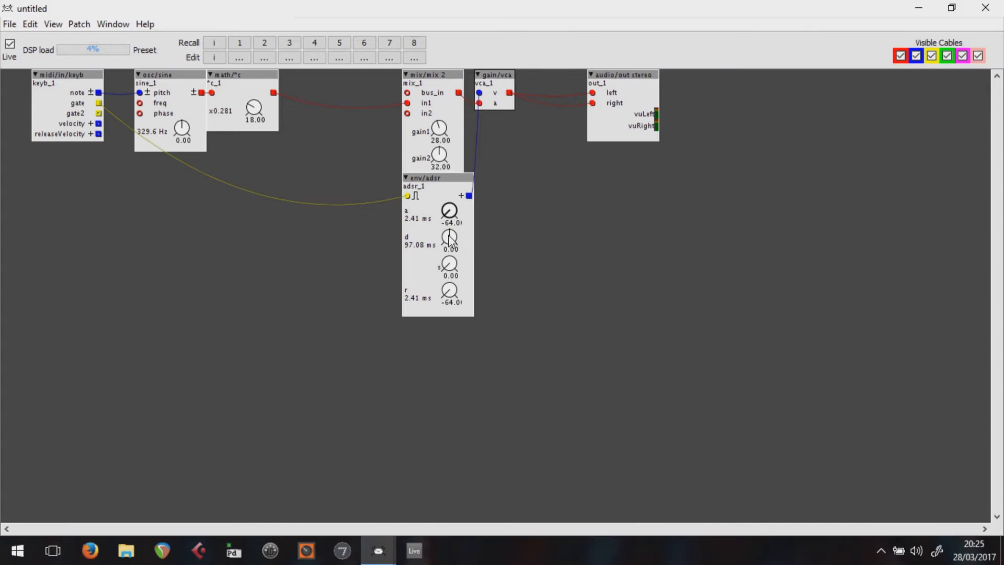
pyautogui.moveTo(456, 238)
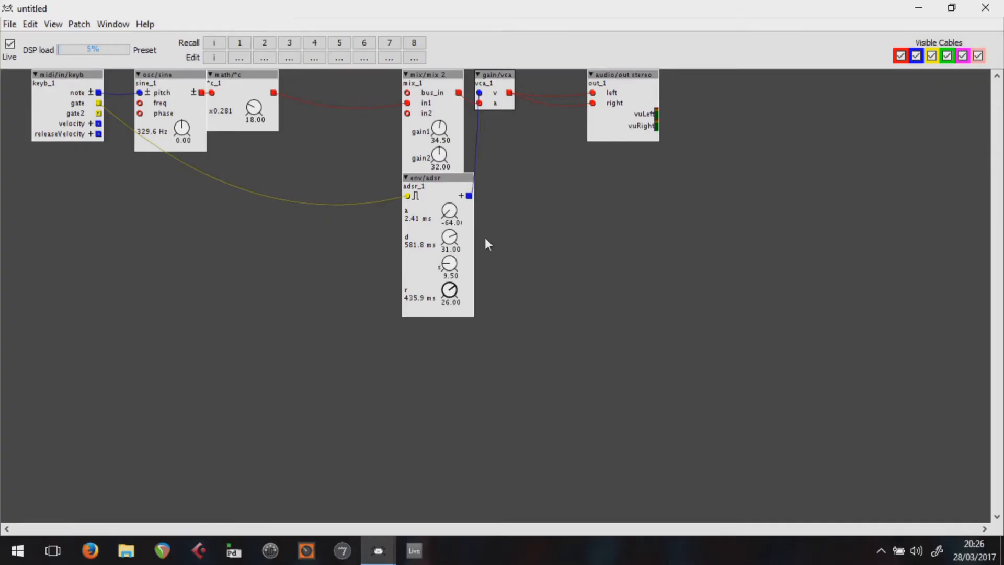
pyautogui.moveTo(453, 383)
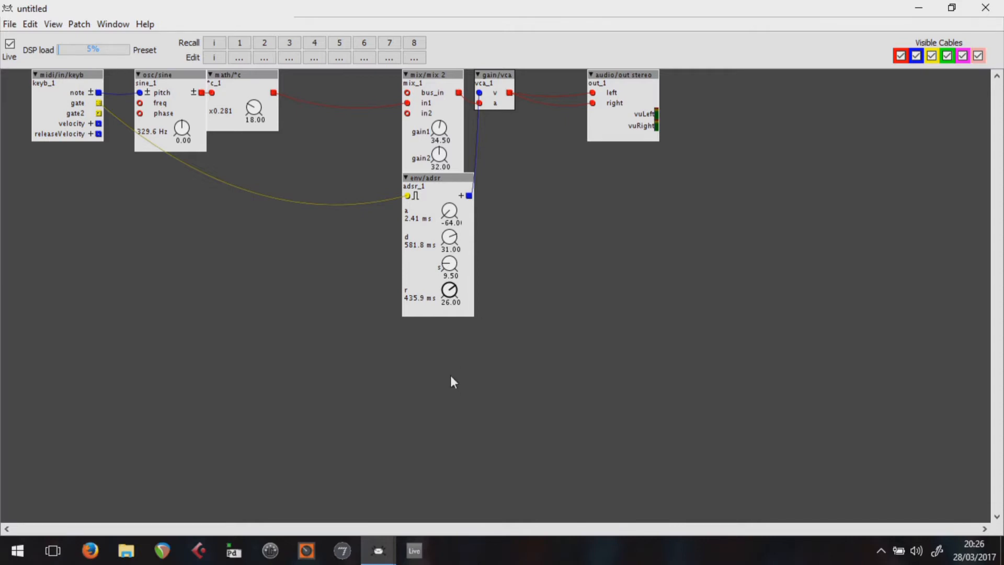
pyautogui.click(10, 44)
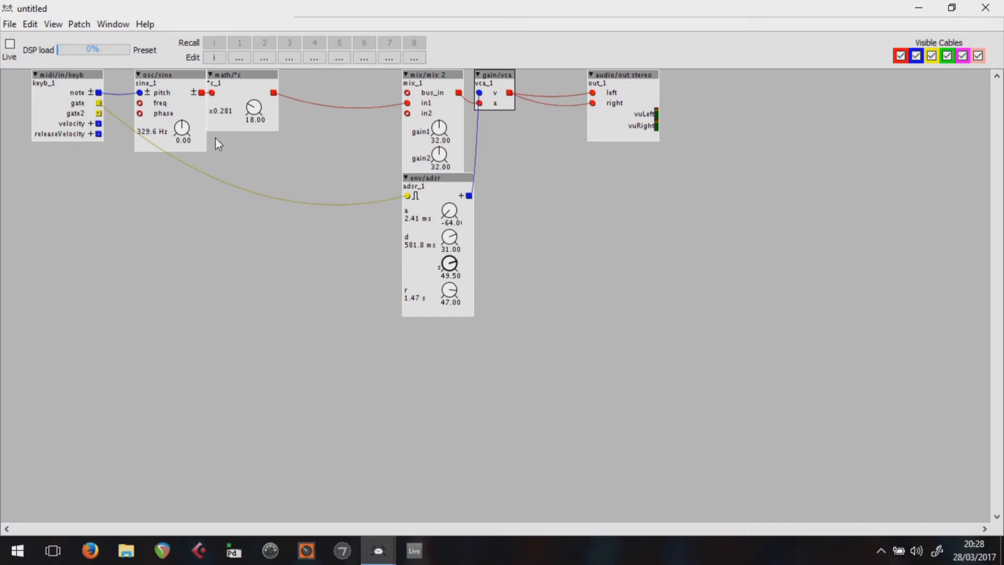
pyautogui.moveTo(139, 104)
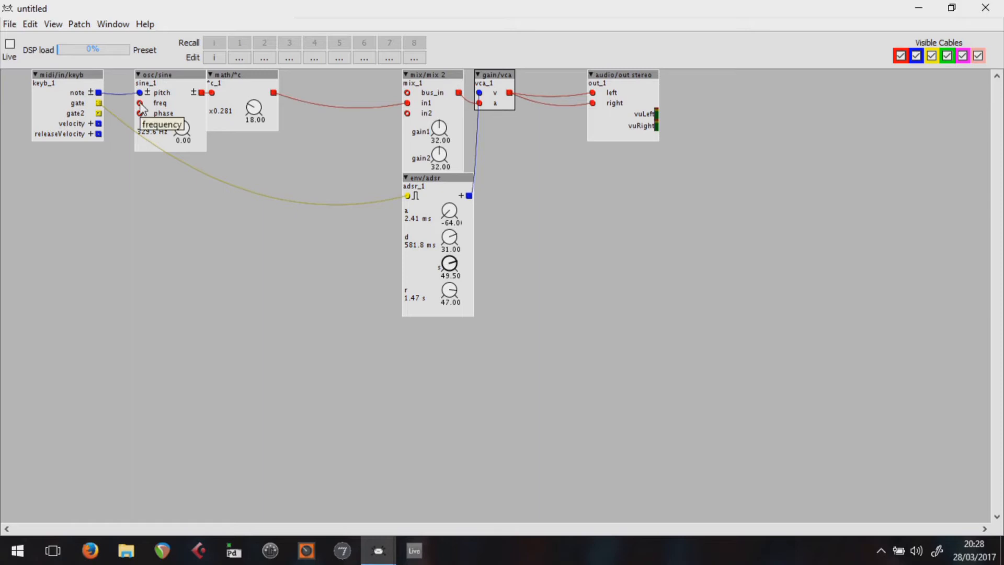
pyautogui.moveTo(140, 113)
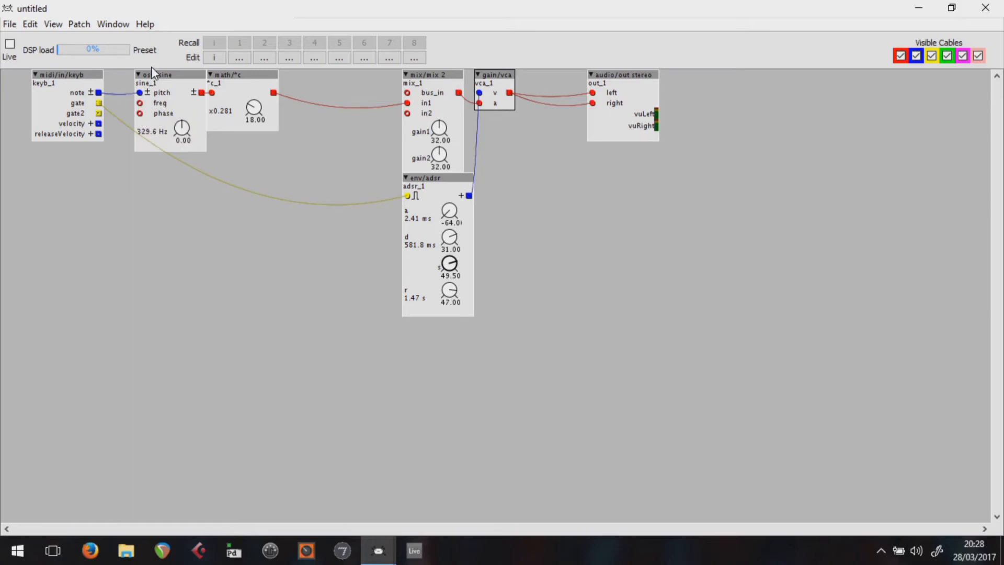
pyautogui.moveTo(182, 128)
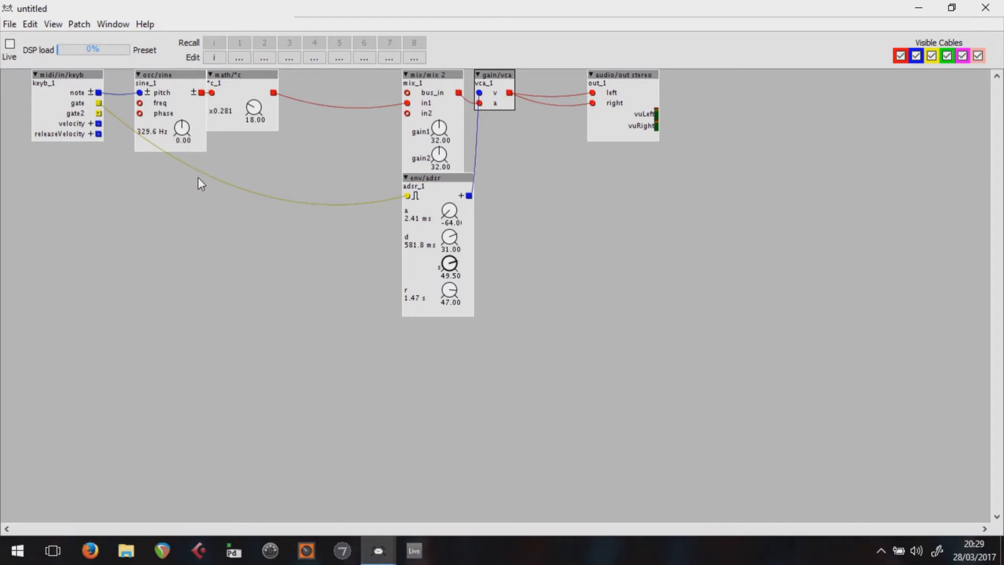
pyautogui.moveTo(235, 150)
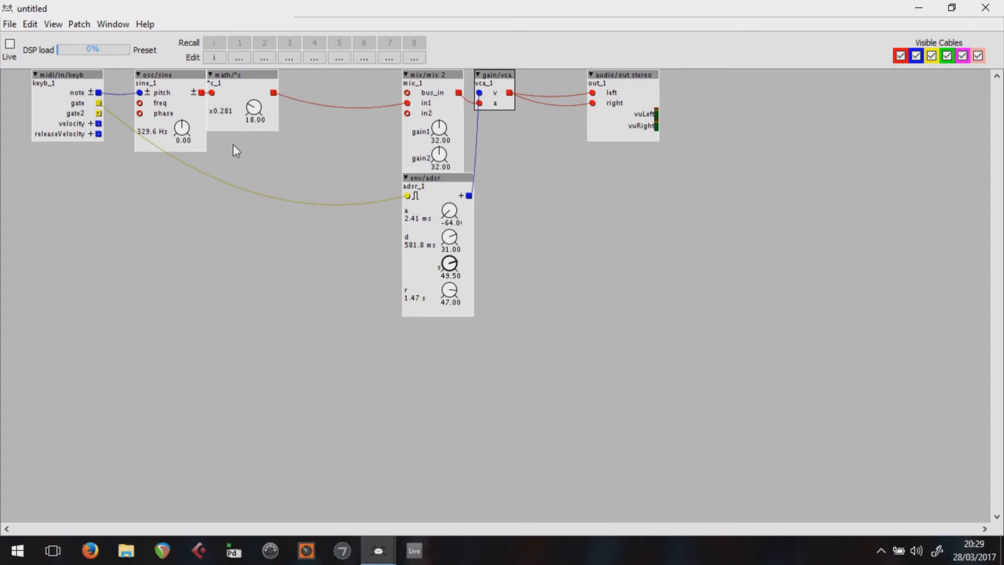
pyautogui.moveTo(139, 106)
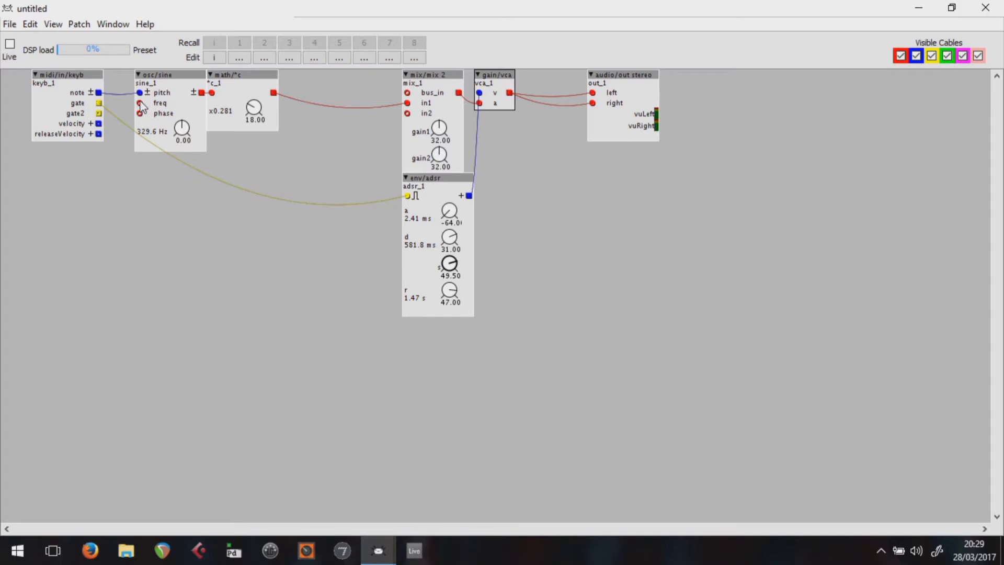
pyautogui.moveTo(141, 198)
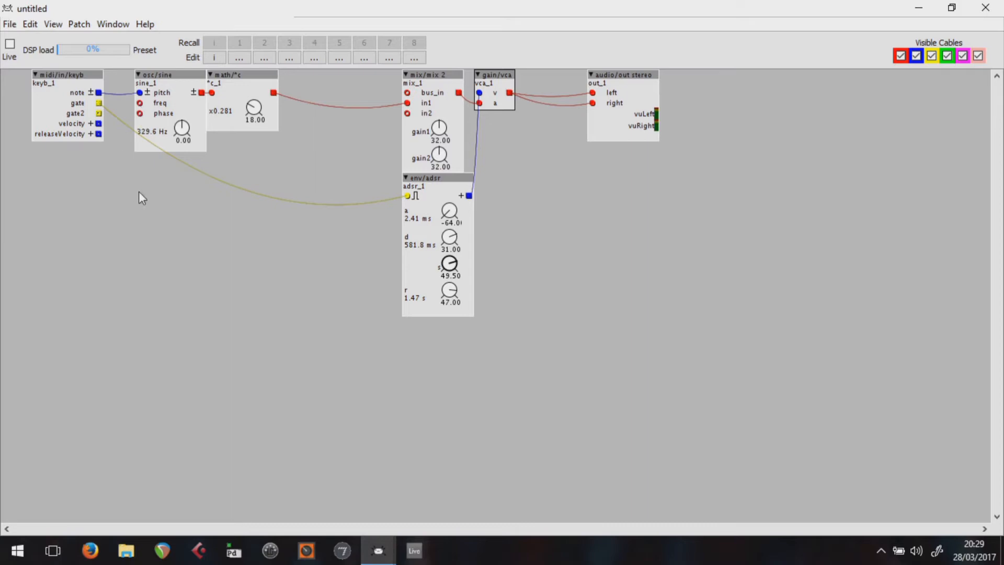
pyautogui.moveTo(35, 150)
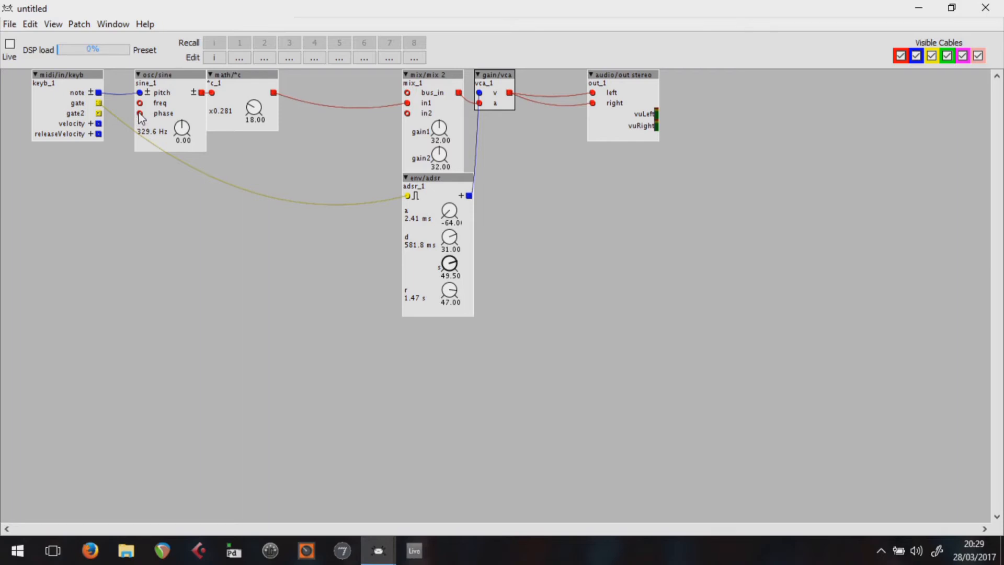
pyautogui.moveTo(126, 135)
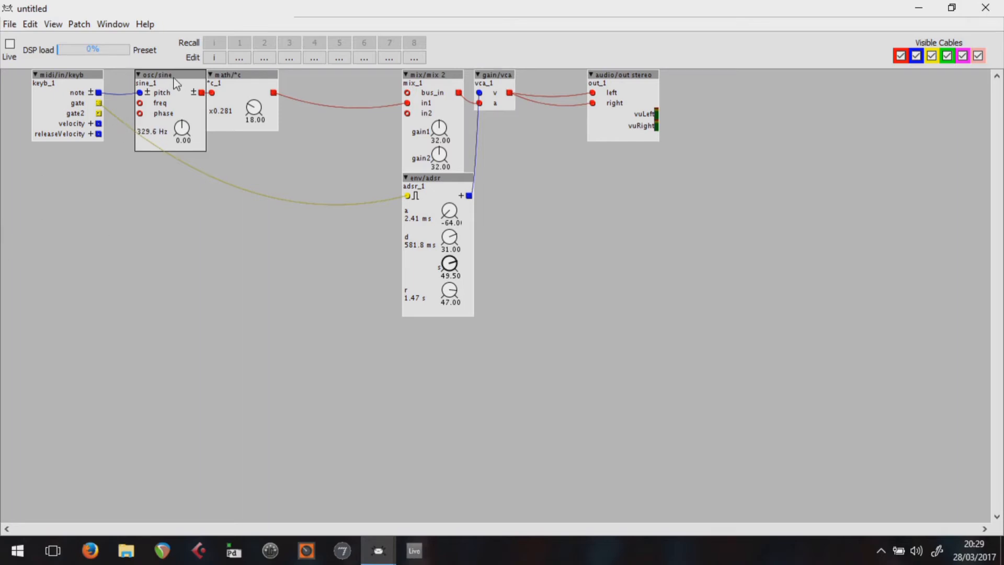
pyautogui.moveTo(155, 75)
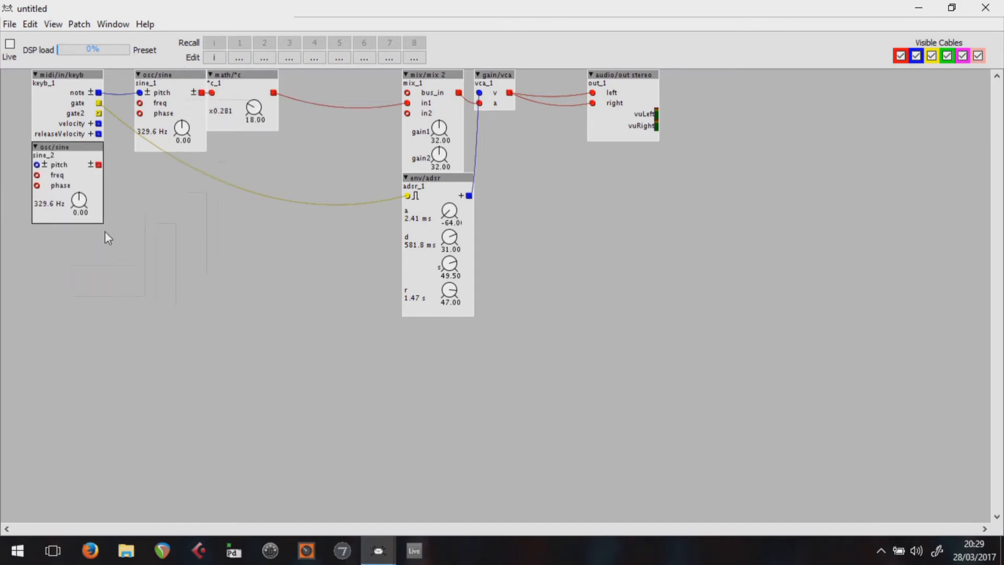
# - Rename the new oscillator 'fm osc' and move the main sine oscillator further right
pyautogui.doubleClick(45, 156)
pyautogui.write('fm osc')
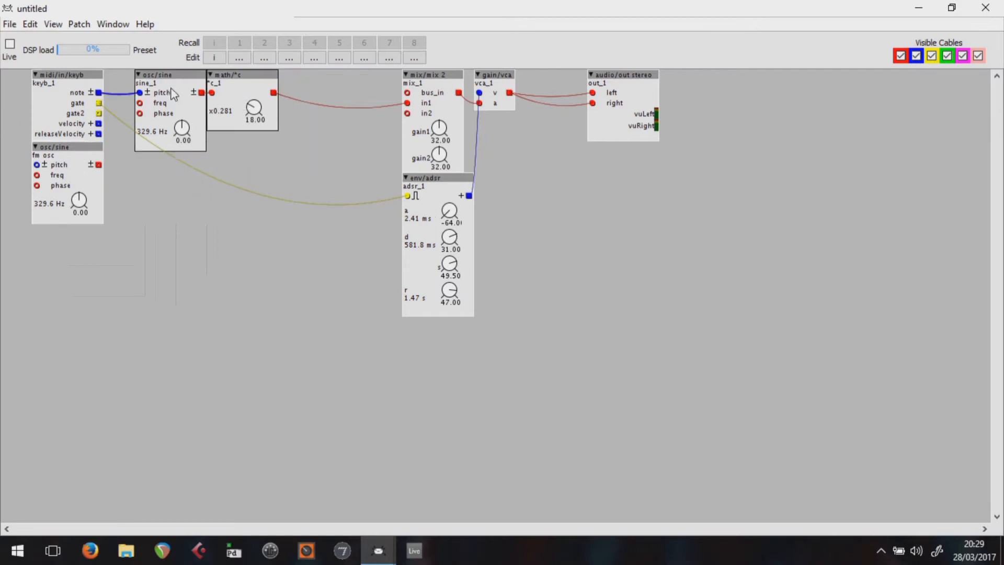
pyautogui.moveTo(169, 99); pyautogui.dragTo(237, 160)
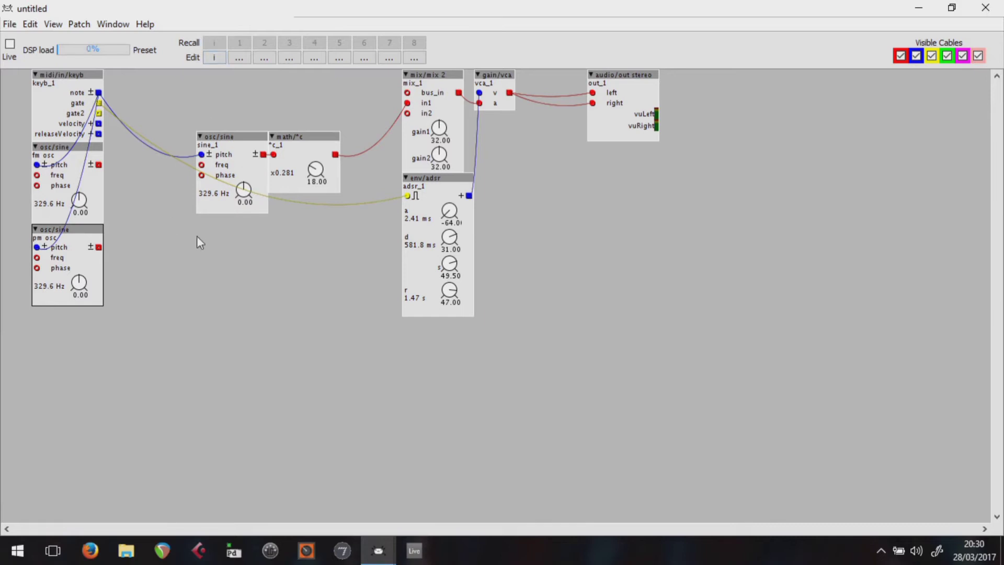
# - Place a mix/mix 1 one-input mixer (mix_2) left of sine_1
pyautogui.doubleClick(496, 93)
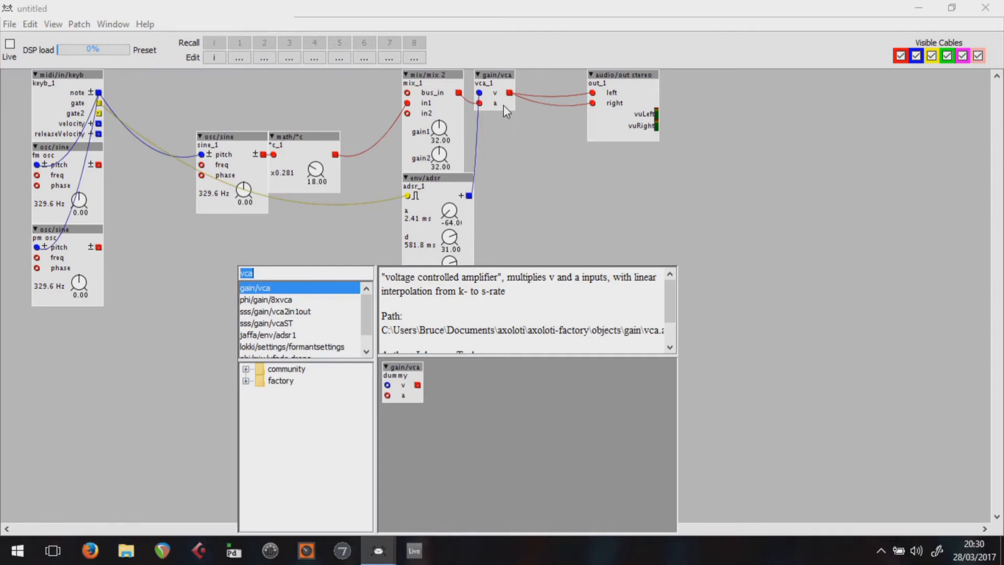
pyautogui.moveTo(526, 253)
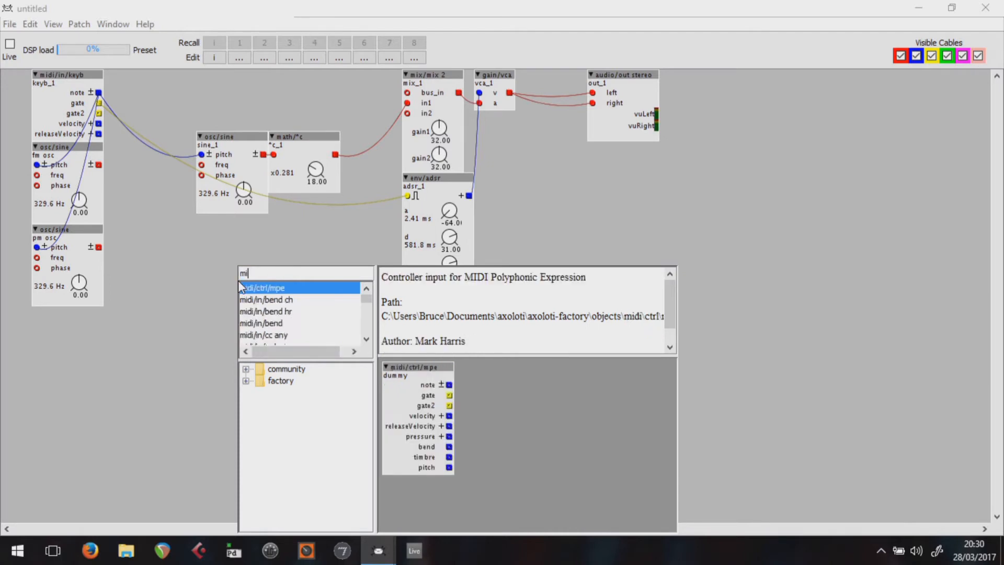
pyautogui.write('mix')
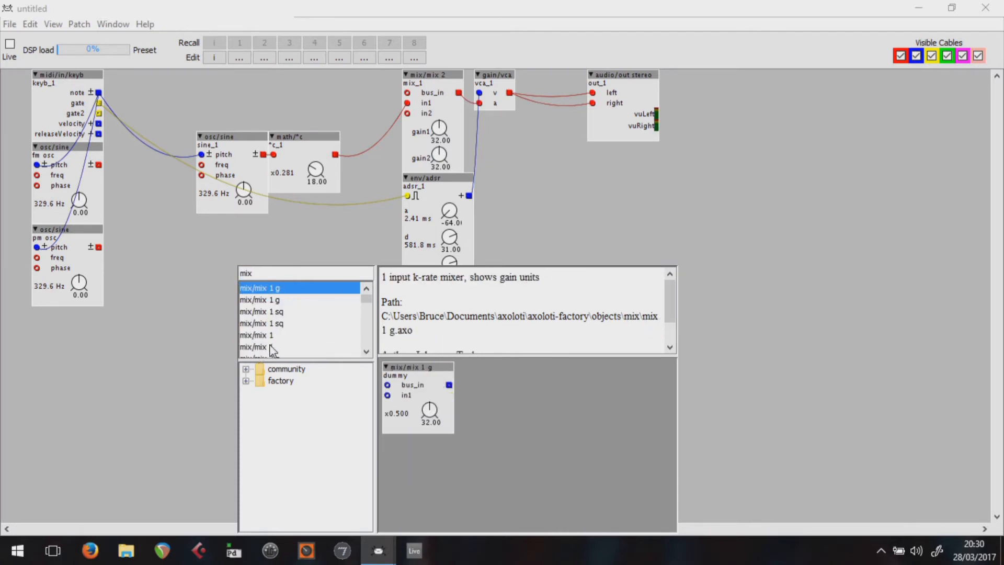
pyautogui.doubleClick(258, 335)
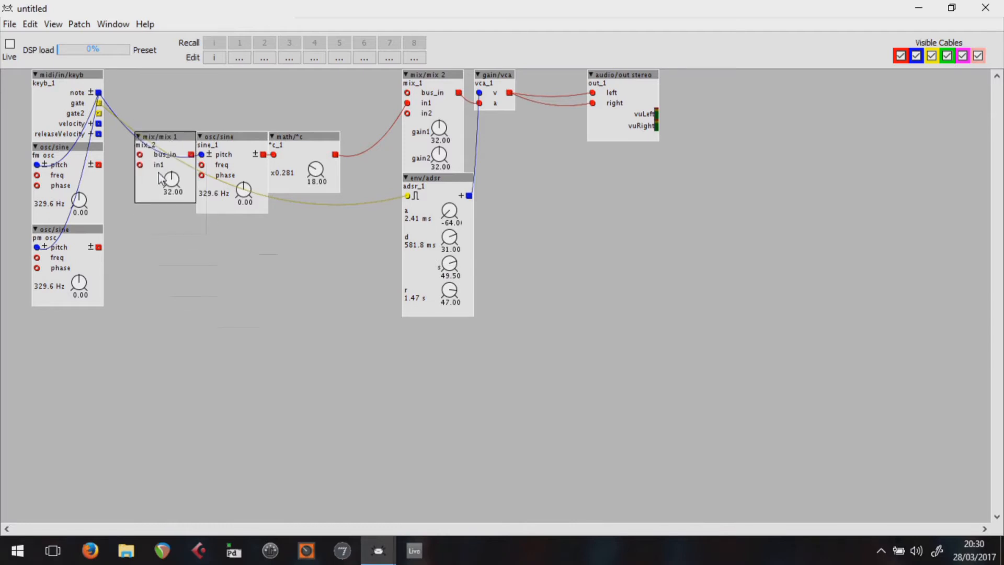
pyautogui.moveTo(160, 139)
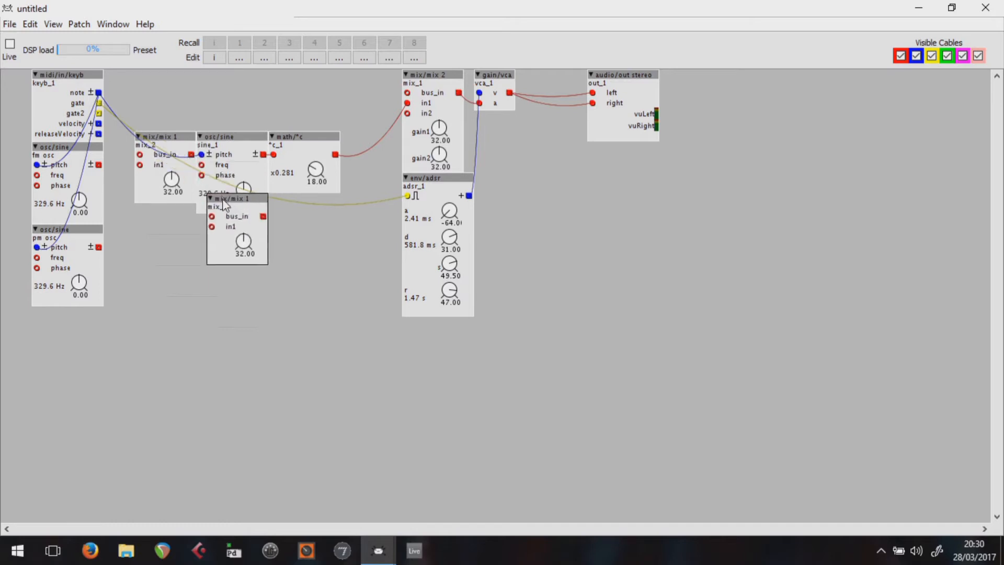
# - Move mix_3 below mix_2 so pm osc and fm osc each feed their own mixer
pyautogui.moveTo(227, 198); pyautogui.dragTo(165, 211)
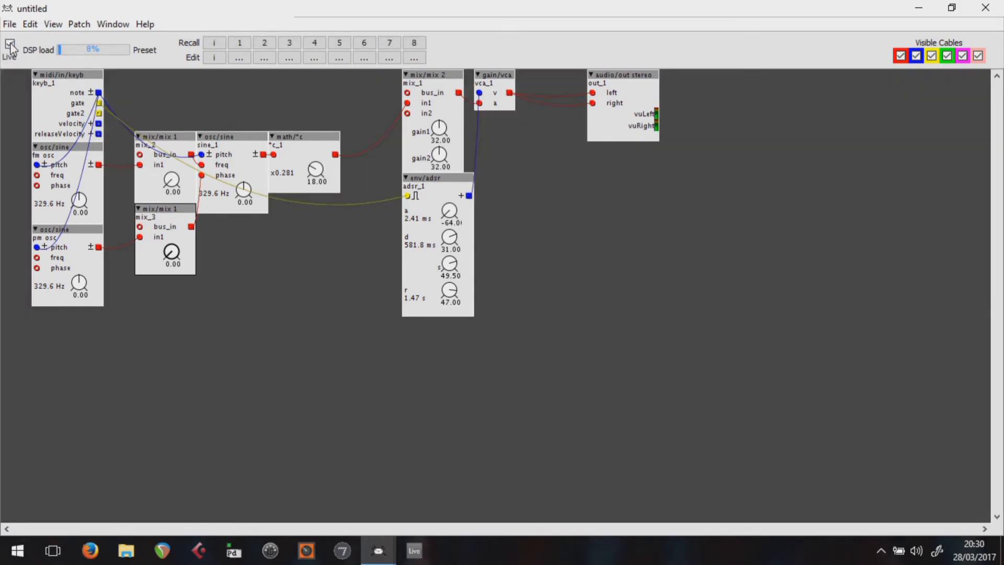
# - Run the patch live and try the mix_2 modulation gain, pushing the fm osc pitch up to 24.00
pyautogui.click(10, 49)
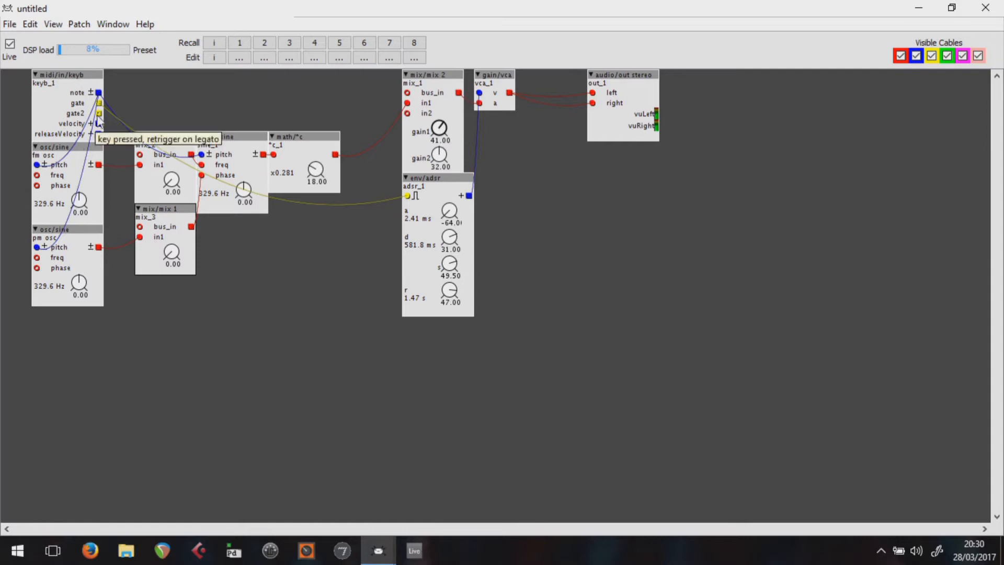
pyautogui.moveTo(173, 179)
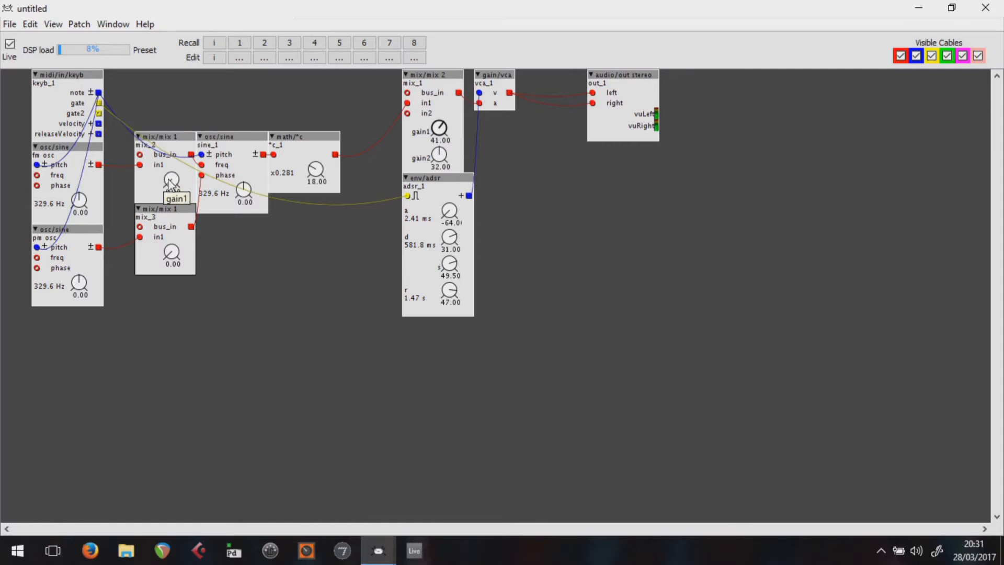
pyautogui.moveTo(171, 181); pyautogui.dragTo(172, 172)
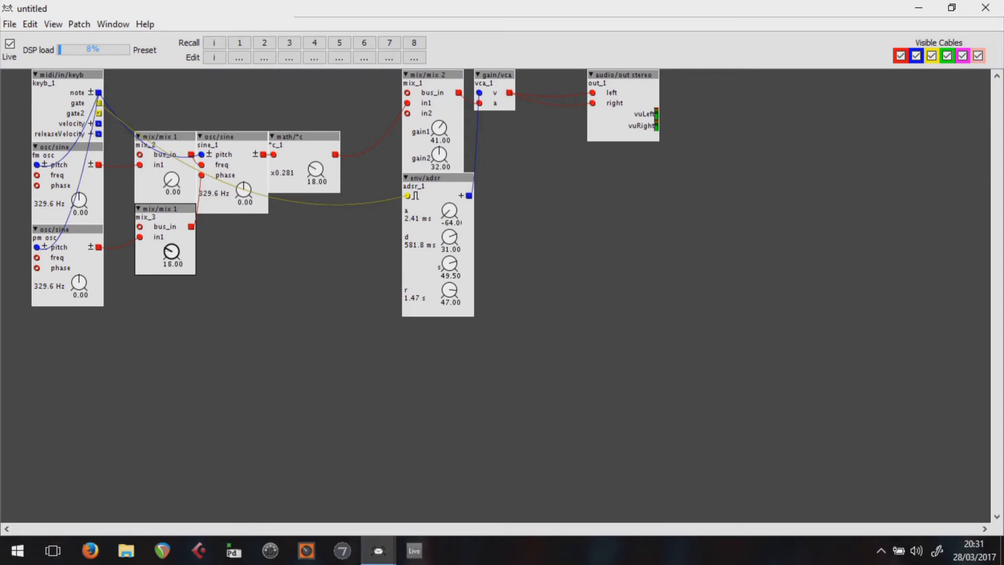
pyautogui.moveTo(171, 250); pyautogui.dragTo(172, 241)
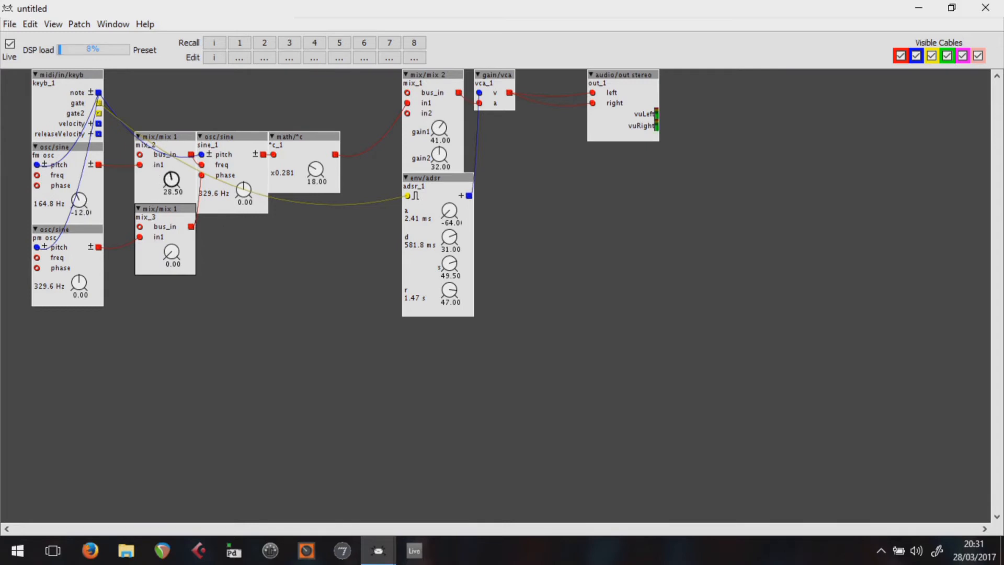
pyautogui.moveTo(172, 179); pyautogui.dragTo(171, 184)
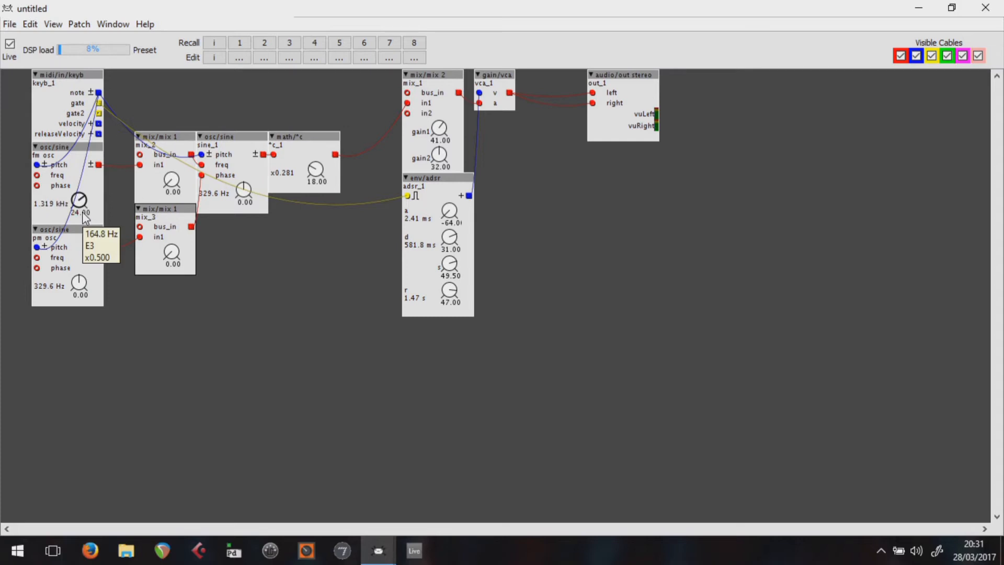
pyautogui.moveTo(87, 217)
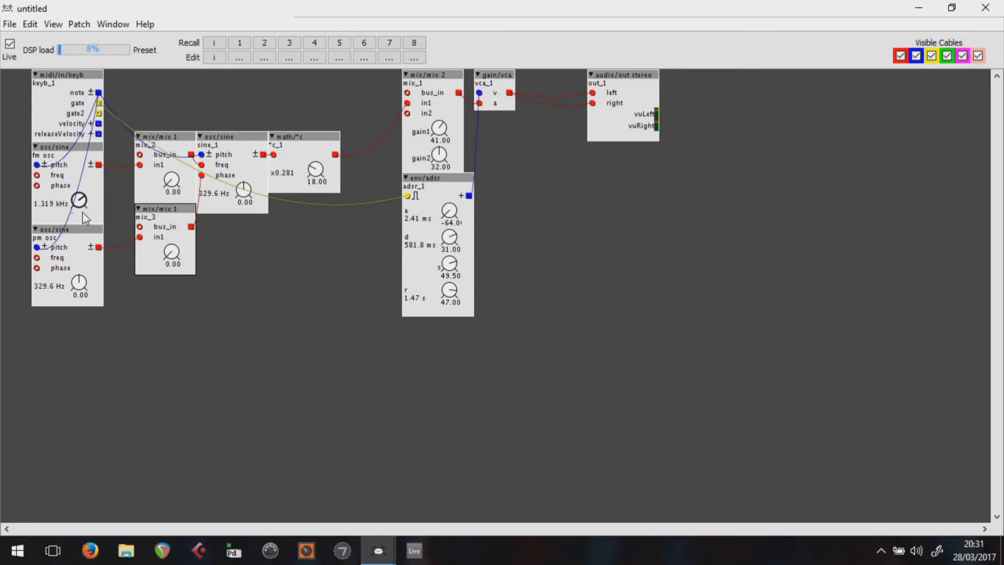
# - Drop the fm osc pitch to -24.00 (82.41 Hz) and raise the mix_2 gain to 54.00
pyautogui.moveTo(80, 200); pyautogui.dragTo(79, 213)
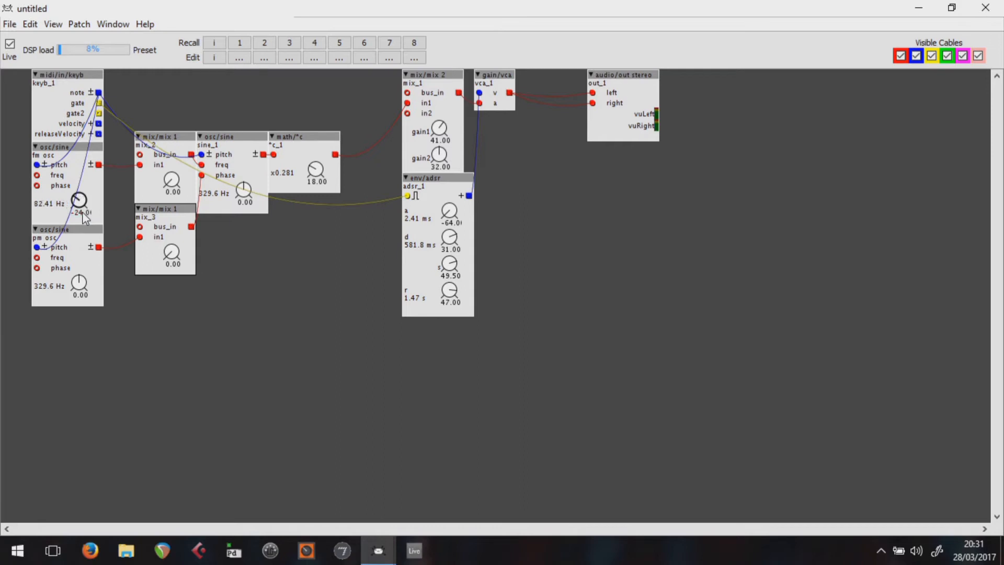
pyautogui.moveTo(171, 181); pyautogui.dragTo(171, 172)
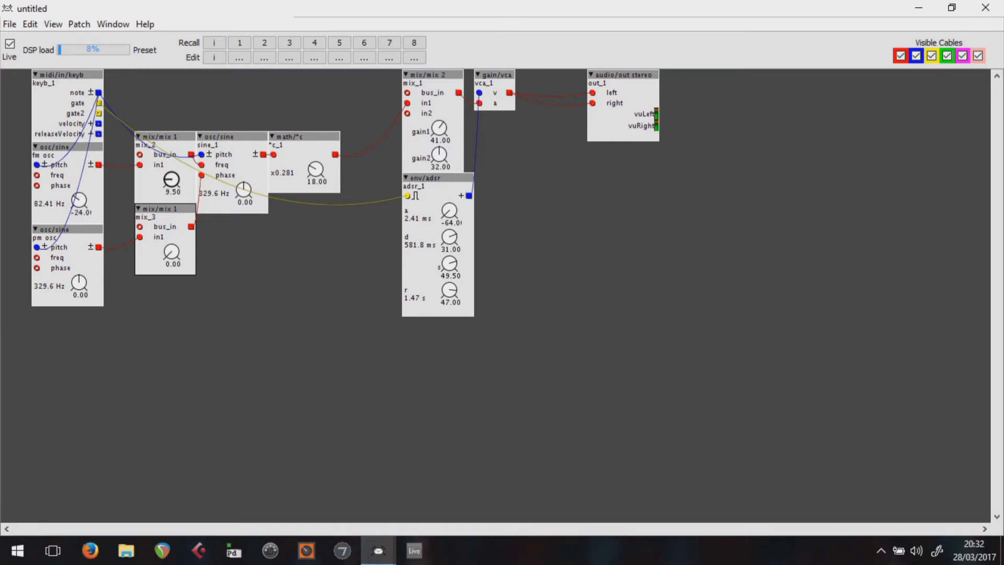
pyautogui.moveTo(172, 181); pyautogui.dragTo(172, 148)
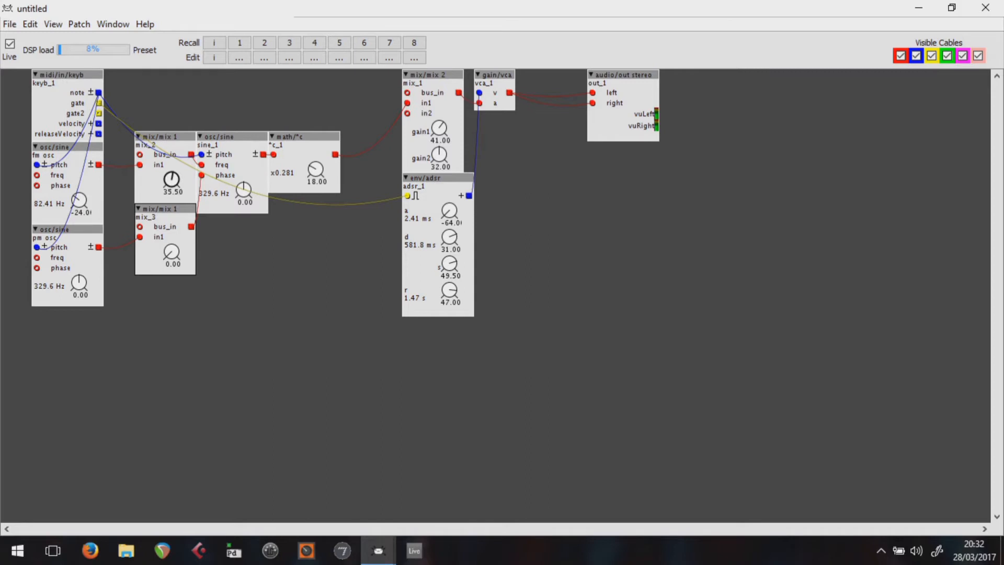
pyautogui.moveTo(172, 179); pyautogui.dragTo(172, 166)
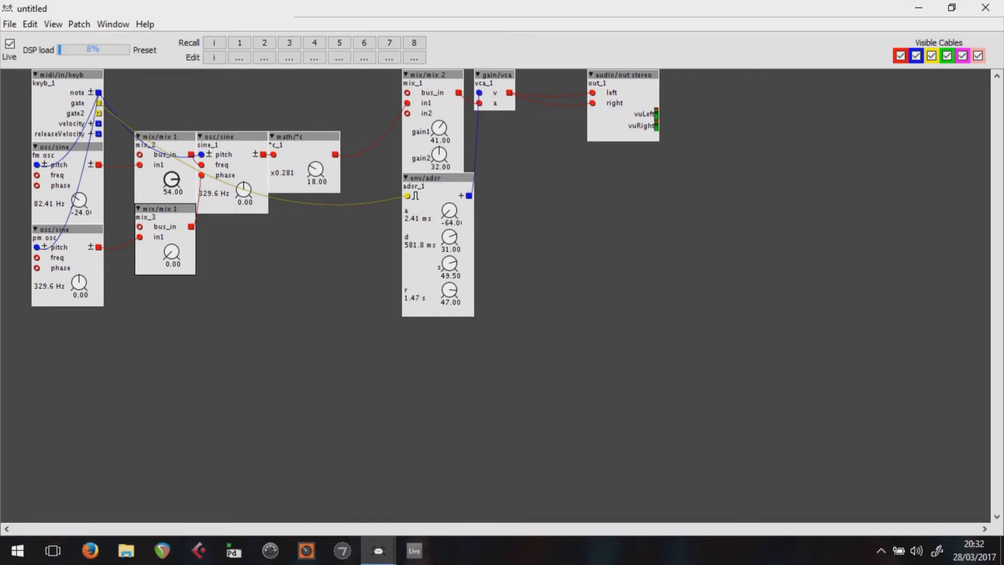
# - Bring the mix_2 gain back down to zero
pyautogui.moveTo(172, 179); pyautogui.dragTo(172, 199)
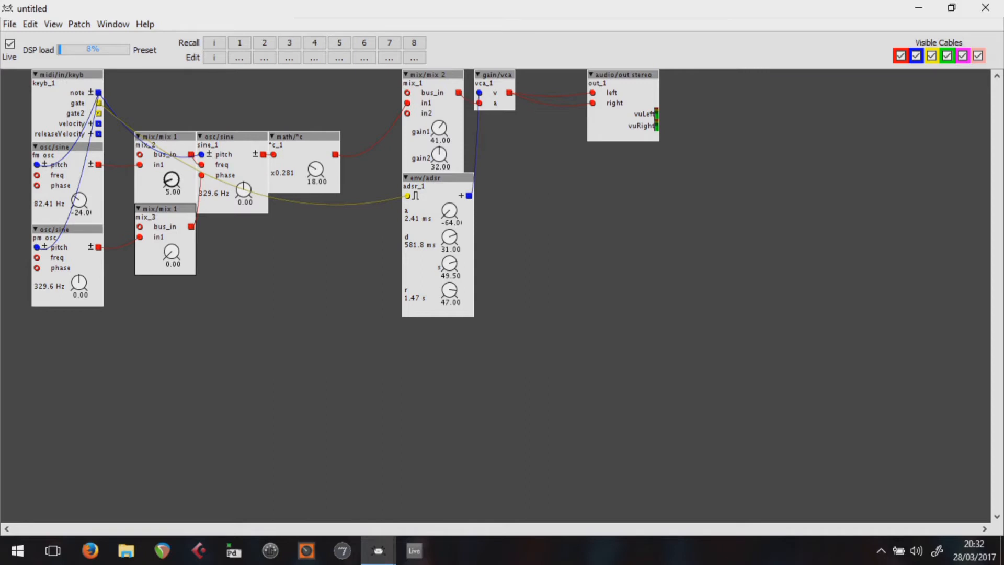
pyautogui.moveTo(171, 181)
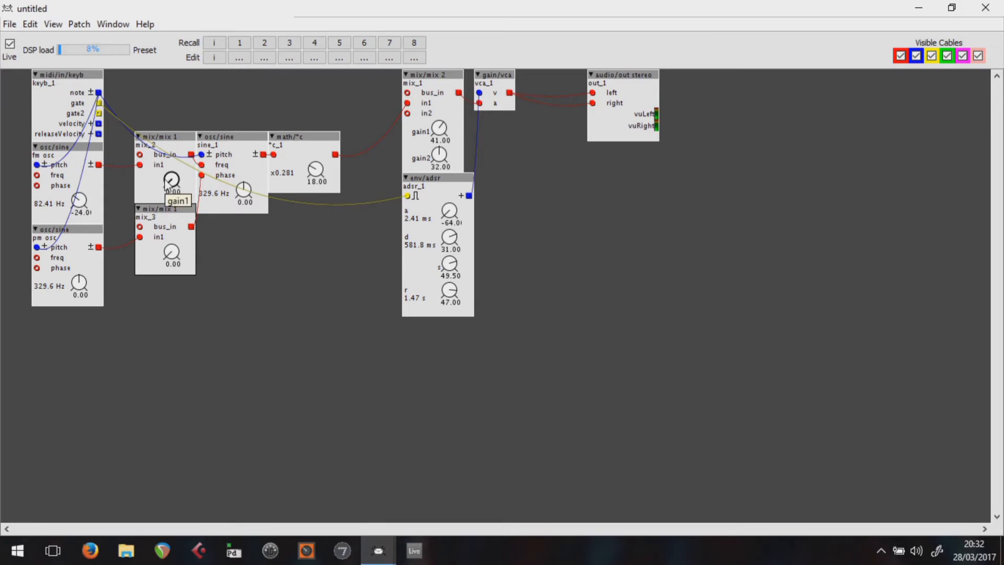
pyautogui.moveTo(295, 275)
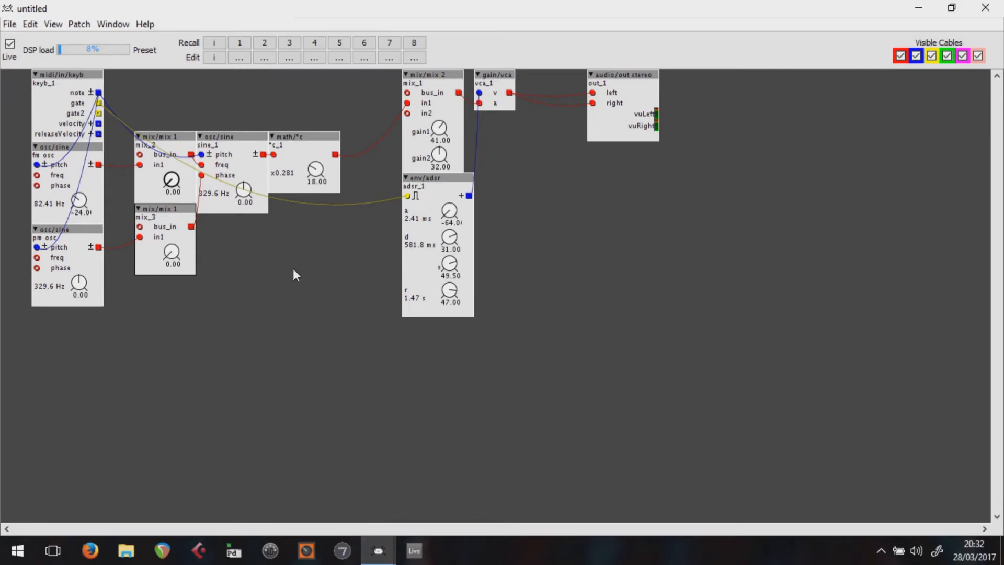
pyautogui.moveTo(252, 247)
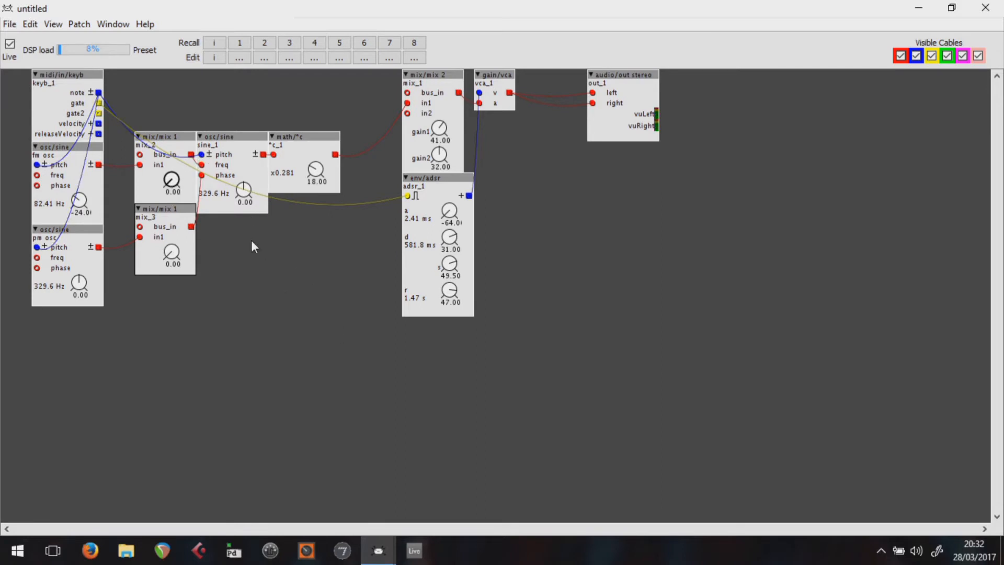
pyautogui.moveTo(229, 268)
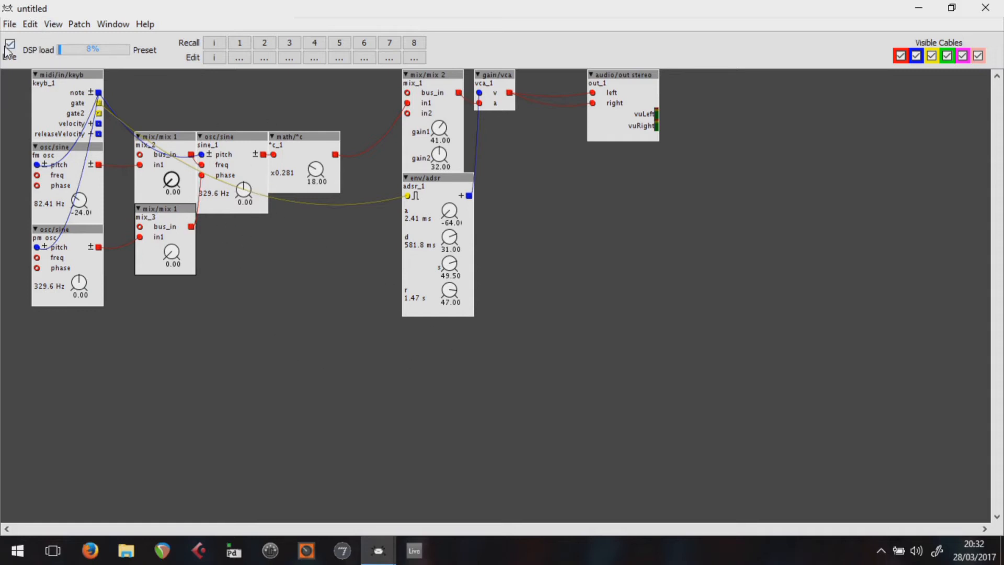
# - Stop live mode, move sine_1 and *c right, and duplicate gain/vca as vca_2 between mix_2 and the oscillator
pyautogui.click(9, 45)
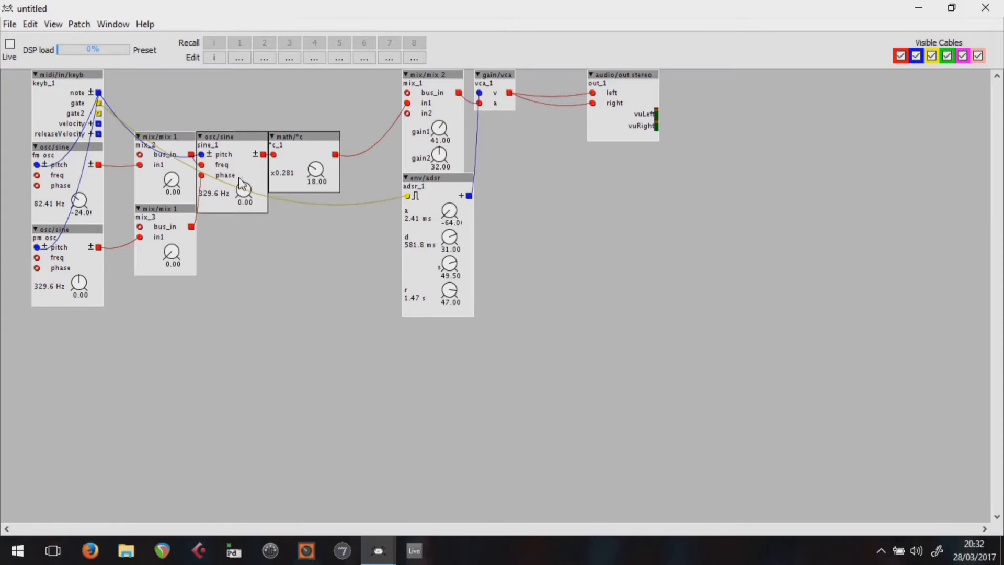
pyautogui.moveTo(217, 136); pyautogui.dragTo(266, 136)
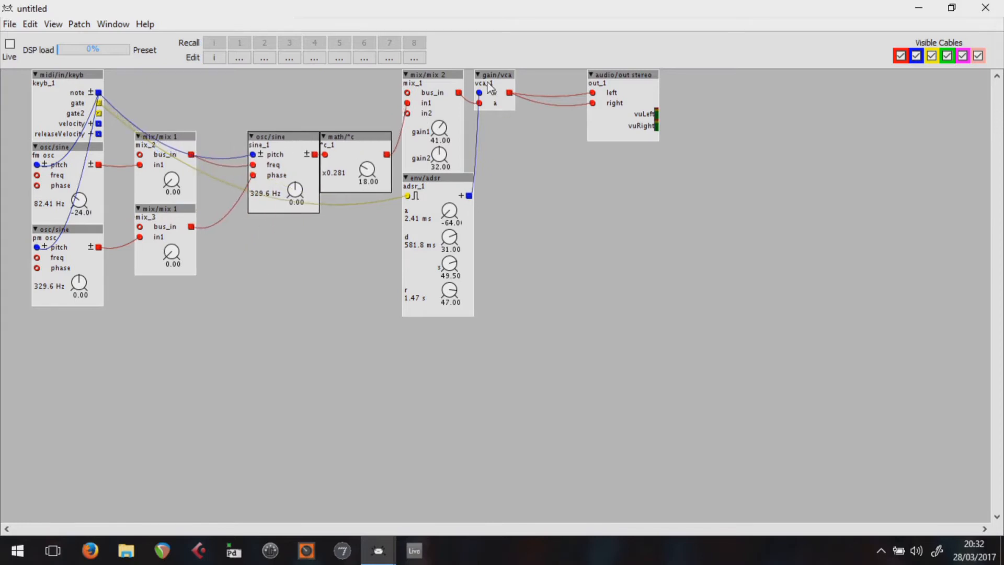
pyautogui.click(495, 85)
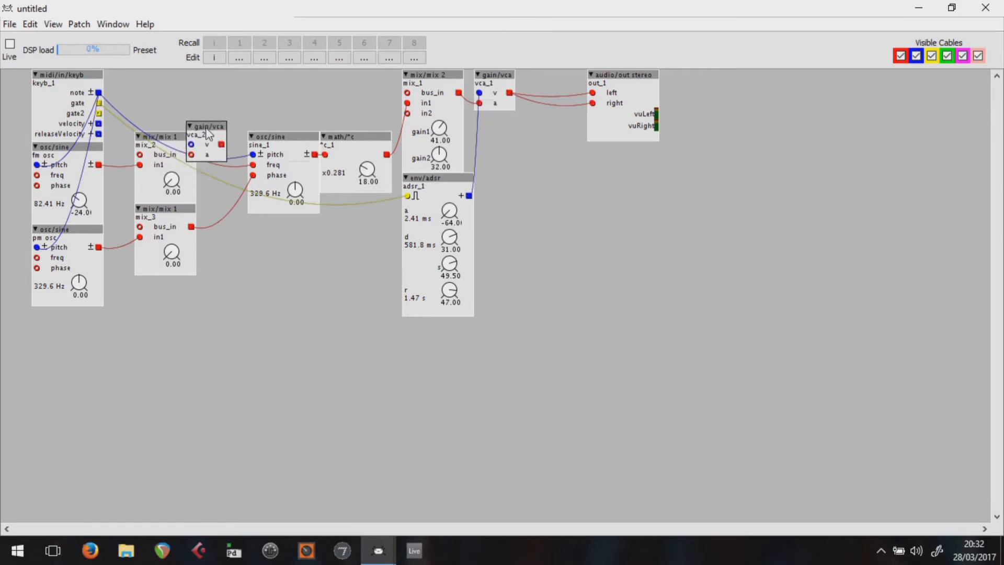
pyautogui.moveTo(207, 127); pyautogui.dragTo(217, 136)
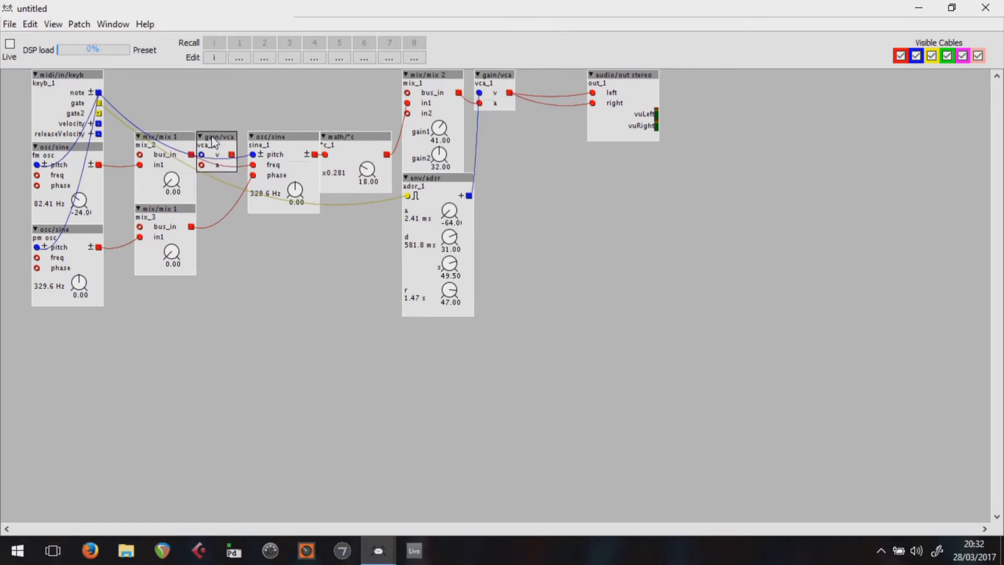
pyautogui.moveTo(217, 136)
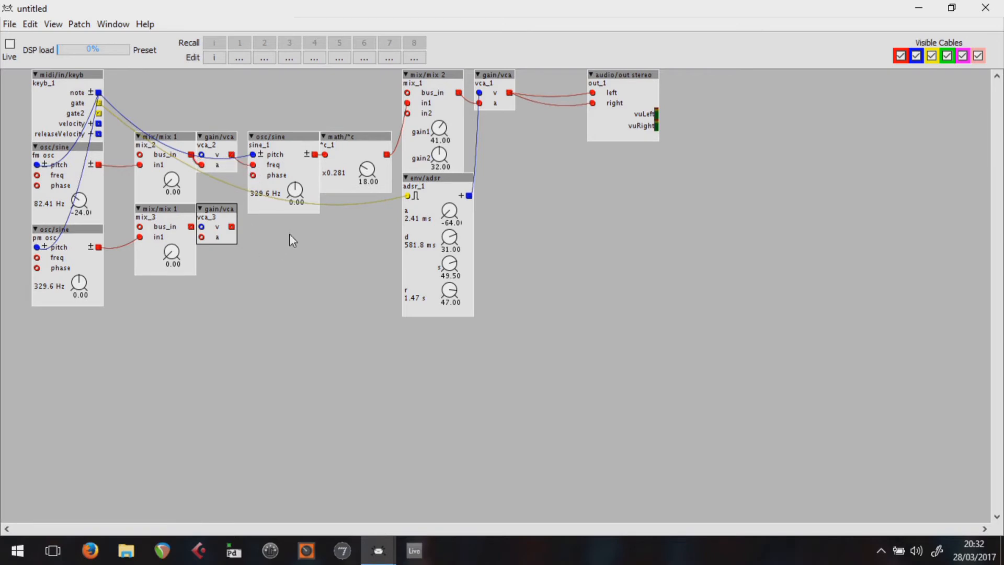
pyautogui.moveTo(195, 240)
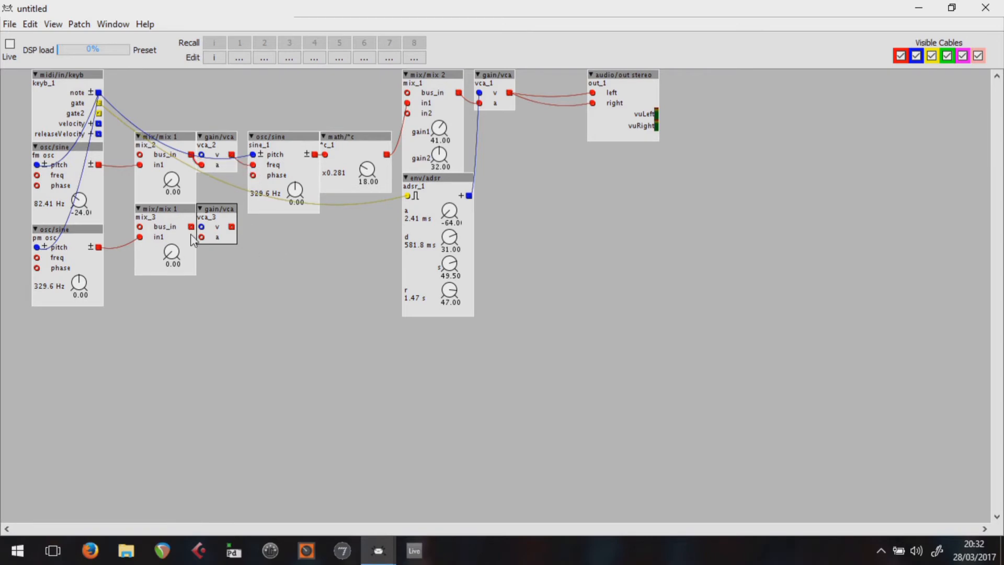
pyautogui.moveTo(202, 244)
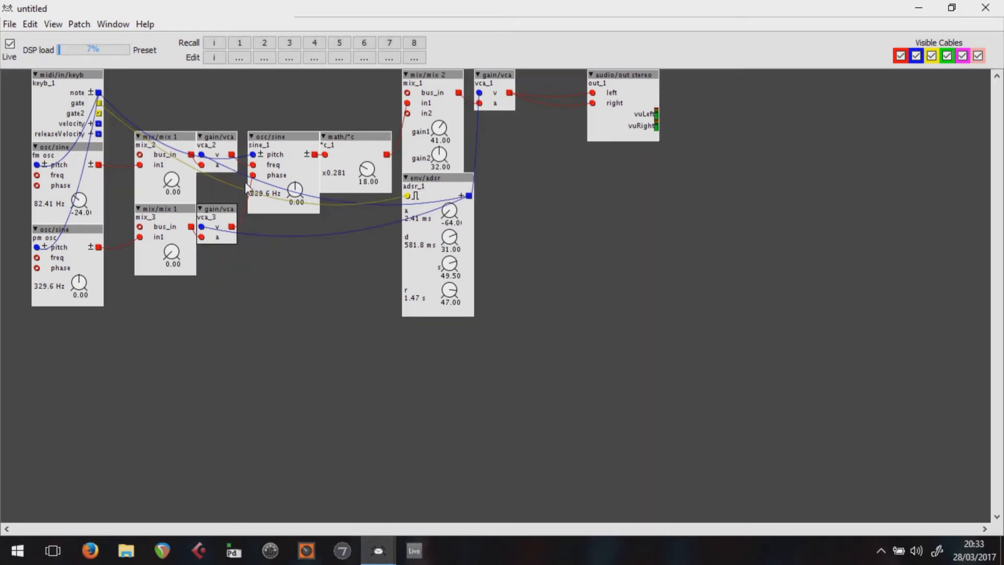
pyautogui.moveTo(173, 182)
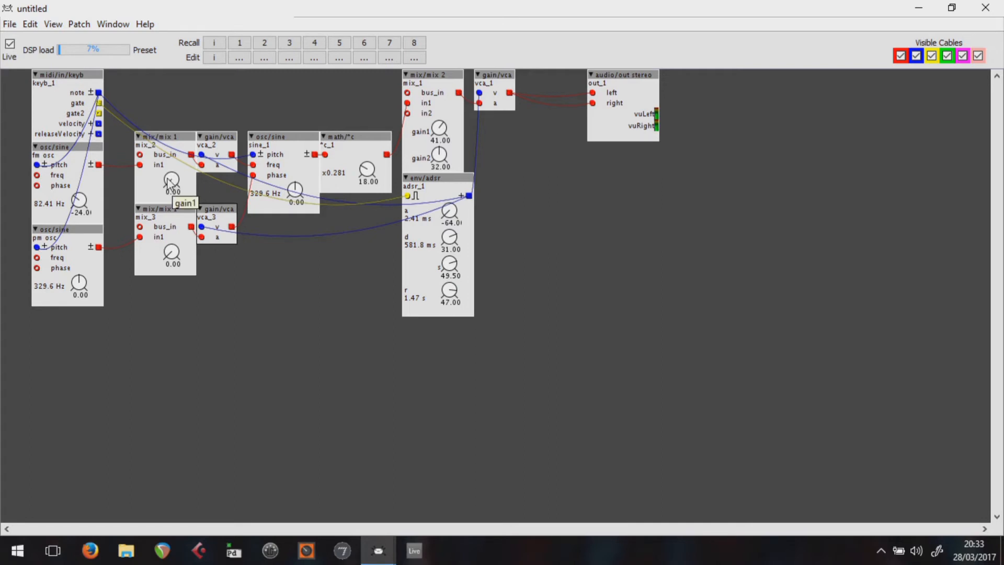
# - Raise mix_2 gain to 23.00 then back to zero, and raise the mix_3 modulation gain
pyautogui.moveTo(172, 181); pyautogui.dragTo(171, 166)
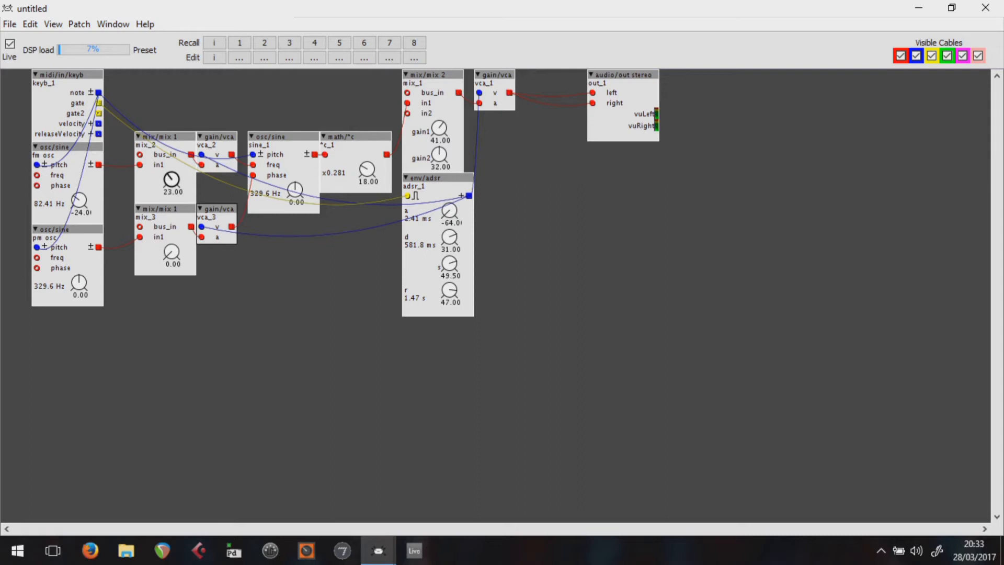
pyautogui.moveTo(172, 181); pyautogui.dragTo(175, 176)
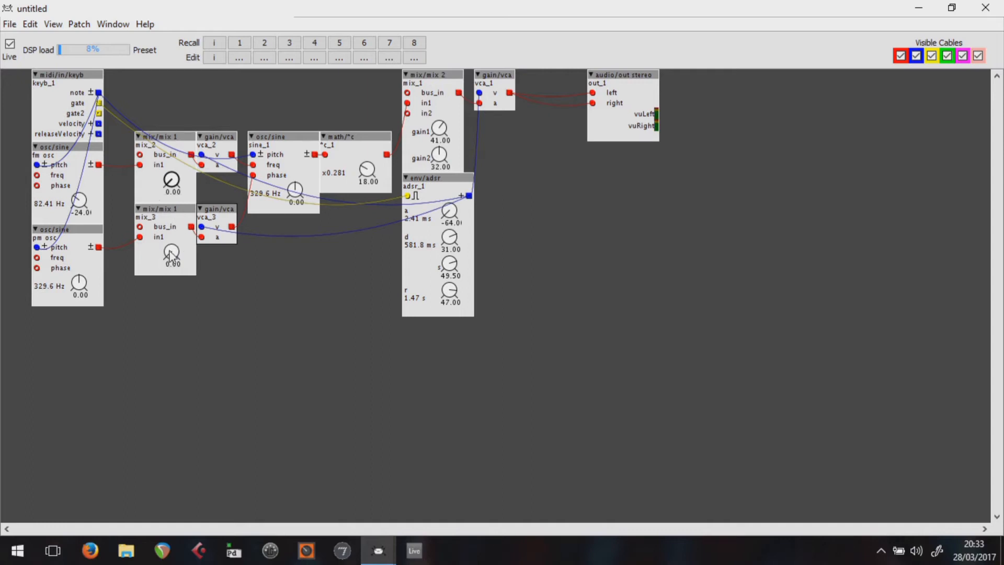
pyautogui.moveTo(170, 253); pyautogui.dragTo(171, 238)
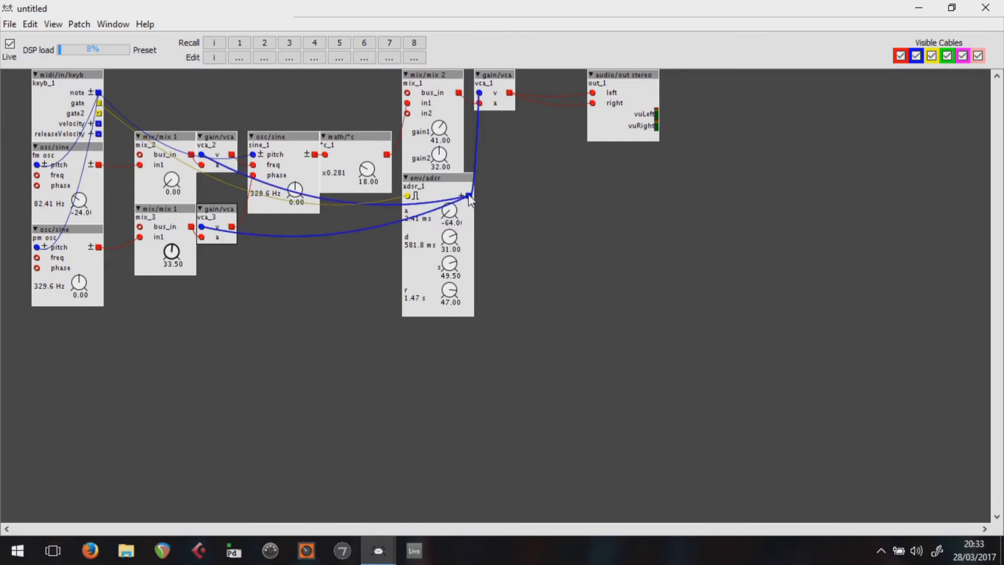
pyautogui.moveTo(469, 195)
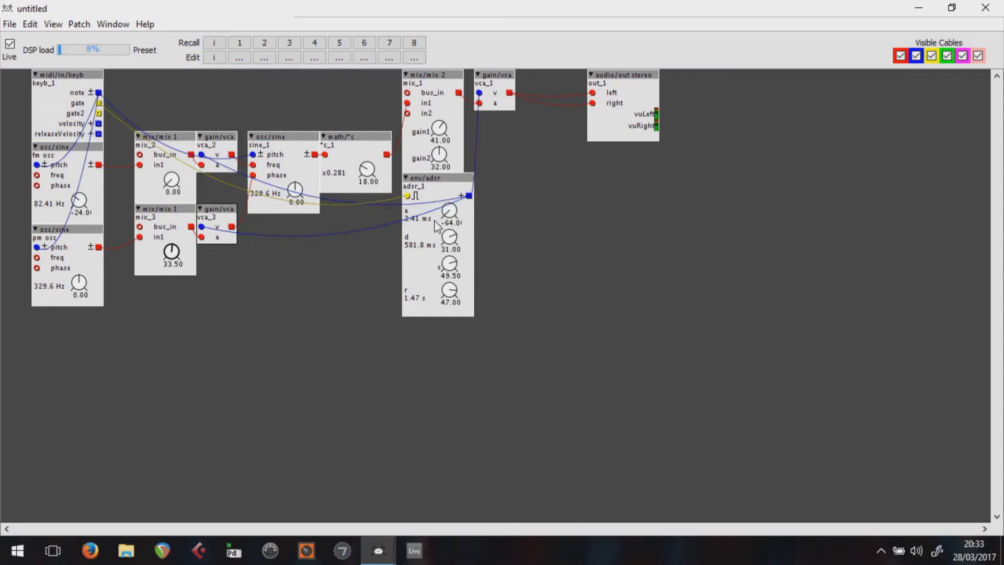
pyautogui.moveTo(296, 159)
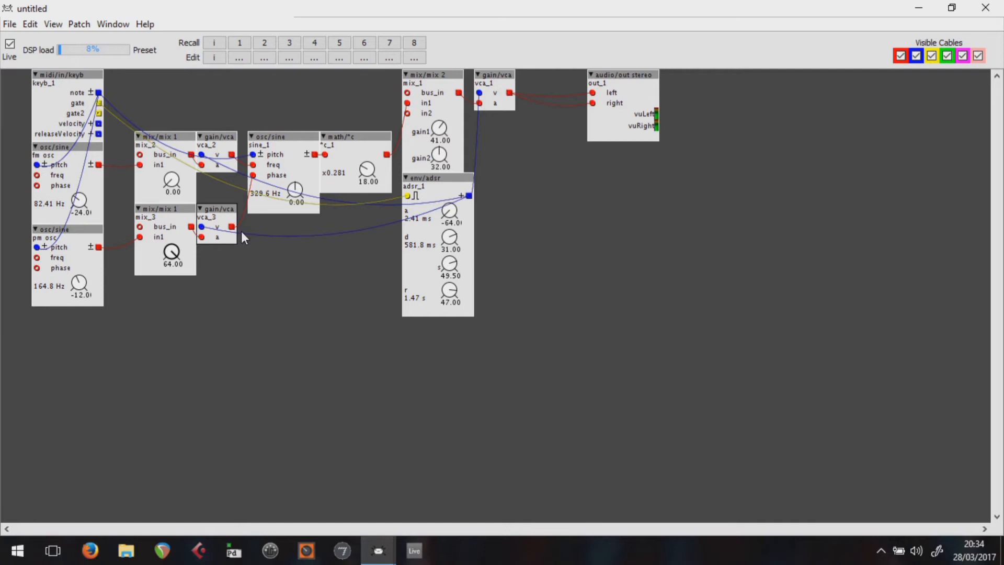
pyautogui.moveTo(529, 302)
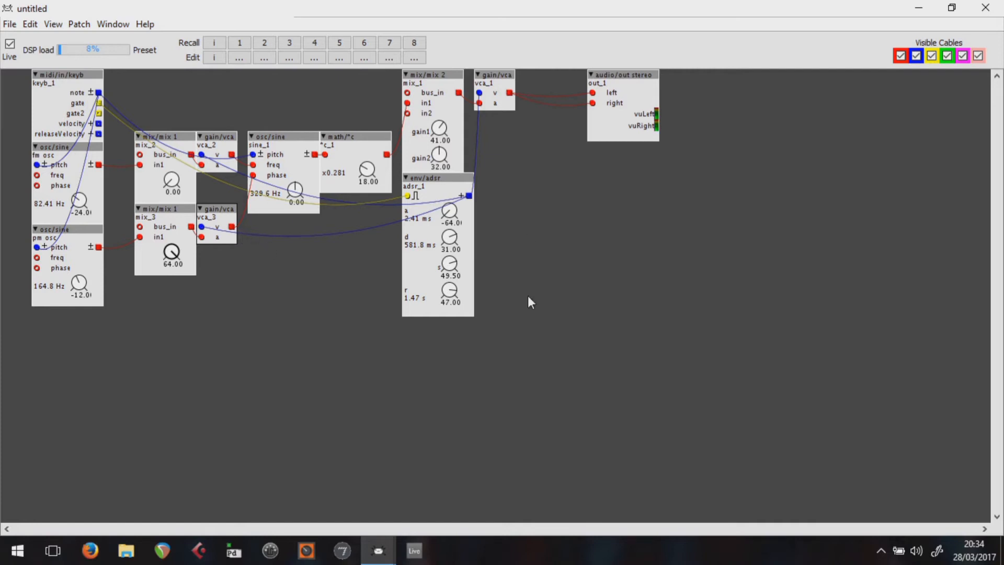
# - Stop live mode and search the object finder for 'squ' square-wave objects
pyautogui.click(9, 46)
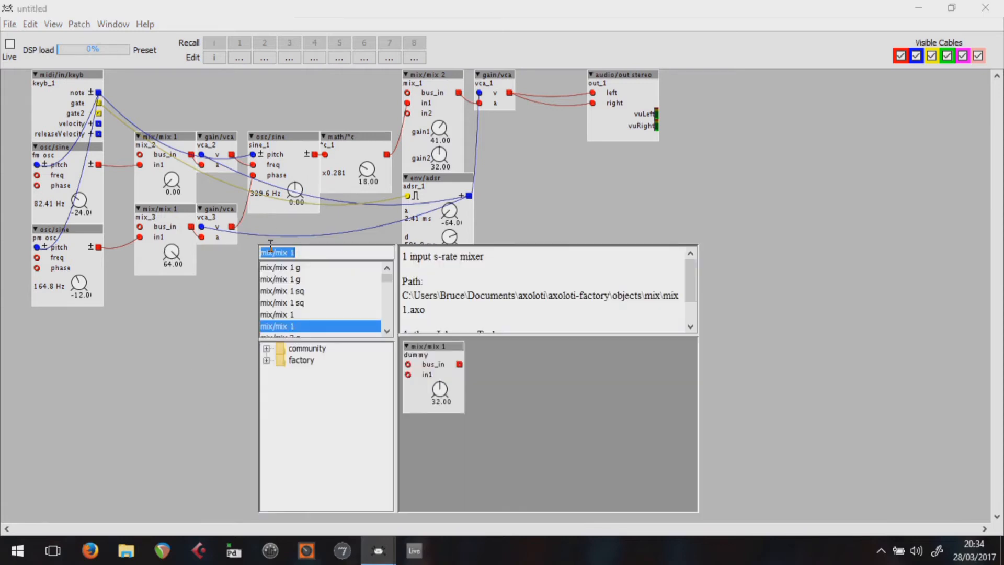
pyautogui.write('squ')
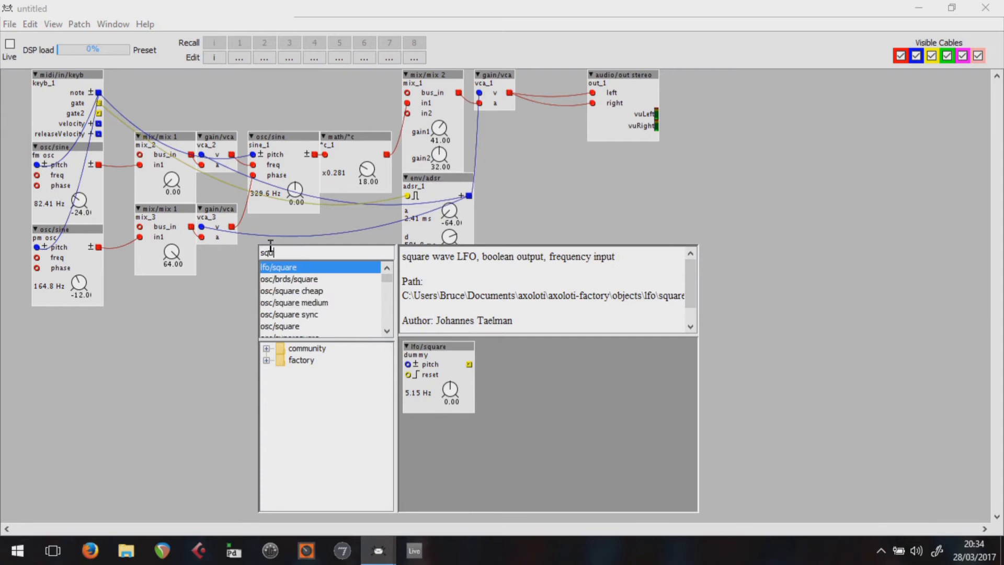
pyautogui.moveTo(282, 266)
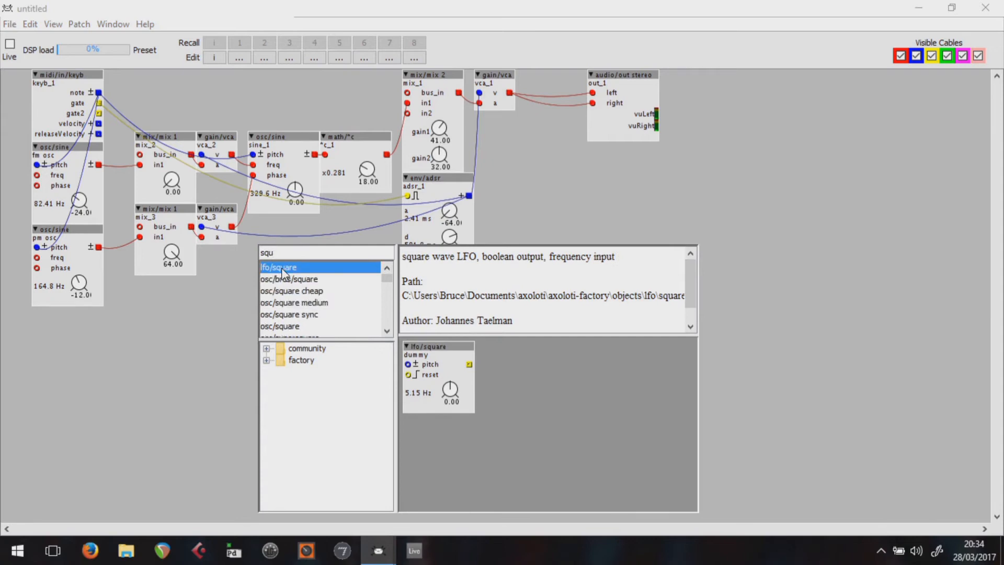
pyautogui.rightClick(282, 250)
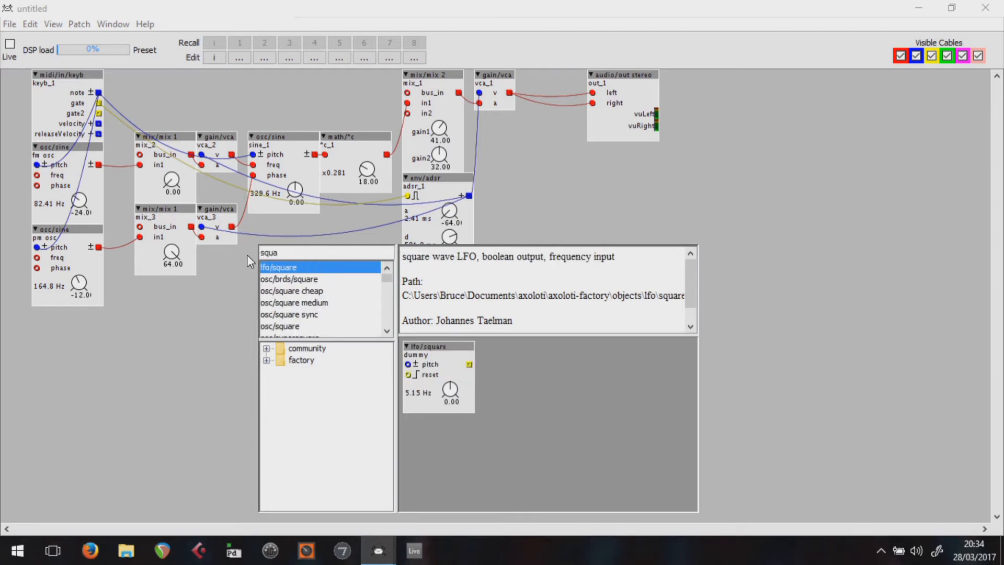
# - Browse the Braids square and osc/square entries, then choose osc/square sync
pyautogui.click(288, 278)
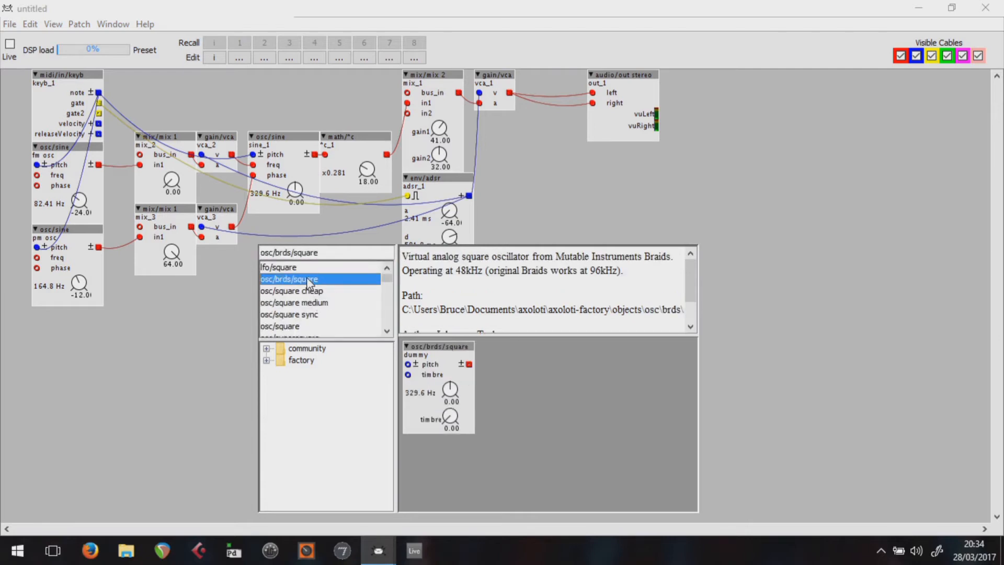
pyautogui.click(290, 327)
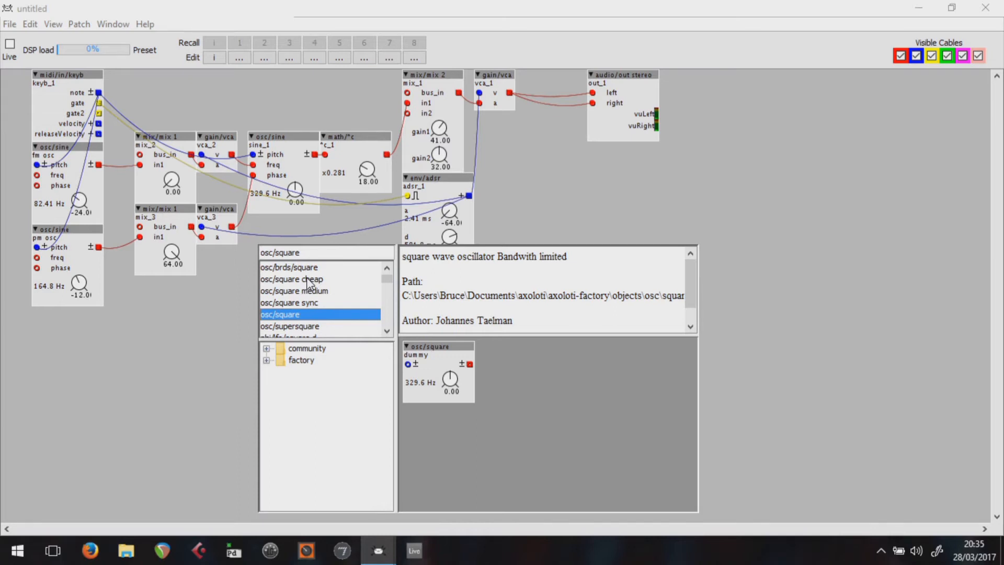
pyautogui.moveTo(309, 324)
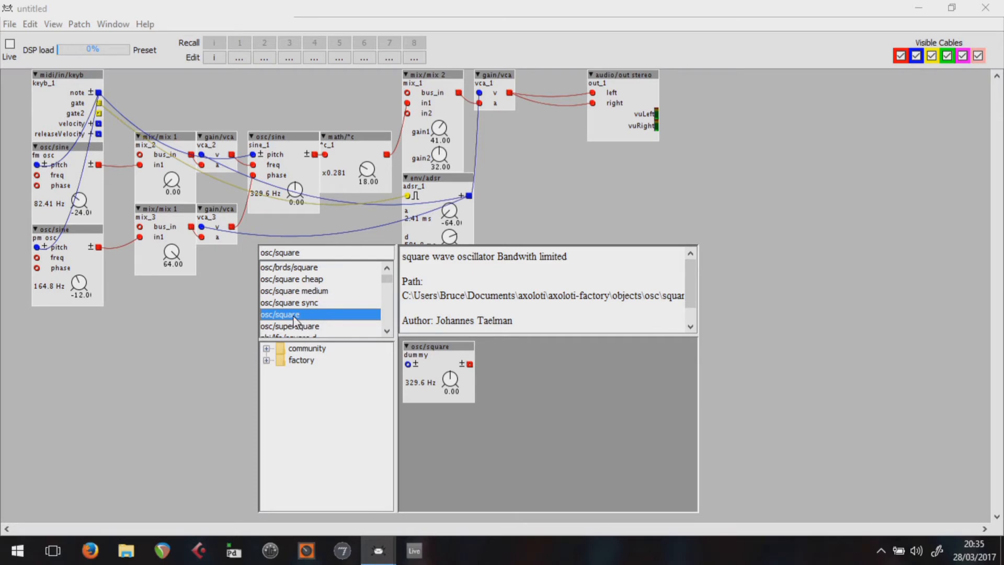
pyautogui.moveTo(289, 314)
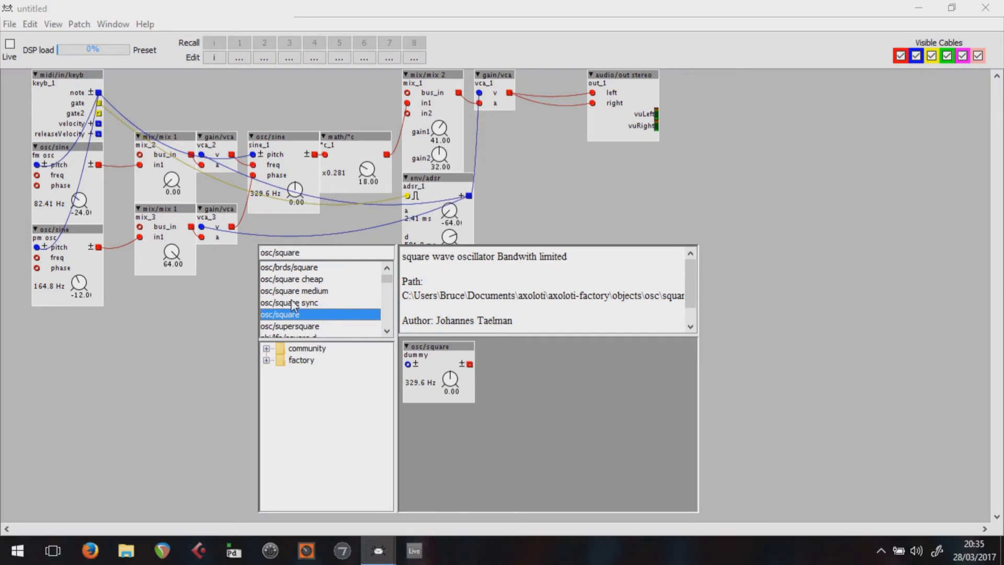
pyautogui.click(289, 303)
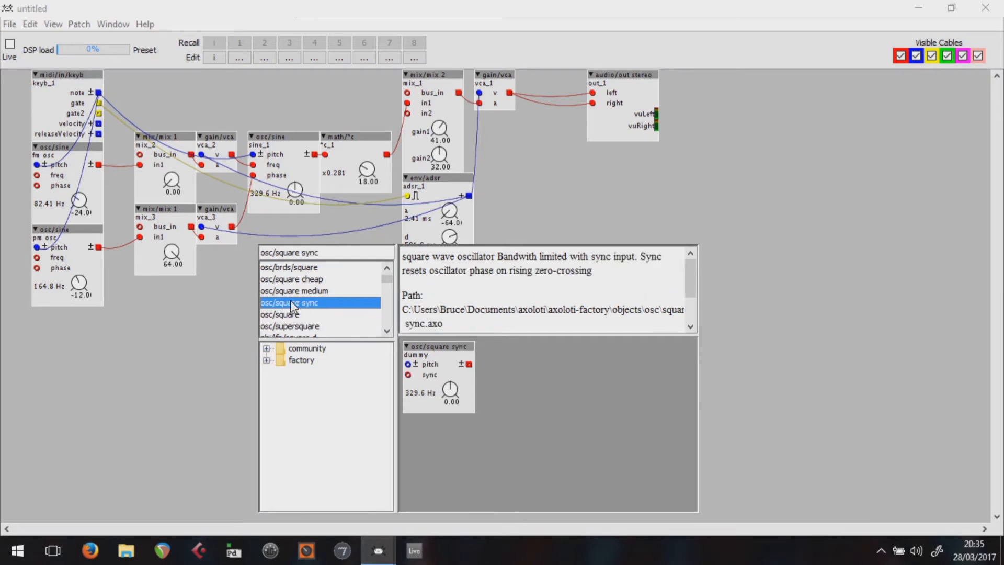
# - Place an osc/square sync oscillator and wire its output into the mixer's in2 input
pyautogui.doubleClick(289, 302)
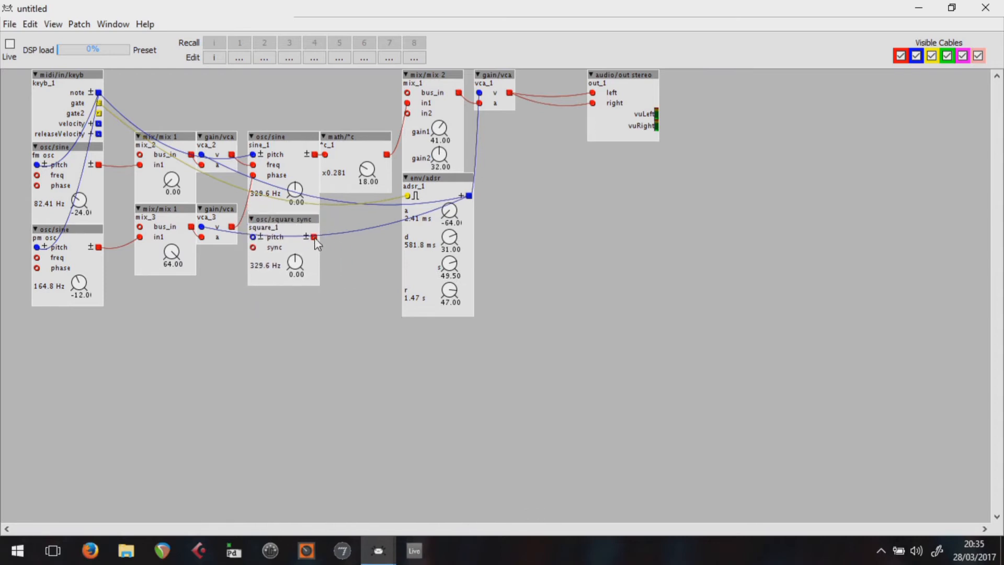
pyautogui.moveTo(314, 236); pyautogui.dragTo(407, 113)
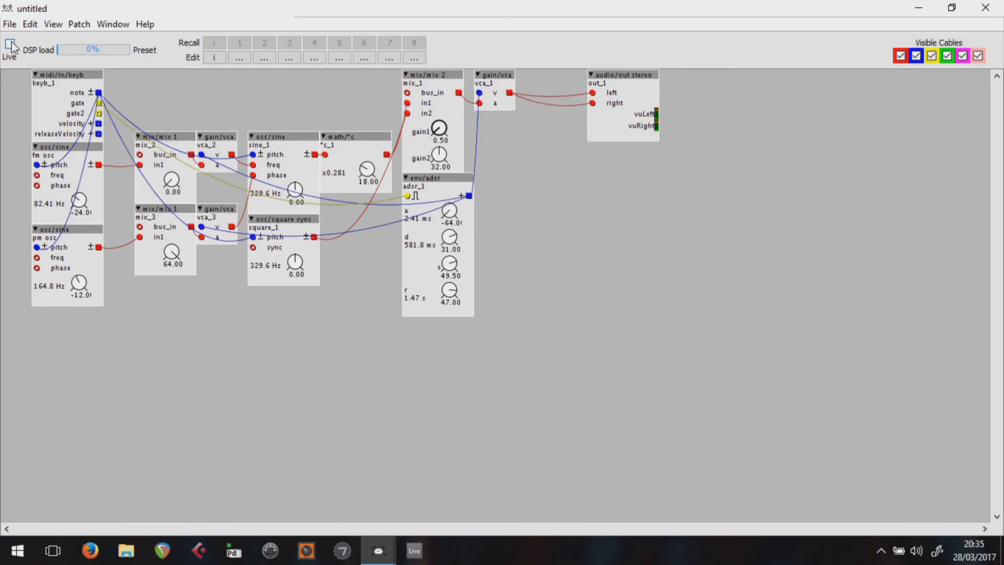
# - Wire sine_1's output to square_1's sync input and run the patch live again
pyautogui.click(11, 50)
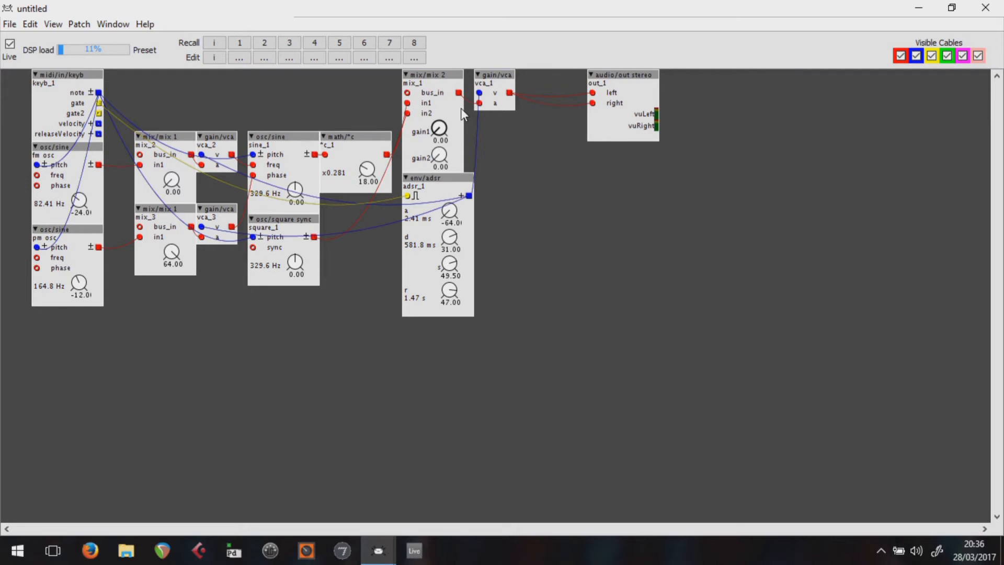
pyautogui.moveTo(429, 266)
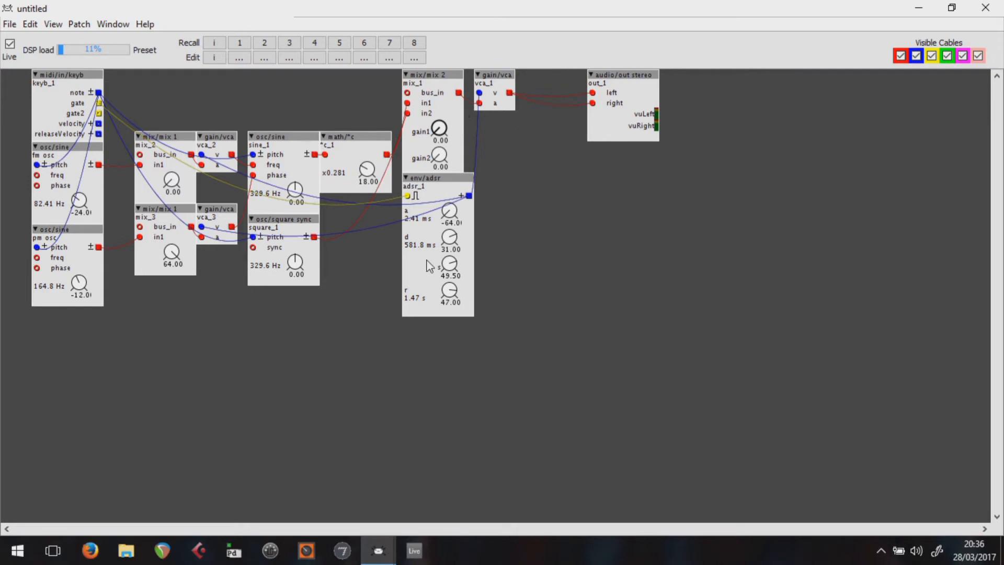
pyautogui.moveTo(296, 262)
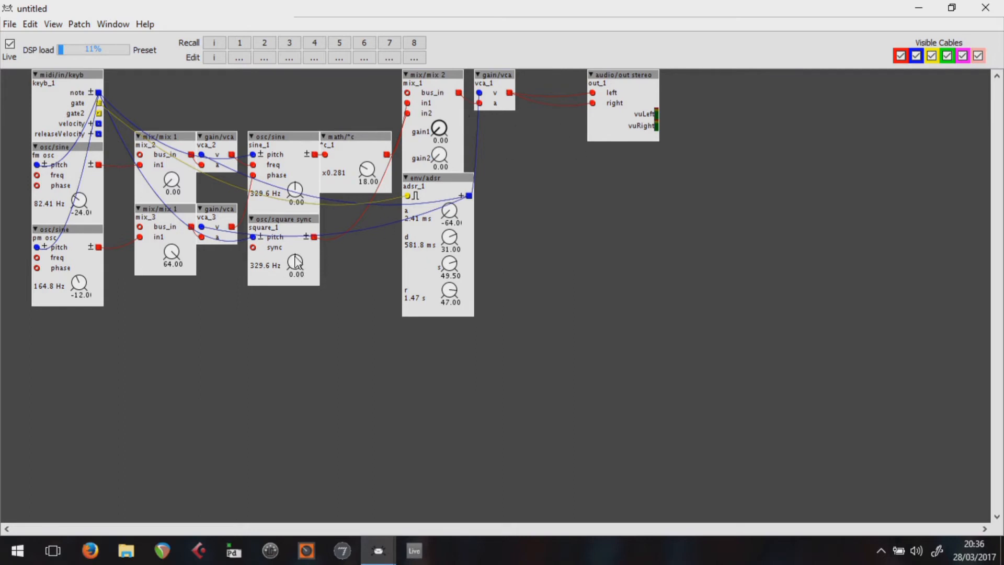
pyautogui.moveTo(295, 262)
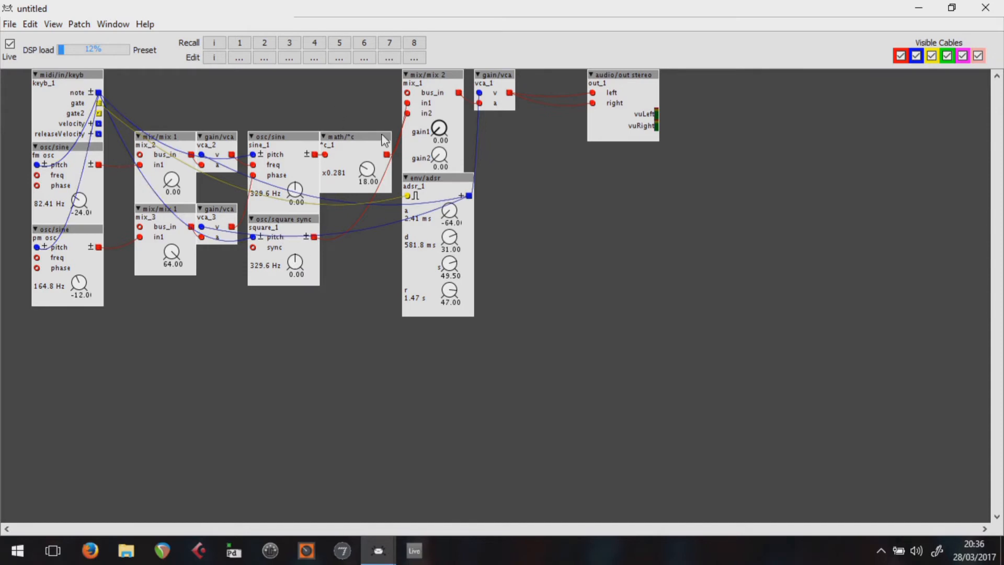
pyautogui.moveTo(317, 160)
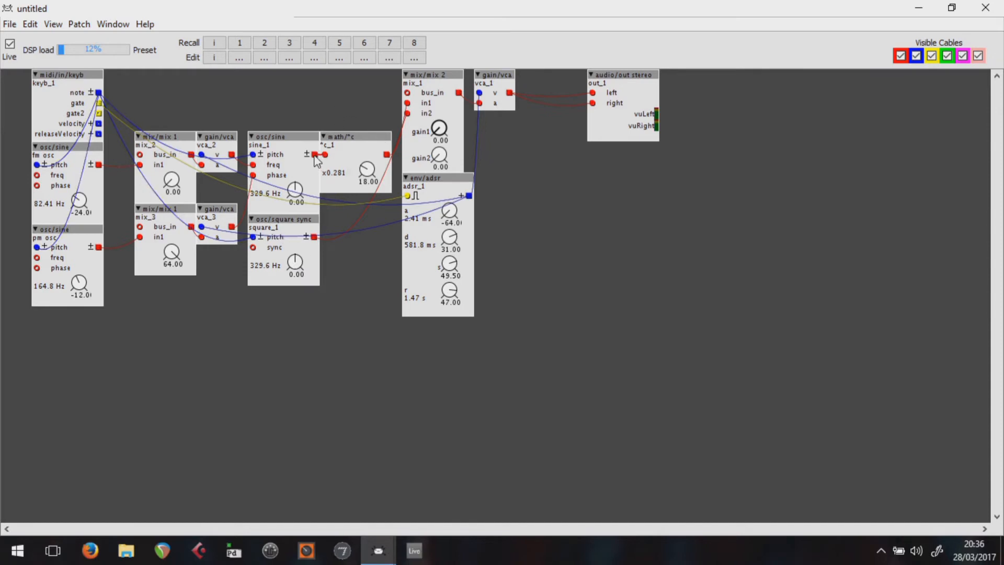
pyautogui.click(10, 45)
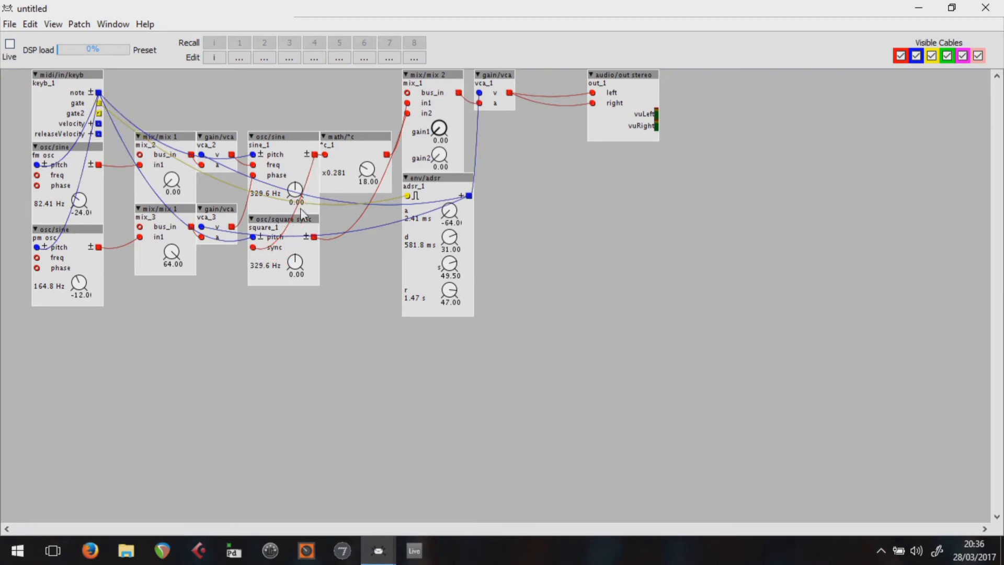
pyautogui.moveTo(292, 226)
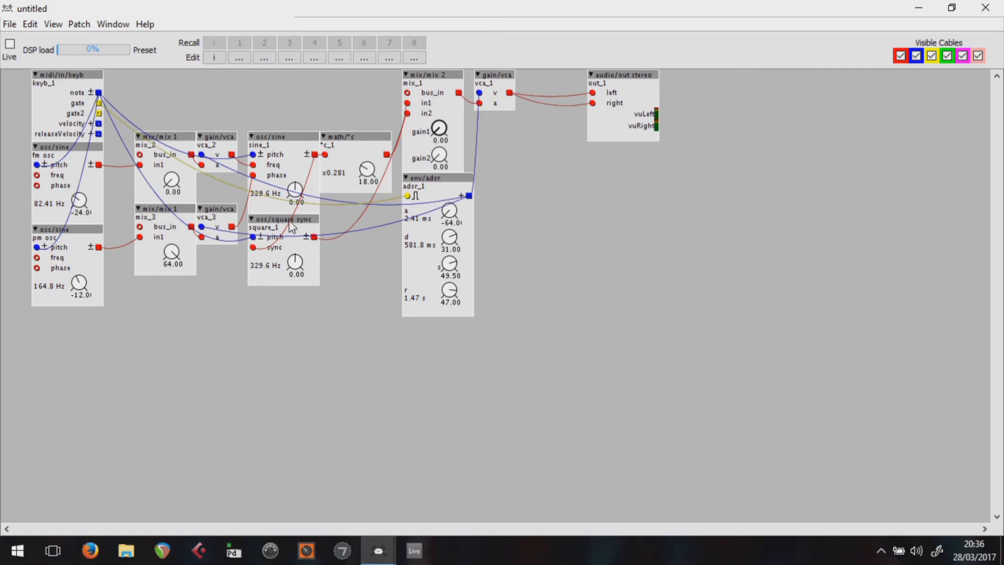
pyautogui.moveTo(292, 221)
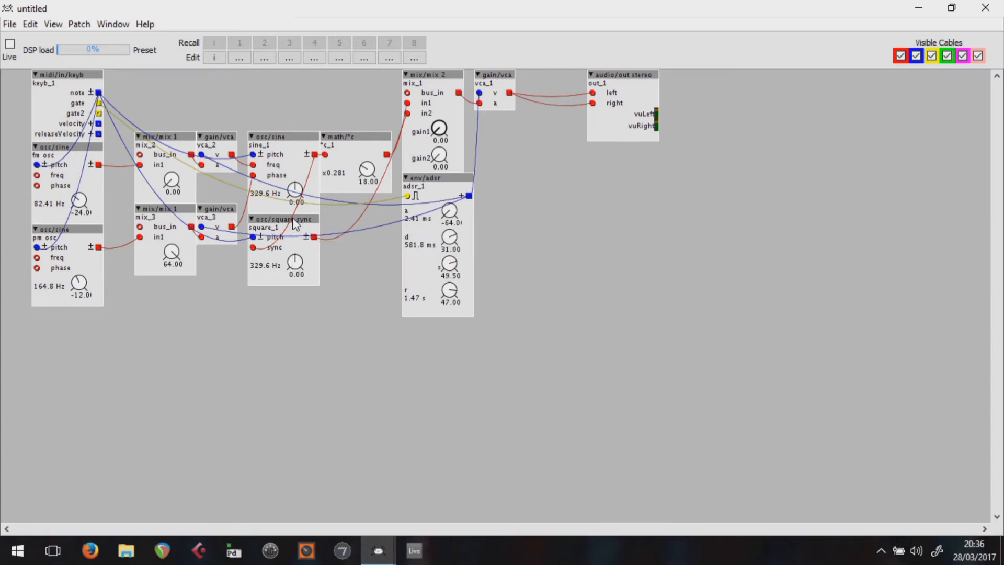
pyautogui.moveTo(837, 290)
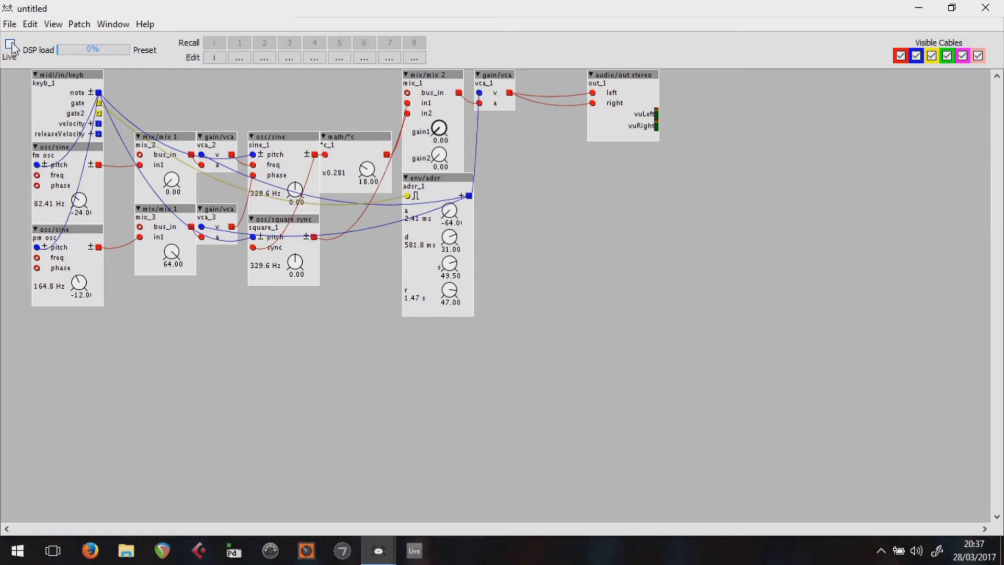
pyautogui.click(9, 46)
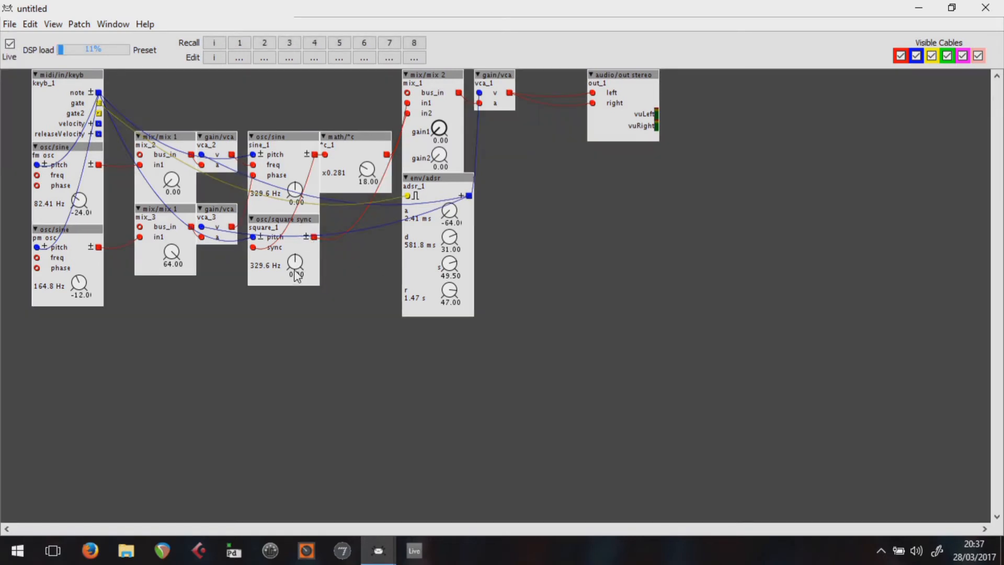
pyautogui.moveTo(295, 265)
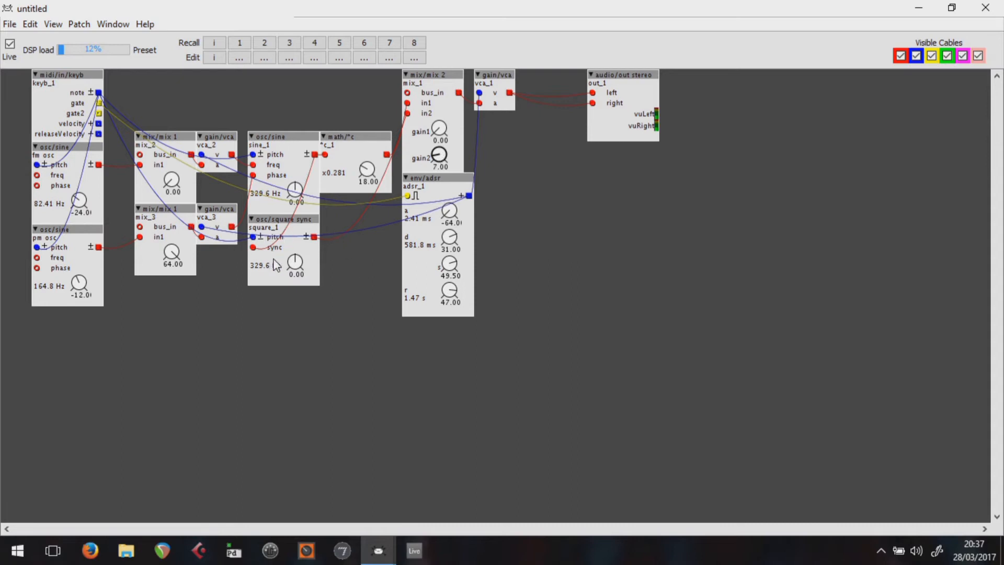
pyautogui.moveTo(297, 262)
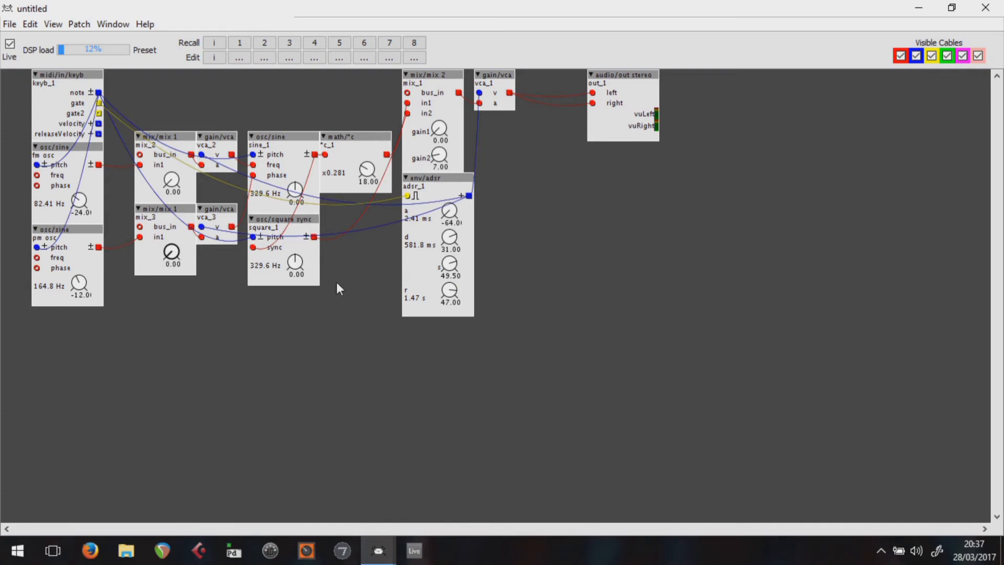
pyautogui.moveTo(845, 64)
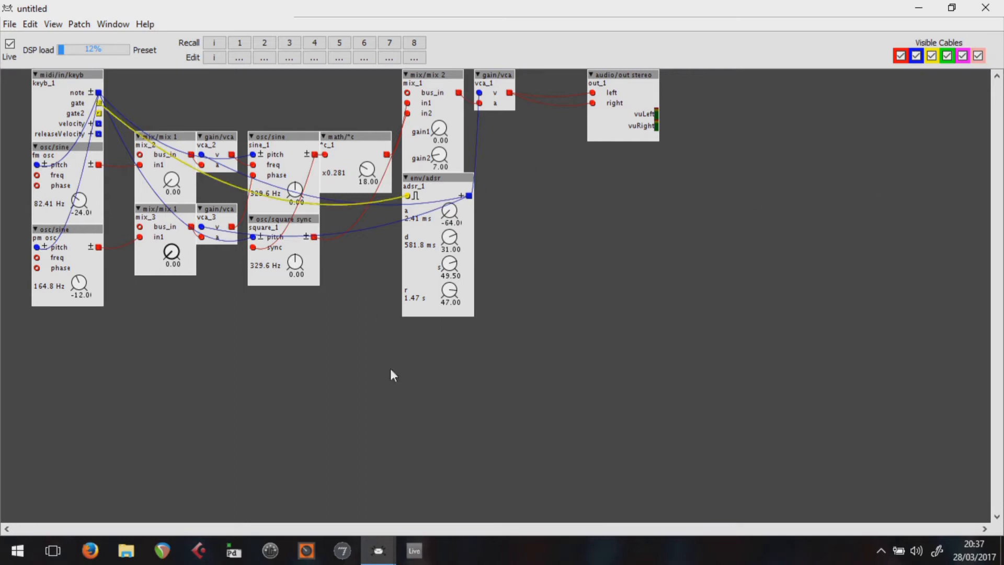
# - Stop the live run and place an lfo/sine object, sine_2, at the lower left below the mixers
pyautogui.click(9, 44)
pyautogui.write('lfo')
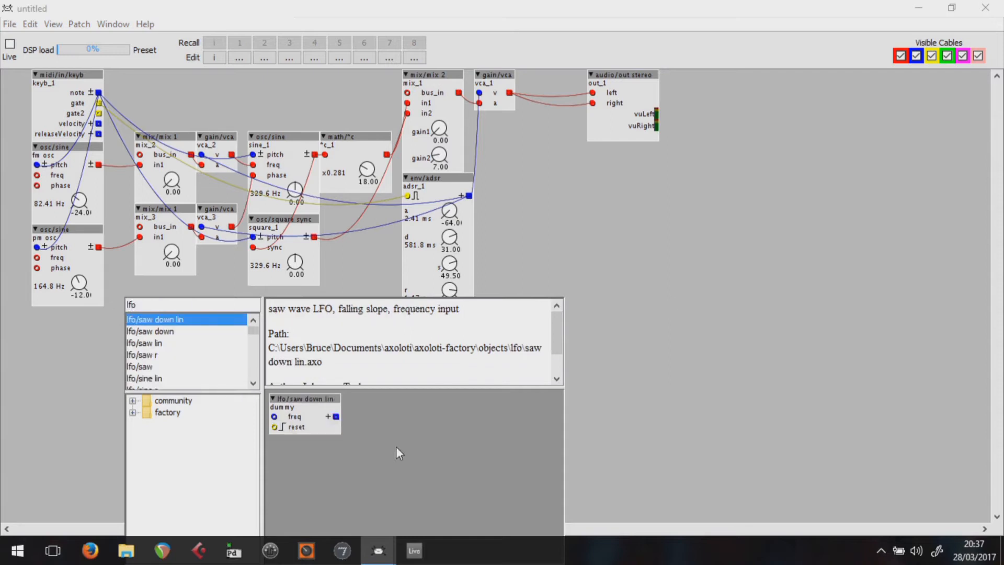
pyautogui.moveTo(244, 371)
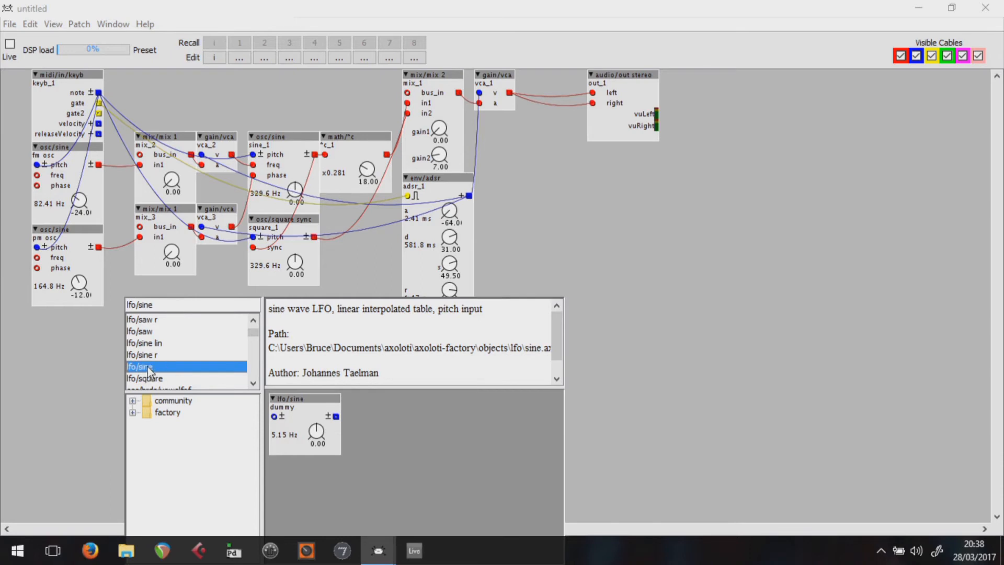
pyautogui.doubleClick(139, 366)
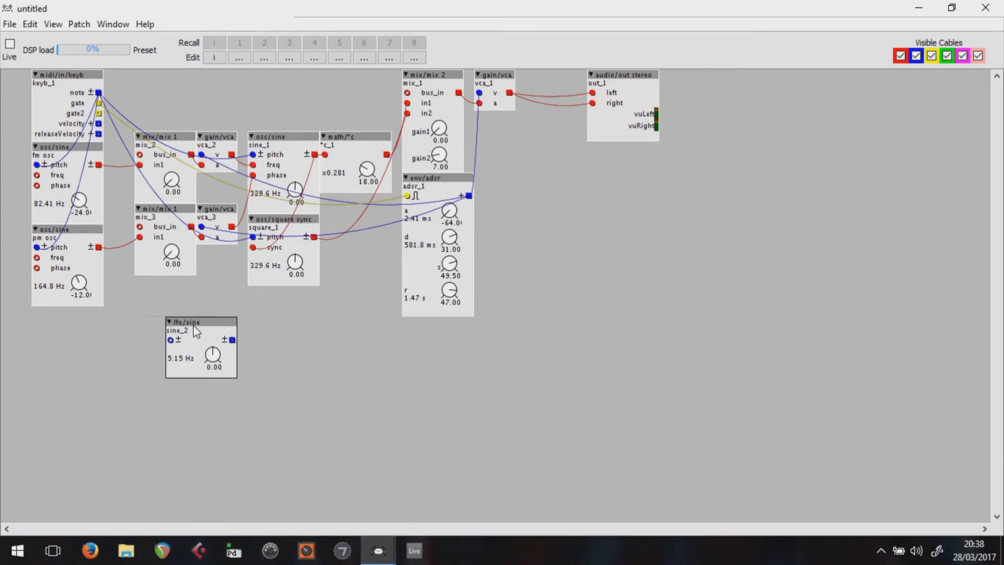
pyautogui.moveTo(196, 321); pyautogui.dragTo(164, 353)
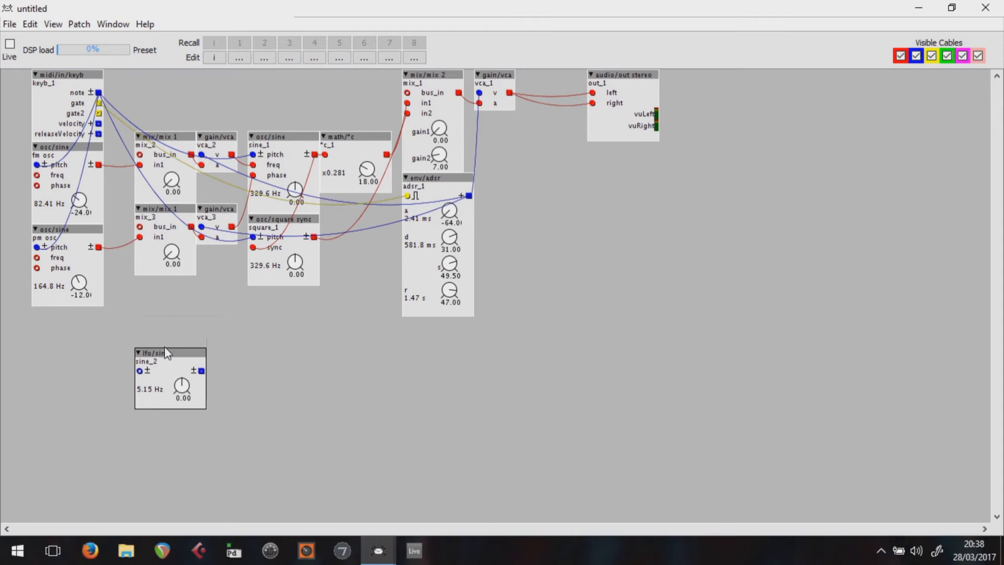
pyautogui.moveTo(381, 328)
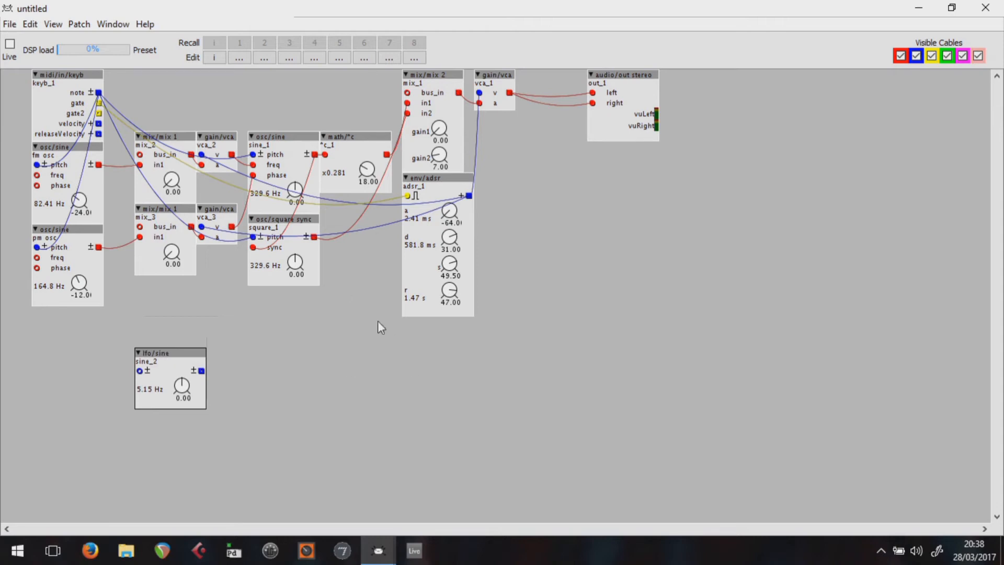
pyautogui.moveTo(166, 318)
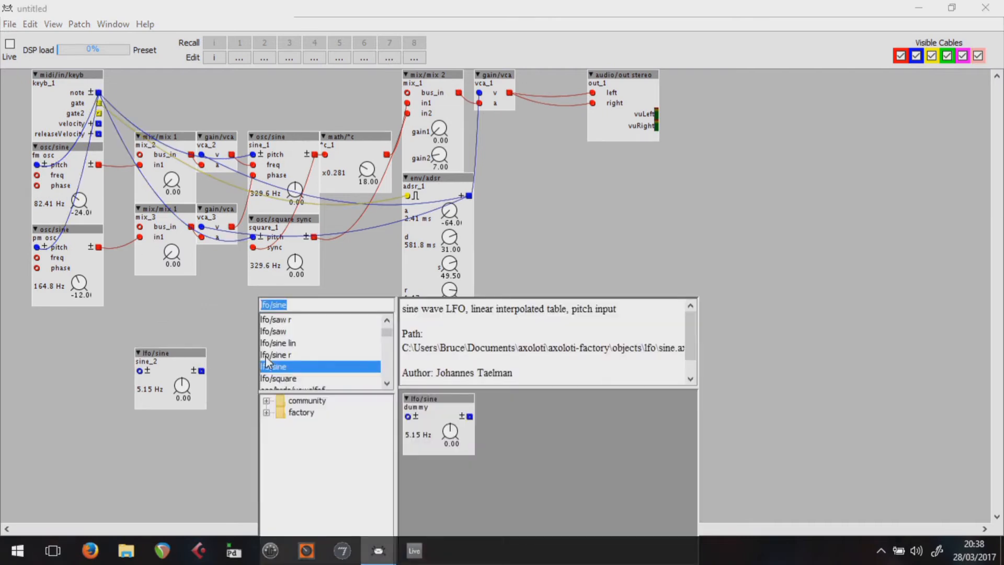
# - Add a one-input mixer mix_4 beside the LFO, route the oscillator pitch cables through it, and search 'ma' for math objects
pyautogui.write('mix/mix 1')
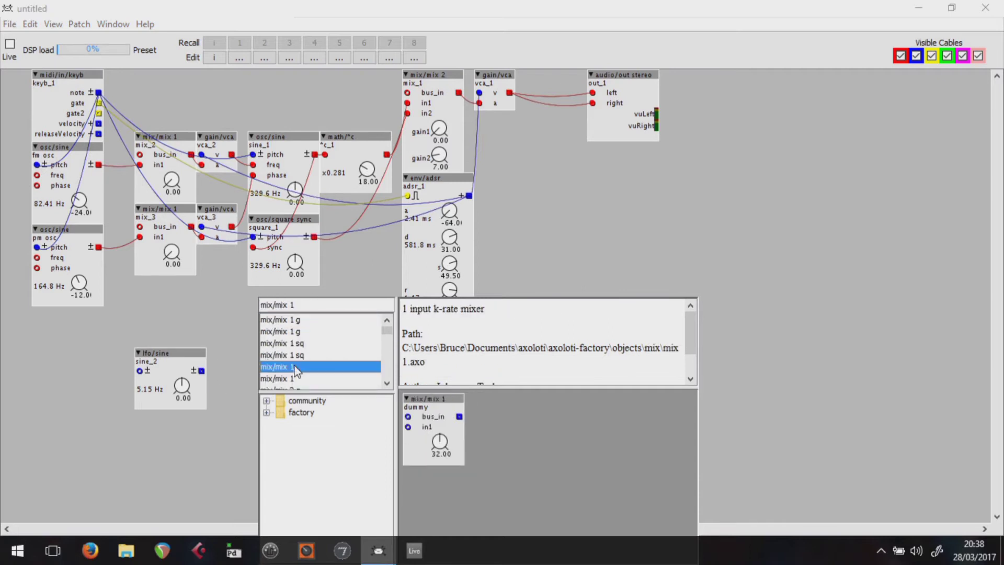
pyautogui.doubleClick(281, 366)
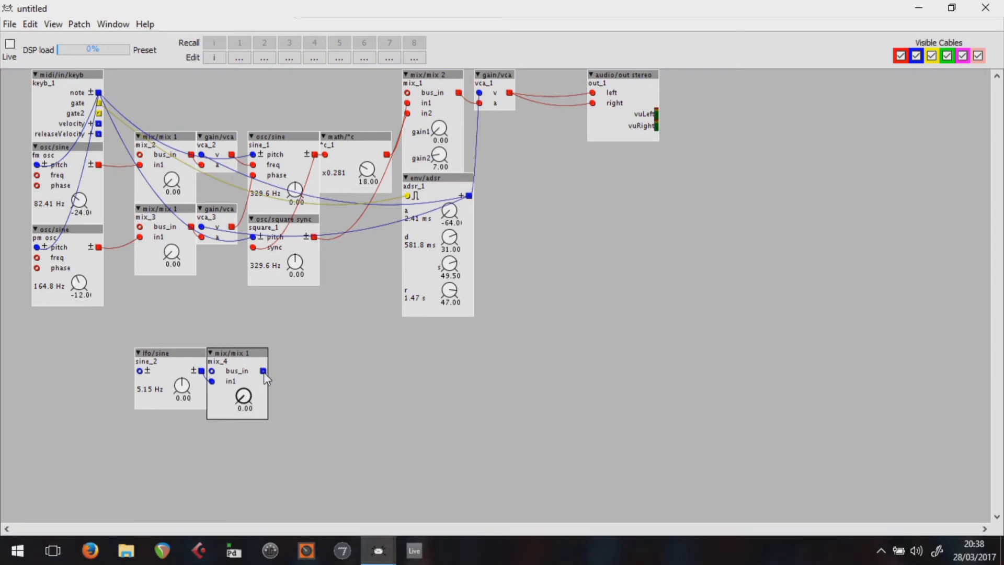
pyautogui.moveTo(269, 362)
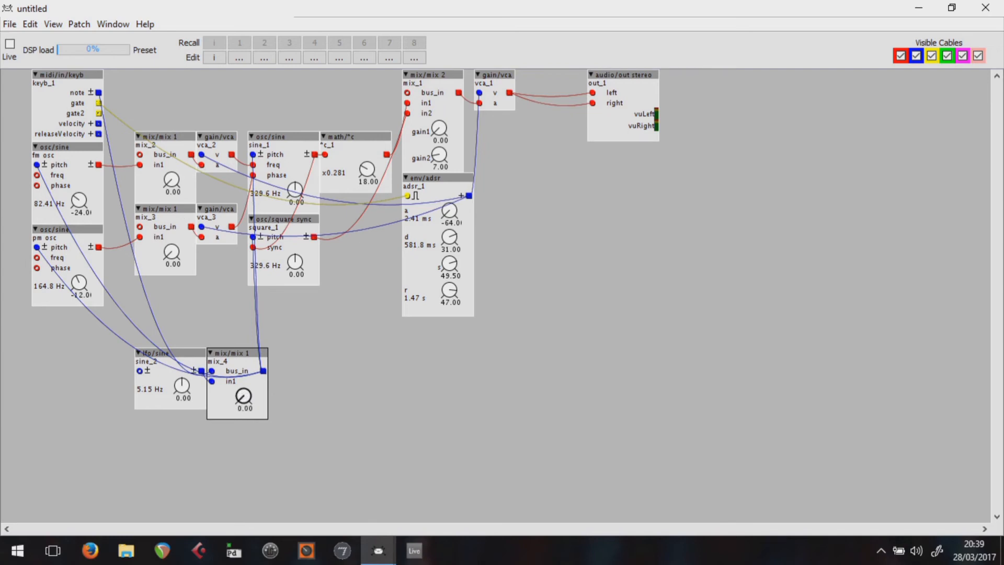
pyautogui.moveTo(163, 353); pyautogui.dragTo(119, 353)
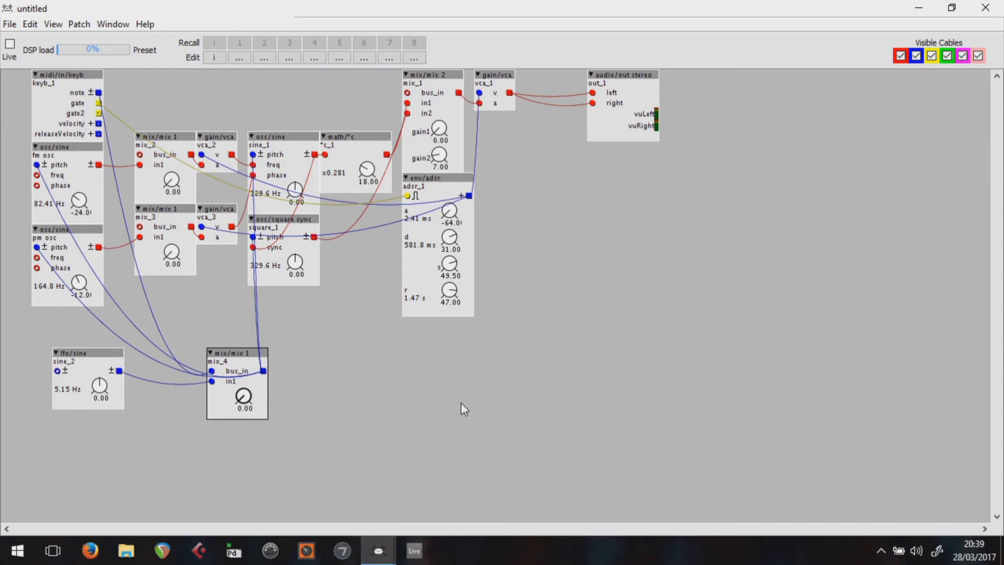
pyautogui.moveTo(201, 393)
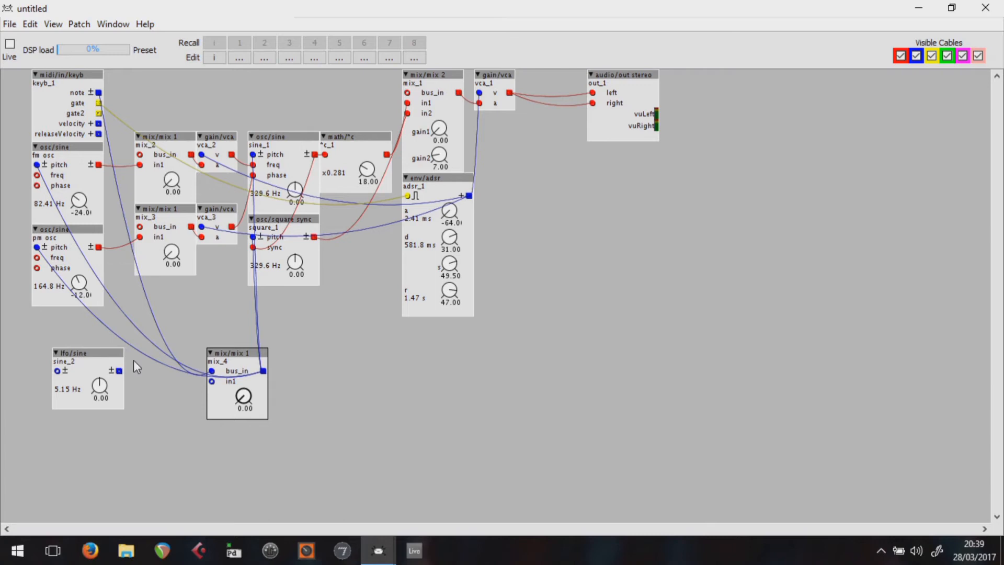
pyautogui.write('math/*c')
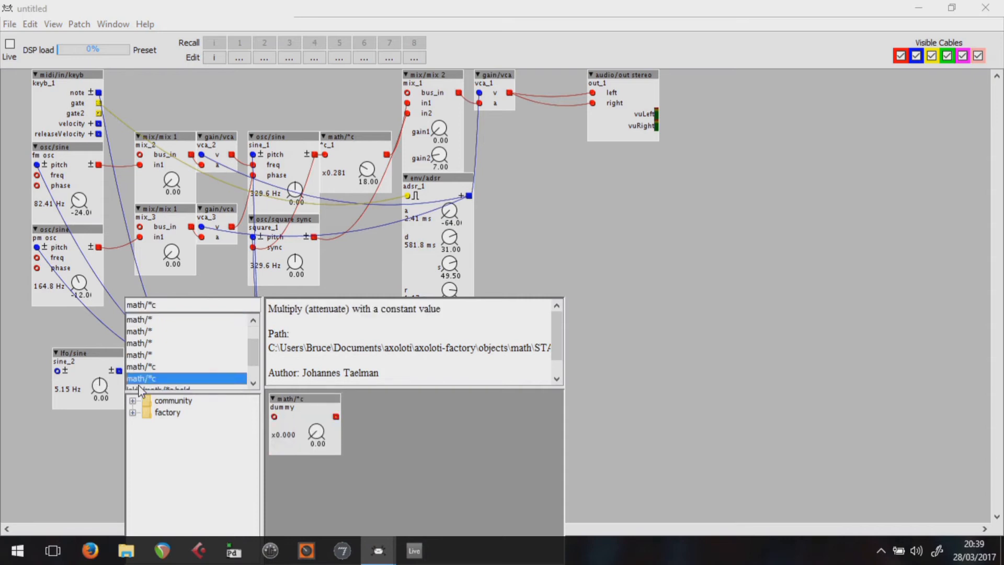
# - Add a math/*c constant multiplier, *c_2, between sine_2 and mix_4's in1
pyautogui.doubleClick(139, 378)
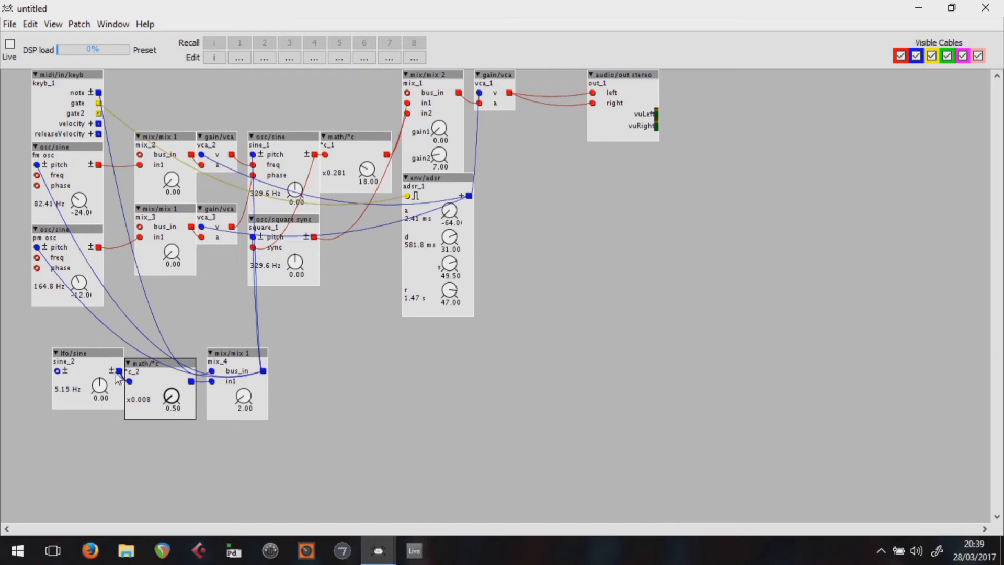
pyautogui.moveTo(114, 384)
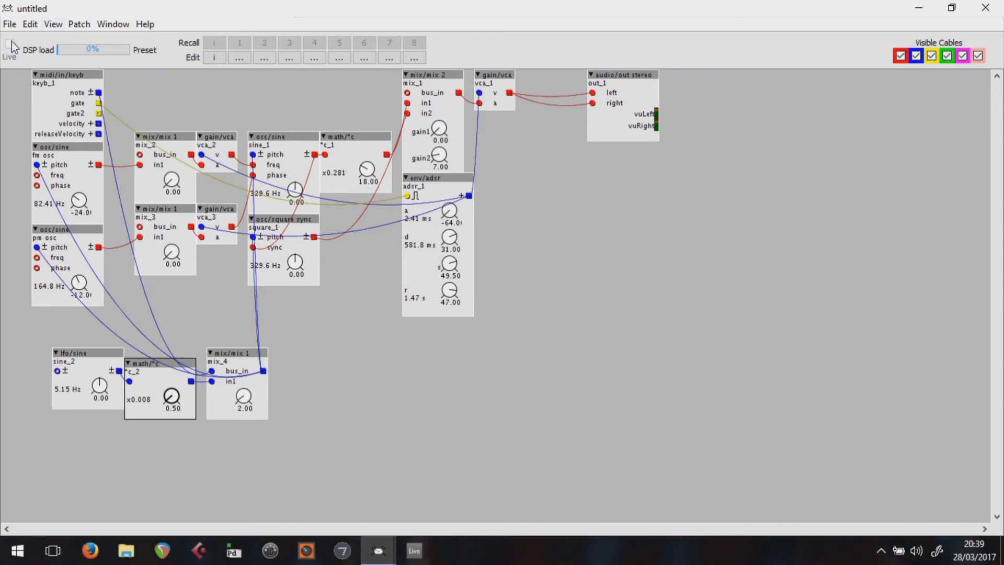
# - Run the patch live on the board and bring the *c_2 LFO amount down to 0.00
pyautogui.click(9, 49)
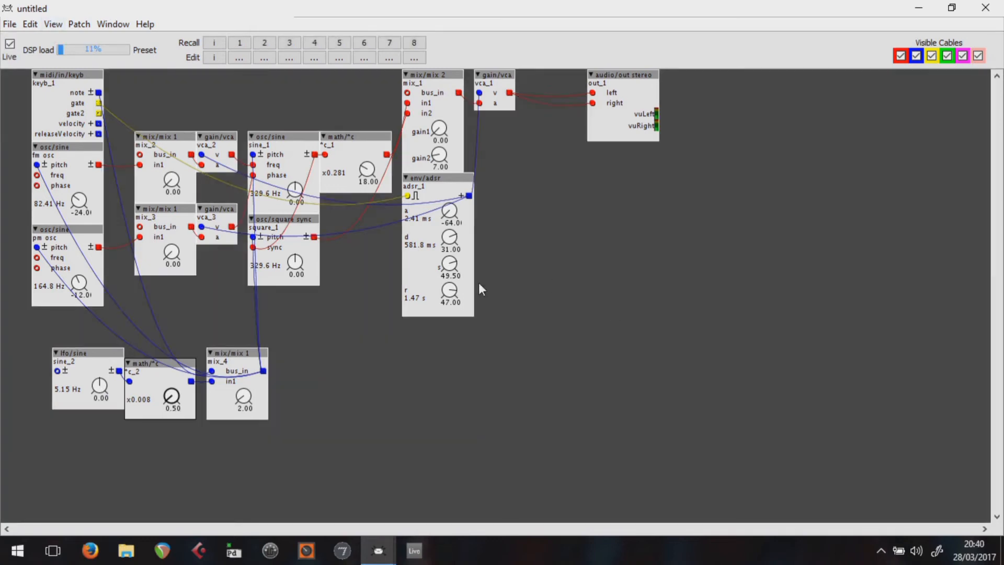
pyautogui.moveTo(175, 401)
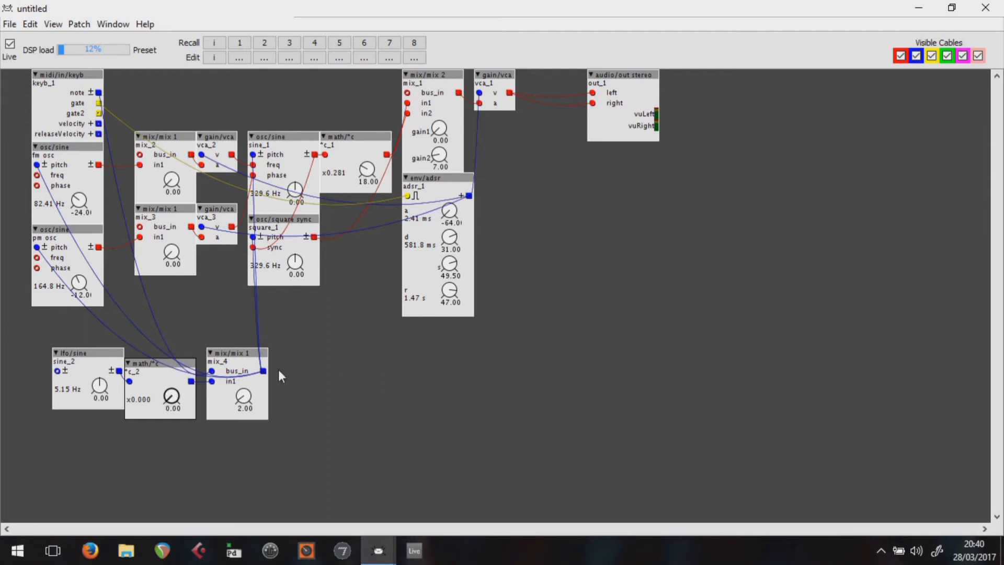
pyautogui.rightClick(449, 211)
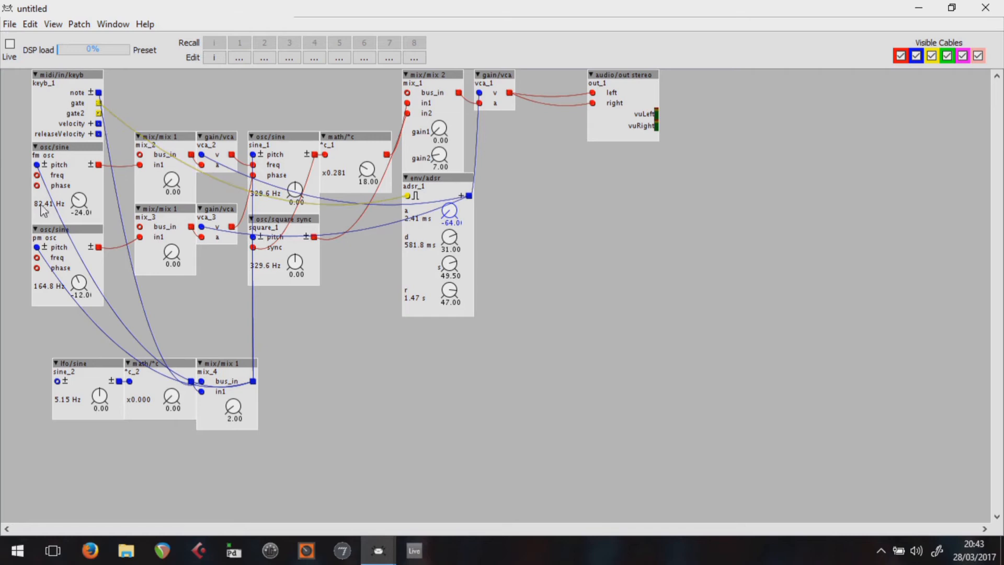
pyautogui.moveTo(464, 145)
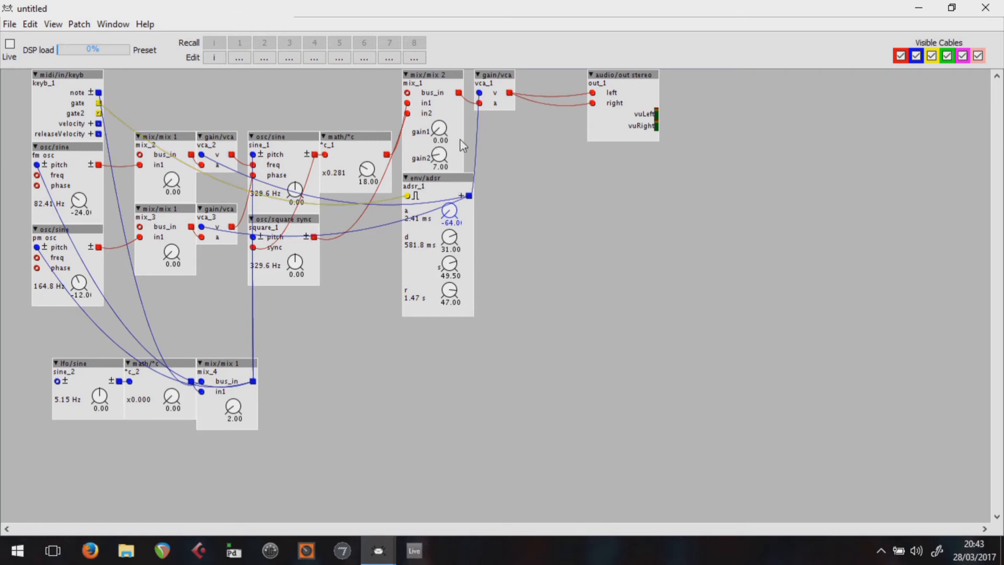
pyautogui.moveTo(632, 196)
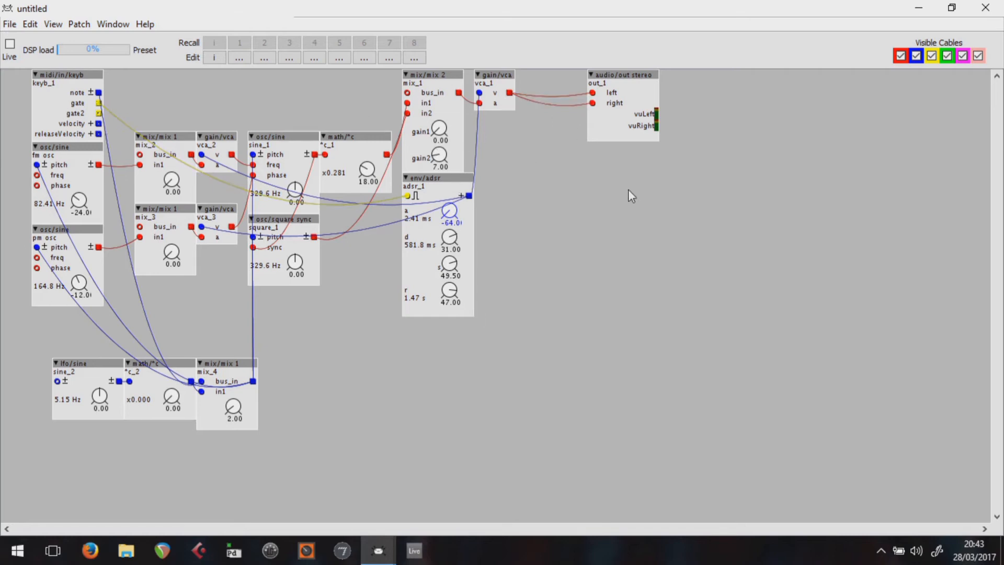
# - Rename the two-input mixer to sine/squ and the oscillator mixers to fm amt and pm amt
pyautogui.rightClick(450, 250)
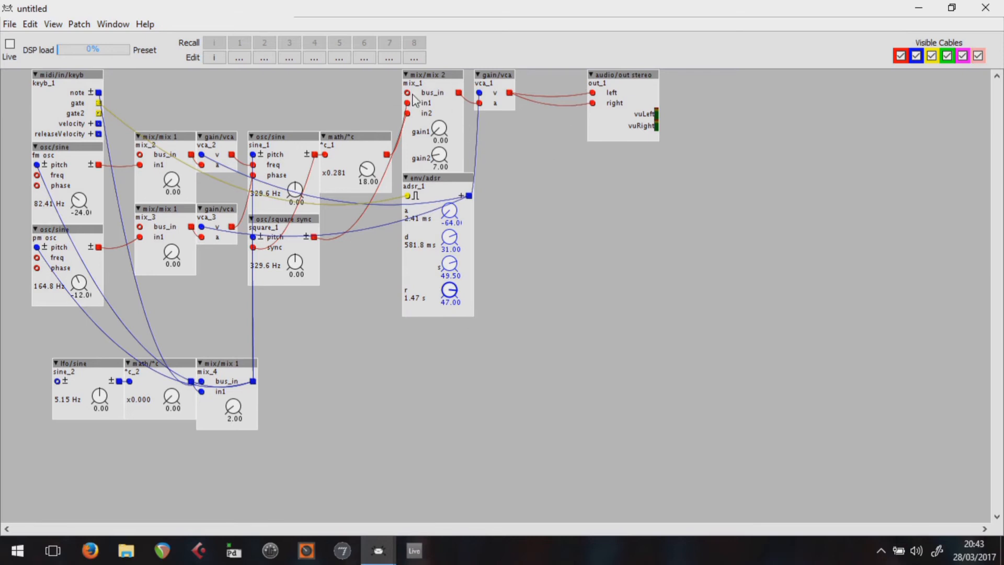
pyautogui.doubleClick(413, 85)
pyautogui.write('sine/squ')
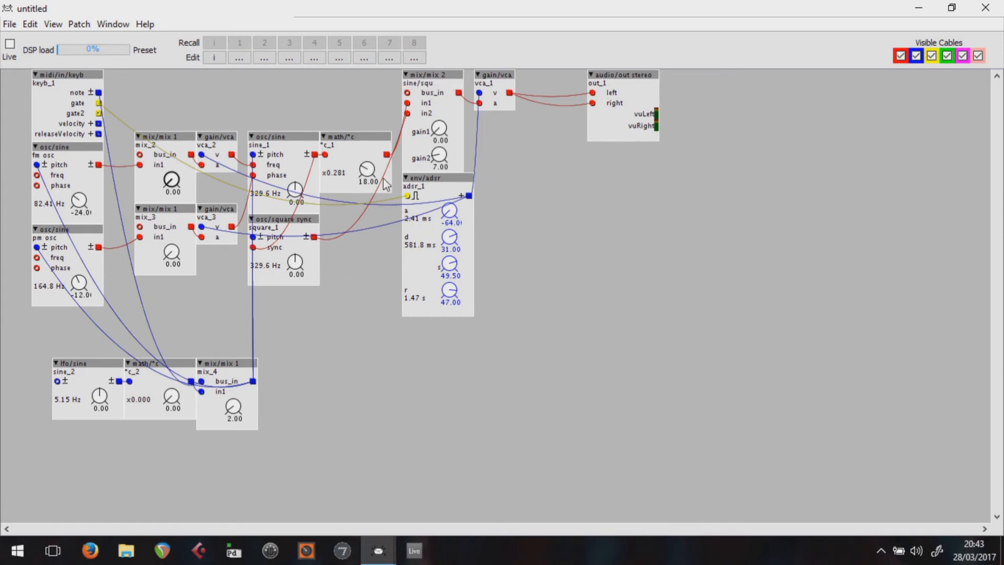
pyautogui.moveTo(413, 141)
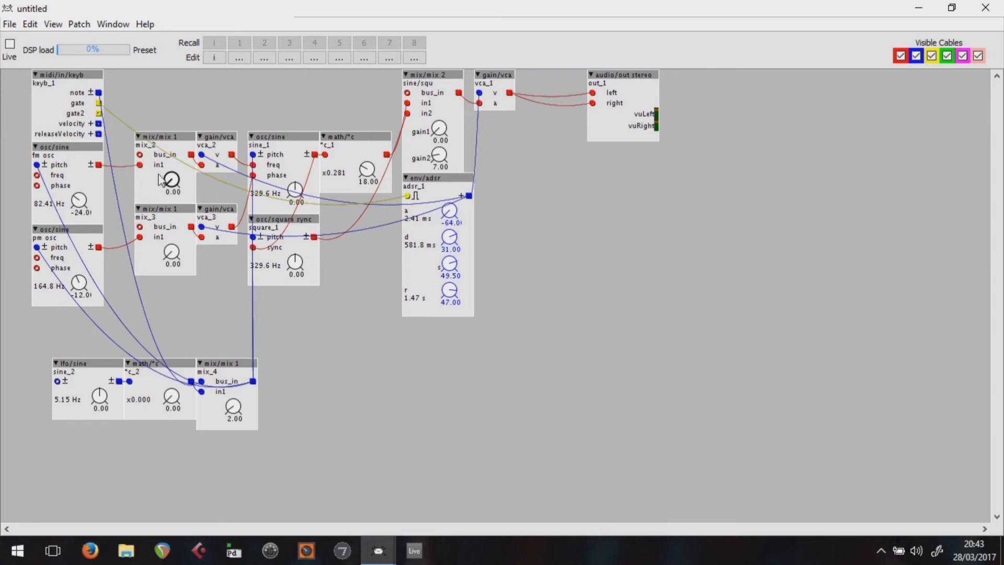
pyautogui.doubleClick(145, 146)
pyautogui.write('fm am')
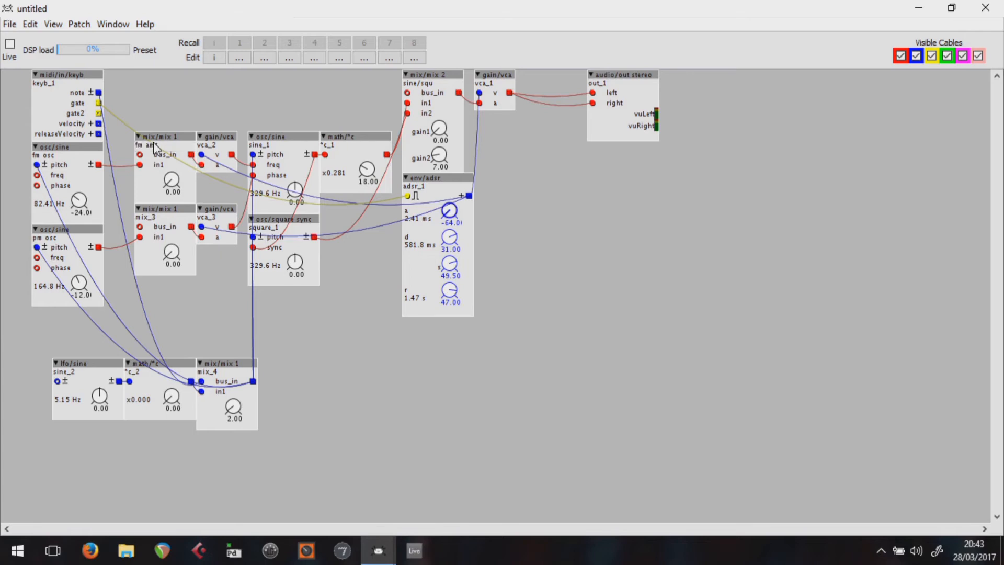
pyautogui.doubleClick(148, 218)
pyautogui.write('pm amt')
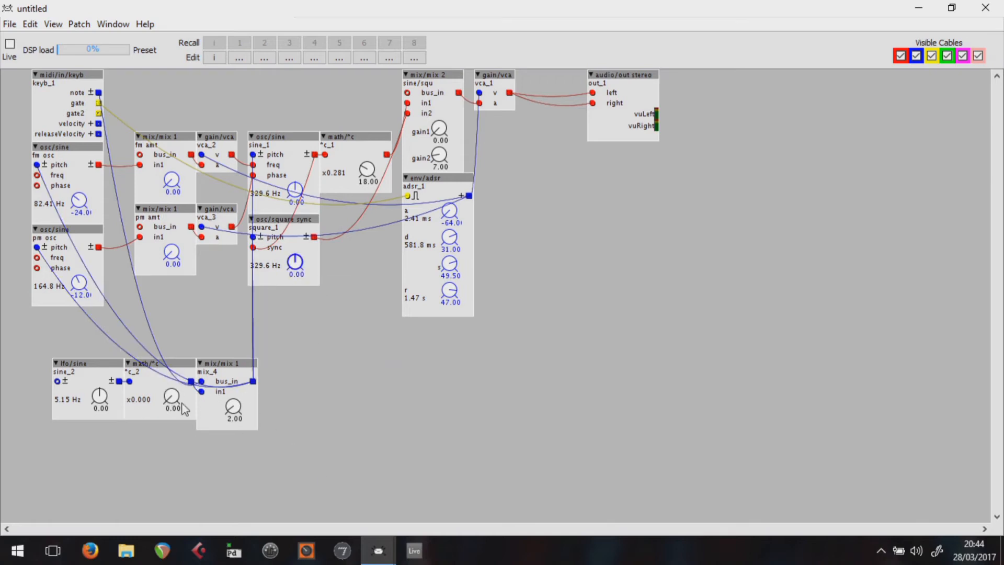
# - Rename the LFO to pitch lfo and its multiplier to lfo amt
pyautogui.rightClick(100, 398)
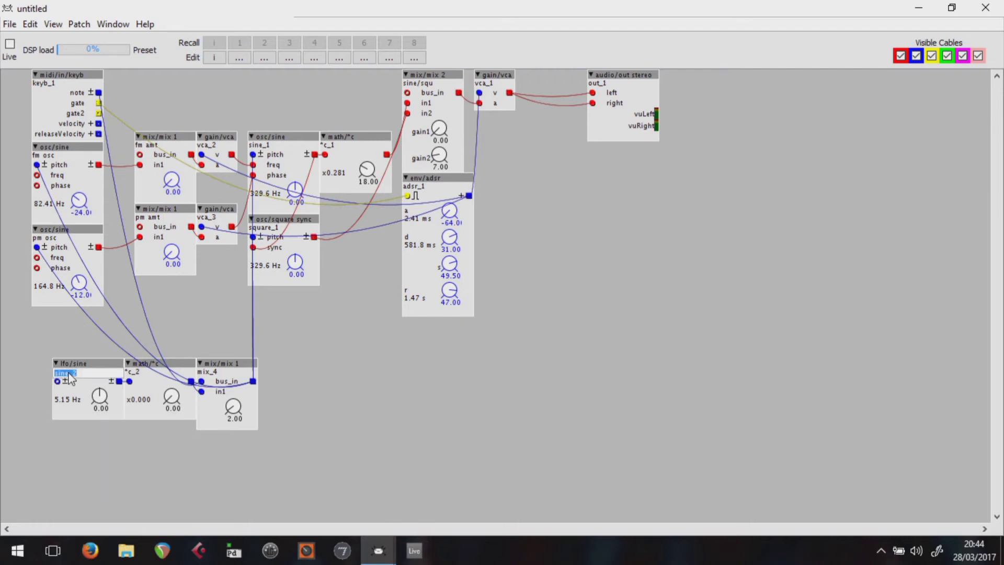
pyautogui.write('pil')
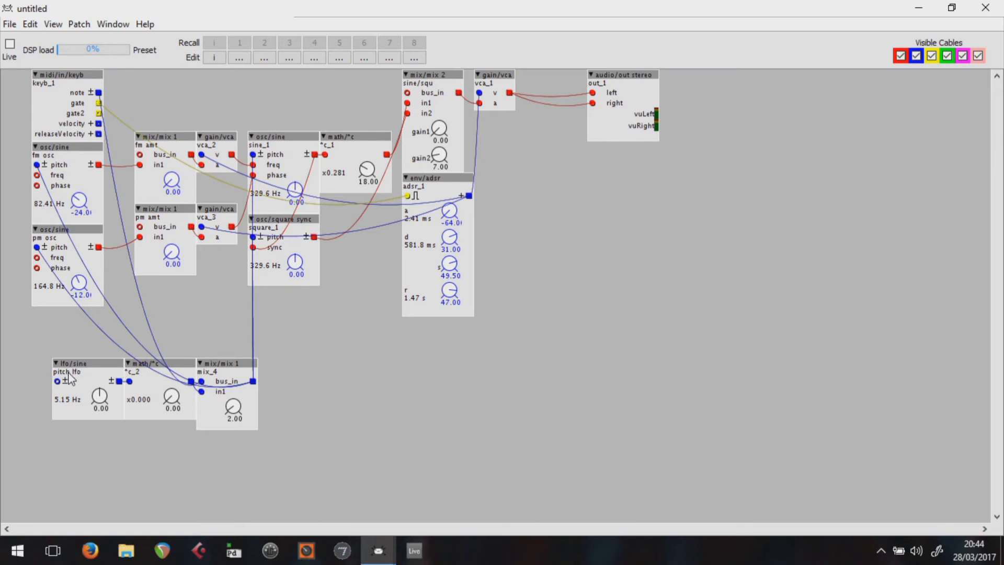
pyautogui.doubleClick(133, 374)
pyautogui.write('lfo amt')
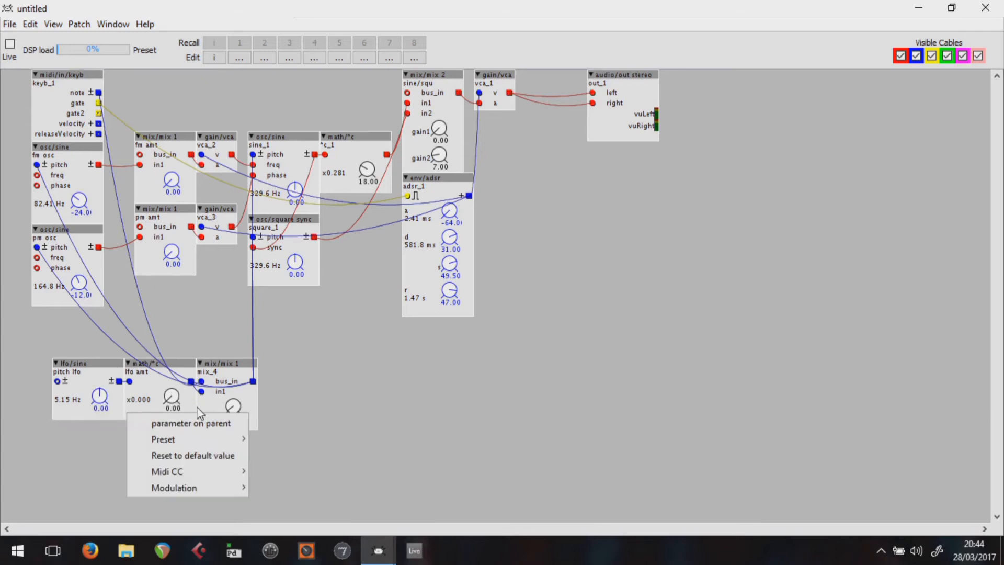
# - Expose the lfo amt, sine/squ gain1 and gain2 knobs as parameters on the parent patch
pyautogui.rightClick(438, 132)
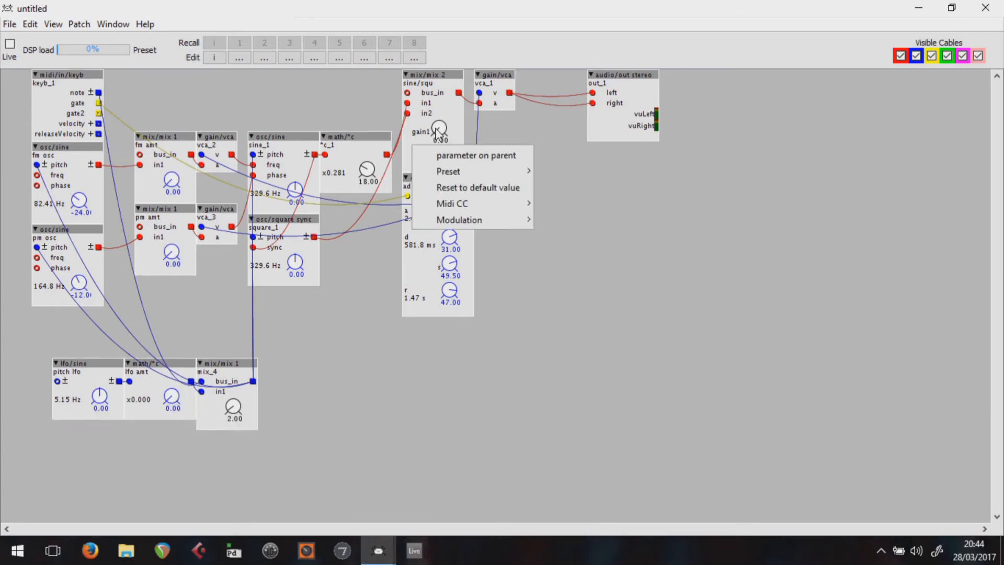
pyautogui.rightClick(441, 158)
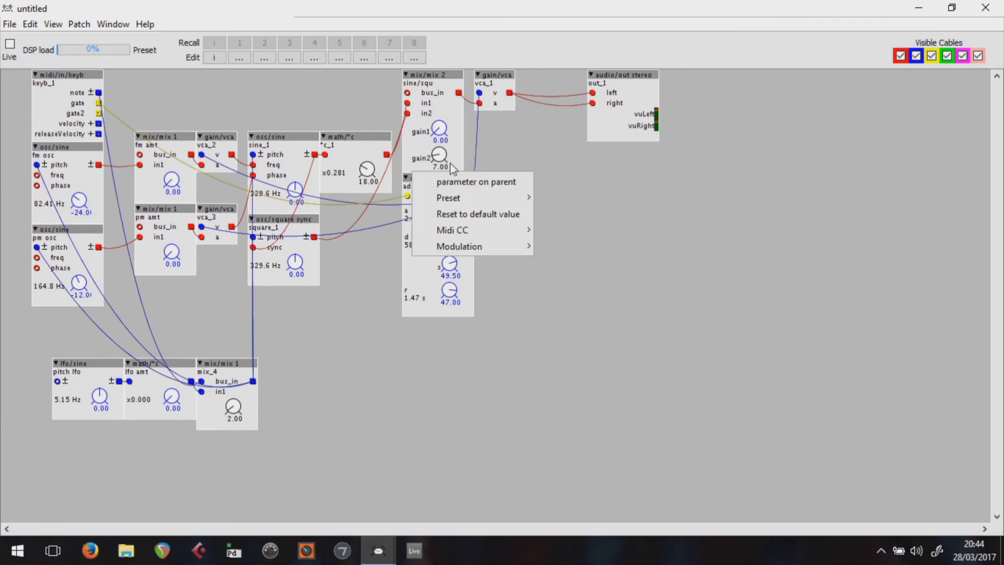
pyautogui.click(478, 213)
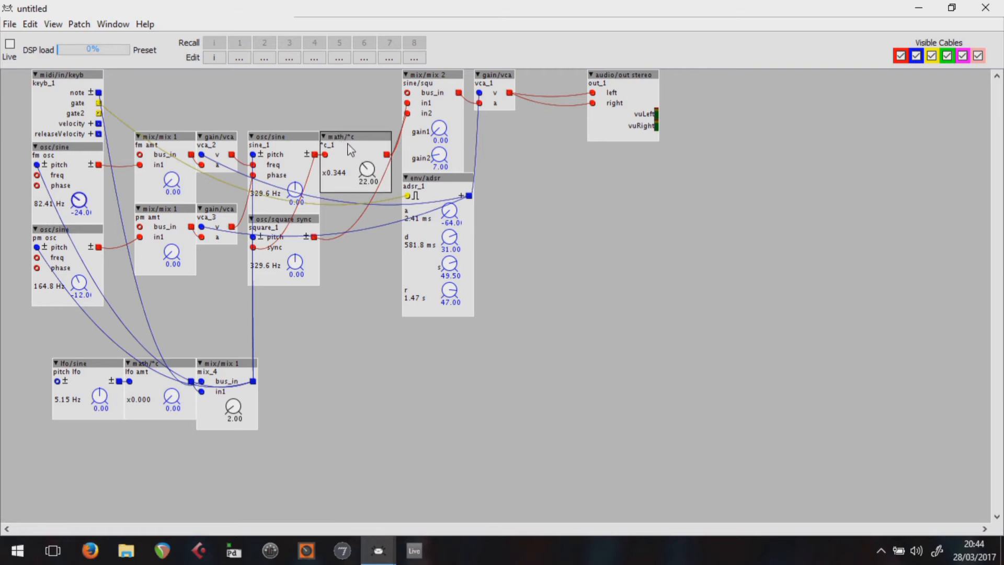
pyautogui.moveTo(357, 147)
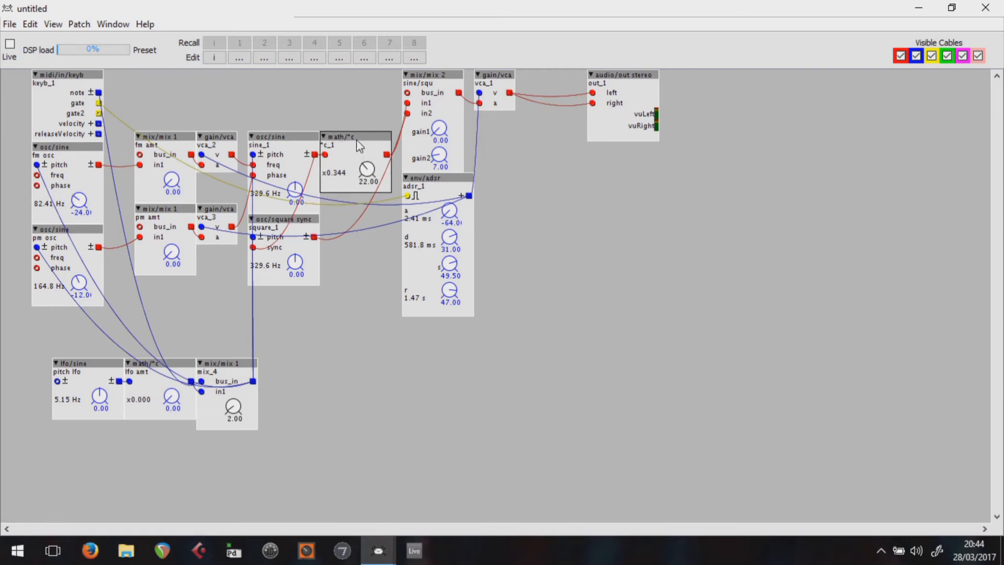
# - Place a duplicate math/*c multiplier at 22.00 below *c_1 beside square_1
pyautogui.moveTo(356, 138); pyautogui.dragTo(365, 219)
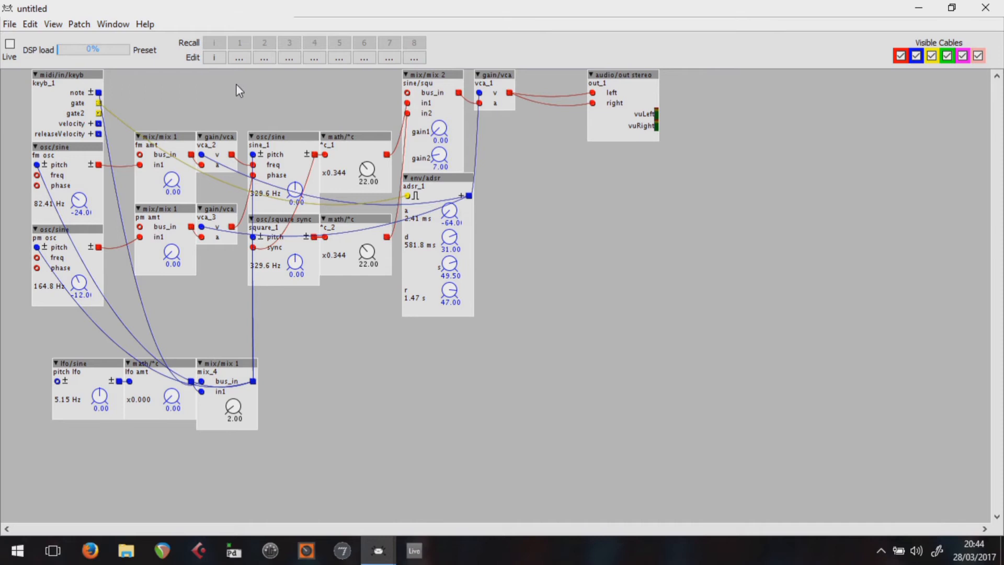
pyautogui.moveTo(10, 24)
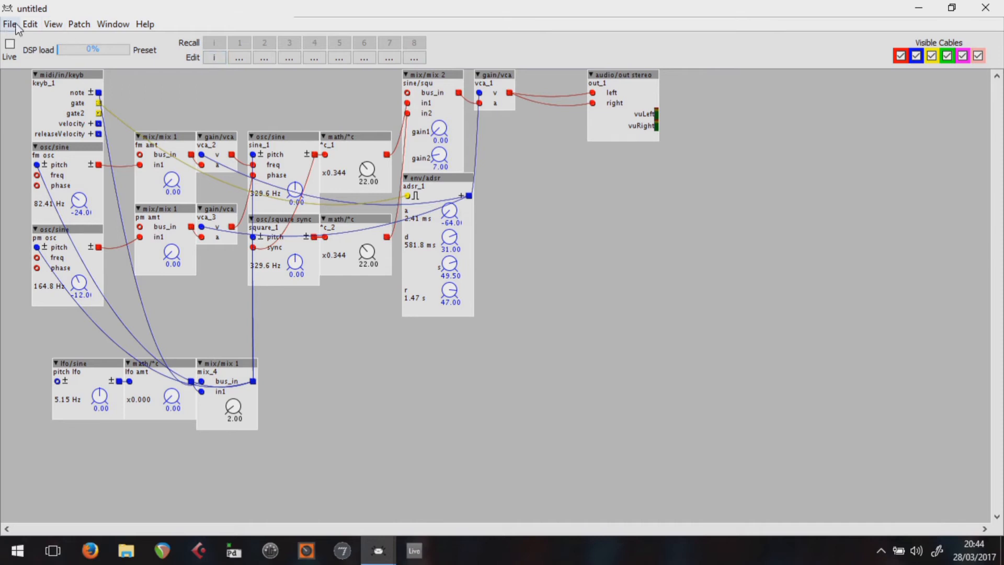
# - Review the patch settings and the subpatch mode choices, leaving the mode at No
pyautogui.click(53, 24)
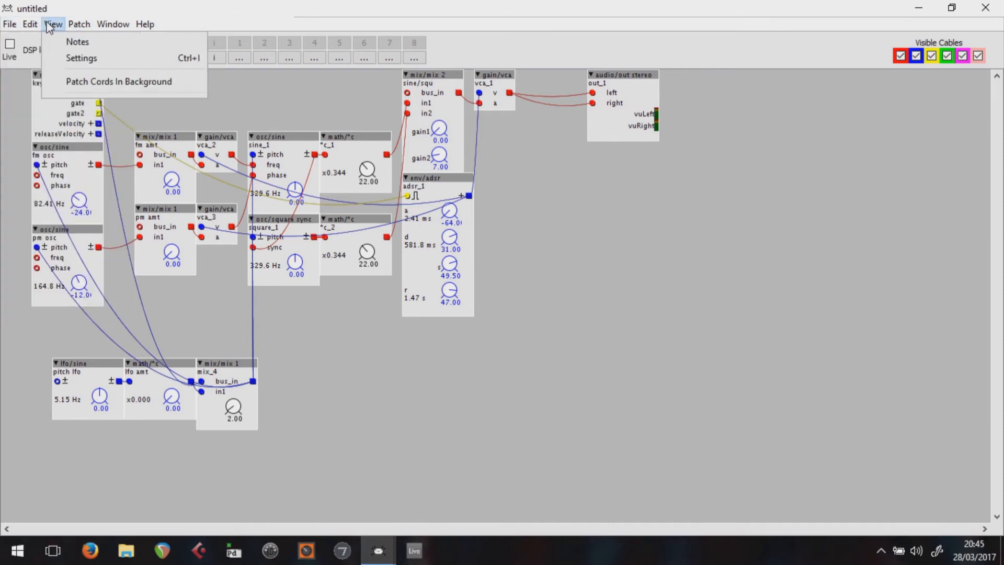
pyautogui.click(82, 58)
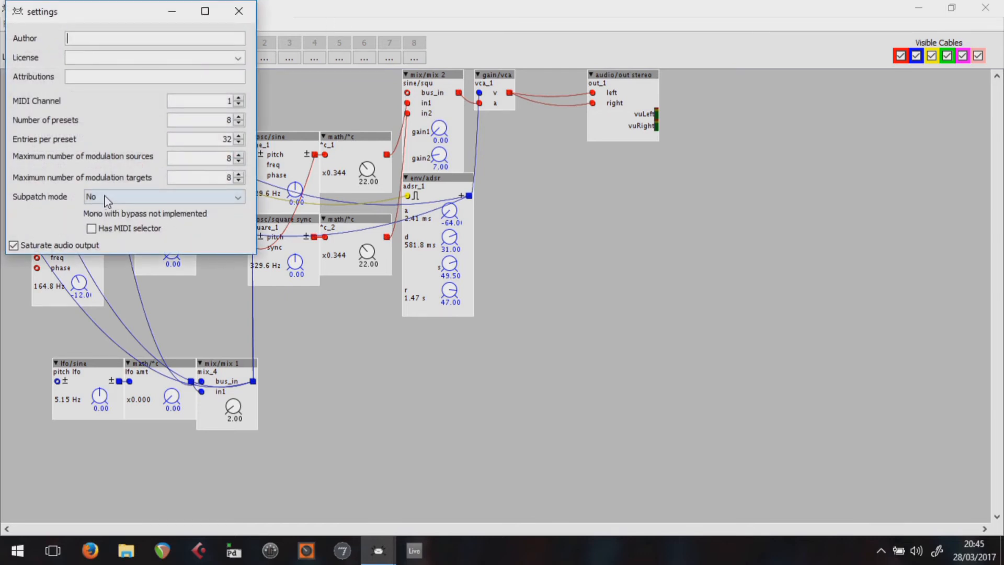
pyautogui.click(163, 196)
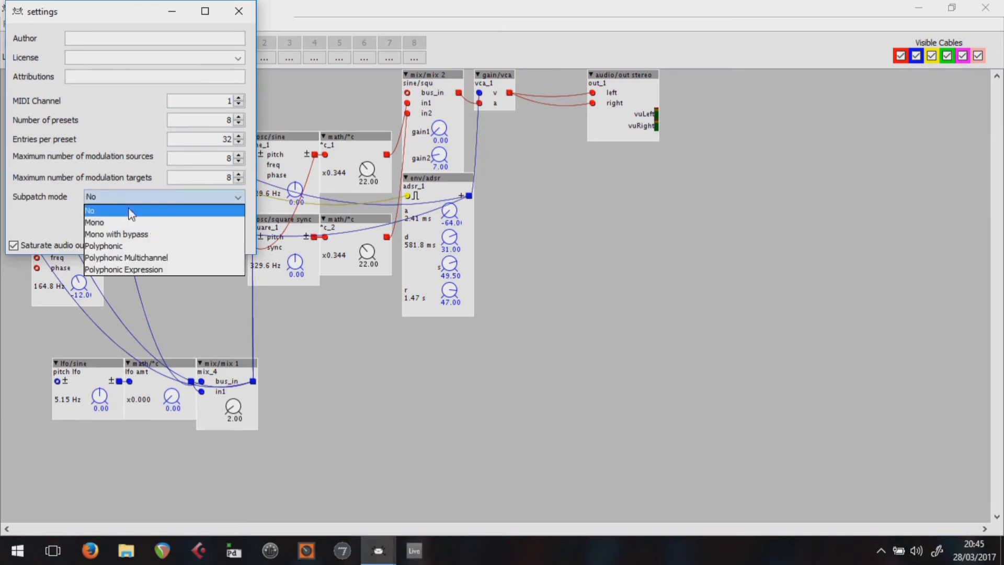
pyautogui.click(103, 245)
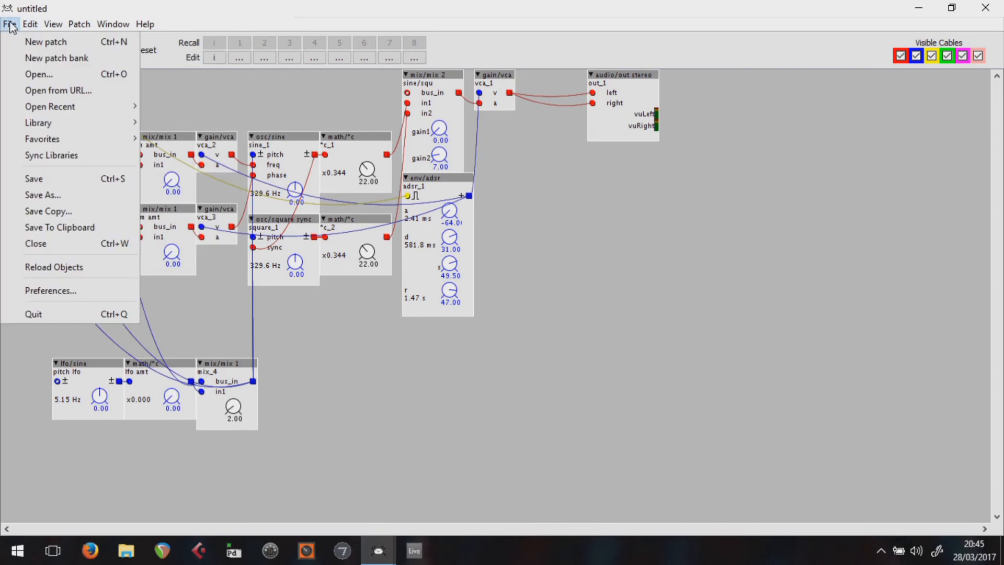
pyautogui.moveTo(80, 179)
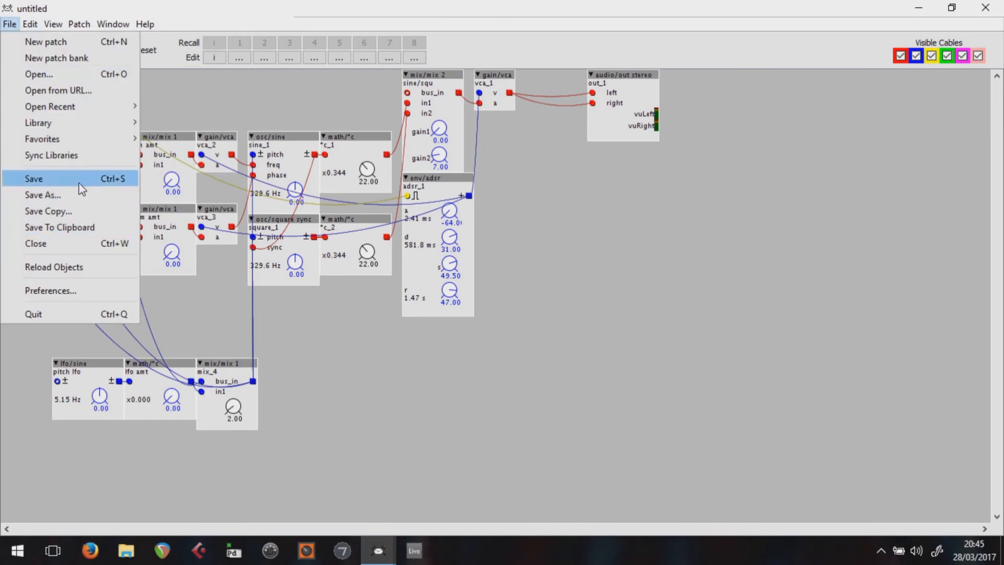
pyautogui.moveTo(43, 194)
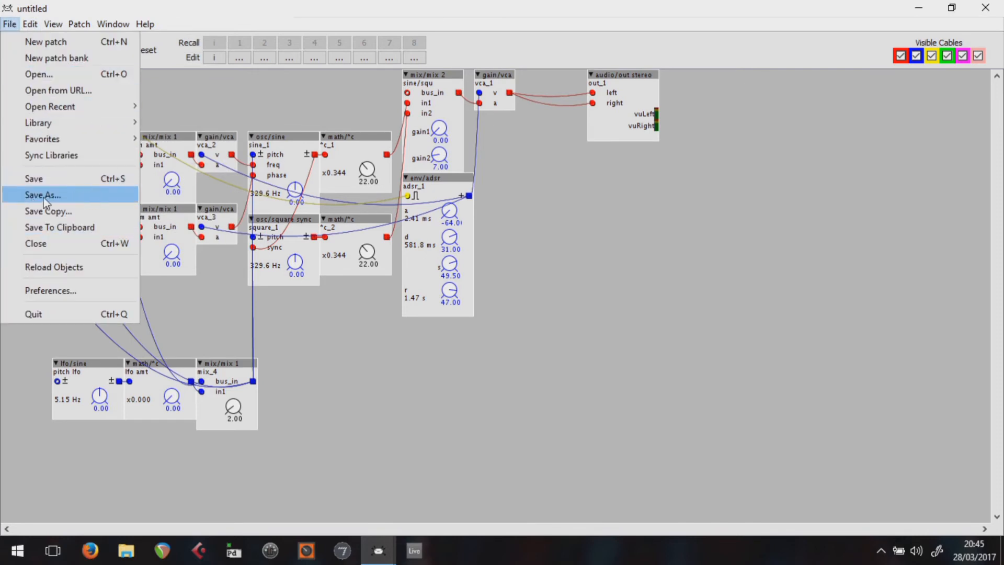
# - Save the patch as an Axoloti Subpatch named nugget.axs in the pd bacups2 folder
pyautogui.click(41, 196)
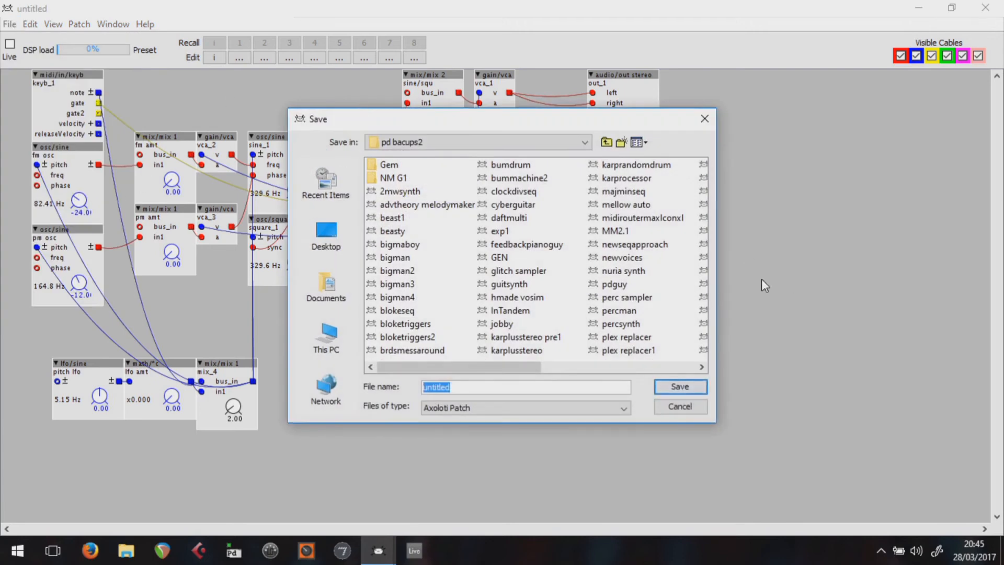
pyautogui.moveTo(474, 384)
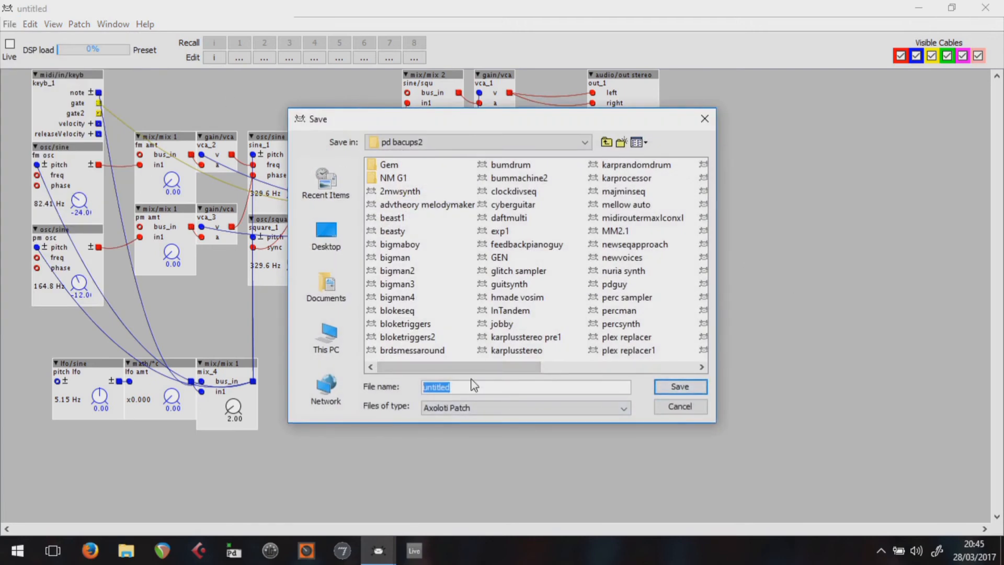
pyautogui.write('nugget')
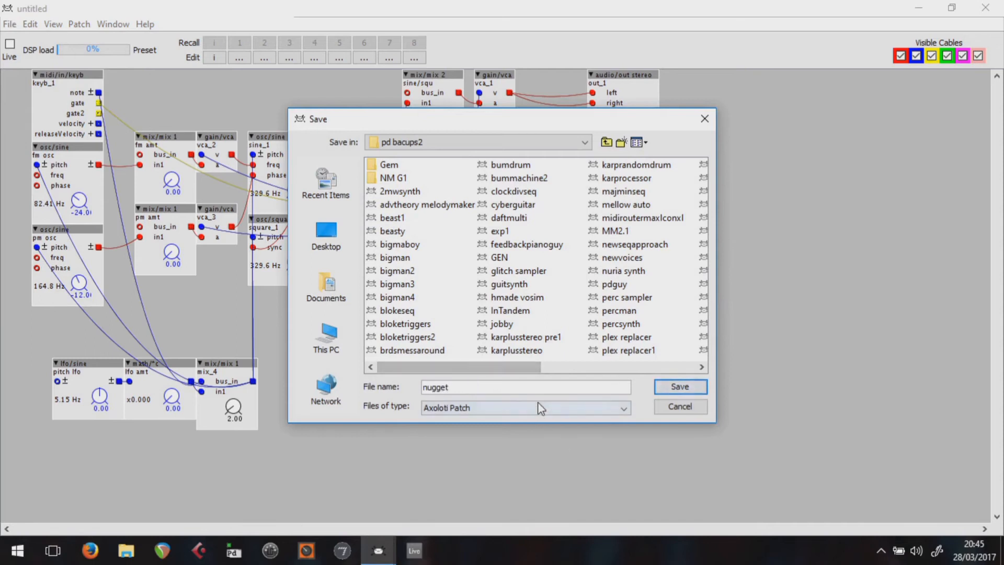
pyautogui.click(524, 406)
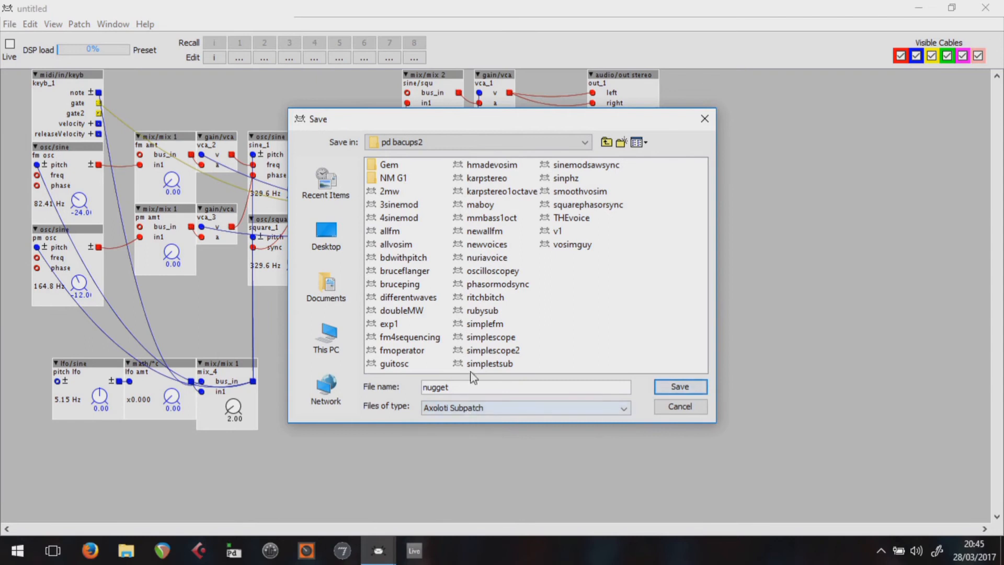
pyautogui.moveTo(679, 386)
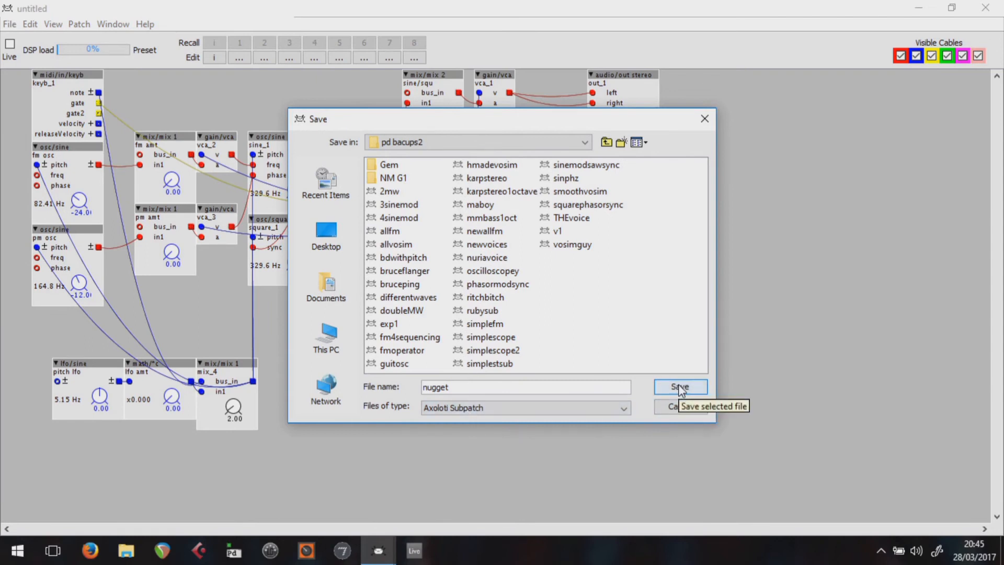
pyautogui.click(680, 387)
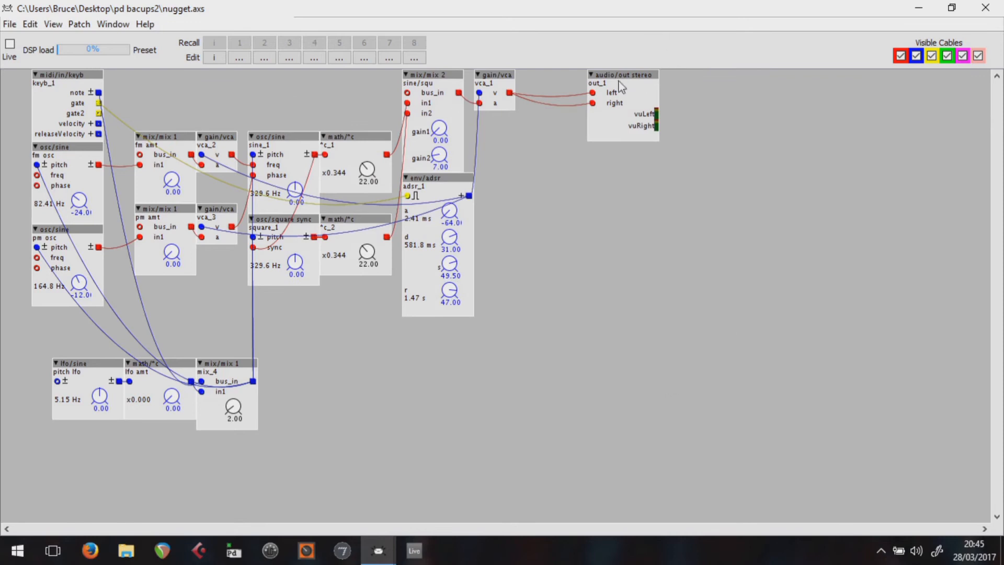
pyautogui.moveTo(624, 81)
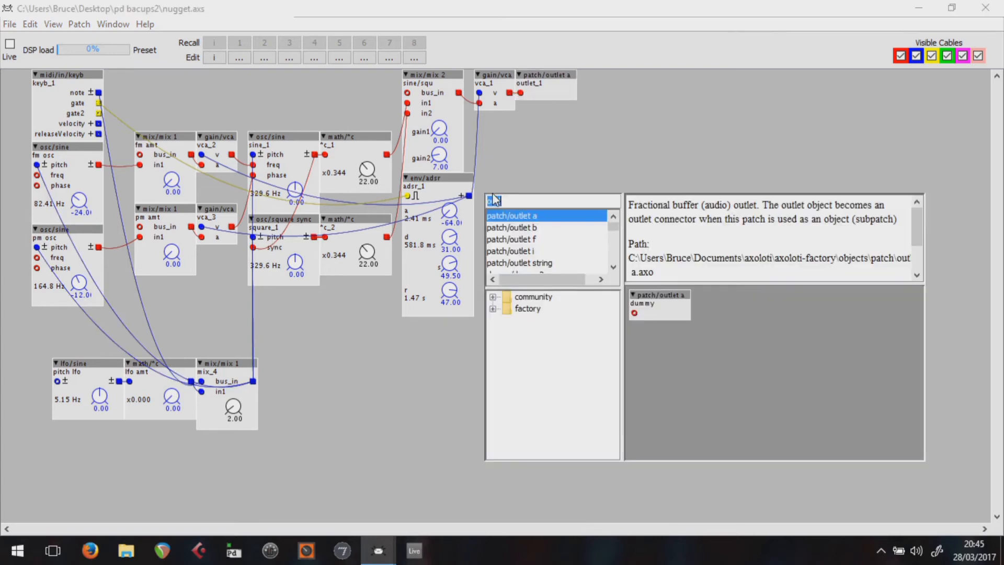
# - Add an outlet for adsr_1 and replace it with a fractional patch/outlet f
pyautogui.write('o')
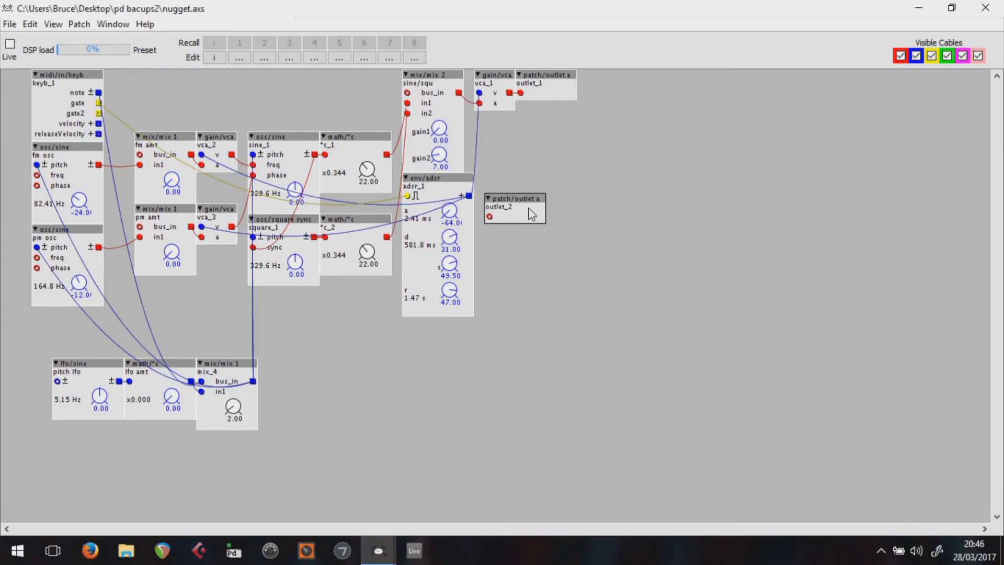
pyautogui.rightClick(514, 207)
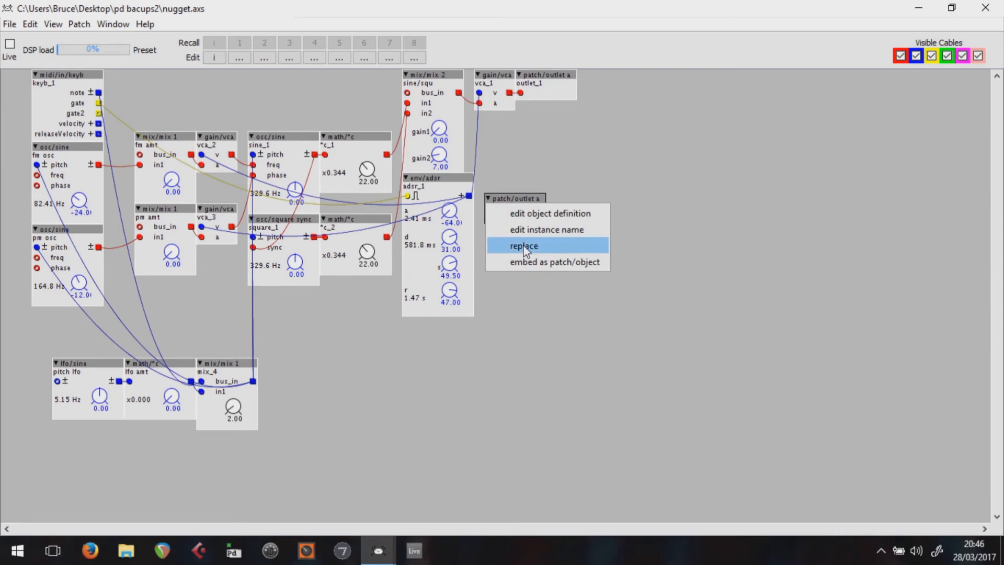
pyautogui.click(524, 244)
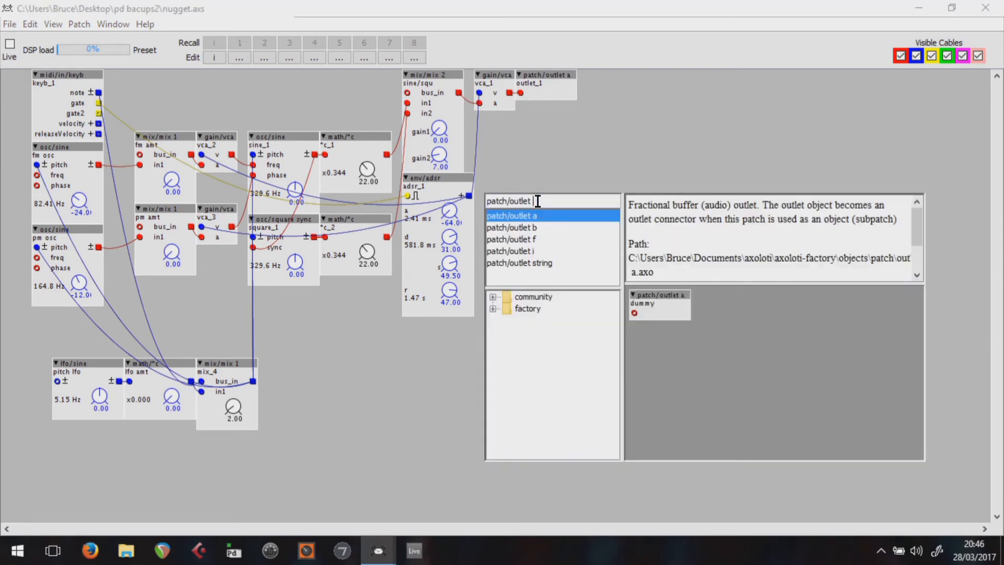
pyautogui.click(511, 238)
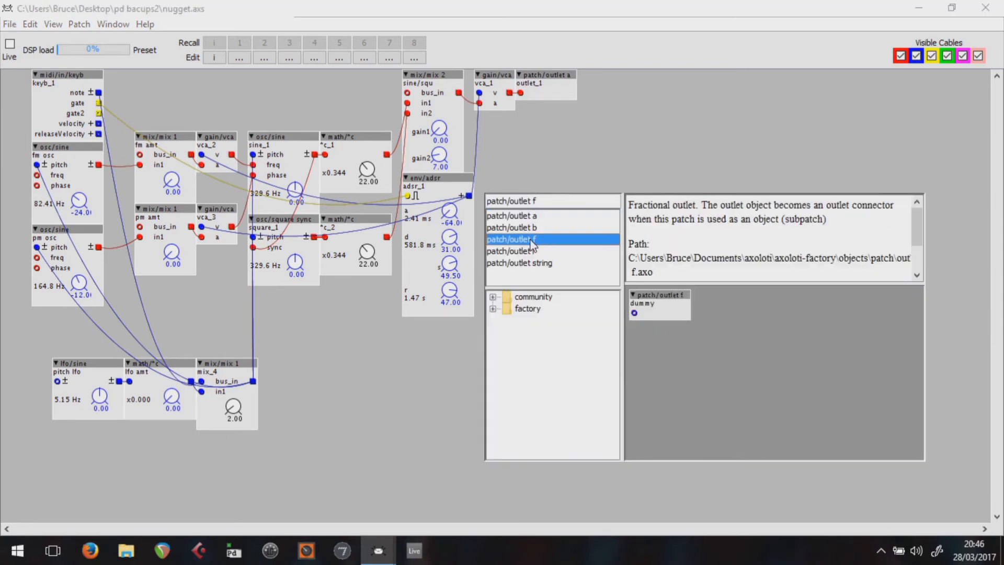
pyautogui.doubleClick(511, 239)
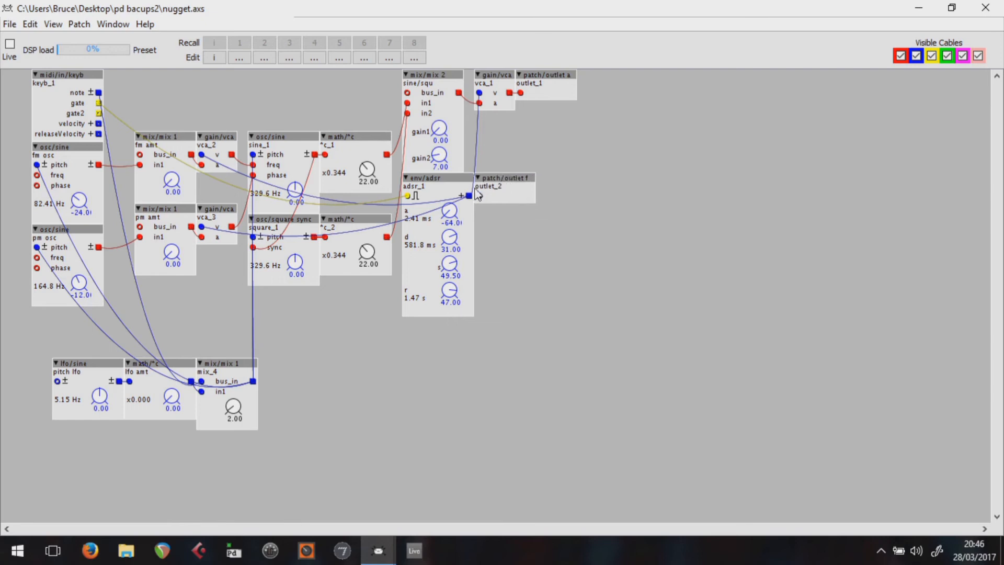
pyautogui.moveTo(529, 193)
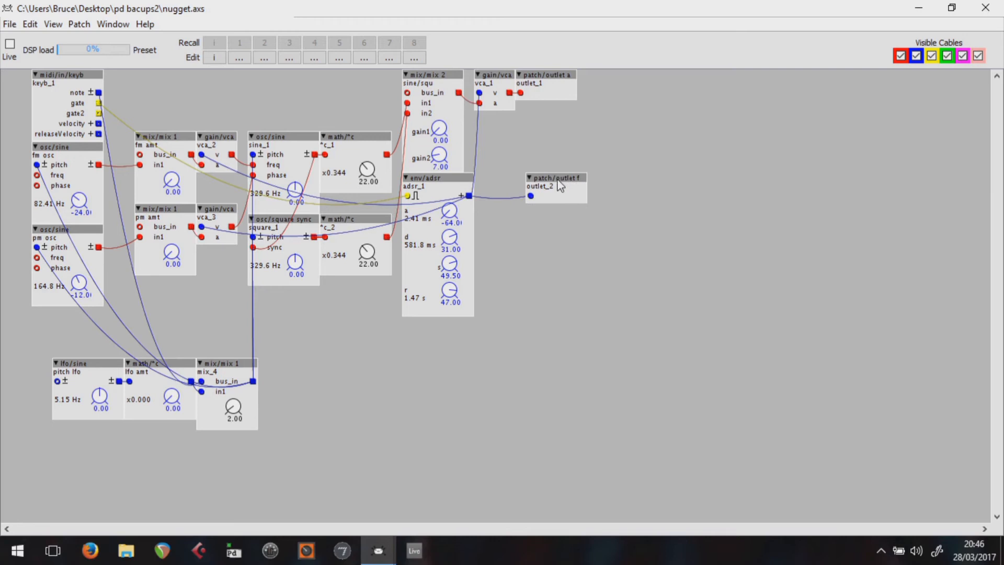
pyautogui.moveTo(527, 247)
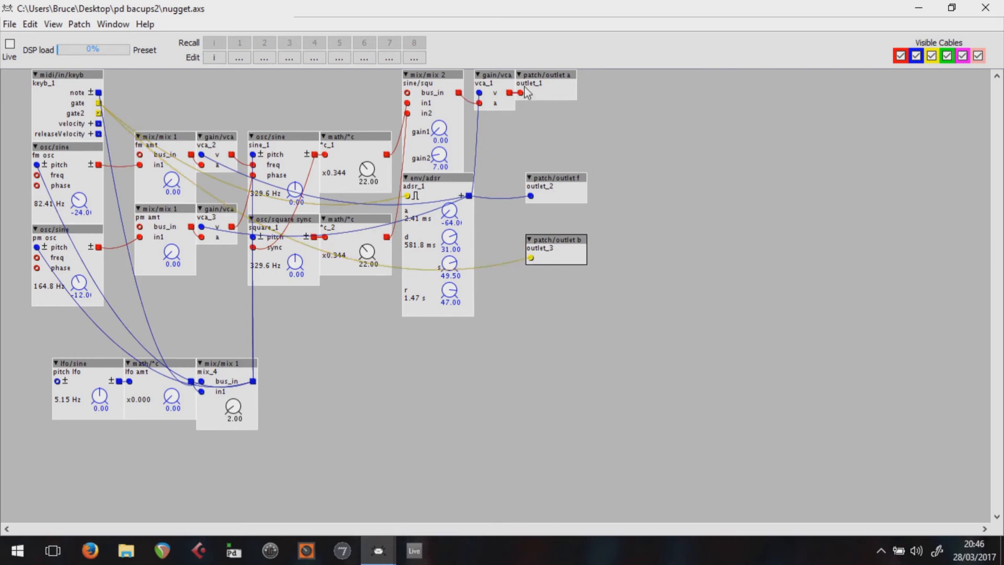
# - Rename the audio outlet to output alongside the adsr and gate outlets
pyautogui.doubleClick(530, 83)
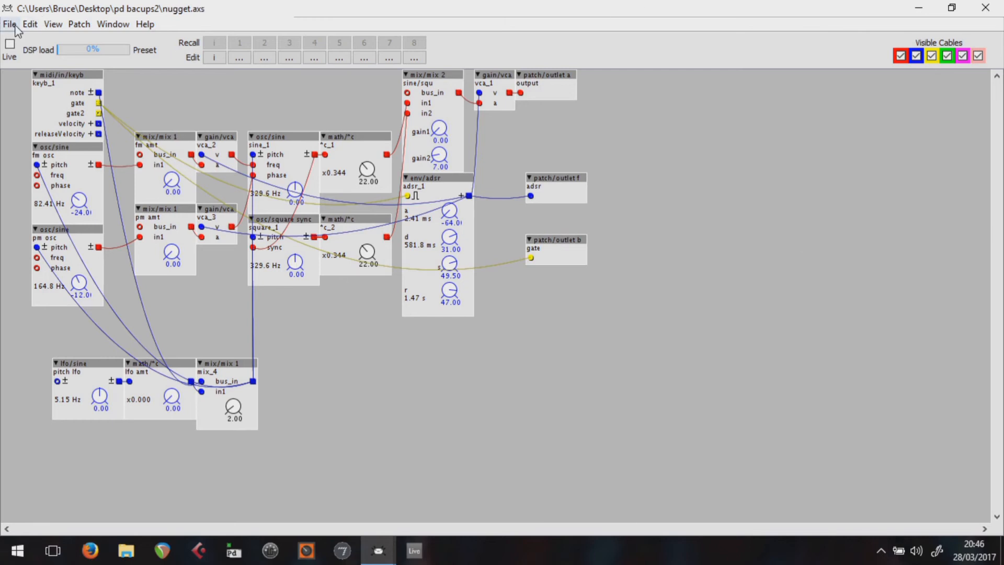
pyautogui.click(10, 24)
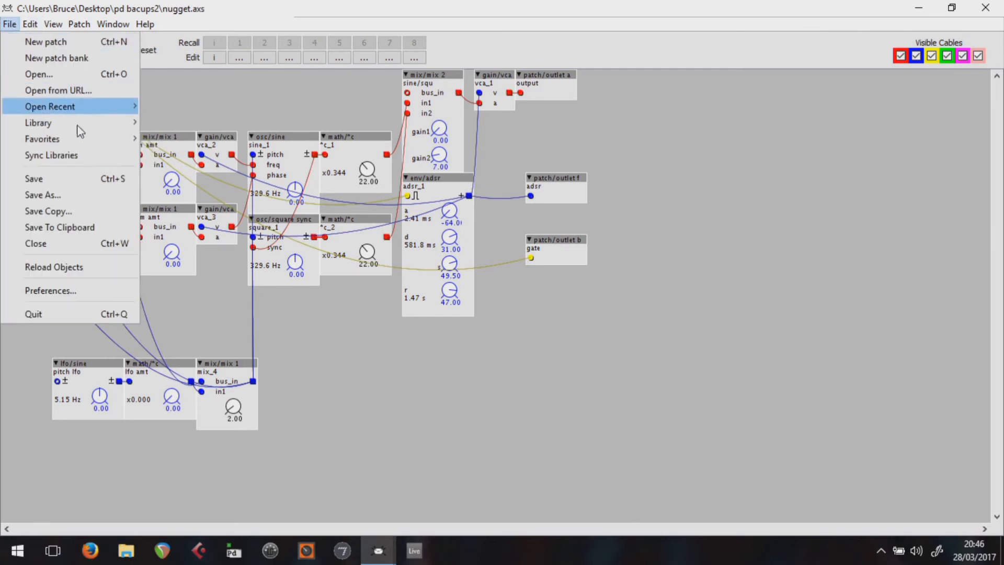
pyautogui.moveTo(51, 178)
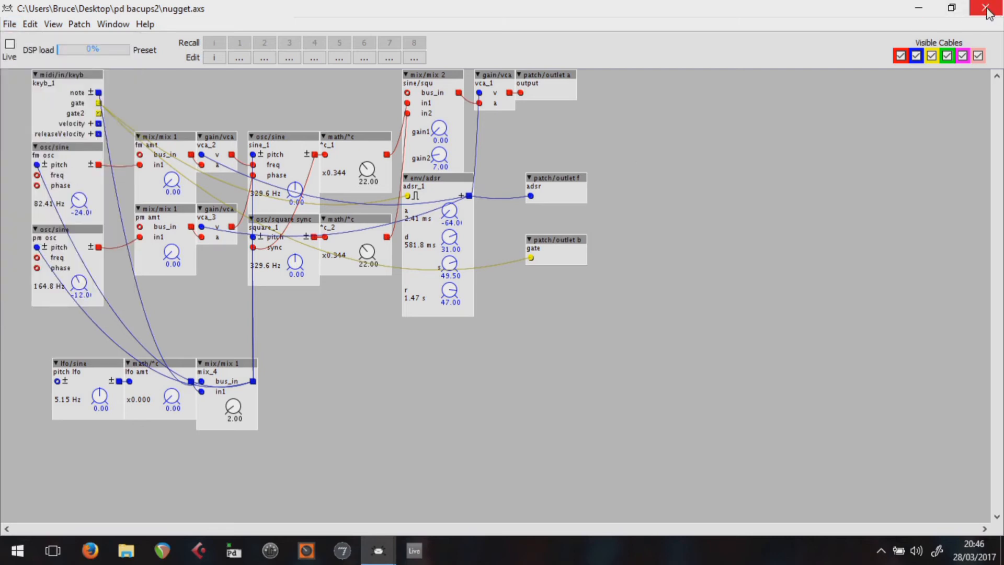
# - Close the nugget subpatch and start a new maximized empty patch in the main window
pyautogui.click(988, 8)
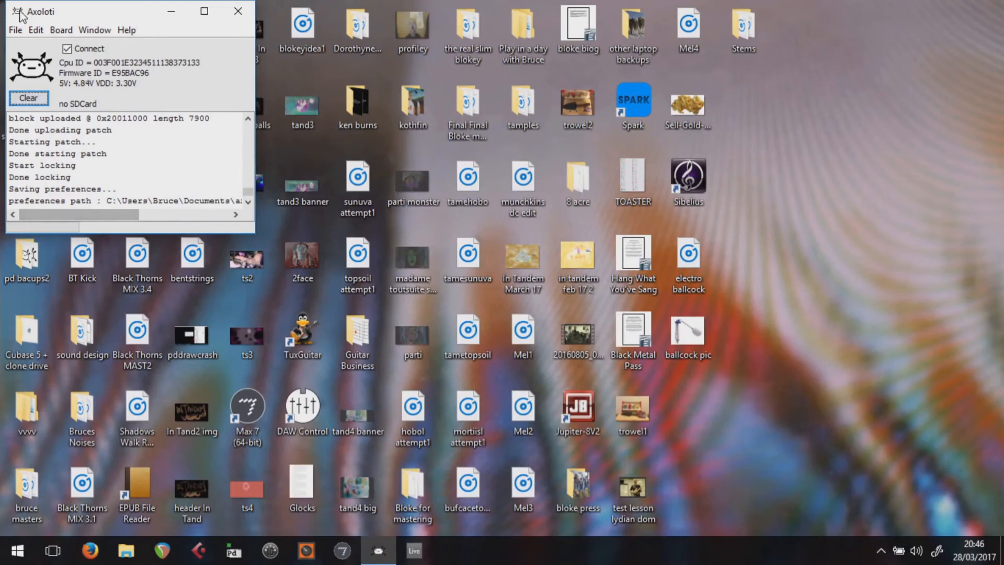
pyautogui.click(14, 31)
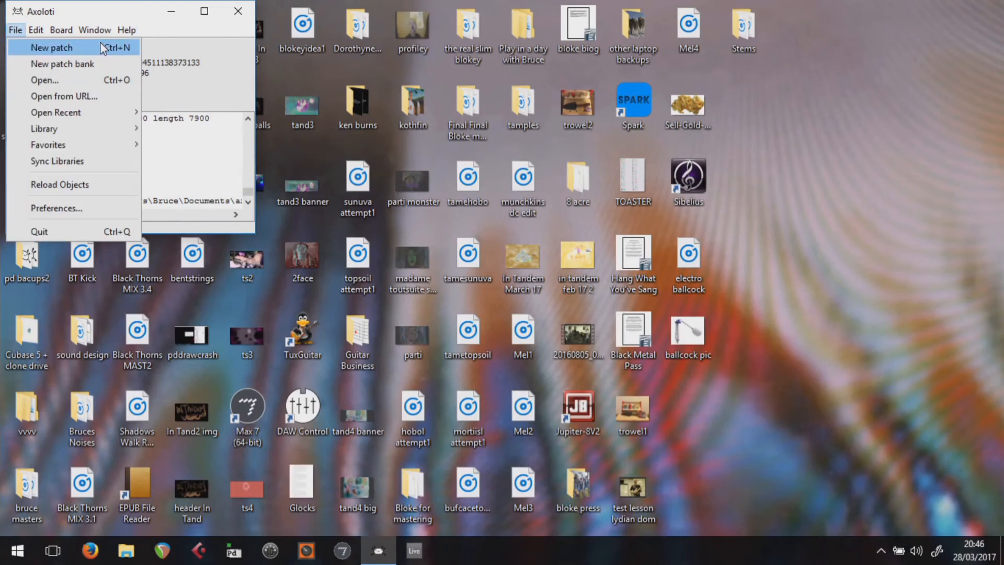
pyautogui.click(52, 47)
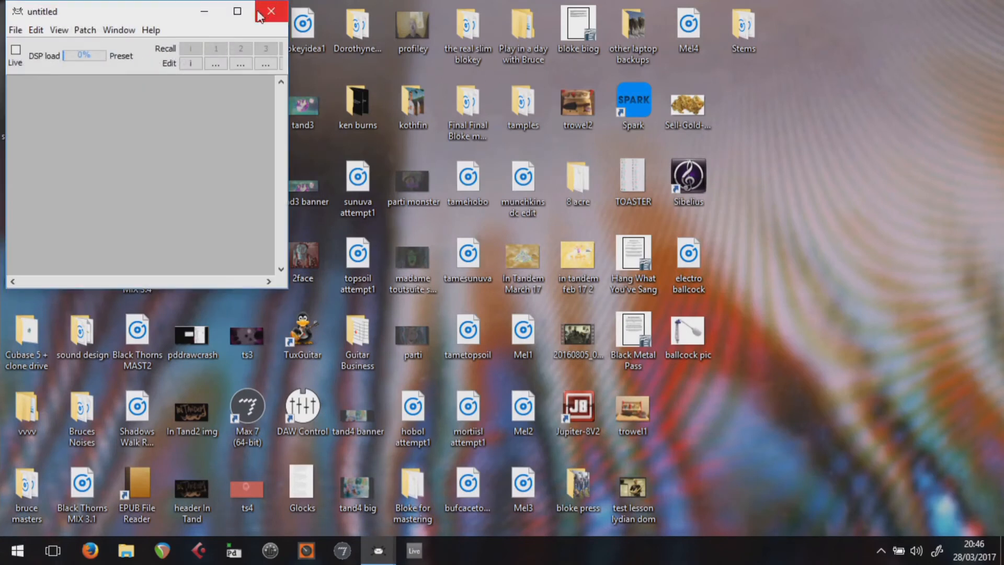
pyautogui.click(10, 24)
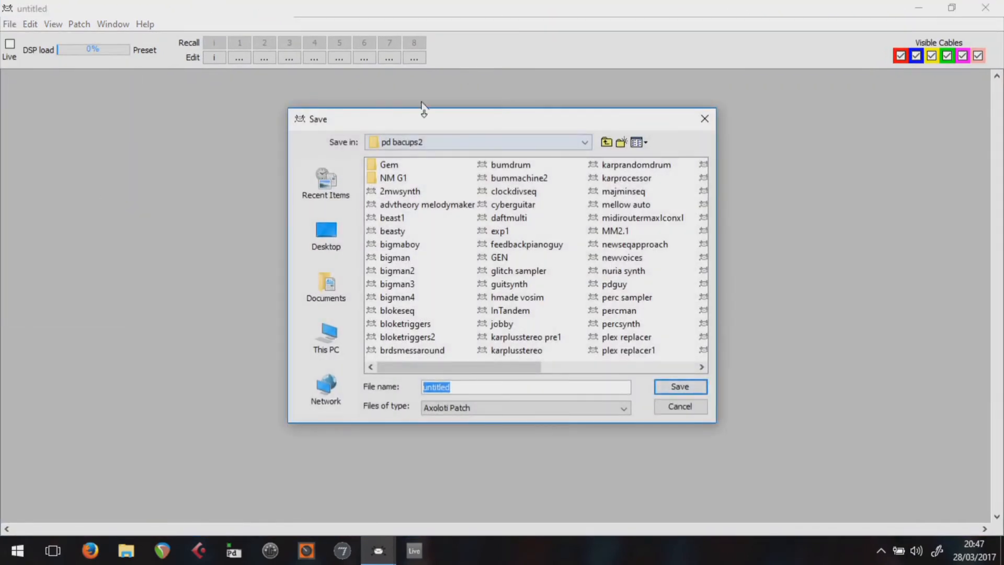
pyautogui.moveTo(496, 385)
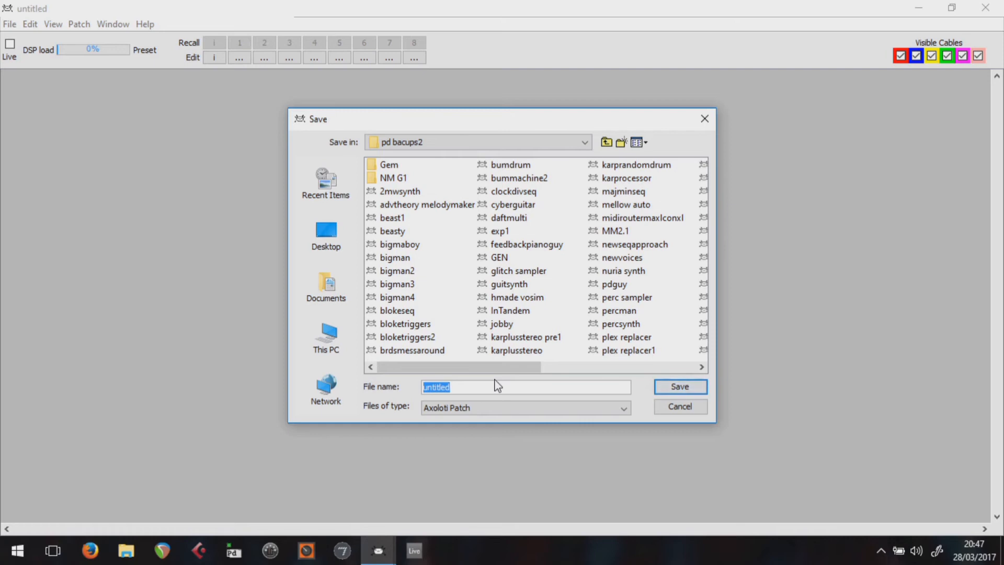
# - Save the new patch as bignugget.axp in the pd bacups2 folder
pyautogui.write('bignu')
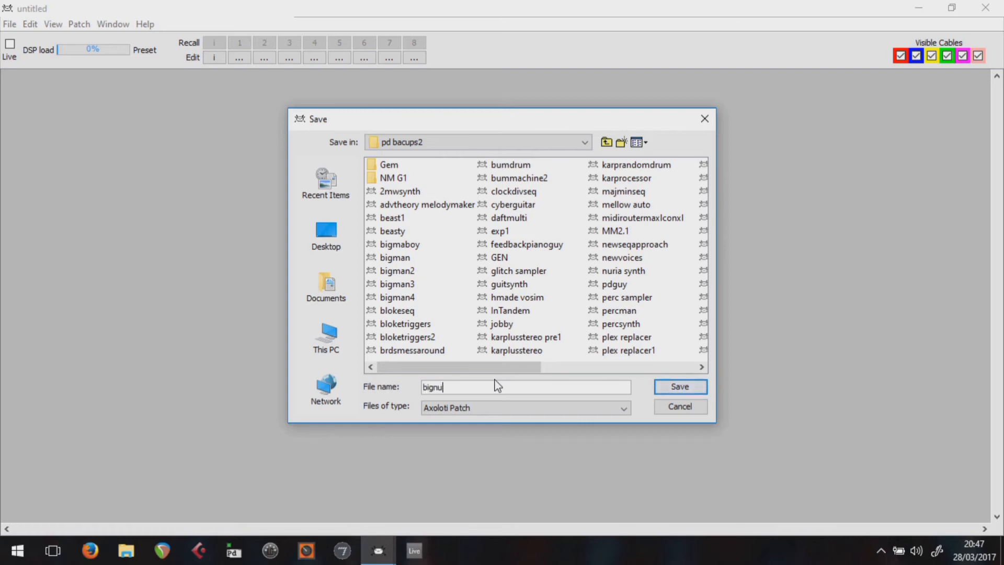
pyautogui.write('gget')
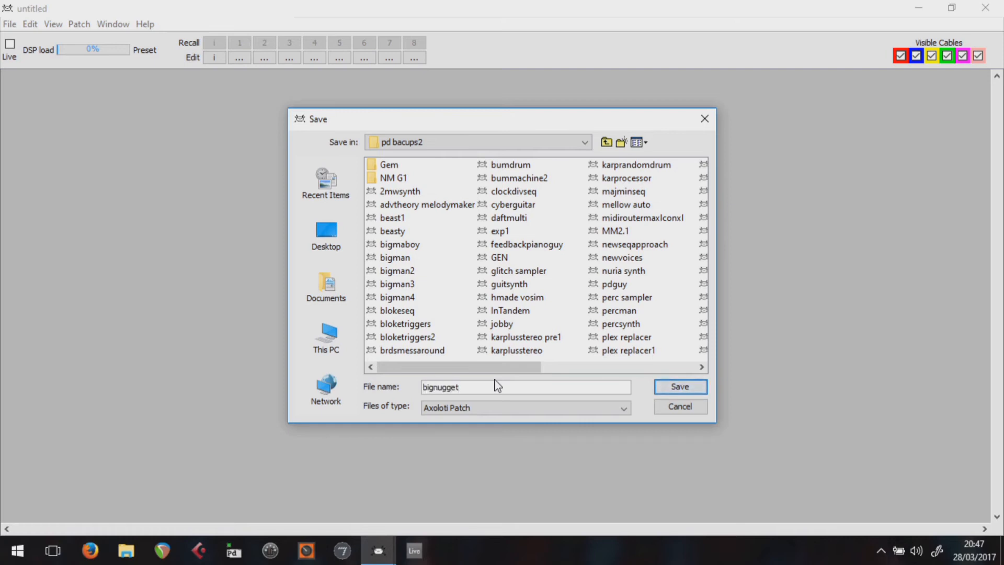
pyautogui.click(9, 24)
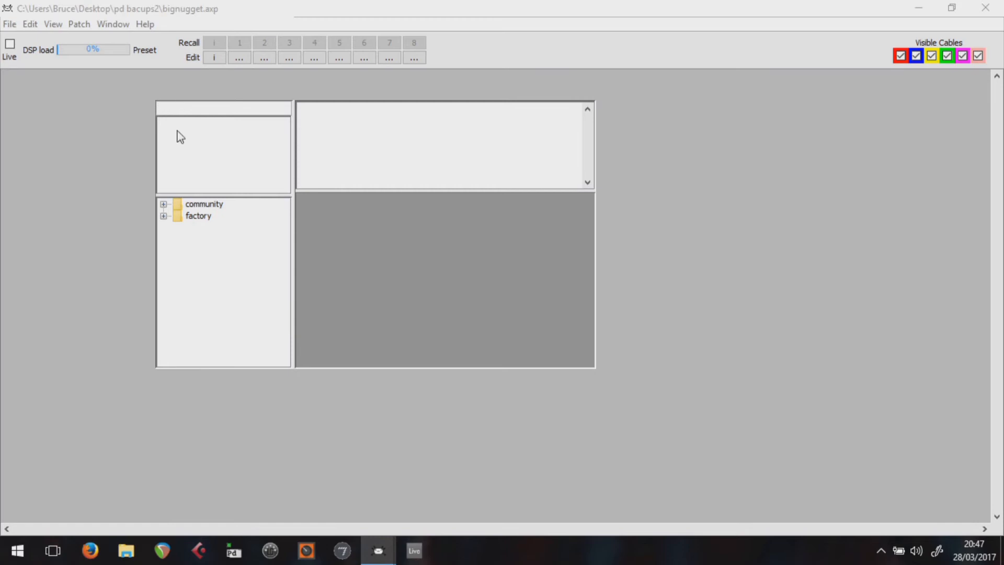
pyautogui.moveTo(238, 159)
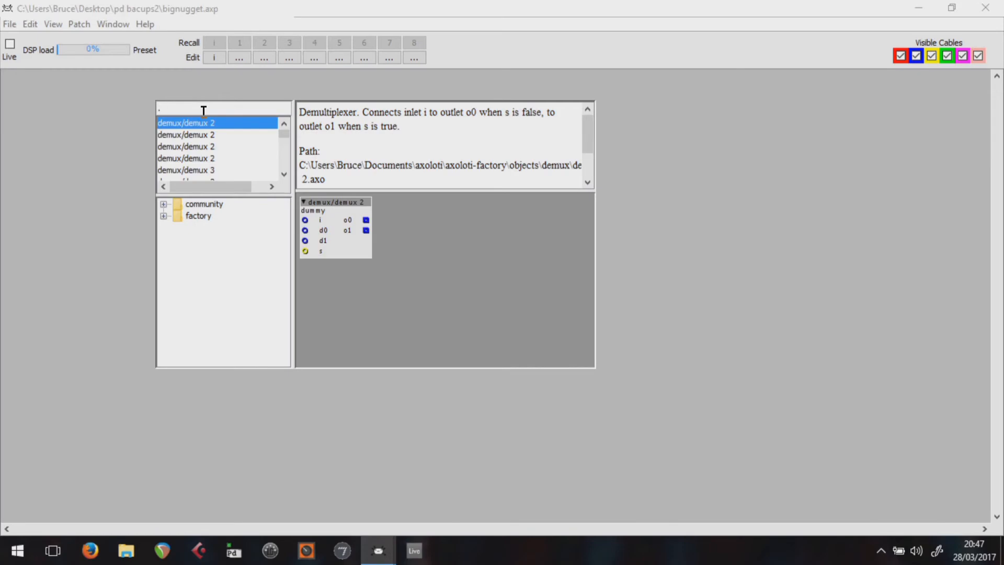
# - Search the object finder for ./nu to place the local nugget subpatch
pyautogui.write('./nu')
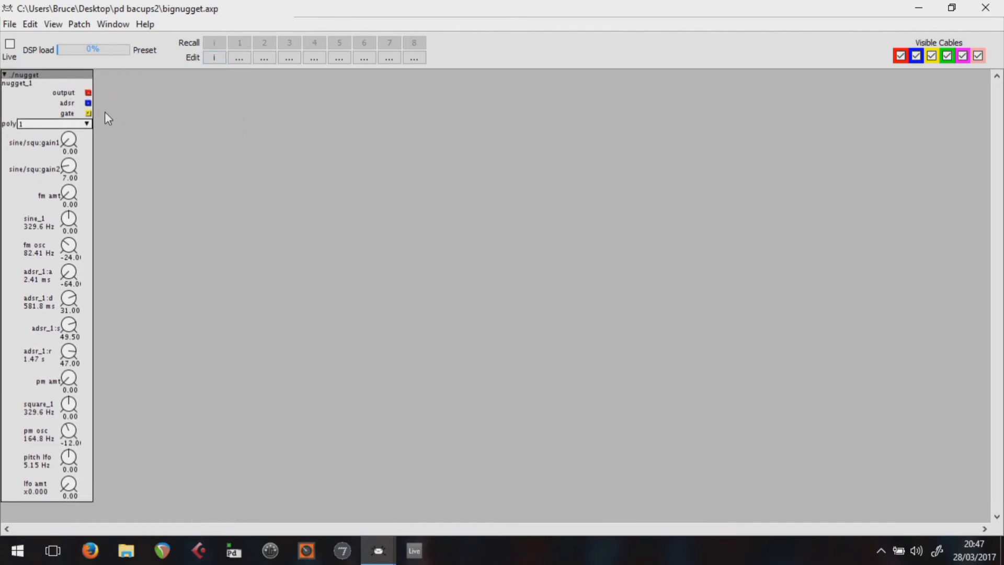
pyautogui.click(85, 123)
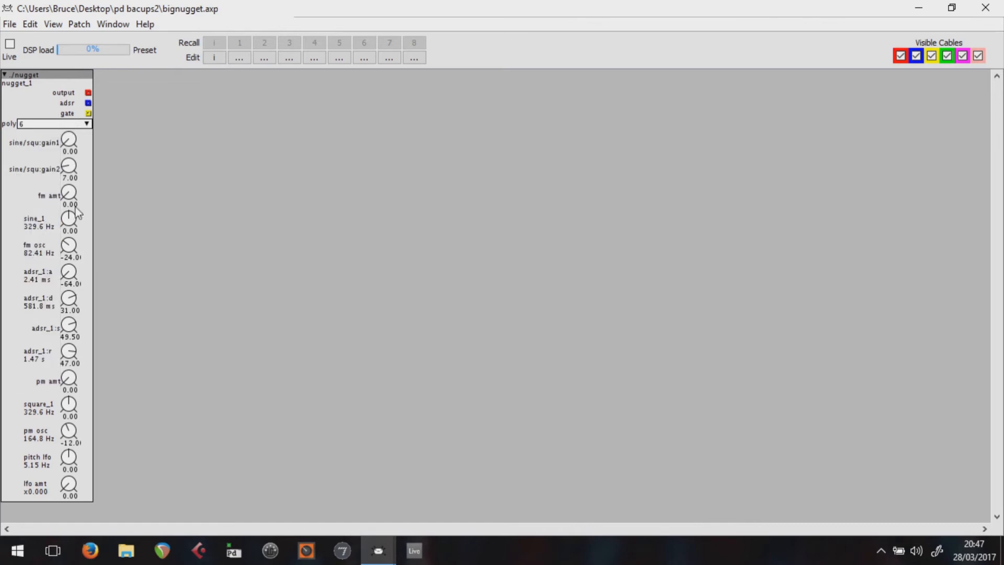
pyautogui.moveTo(118, 101)
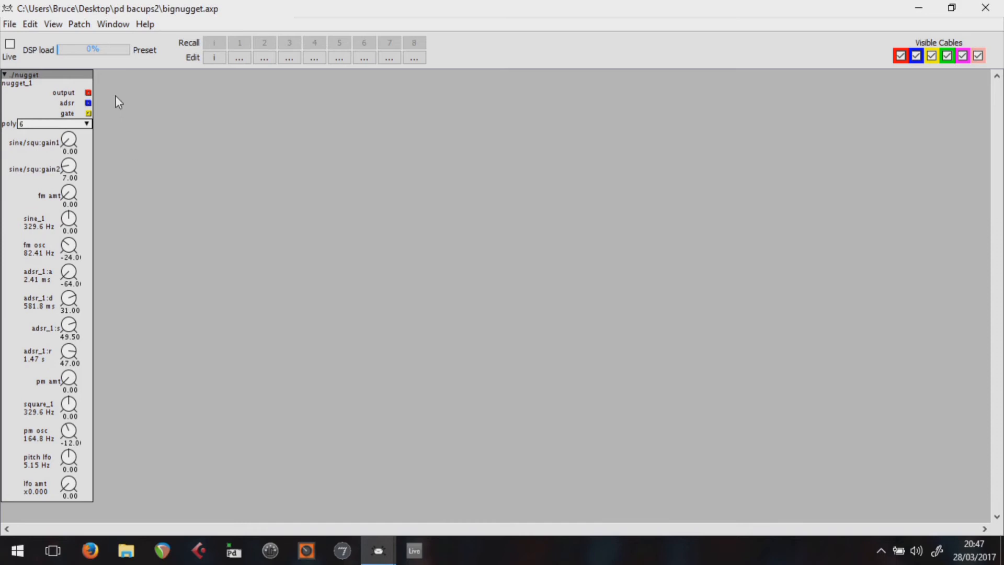
pyautogui.moveTo(184, 79)
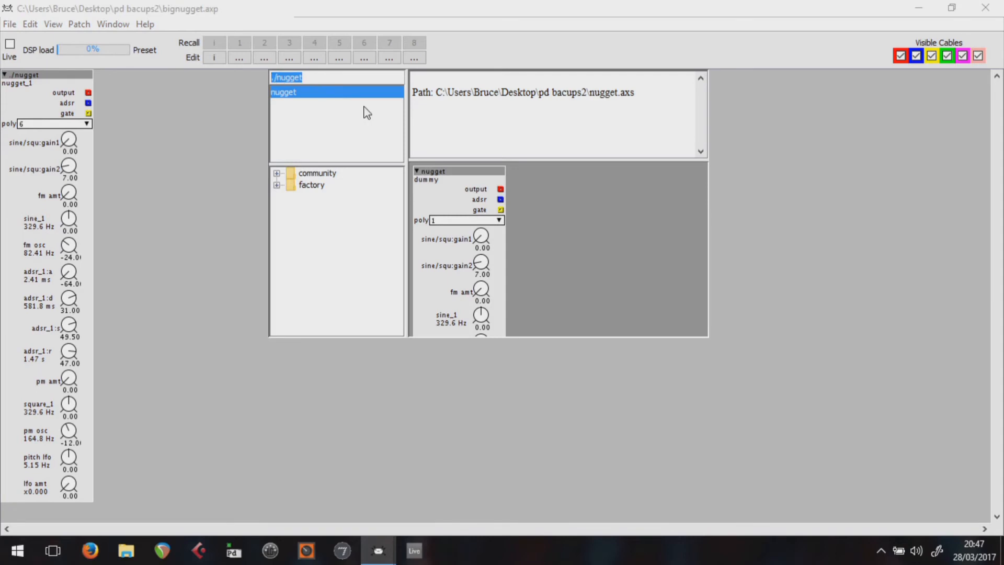
pyautogui.write('stere')
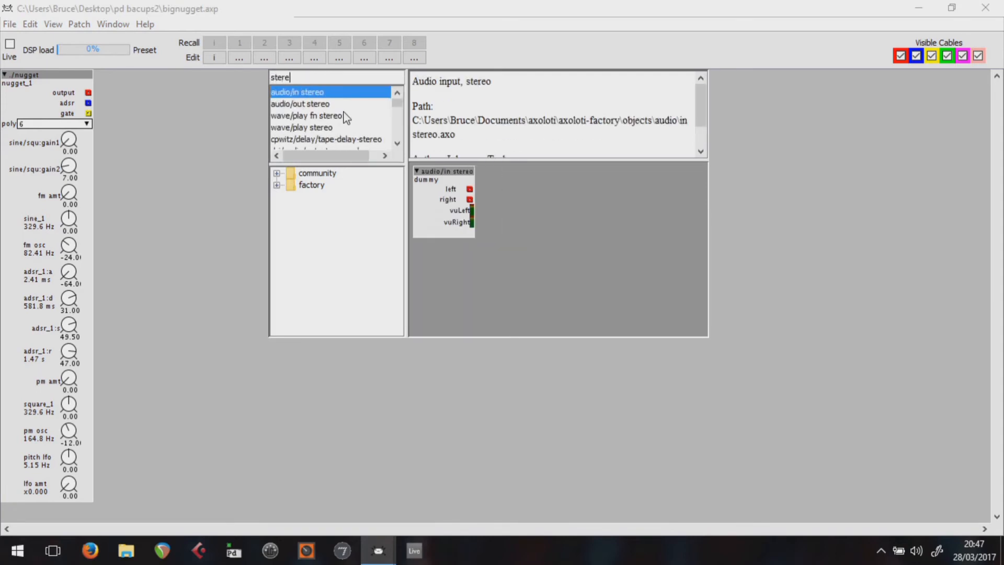
pyautogui.moveTo(292, 106)
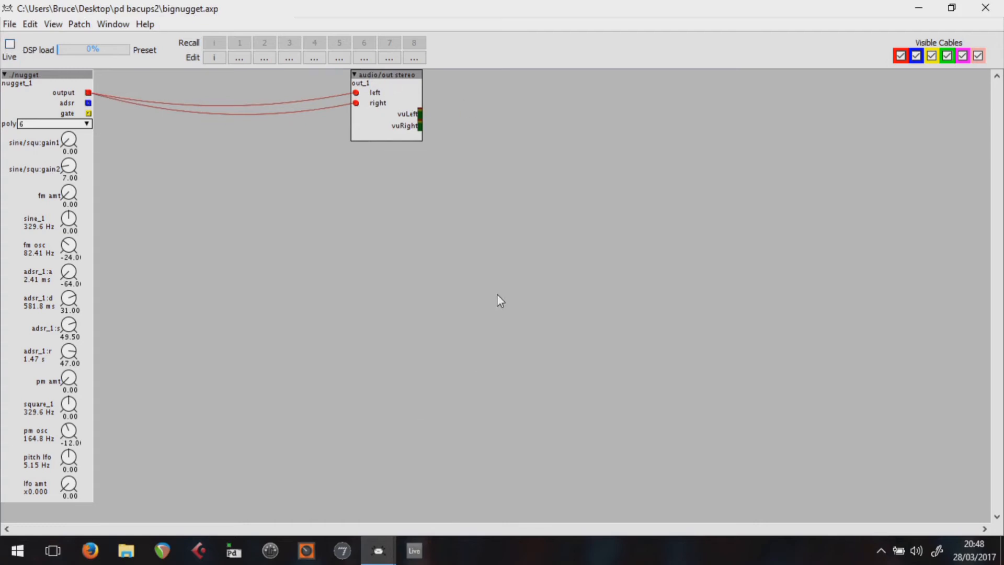
pyautogui.moveTo(510, 298)
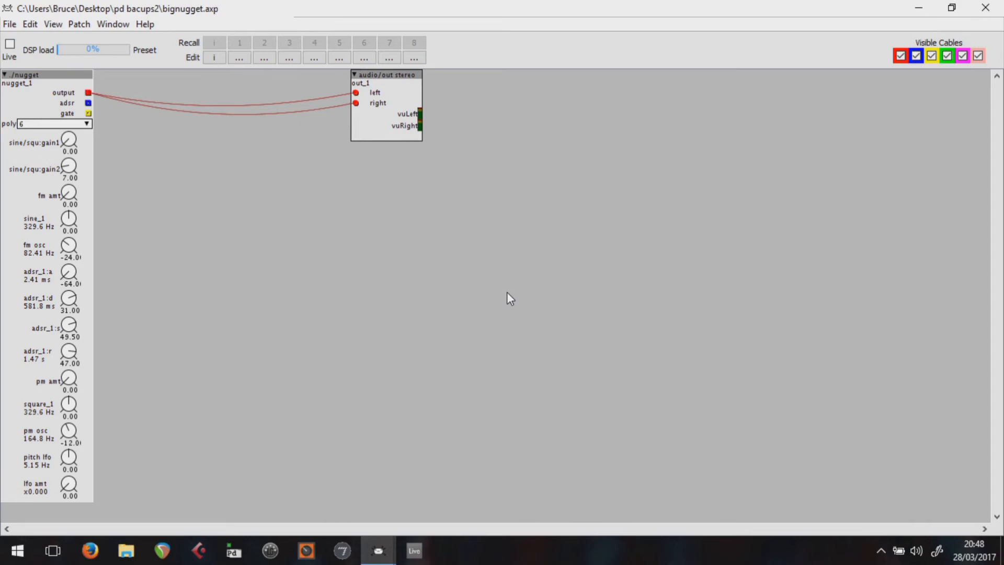
pyautogui.moveTo(90, 244)
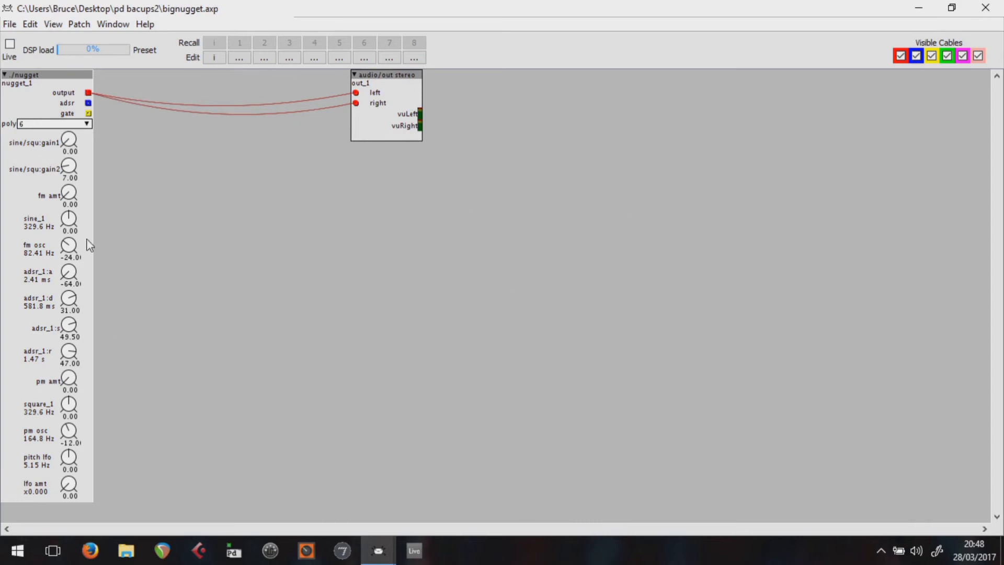
pyautogui.moveTo(69, 272)
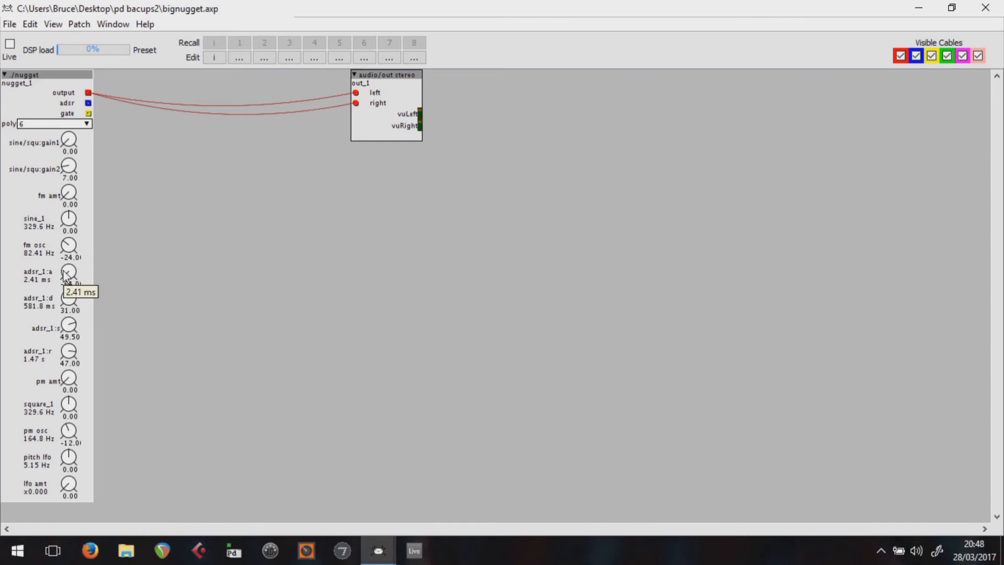
# - Assign learned MIDI CCs to the adsr_1 attack and decay knobs
pyautogui.rightClick(68, 272)
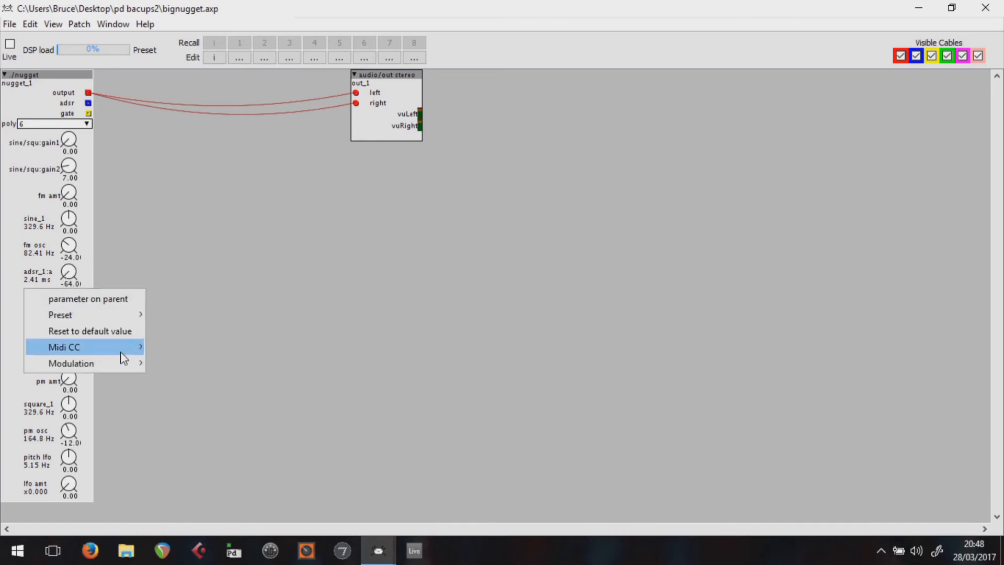
pyautogui.click(63, 346)
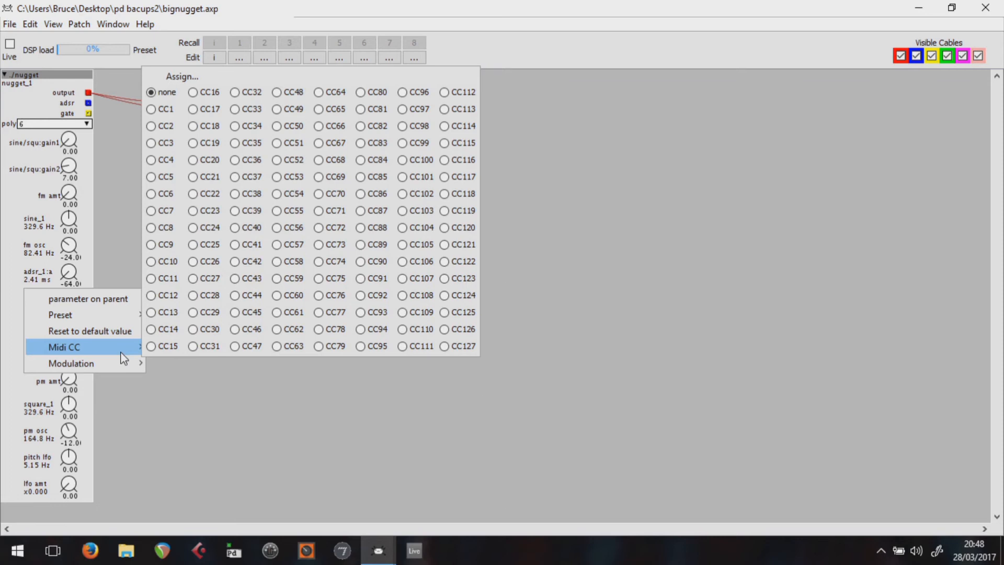
pyautogui.moveTo(338, 322)
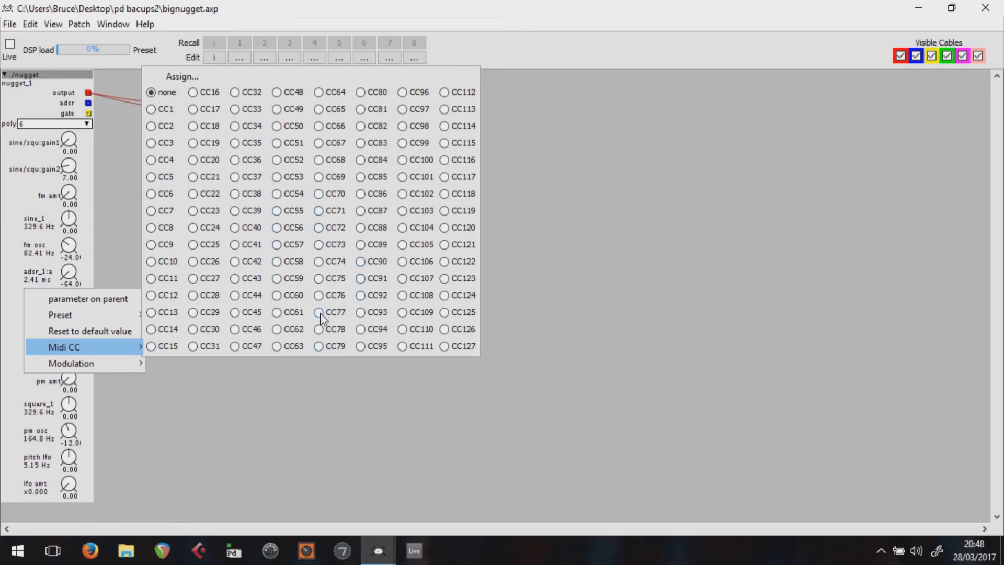
pyautogui.moveTo(320, 261)
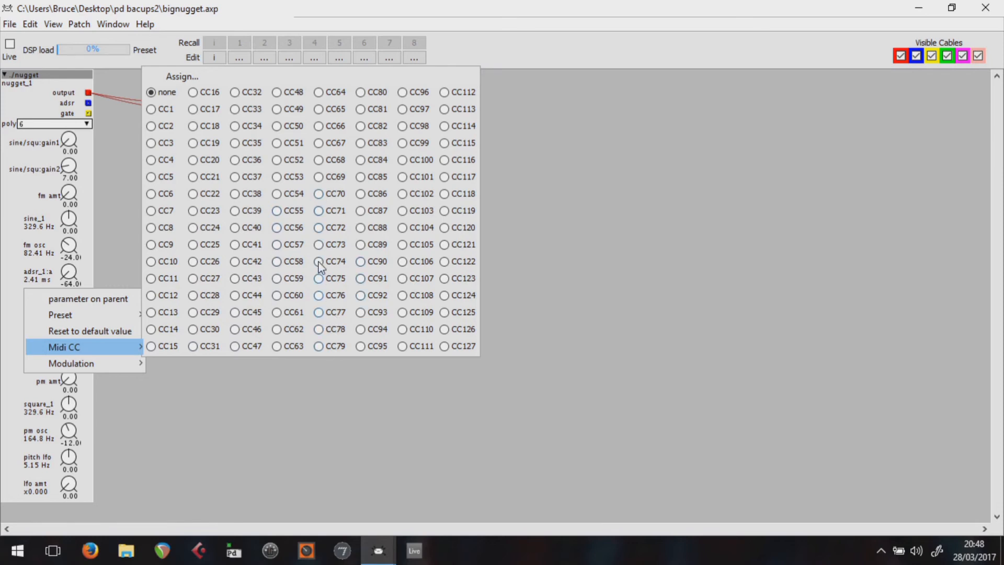
pyautogui.moveTo(362, 115)
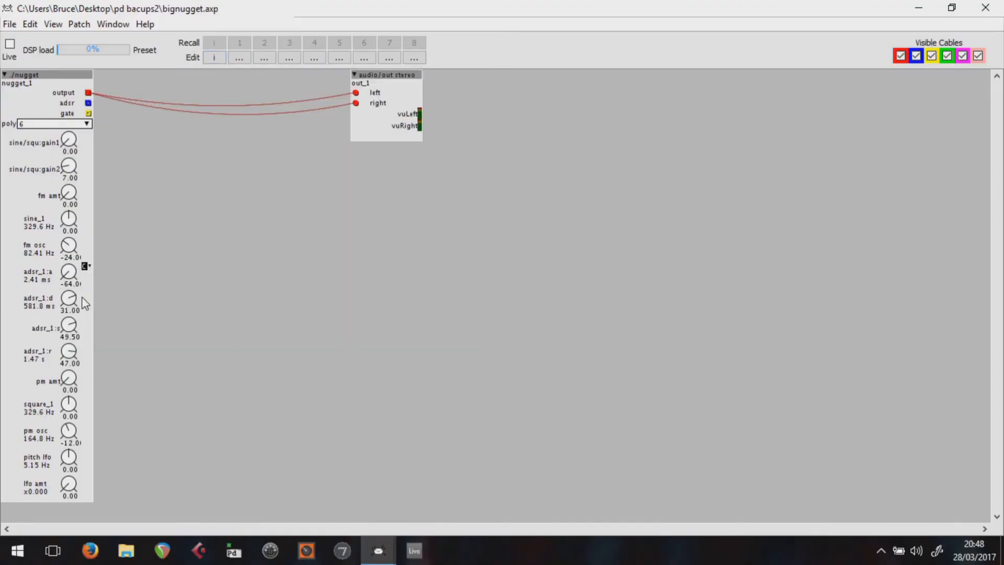
pyautogui.click(64, 373)
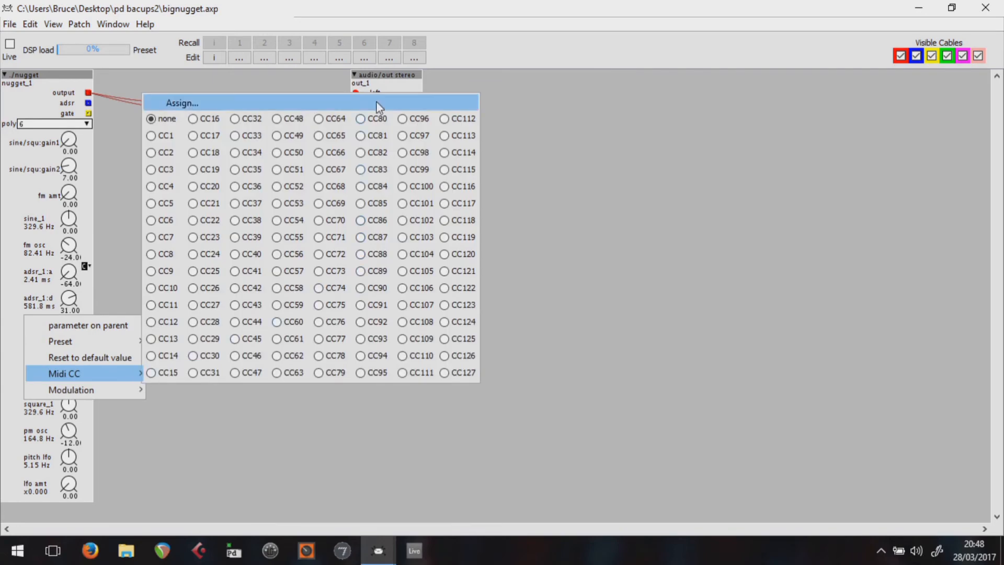
pyautogui.click(361, 153)
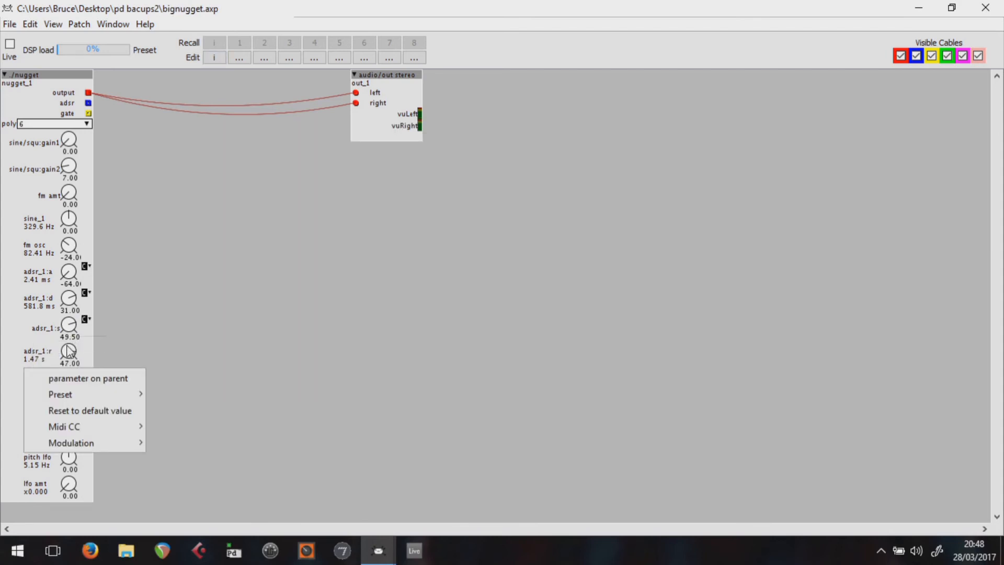
# - Assign a learned MIDI CC to the adsr_1 release knob
pyautogui.click(178, 295)
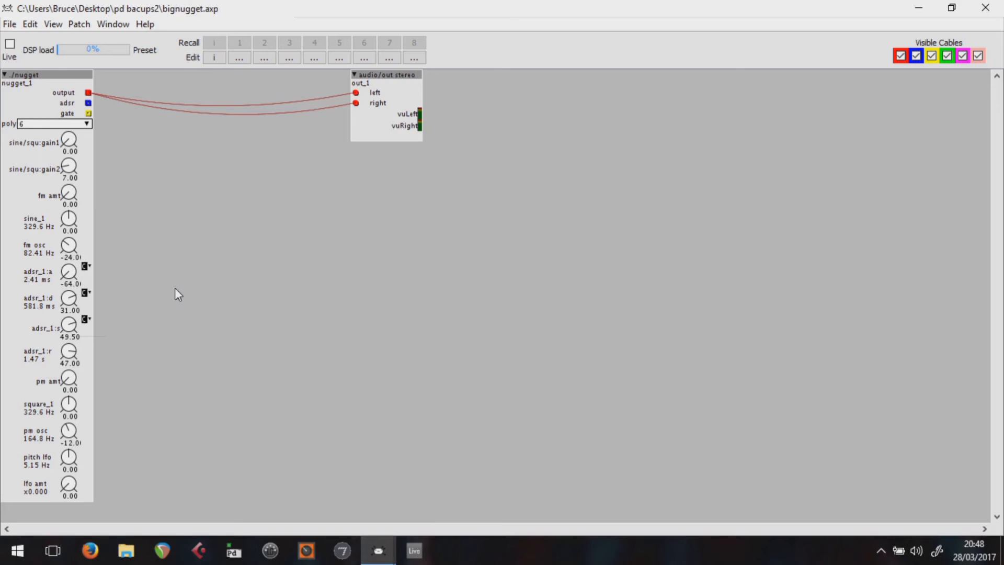
pyautogui.click(64, 425)
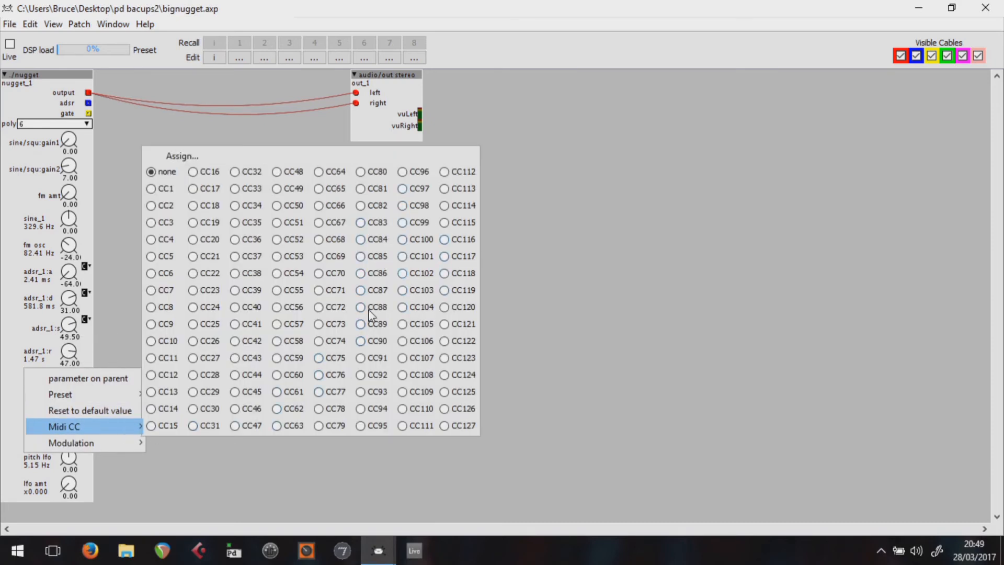
pyautogui.click(361, 239)
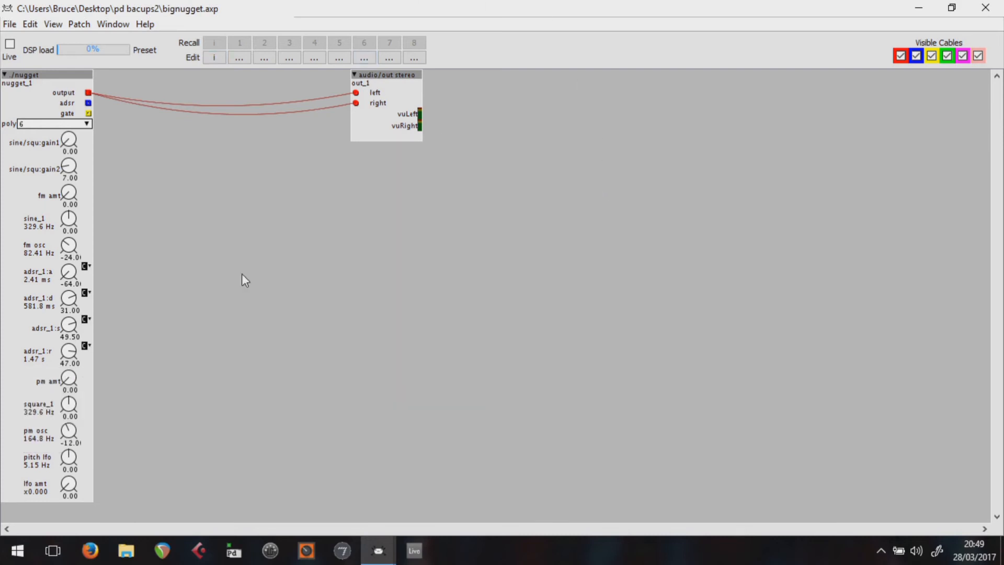
pyautogui.moveTo(173, 356)
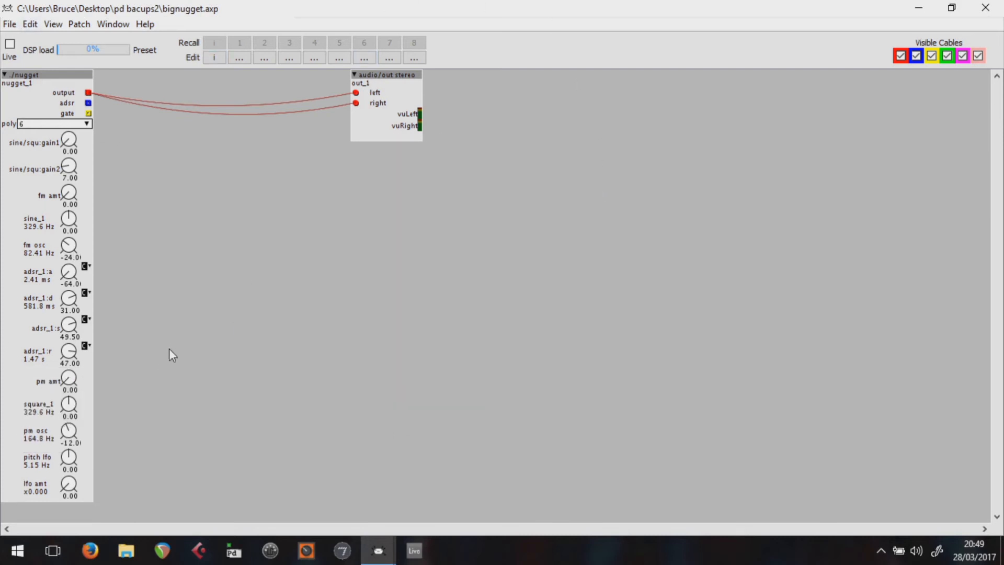
pyautogui.moveTo(127, 204)
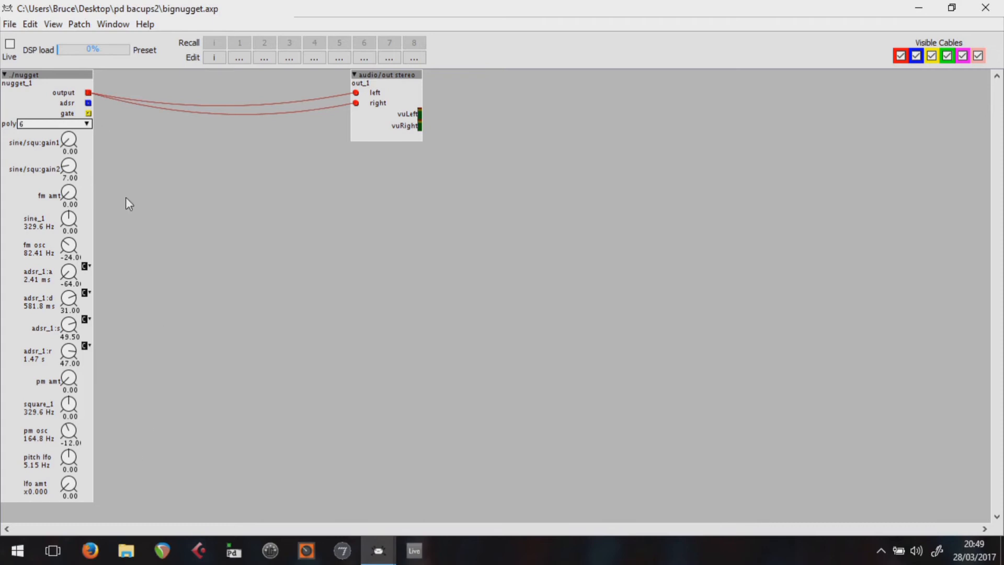
pyautogui.moveTo(69, 195)
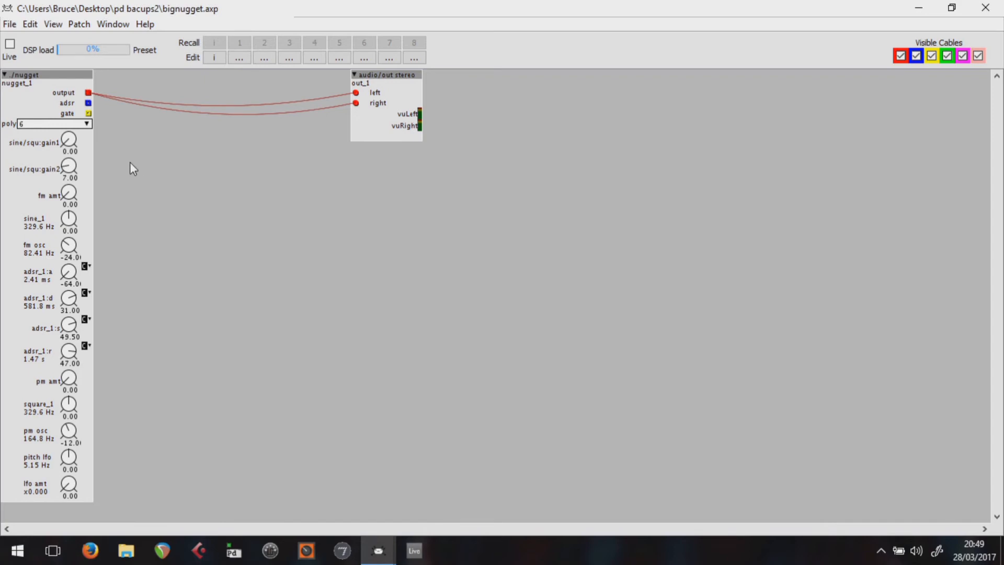
pyautogui.moveTo(97, 211)
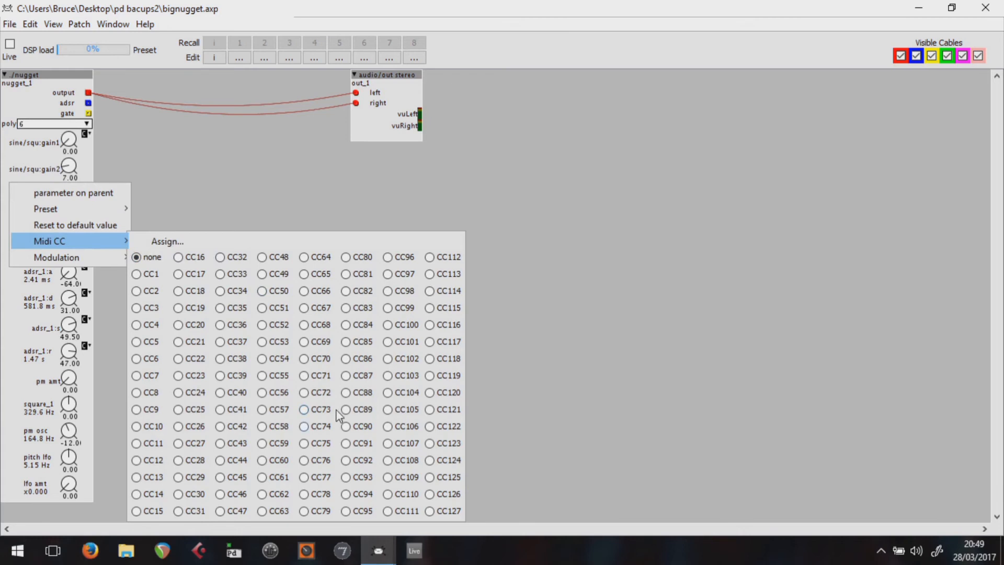
pyautogui.moveTo(307, 498)
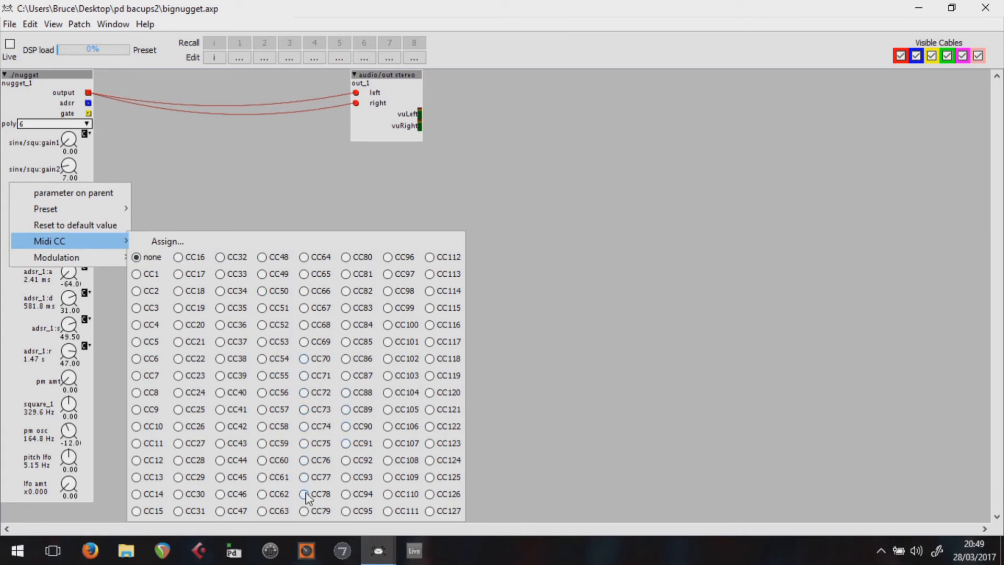
# - Learn MIDI CCs for sine/squ gain2 and the sine_1 pitch knob, then start square_1's MIDI CC choice
pyautogui.click(292, 222)
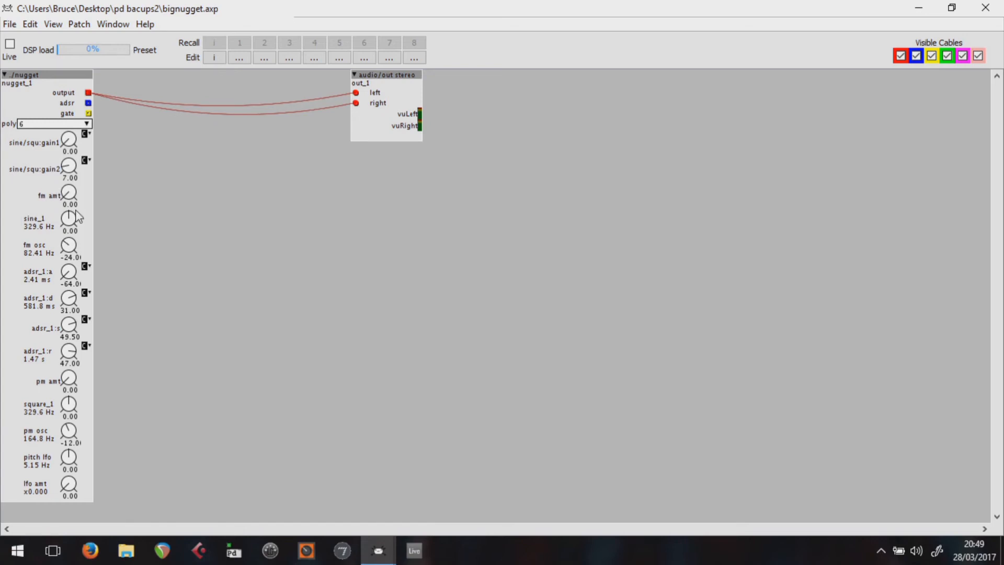
pyautogui.rightClick(69, 218)
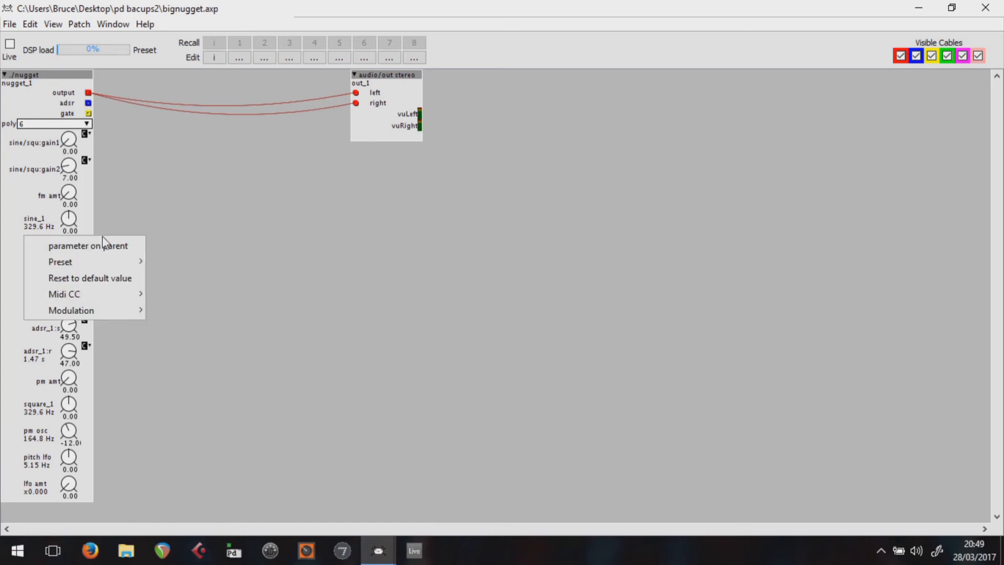
pyautogui.click(64, 293)
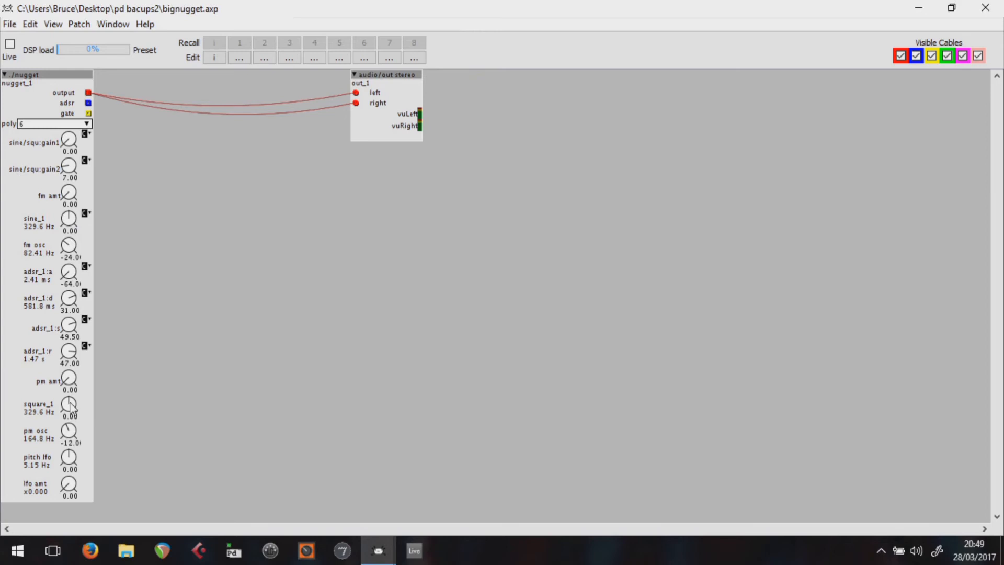
pyautogui.click(64, 479)
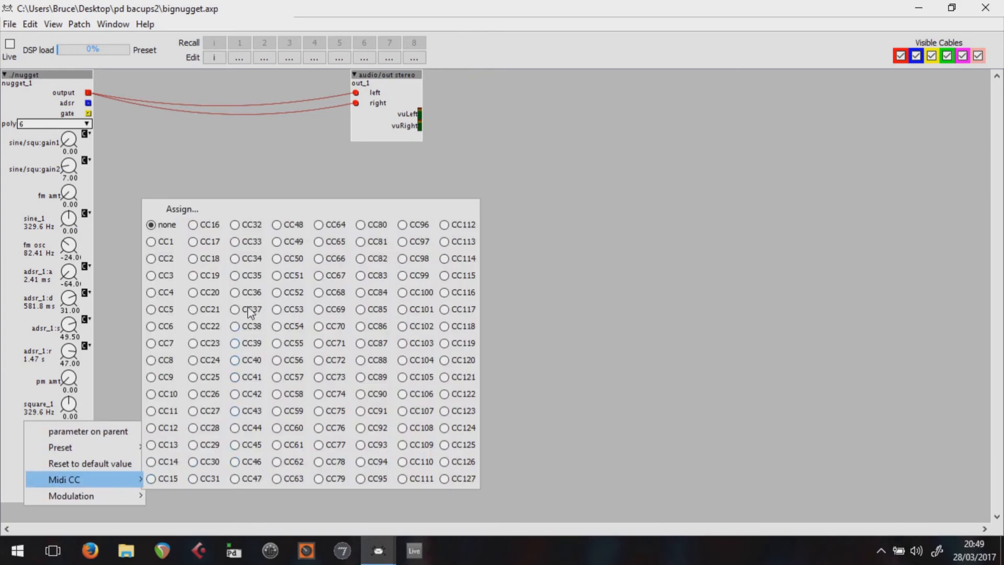
pyautogui.moveTo(356, 322)
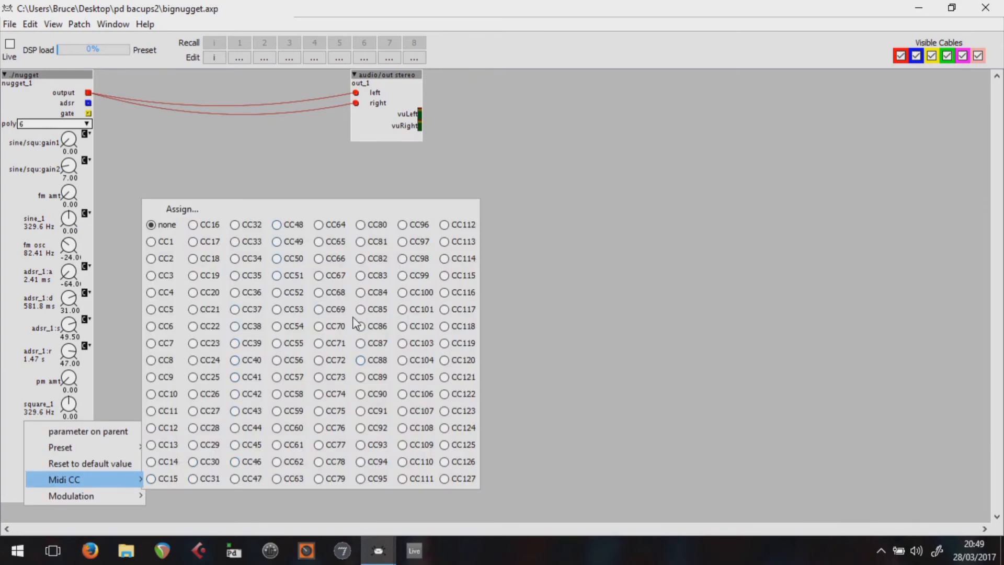
pyautogui.moveTo(343, 260)
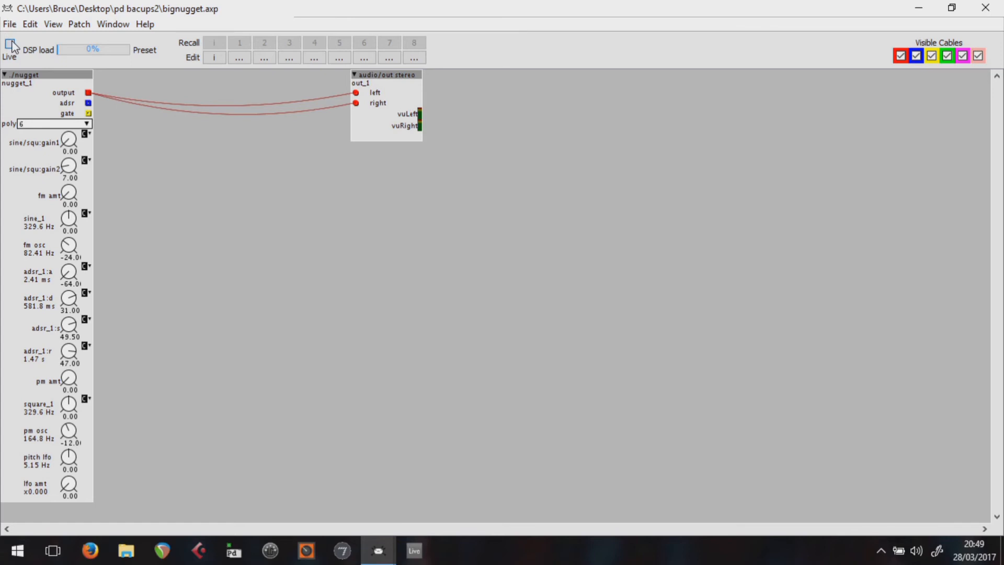
# - Bring up the knob options to assign a MIDI CC to square_1 before running live
pyautogui.rightClick(69, 193)
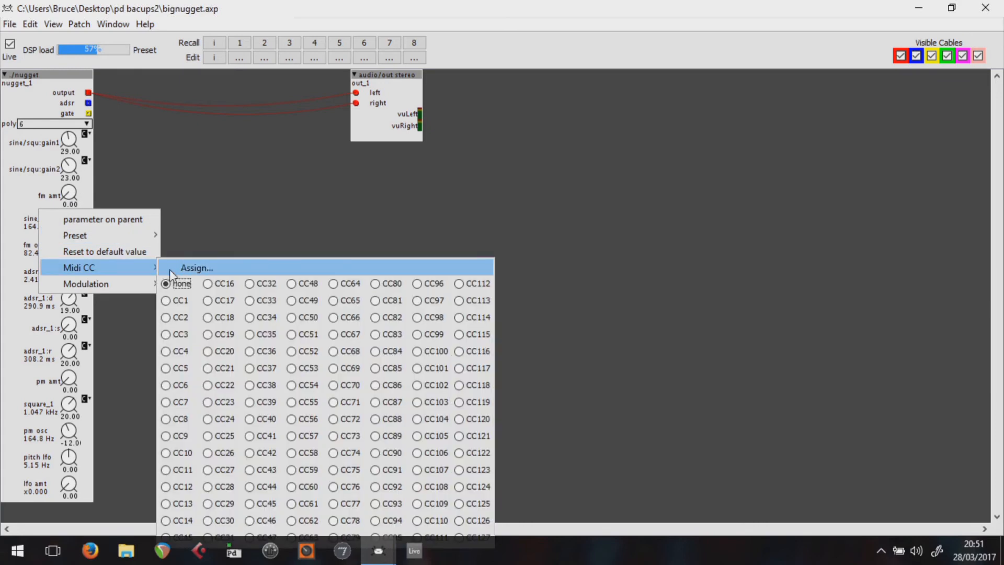
pyautogui.moveTo(343, 435)
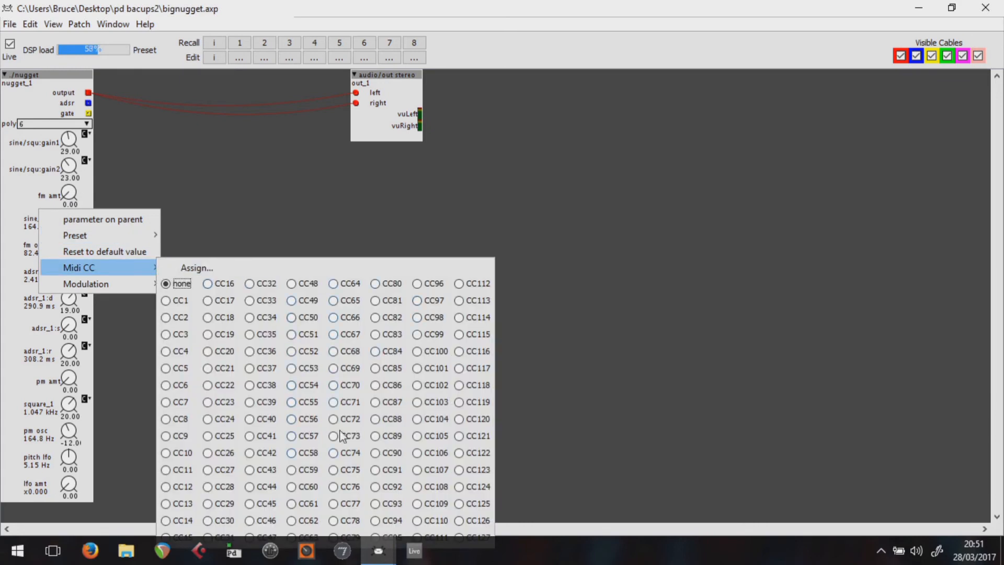
pyautogui.moveTo(154, 326)
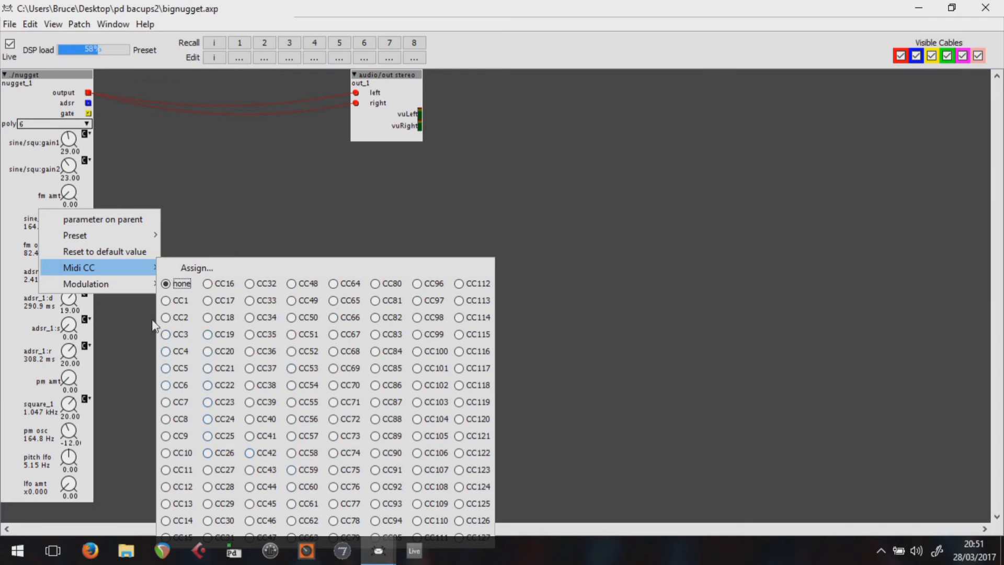
pyautogui.click(166, 503)
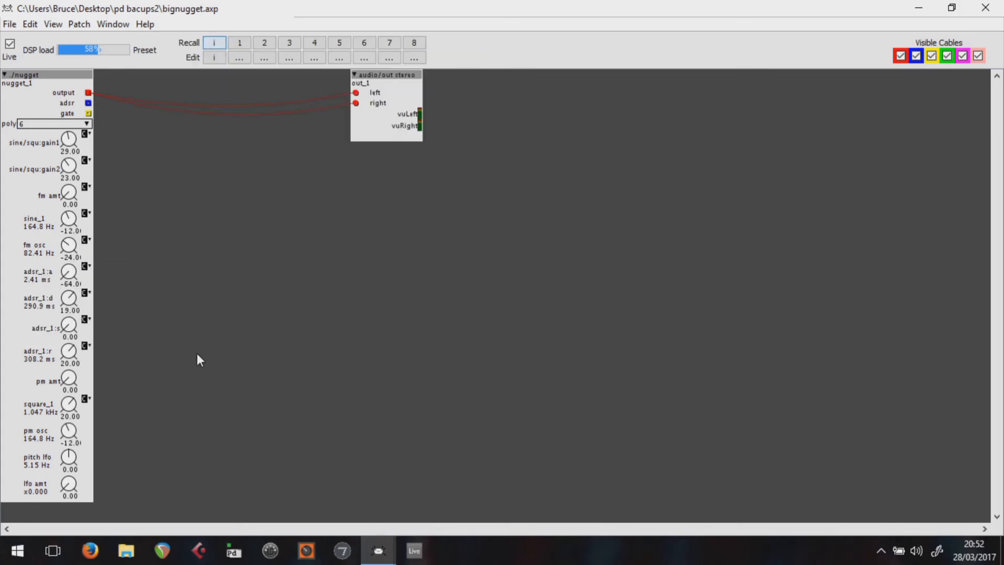
pyautogui.moveTo(141, 184)
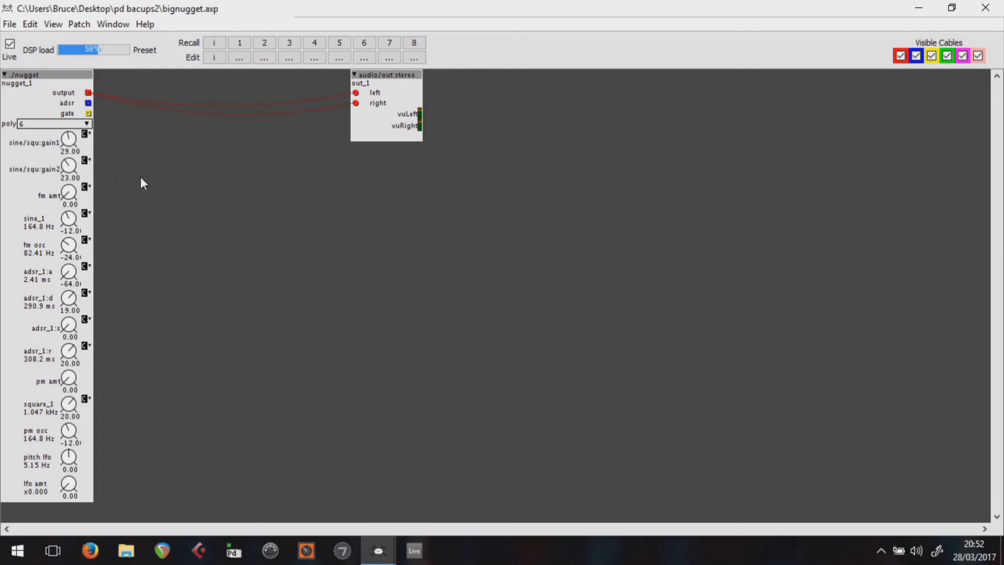
pyautogui.moveTo(233, 298)
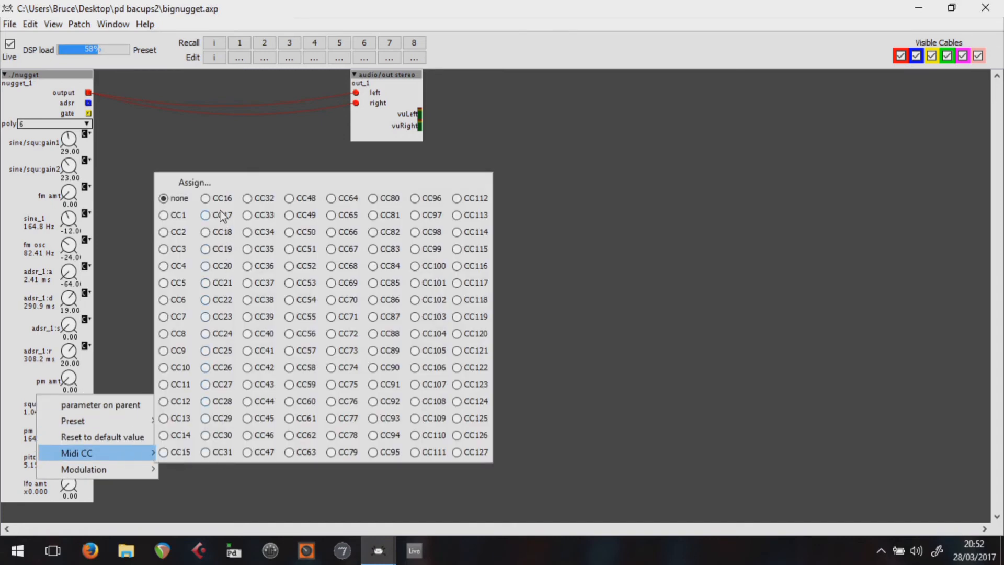
pyautogui.moveTo(170, 456)
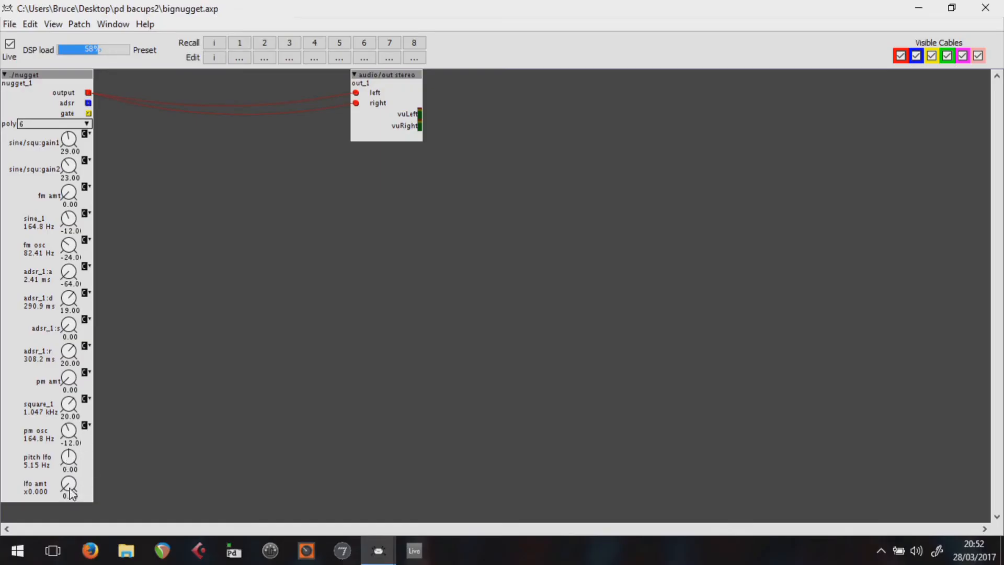
pyautogui.rightClick(69, 485)
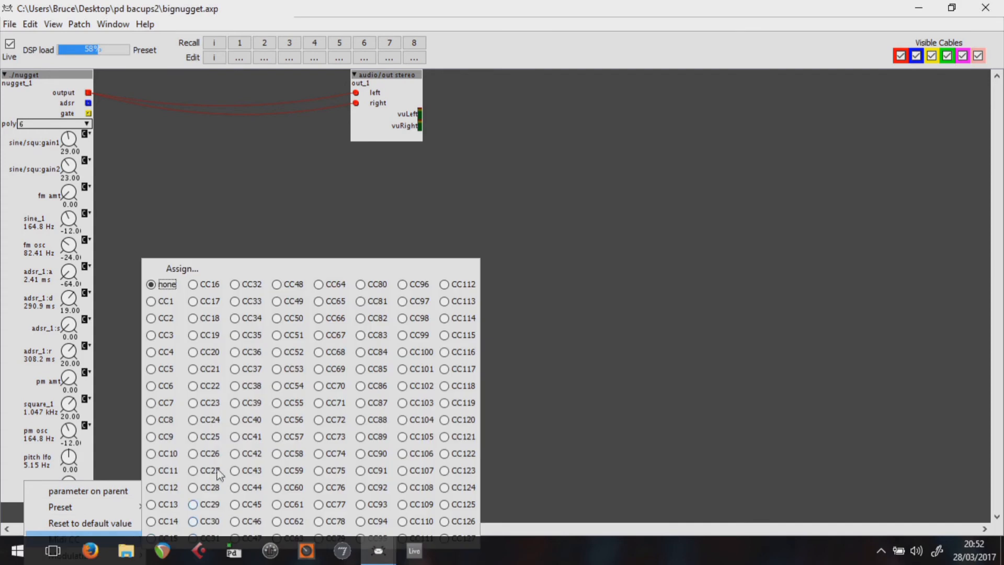
pyautogui.moveTo(195, 309)
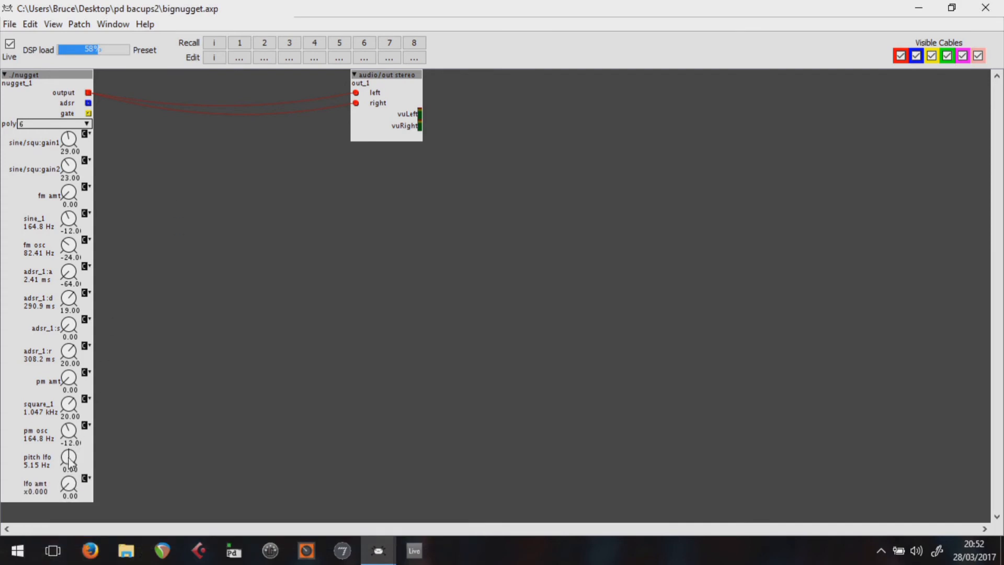
pyautogui.click(64, 532)
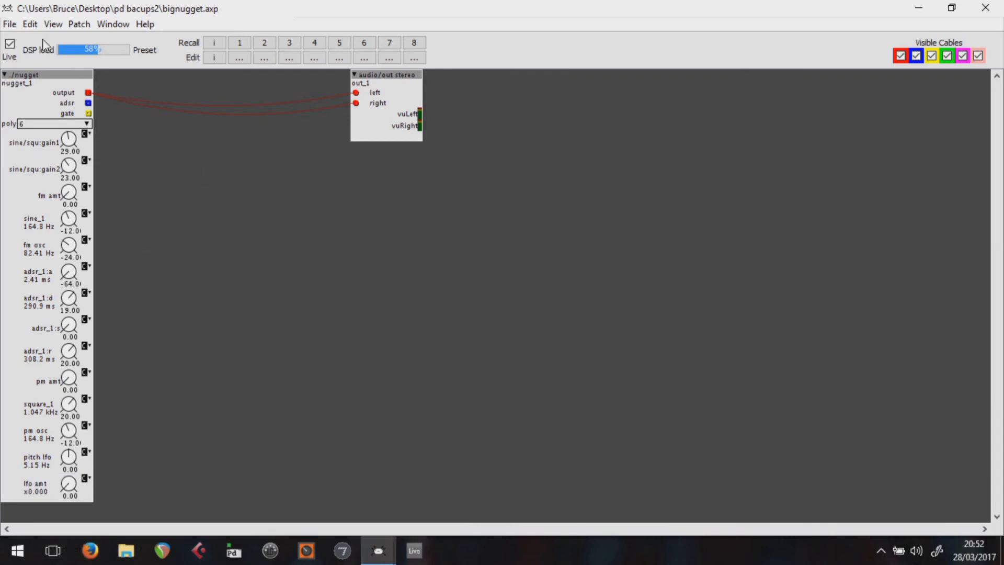
# - Toggle the Live checkbox off and on to re-upload the patch, leaving it stopped
pyautogui.click(9, 44)
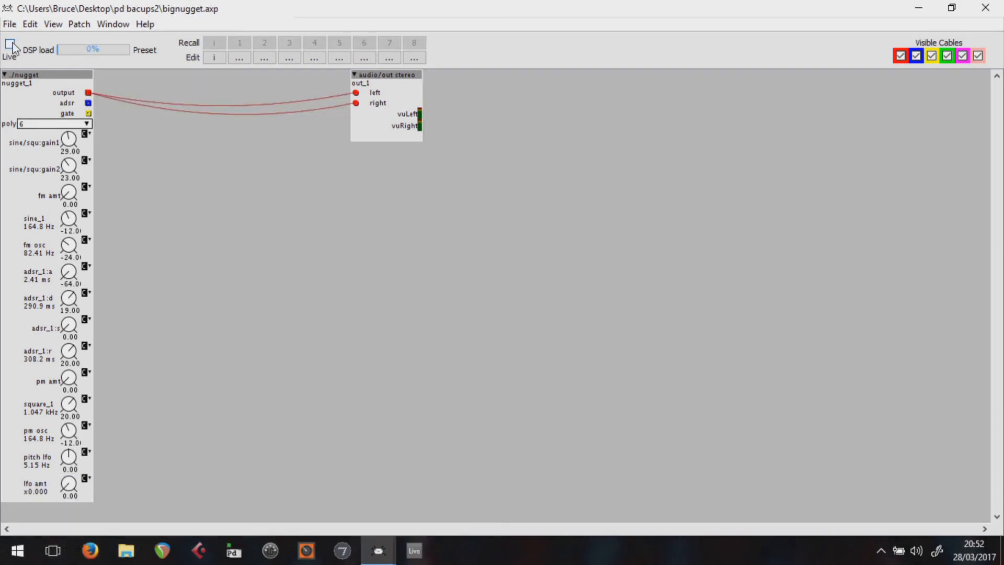
pyautogui.click(11, 49)
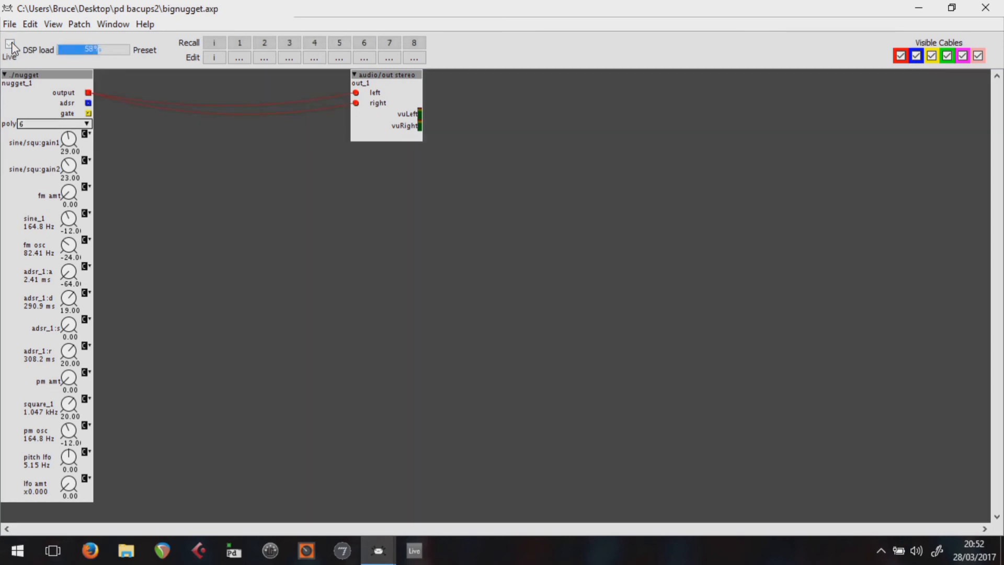
pyautogui.click(10, 45)
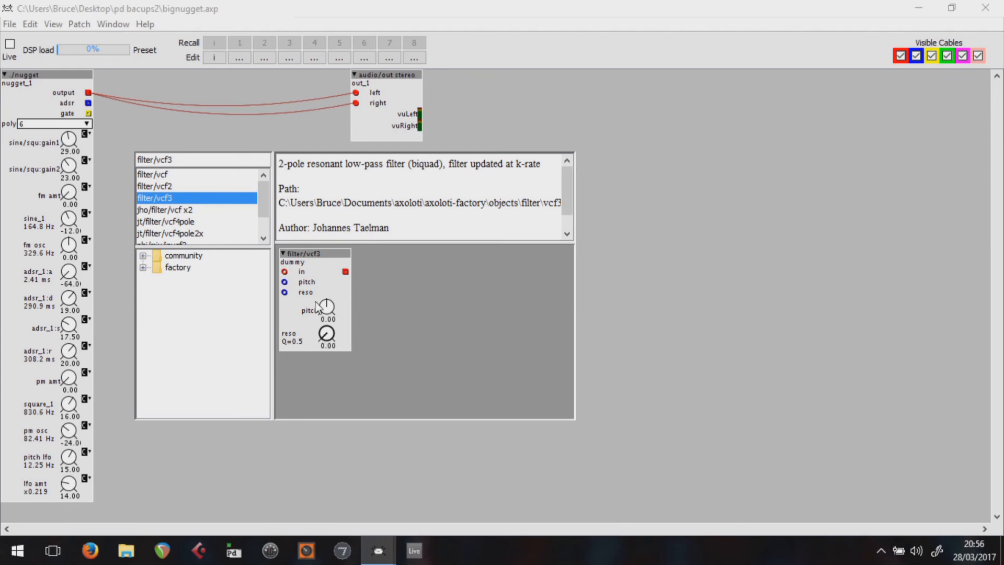
pyautogui.moveTo(402, 184)
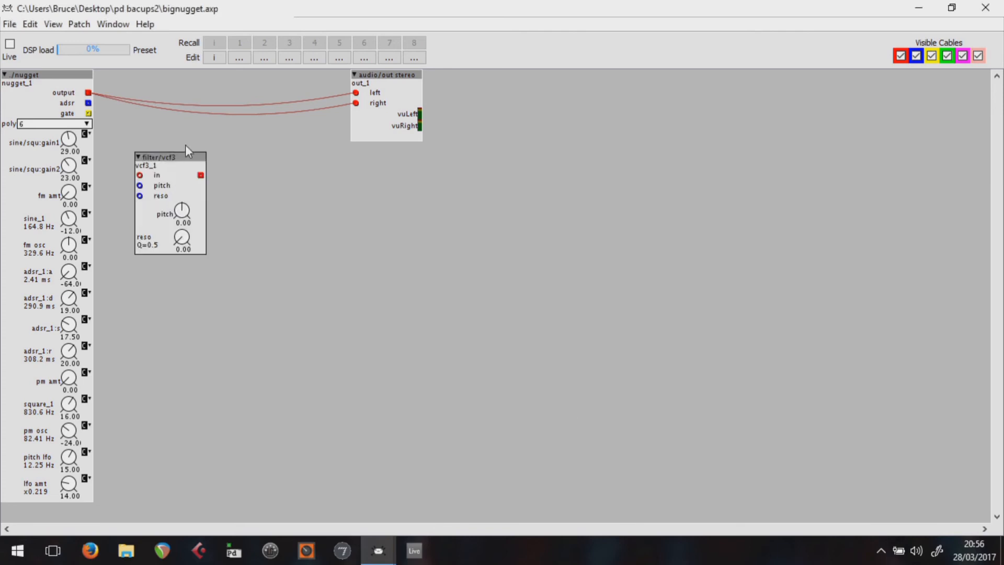
# - Move vcf3 into the top row and wire the mixer and filter into the signal chain
pyautogui.moveTo(170, 156); pyautogui.dragTo(262, 75)
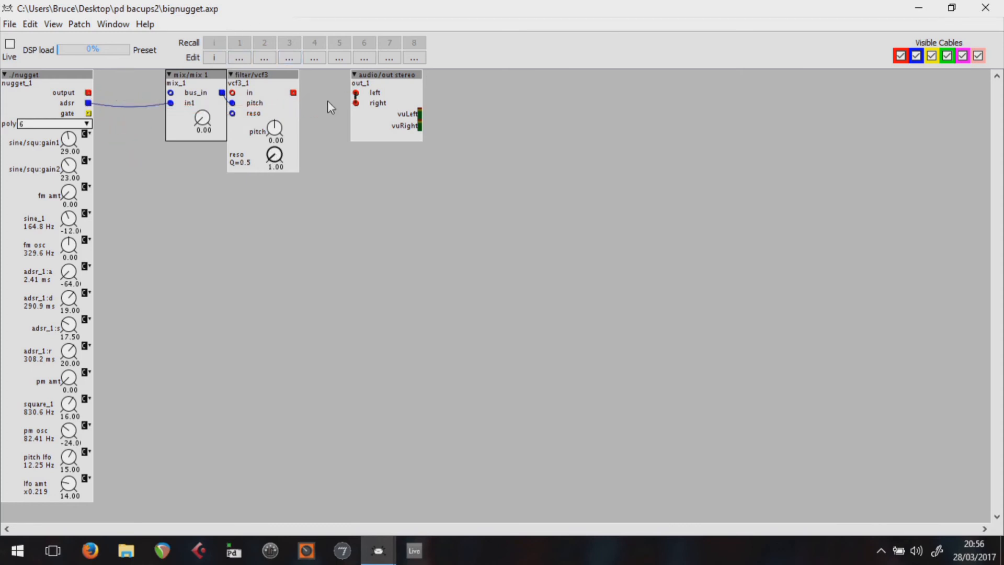
pyautogui.moveTo(294, 94); pyautogui.dragTo(355, 104)
pyautogui.write('tape')
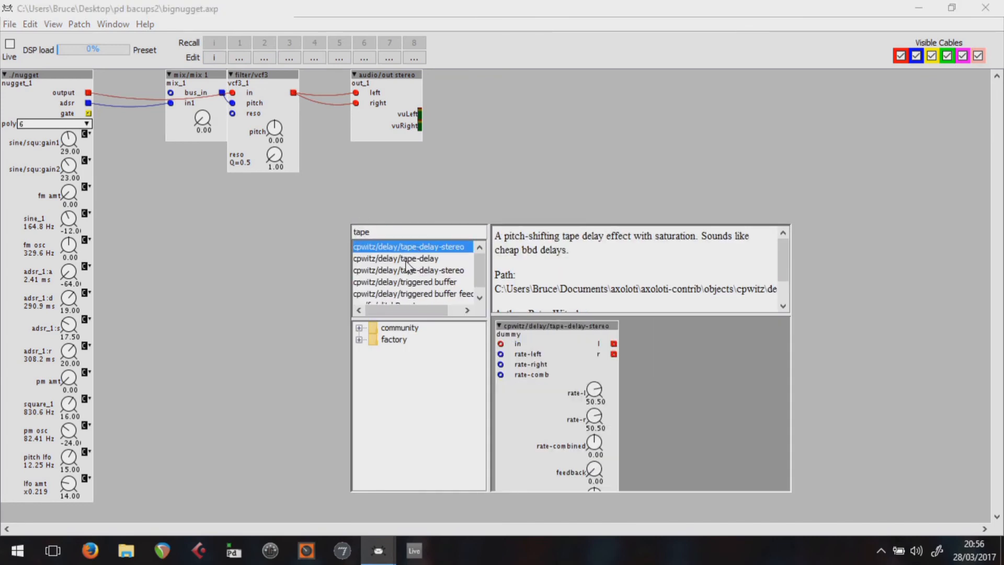
# - Add cpwitz tape-delay-stereo after vcf3_1 and feed its l/r outputs to out_1
pyautogui.click(395, 259)
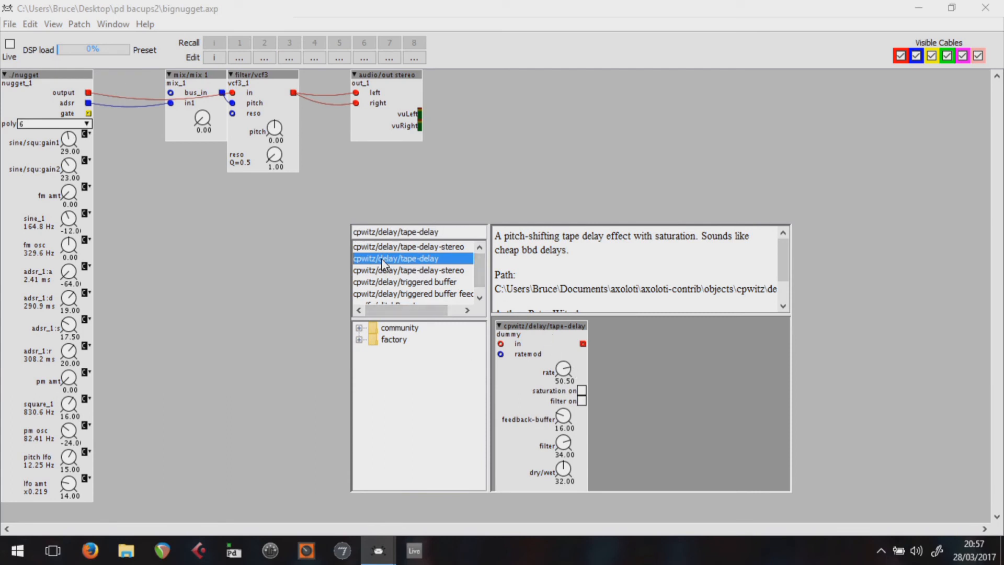
pyautogui.click(408, 247)
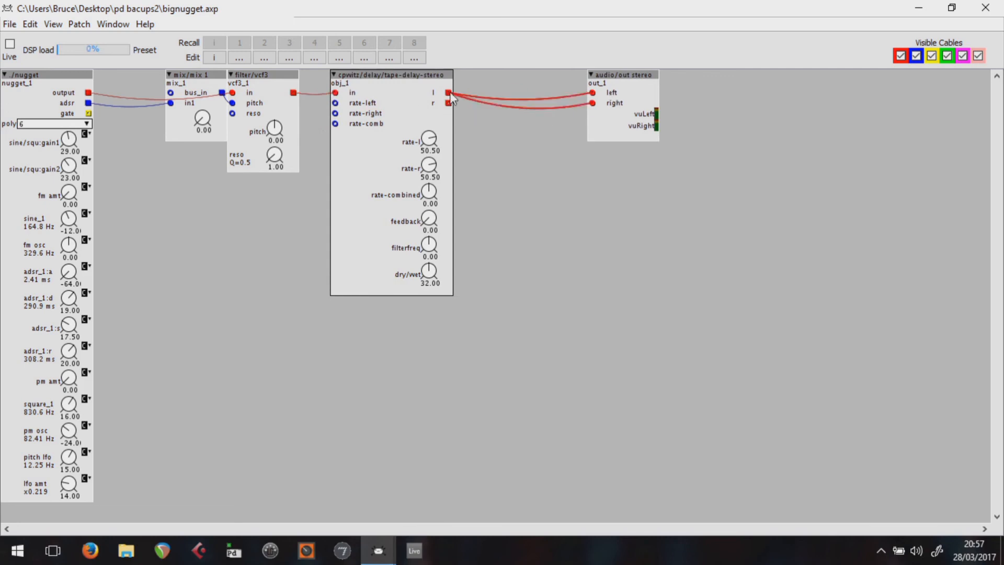
pyautogui.click(519, 111)
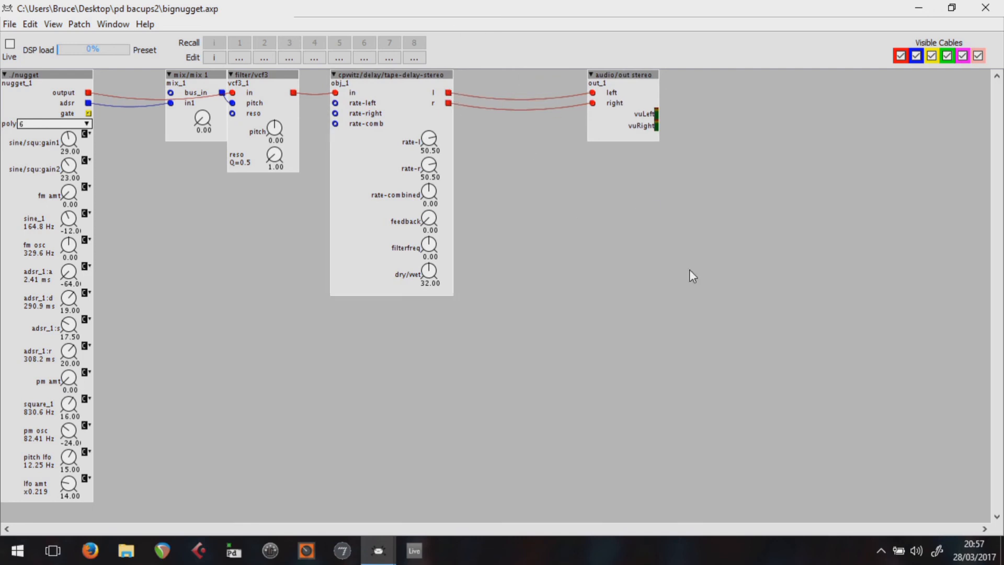
pyautogui.moveTo(169, 117)
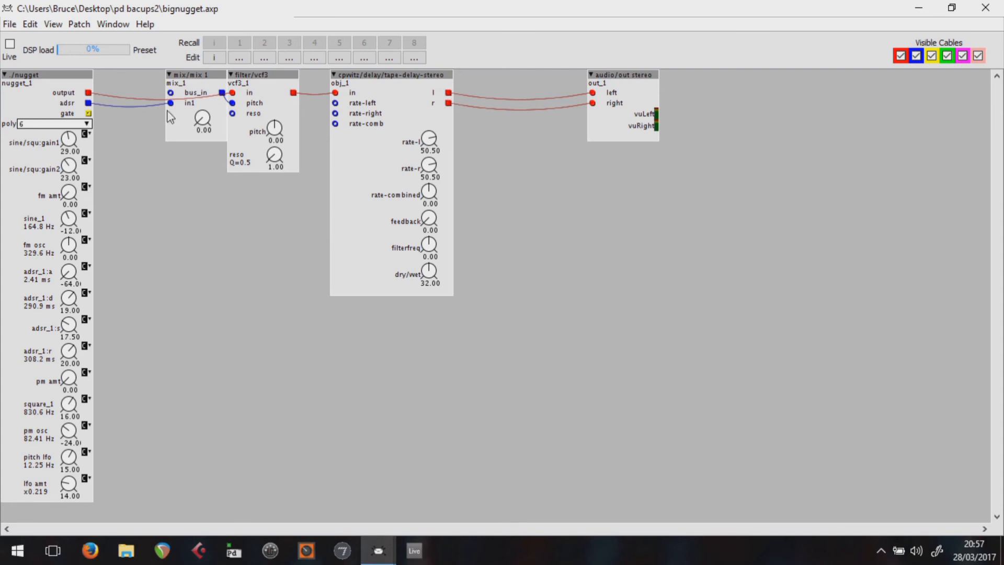
pyautogui.moveTo(242, 149)
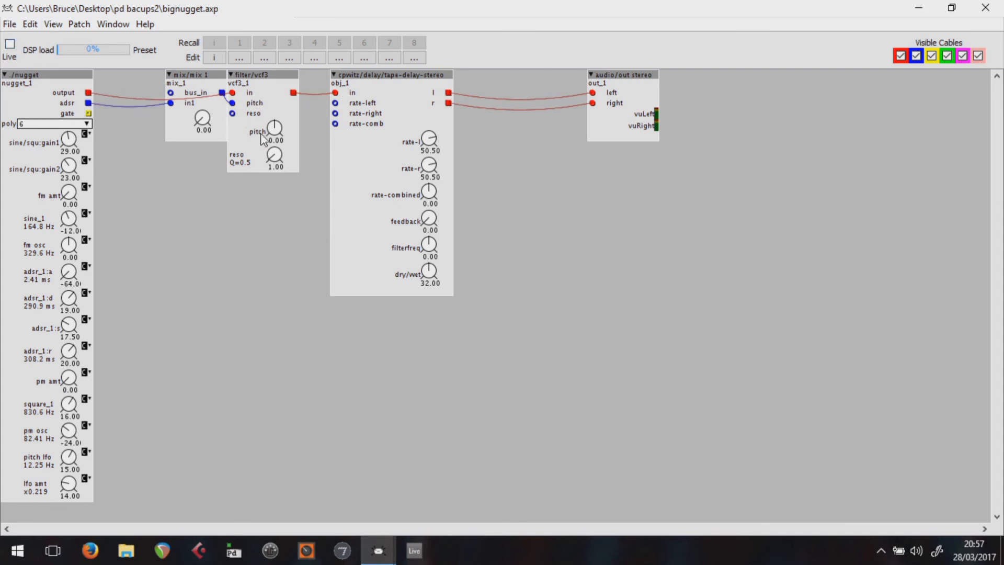
# - Assign a MIDI CC to the vcf3 pitch knob, then move on to the resonance parameter
pyautogui.click(290, 203)
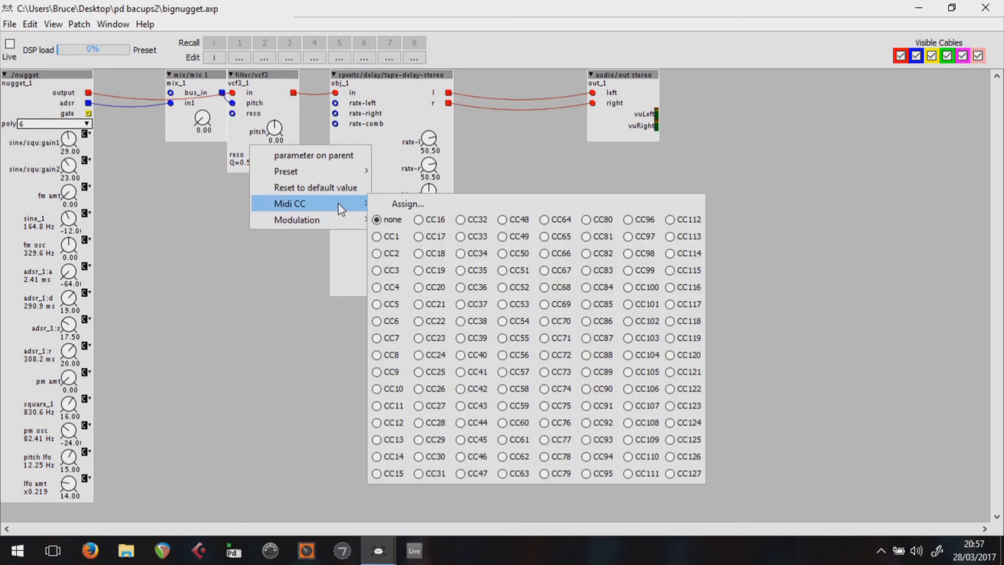
pyautogui.moveTo(493, 369)
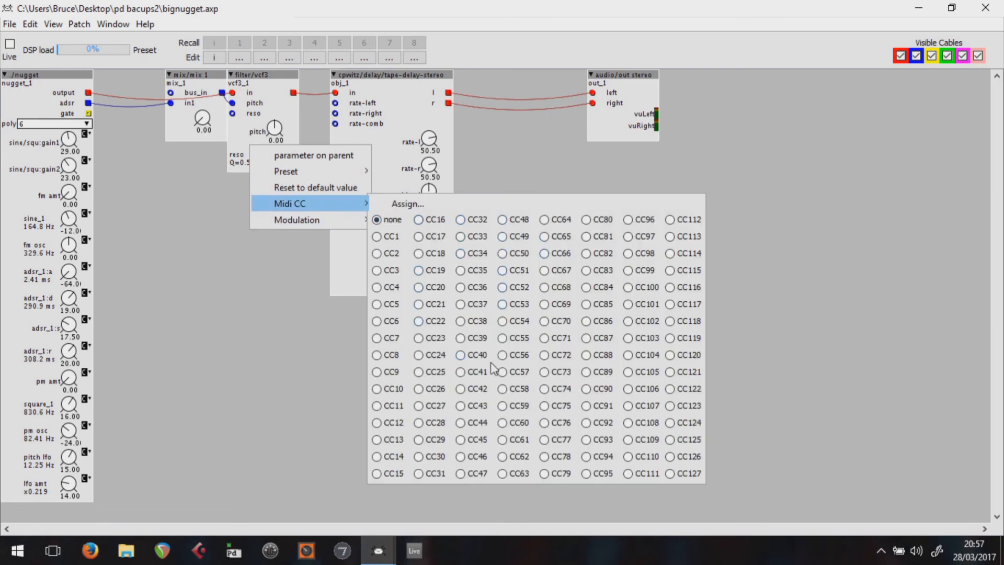
pyautogui.moveTo(612, 233)
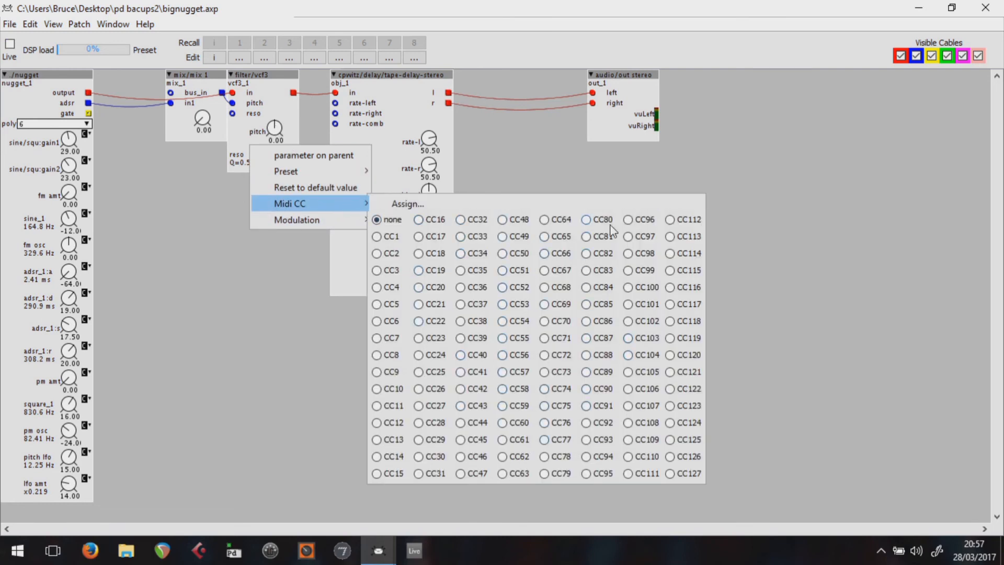
pyautogui.moveTo(595, 219)
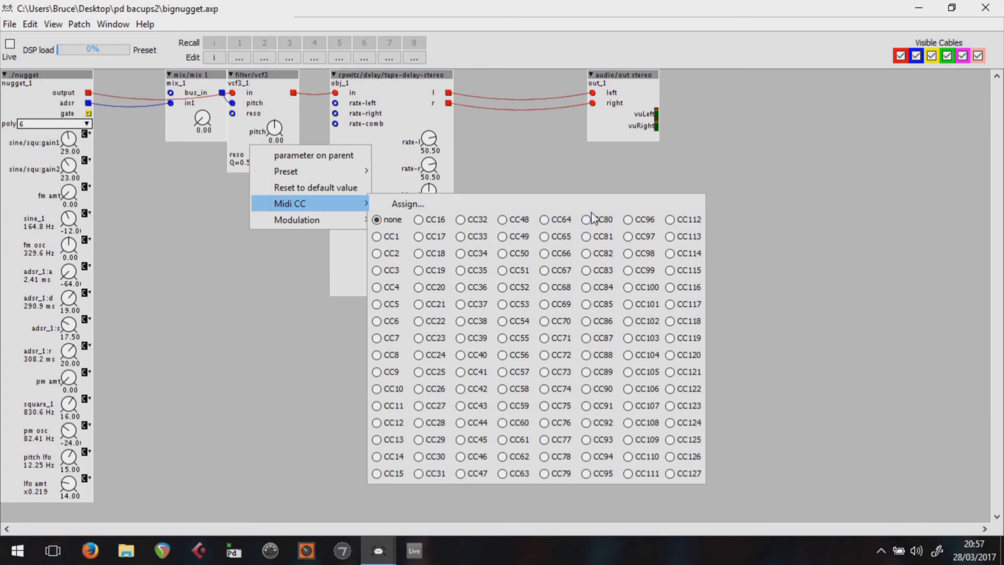
pyautogui.moveTo(585, 281)
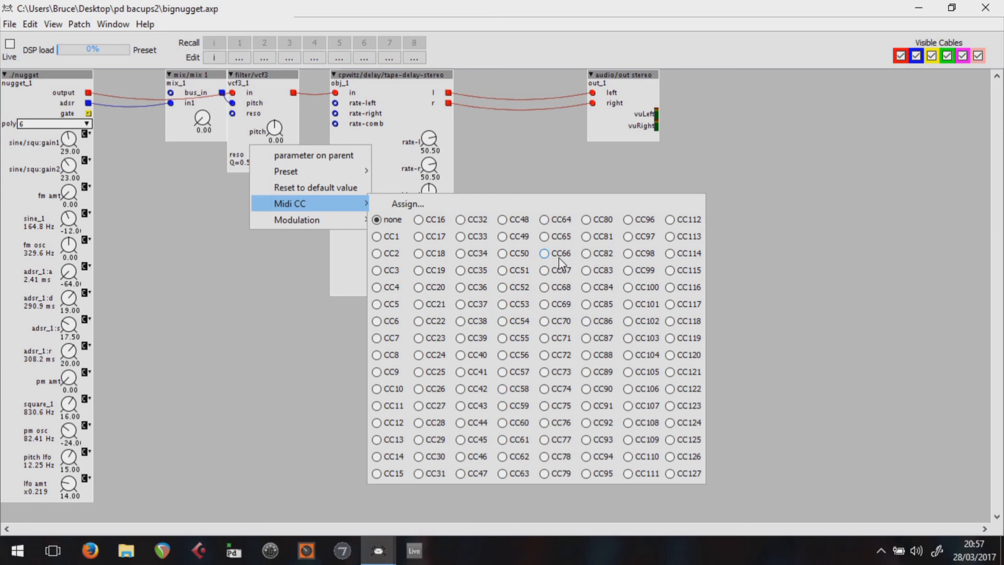
pyautogui.moveTo(426, 221)
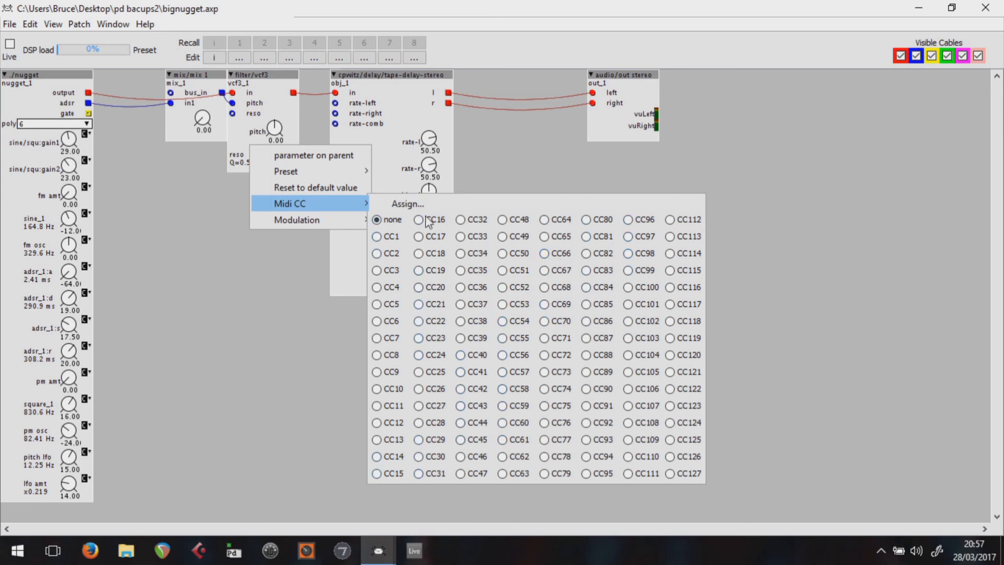
pyautogui.click(418, 270)
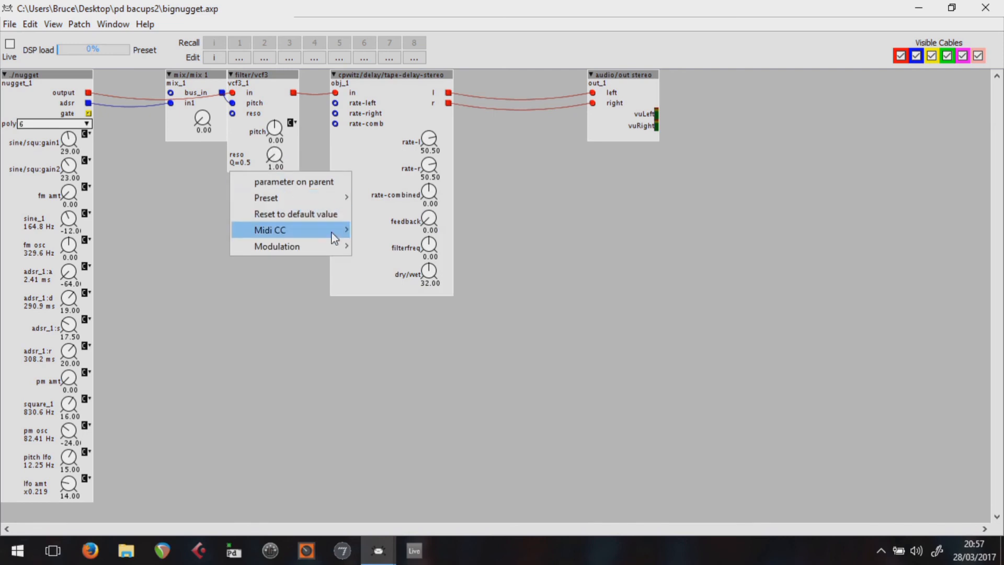
pyautogui.click(270, 229)
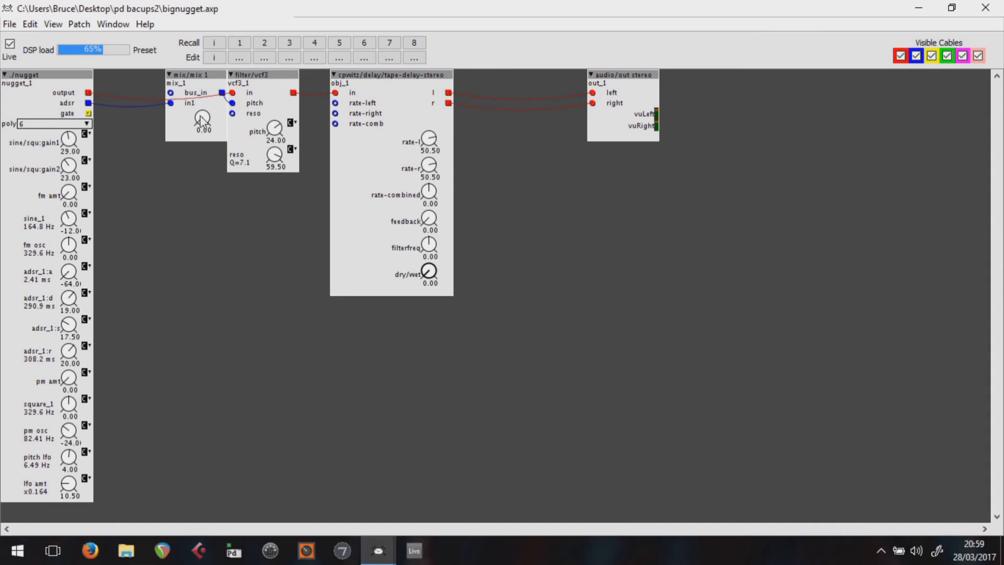
pyautogui.moveTo(188, 118)
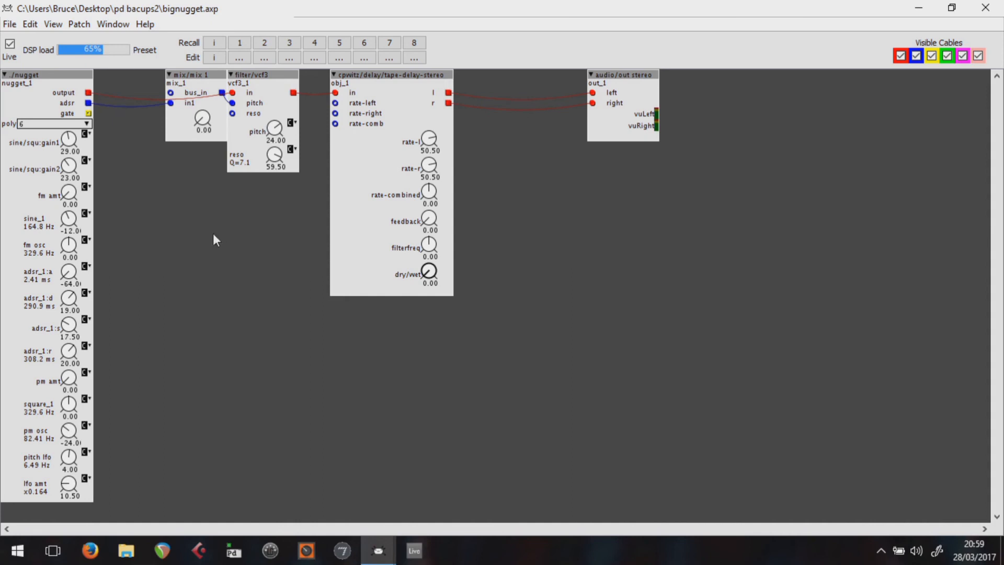
# - Pull the mix_1 input level down to 0.00 and bring it back up during live play
pyautogui.moveTo(275, 125); pyautogui.dragTo(275, 138)
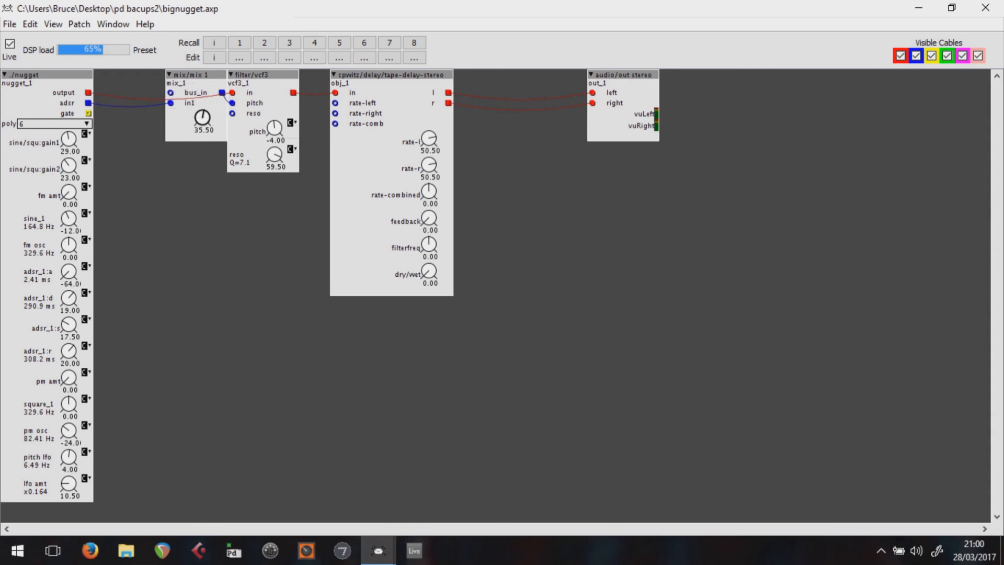
pyautogui.moveTo(202, 119); pyautogui.dragTo(202, 112)
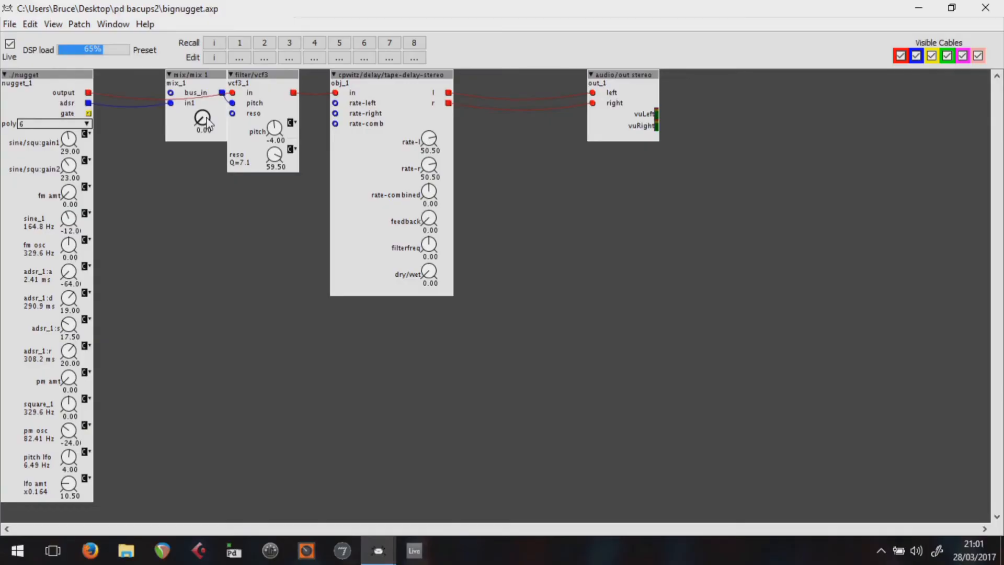
pyautogui.moveTo(203, 121); pyautogui.dragTo(208, 112)
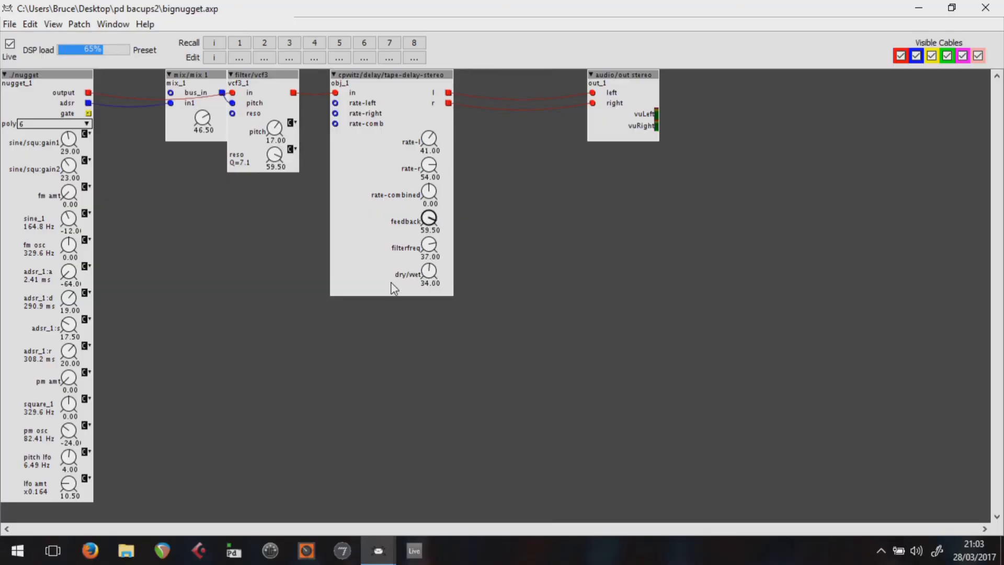
# - Swing the tape delay's dry/wet knob up and down to change the wet amount
pyautogui.moveTo(275, 127); pyautogui.dragTo(275, 147)
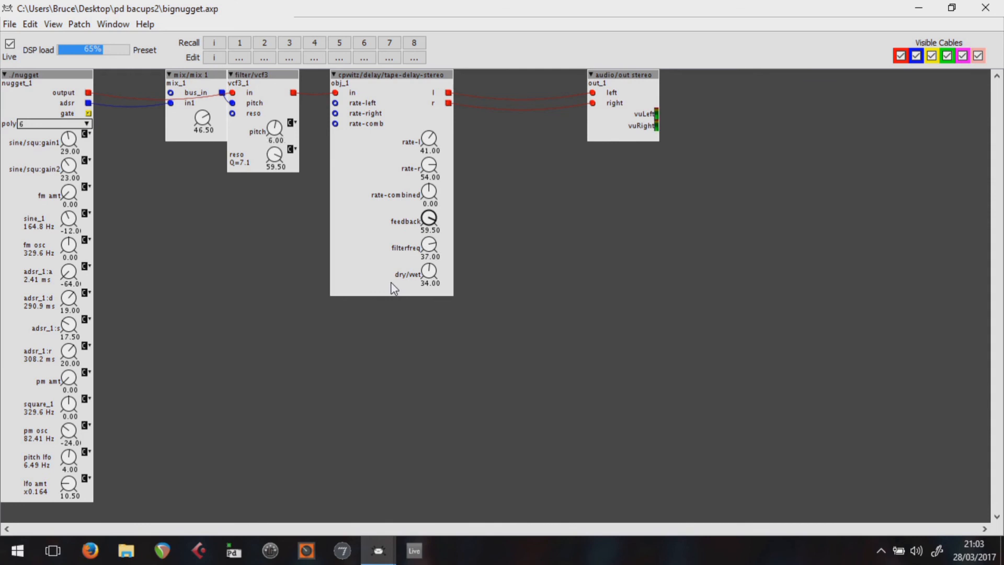
pyautogui.moveTo(275, 126); pyautogui.dragTo(275, 118)
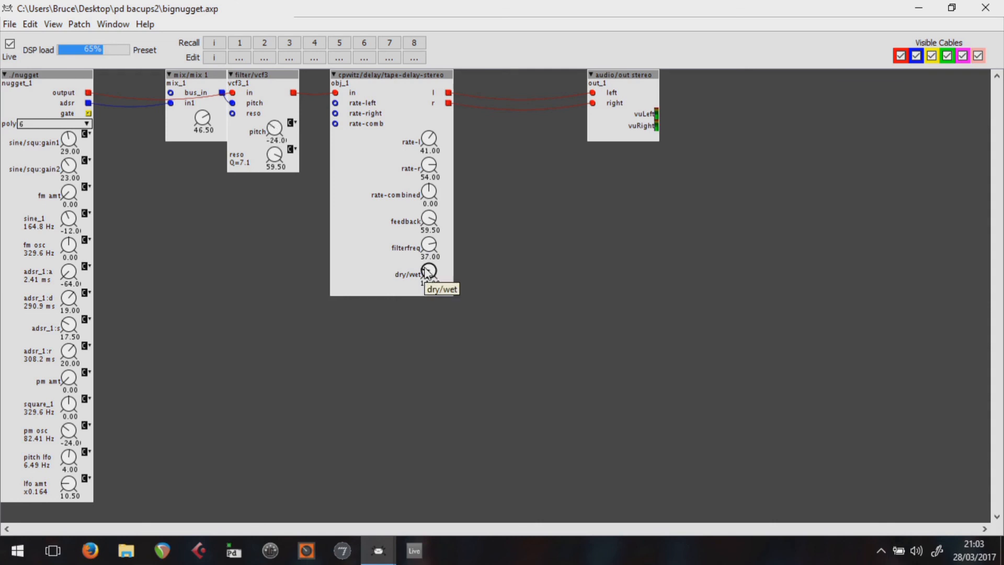
pyautogui.moveTo(275, 127); pyautogui.dragTo(276, 118)
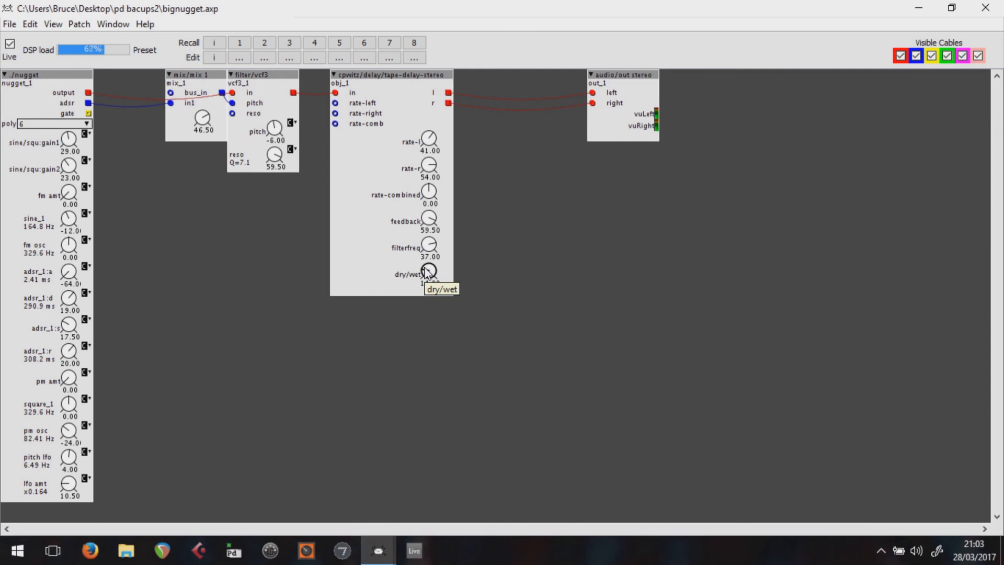